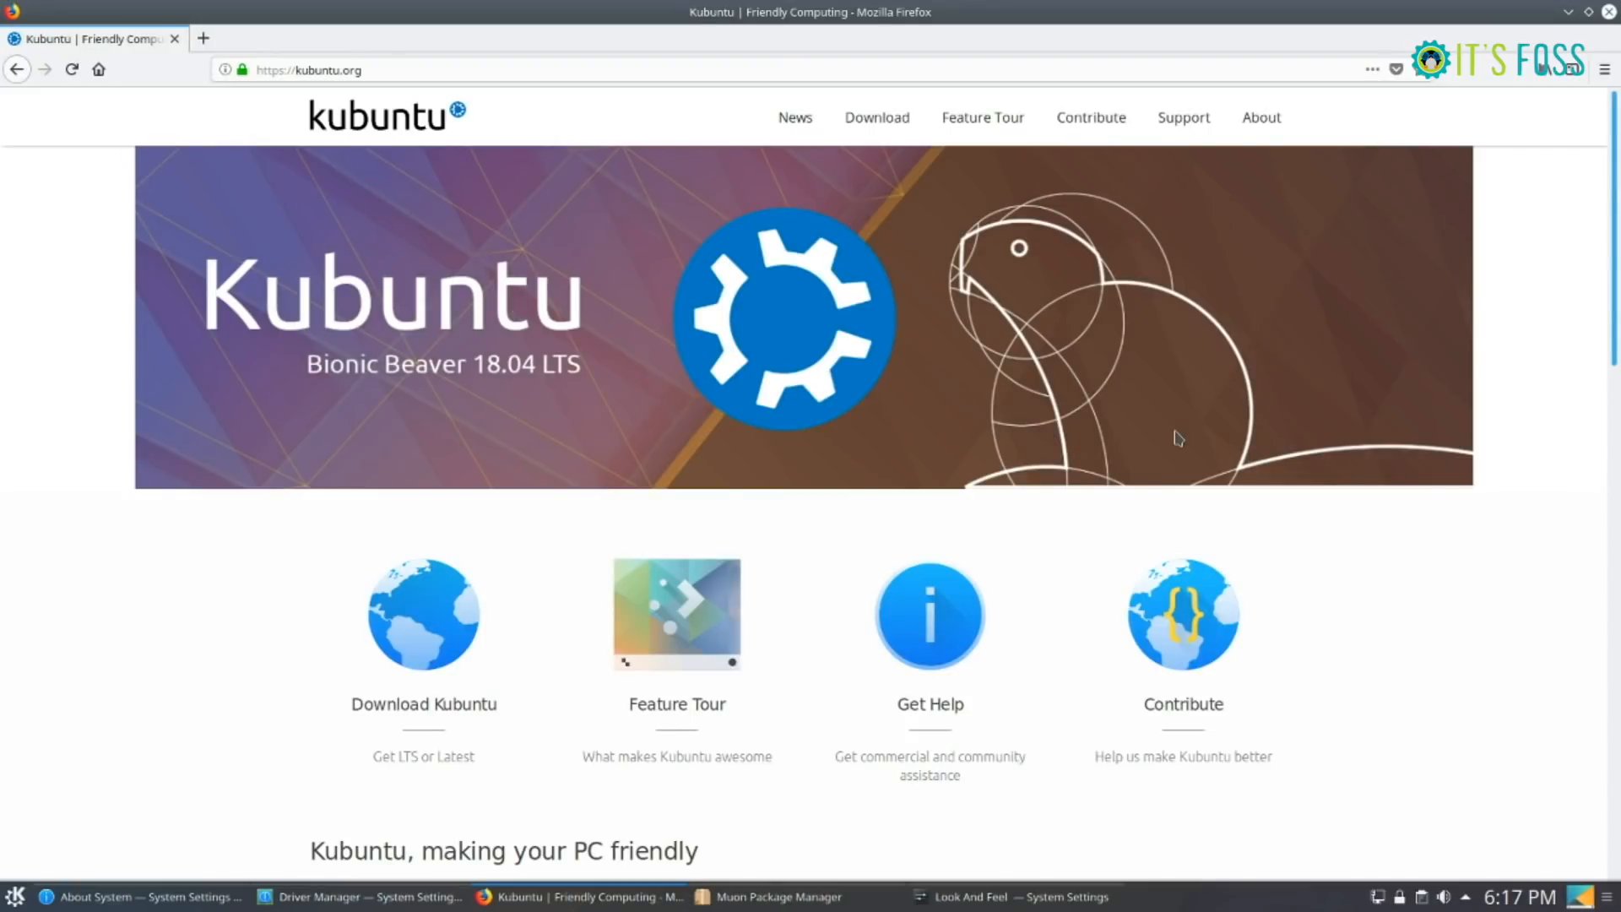
# - Scroll the kubuntu.org homepage past the banner down to the introduction text and release video
pyautogui.scroll(-3)
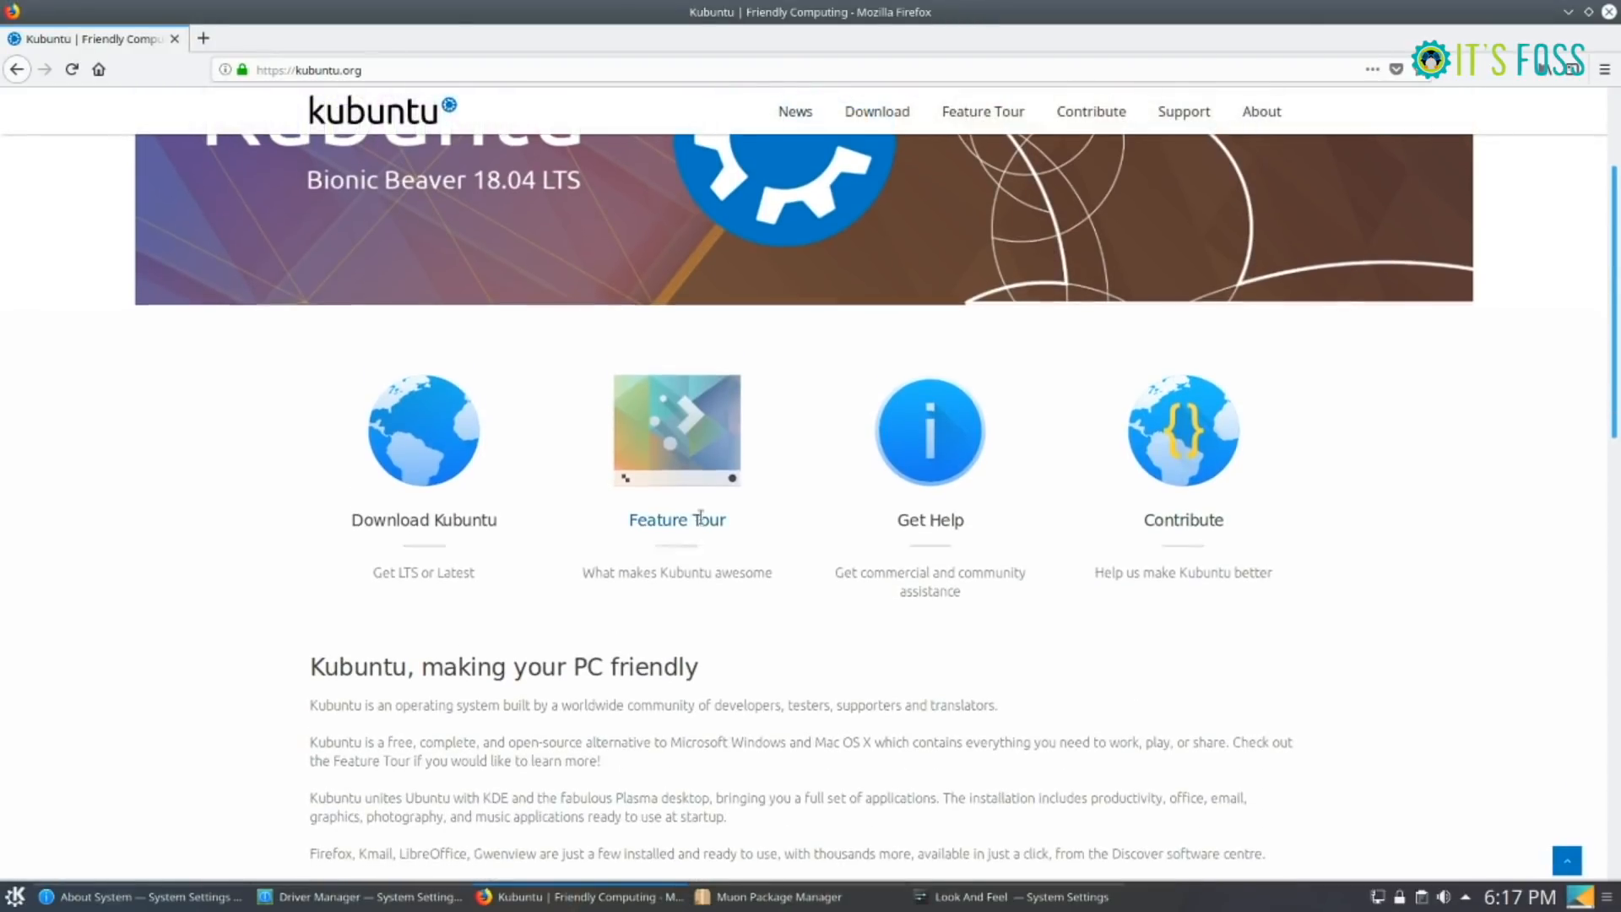
pyautogui.scroll(-3)
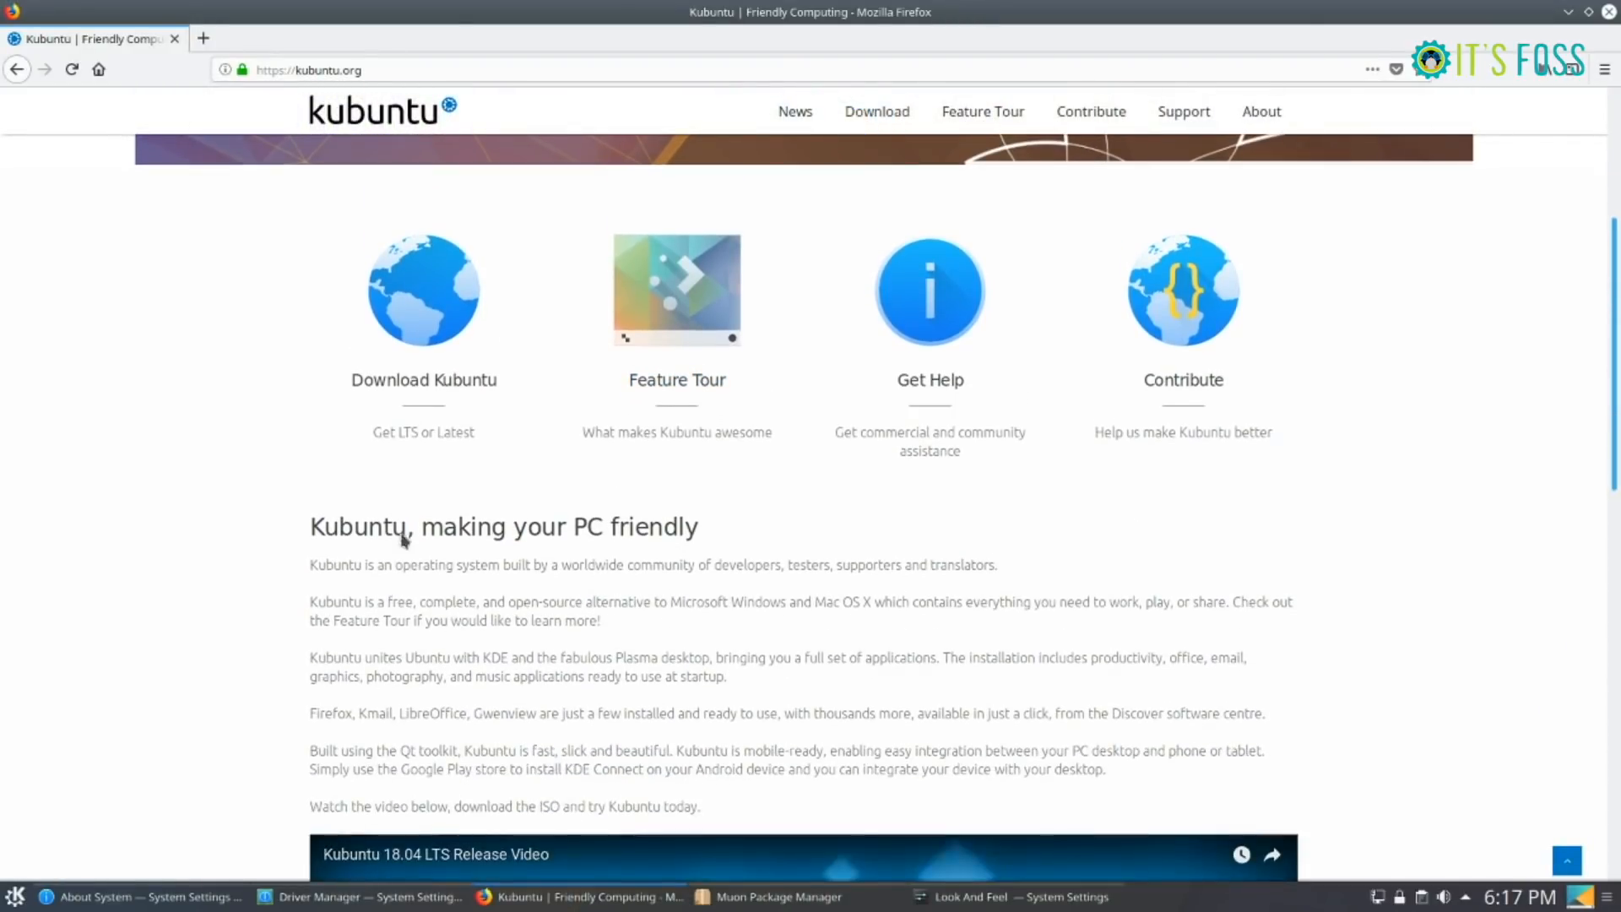
pyautogui.scroll(-3)
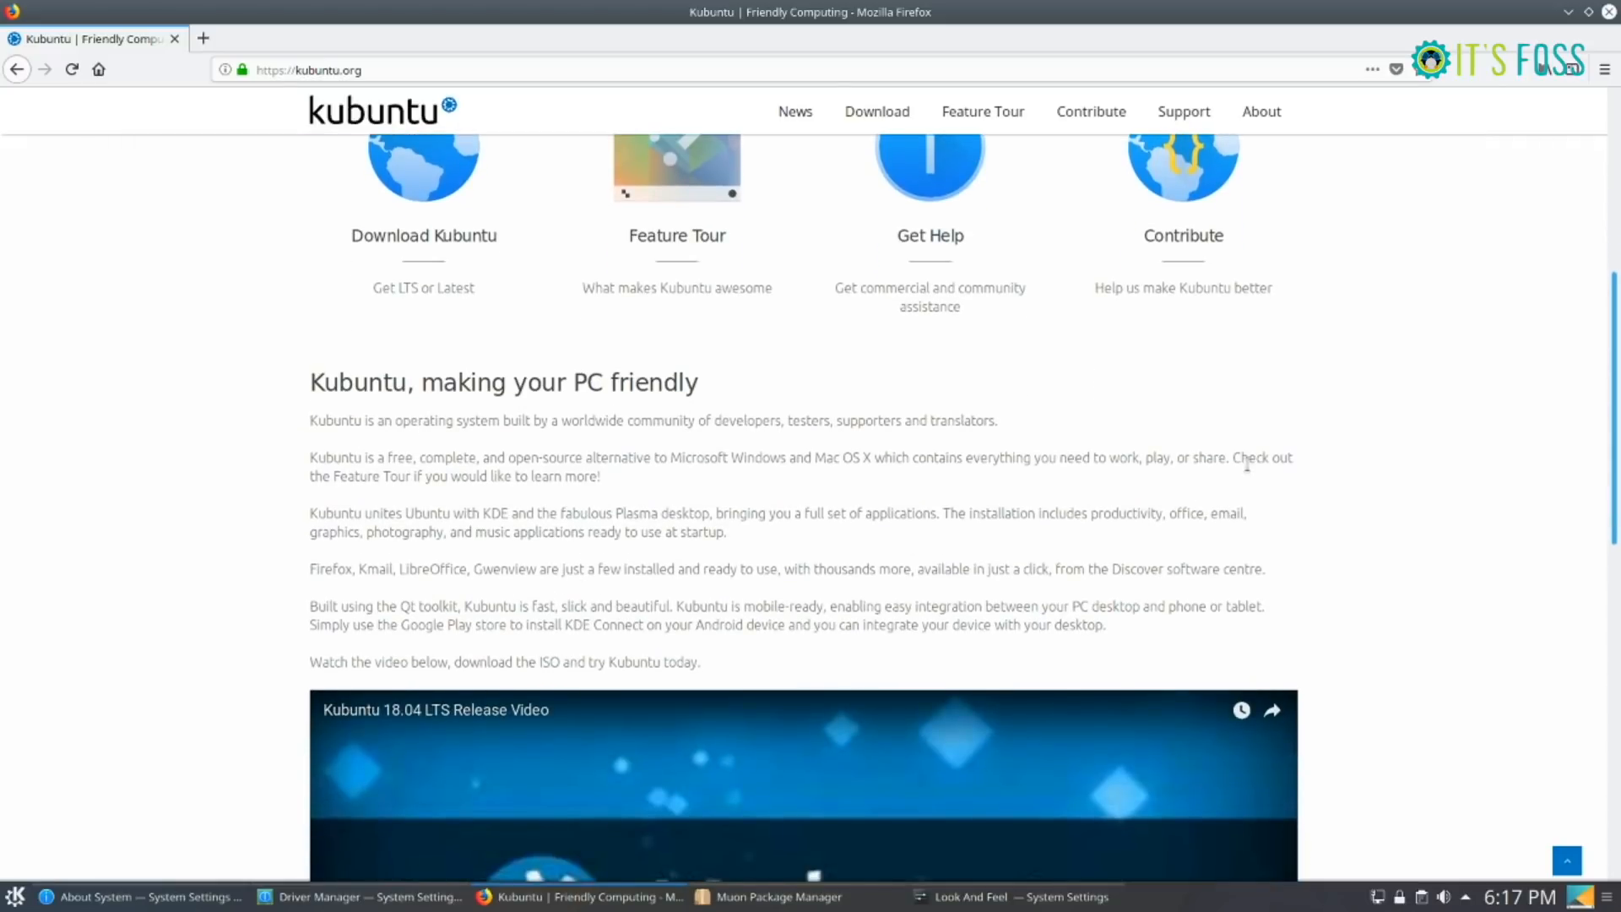
pyautogui.scroll(-3)
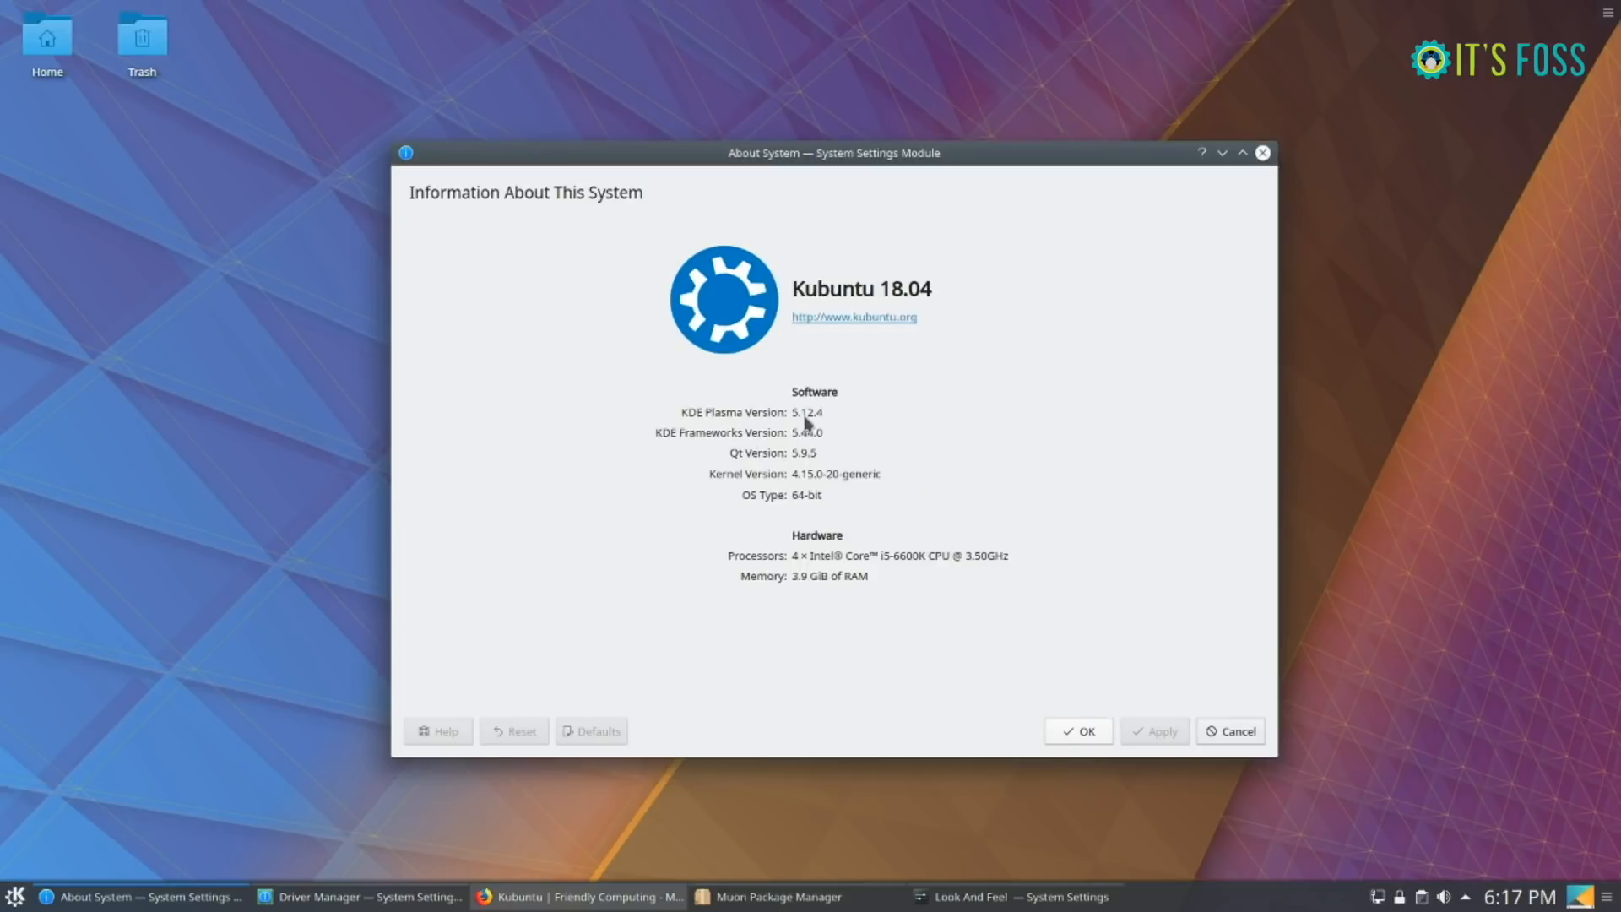
pyautogui.moveTo(729, 457)
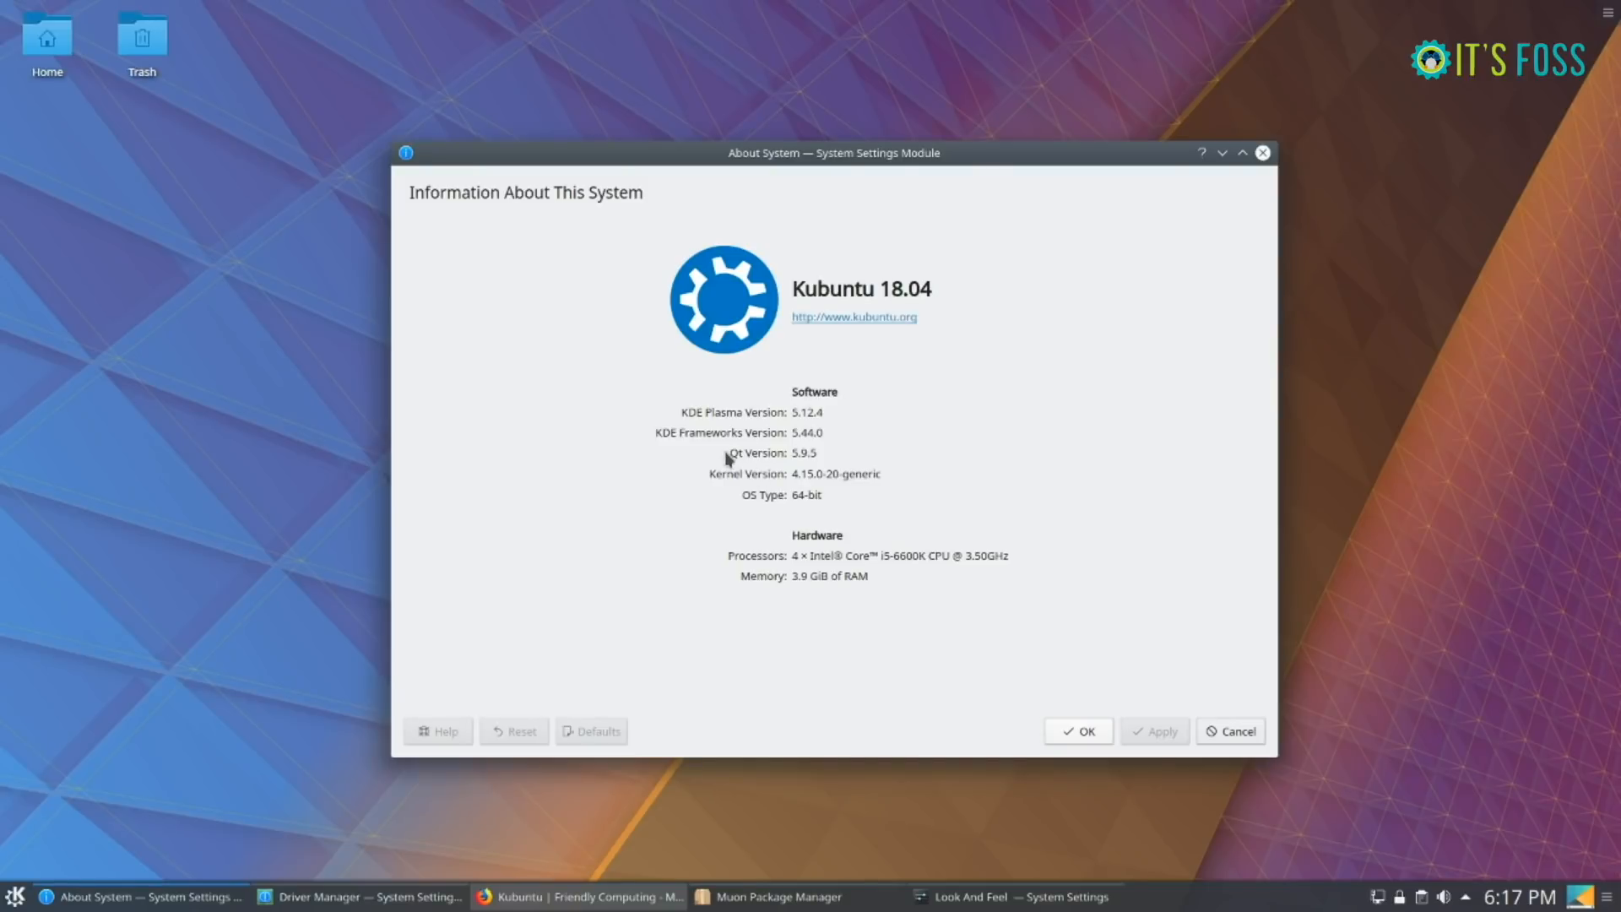
pyautogui.moveTo(794, 337)
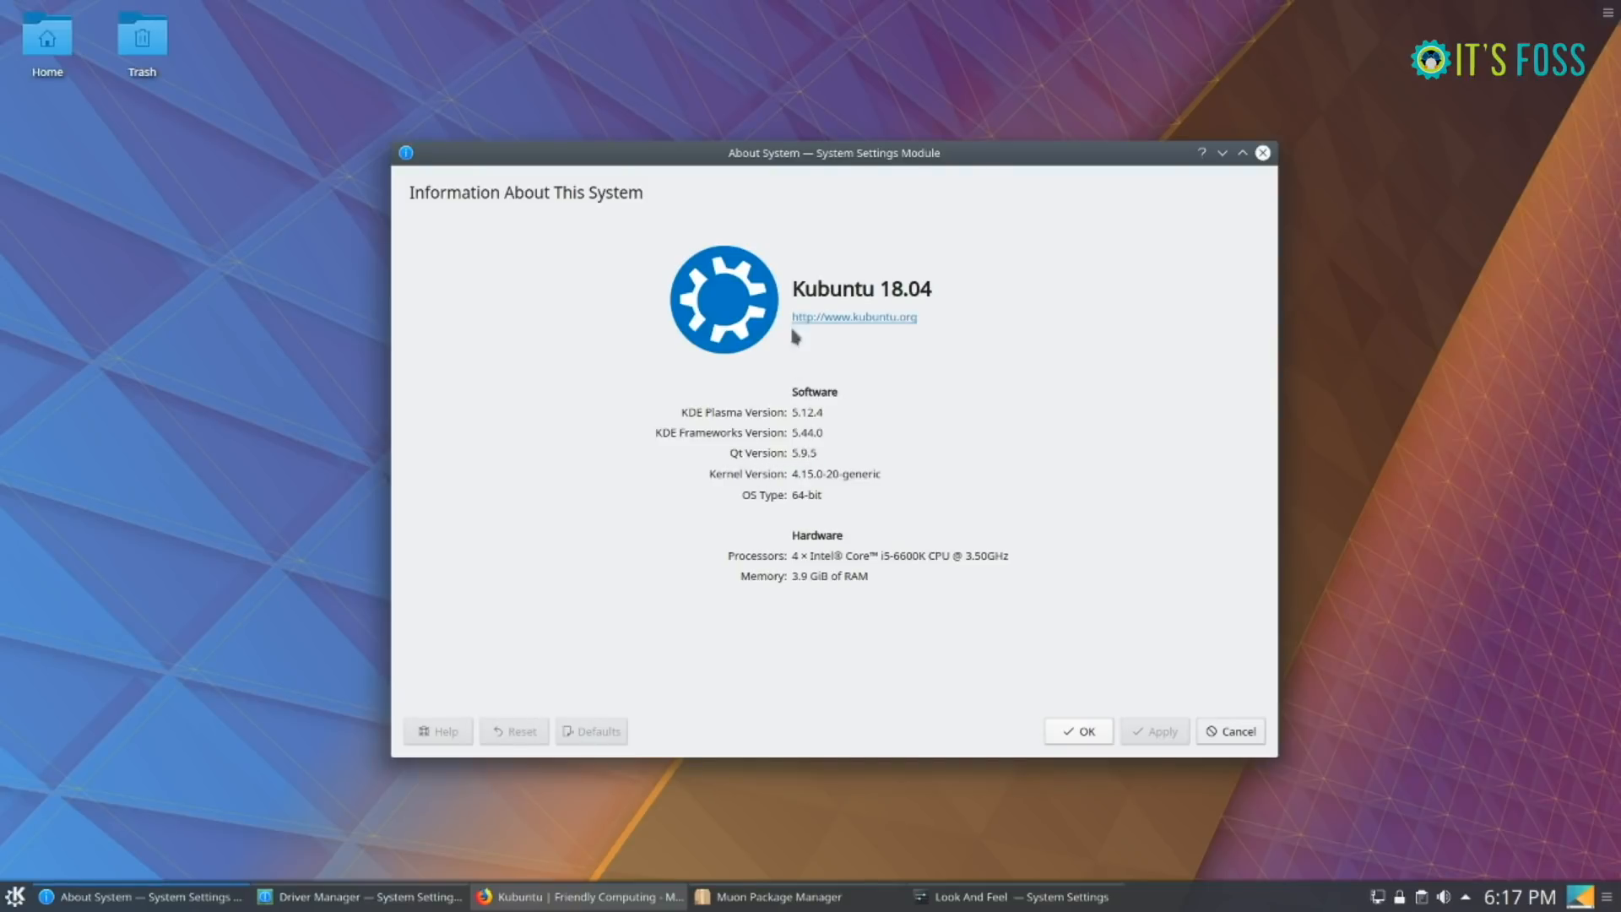
pyautogui.moveTo(815, 482)
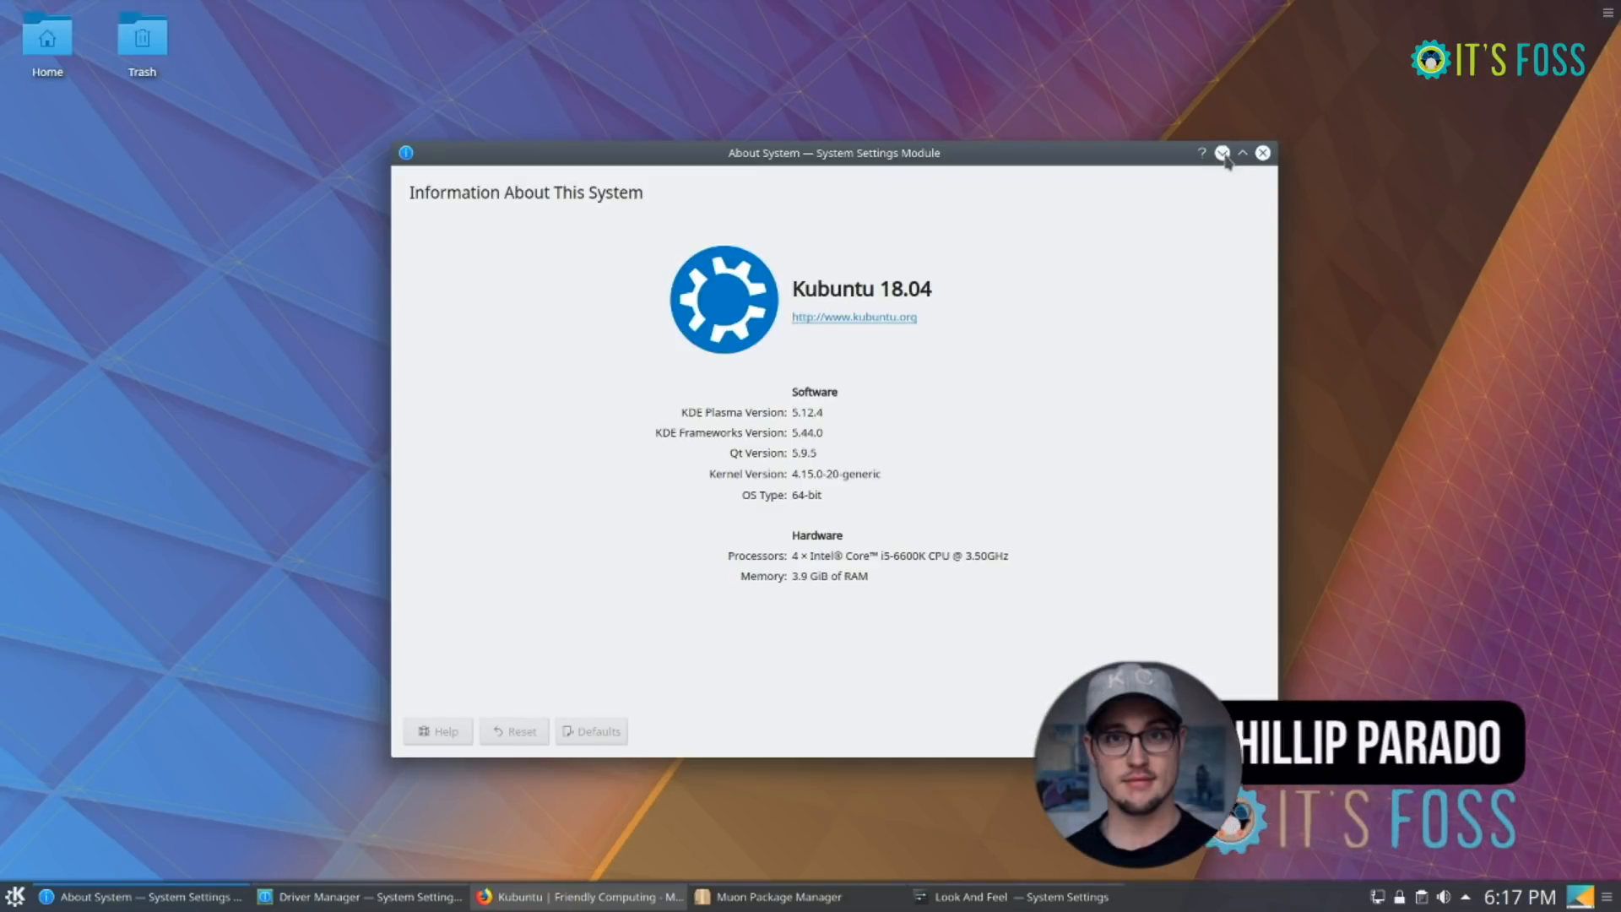
# - Review Driver Manager's VirtualBox options, then scroll Muon's nvidia-filtered package list
pyautogui.click(361, 897)
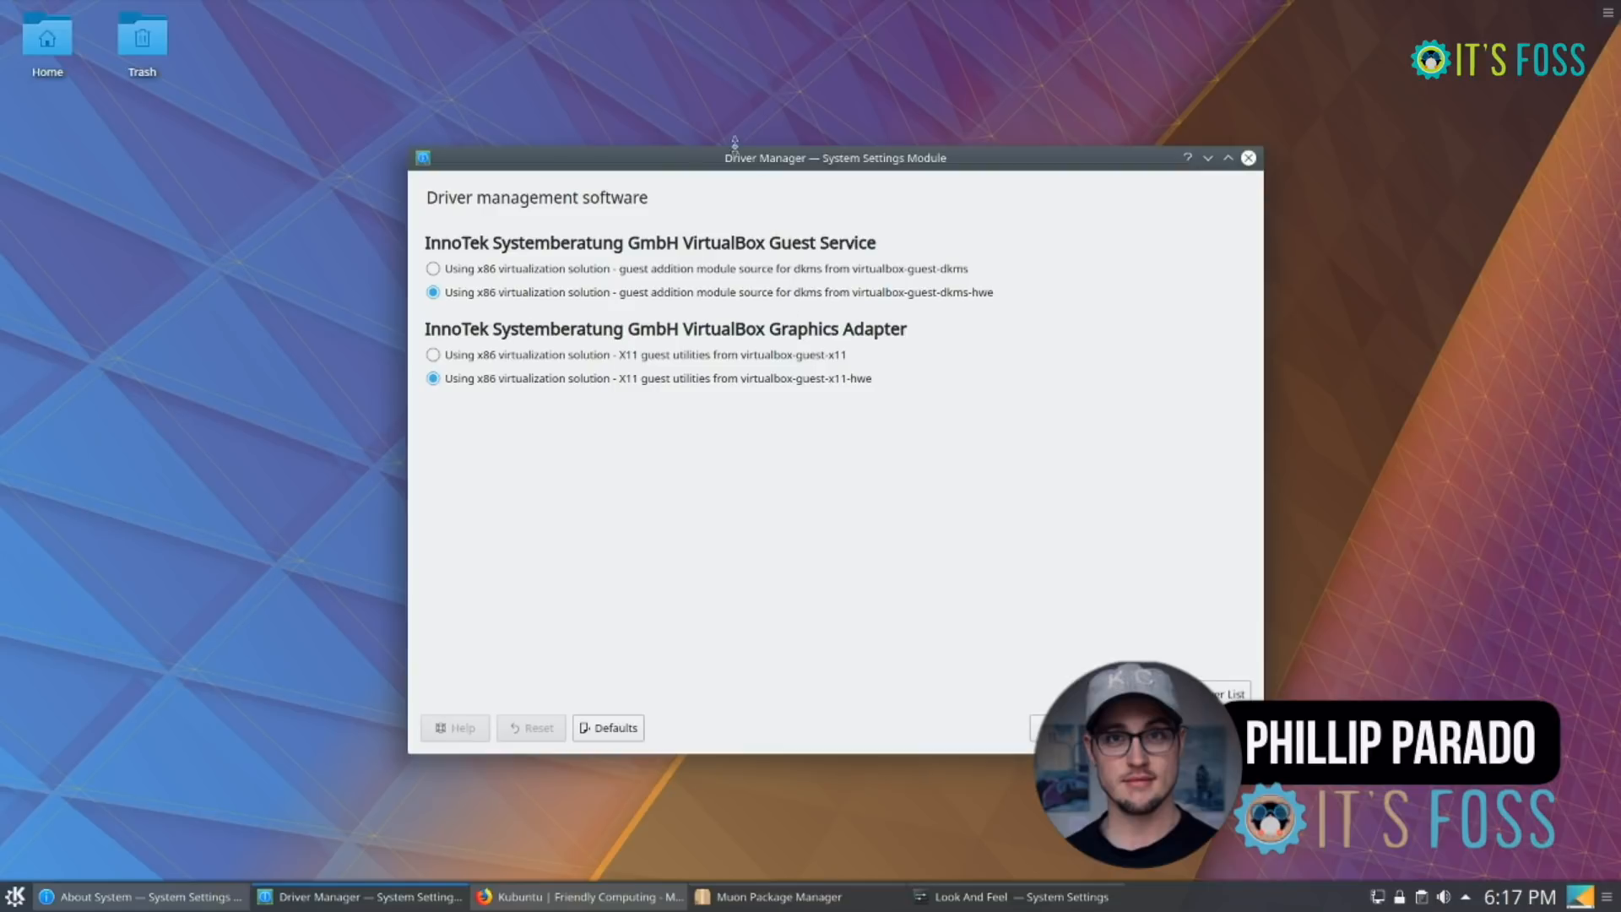
pyautogui.moveTo(686, 279)
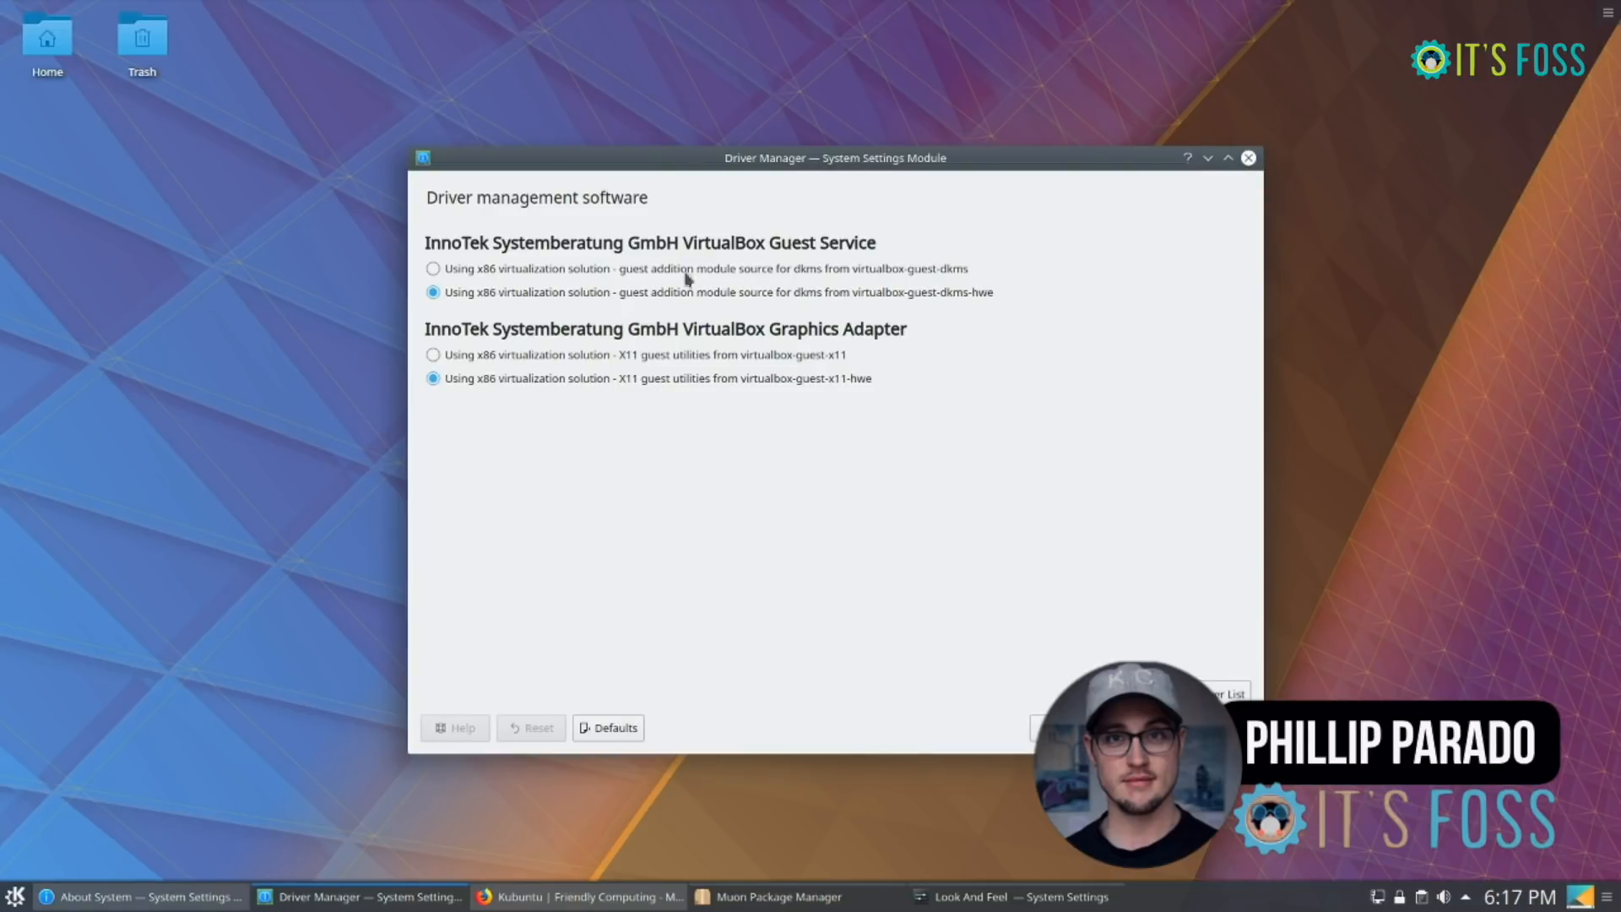
pyautogui.click(776, 896)
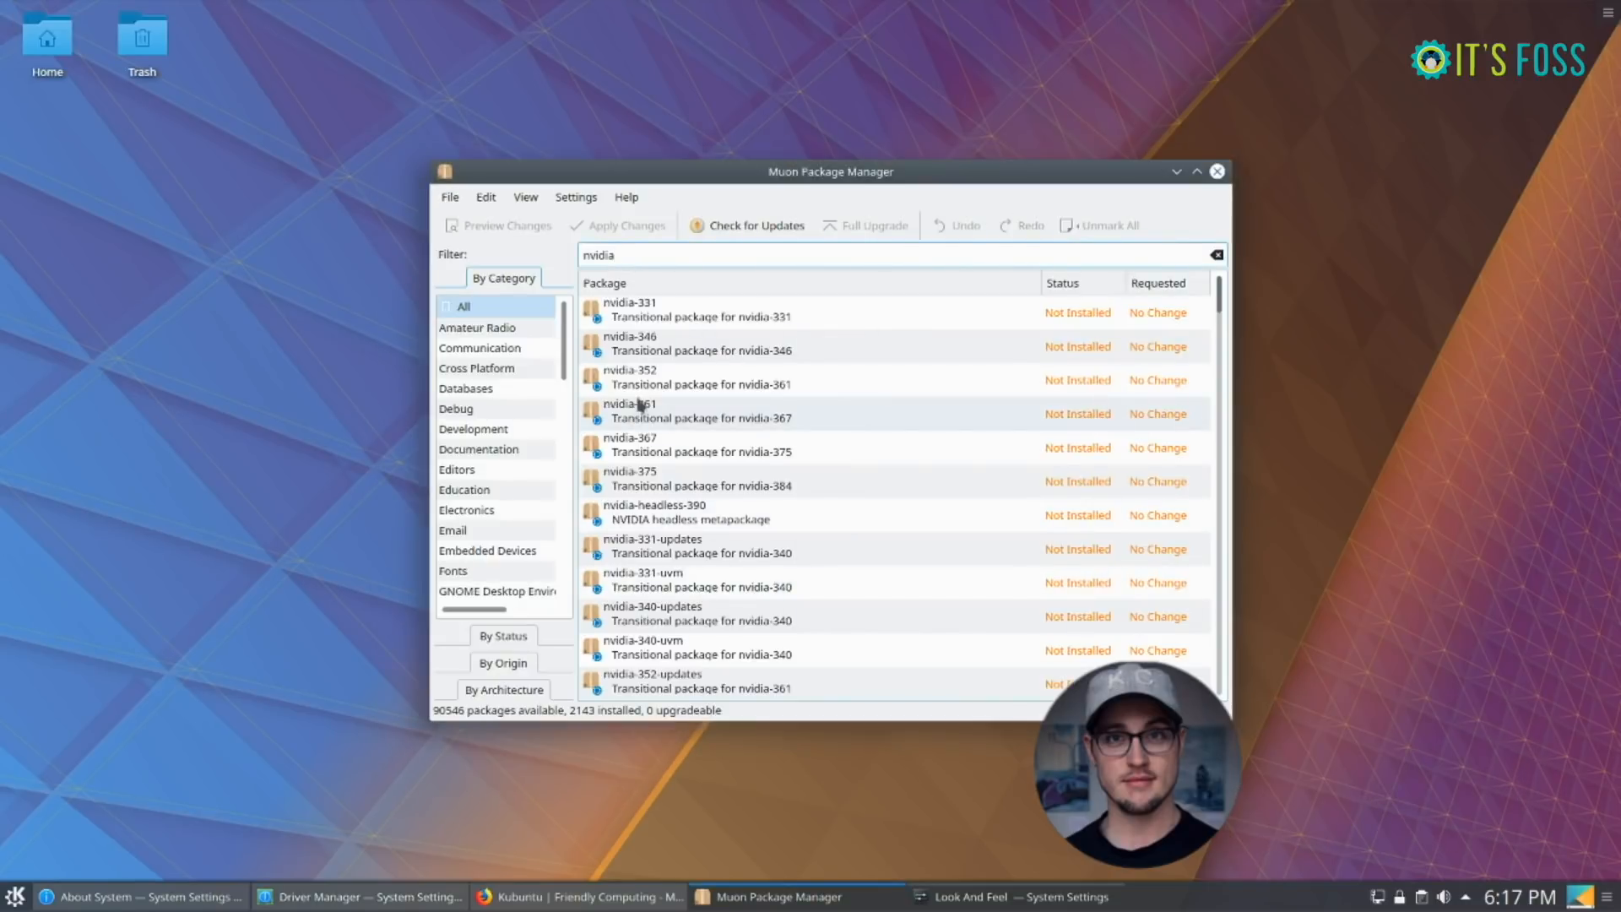
pyautogui.scroll(-3)
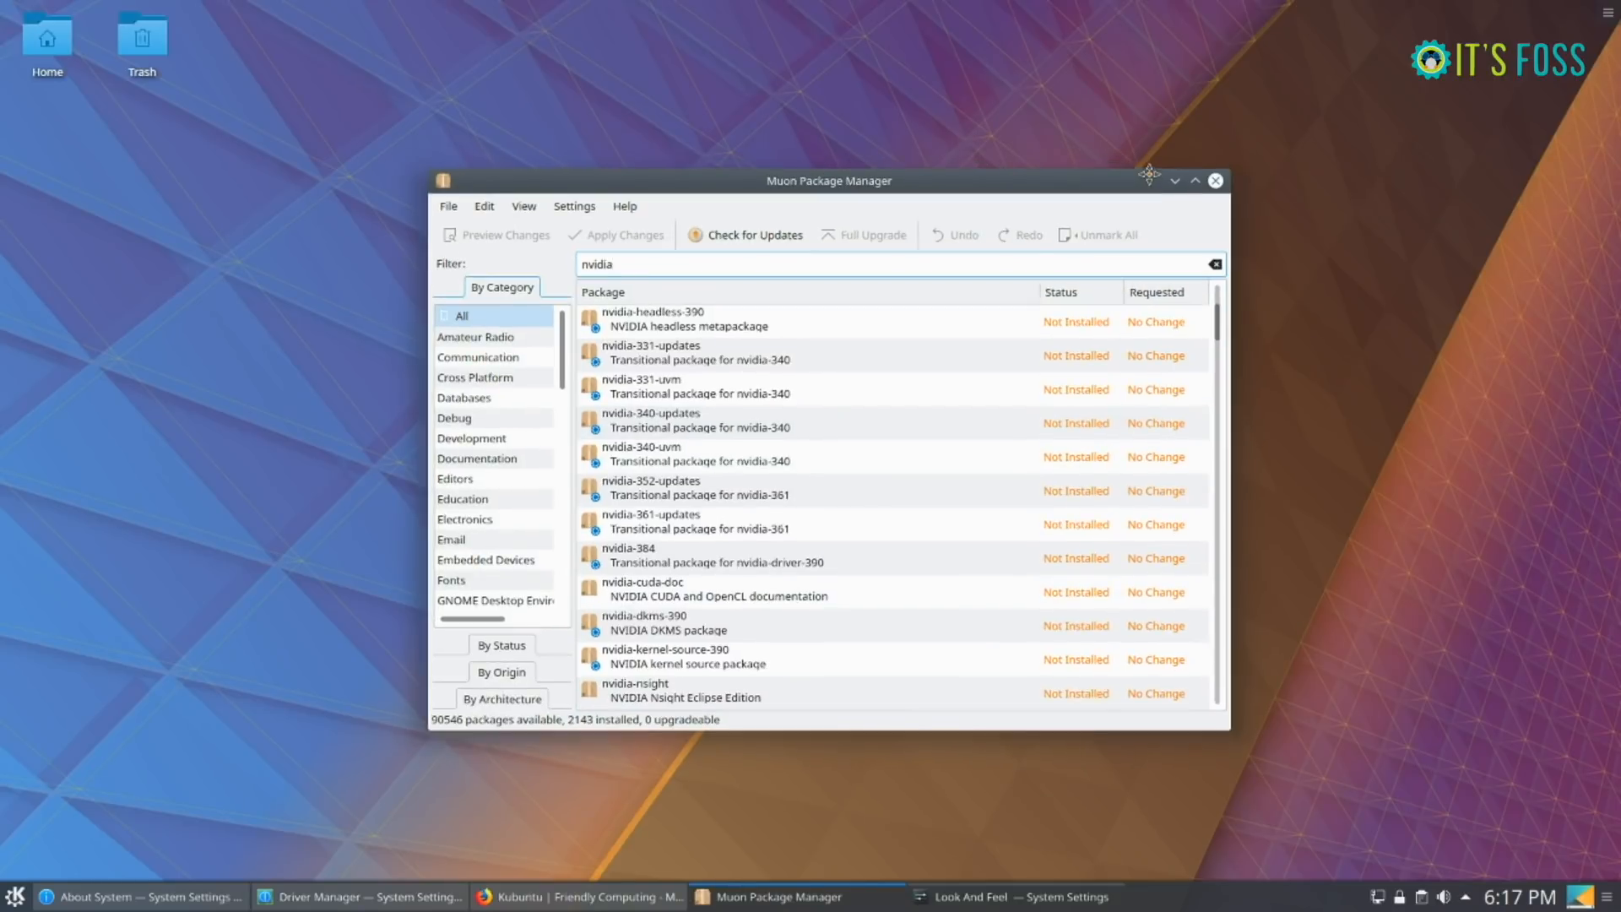
pyautogui.click(969, 896)
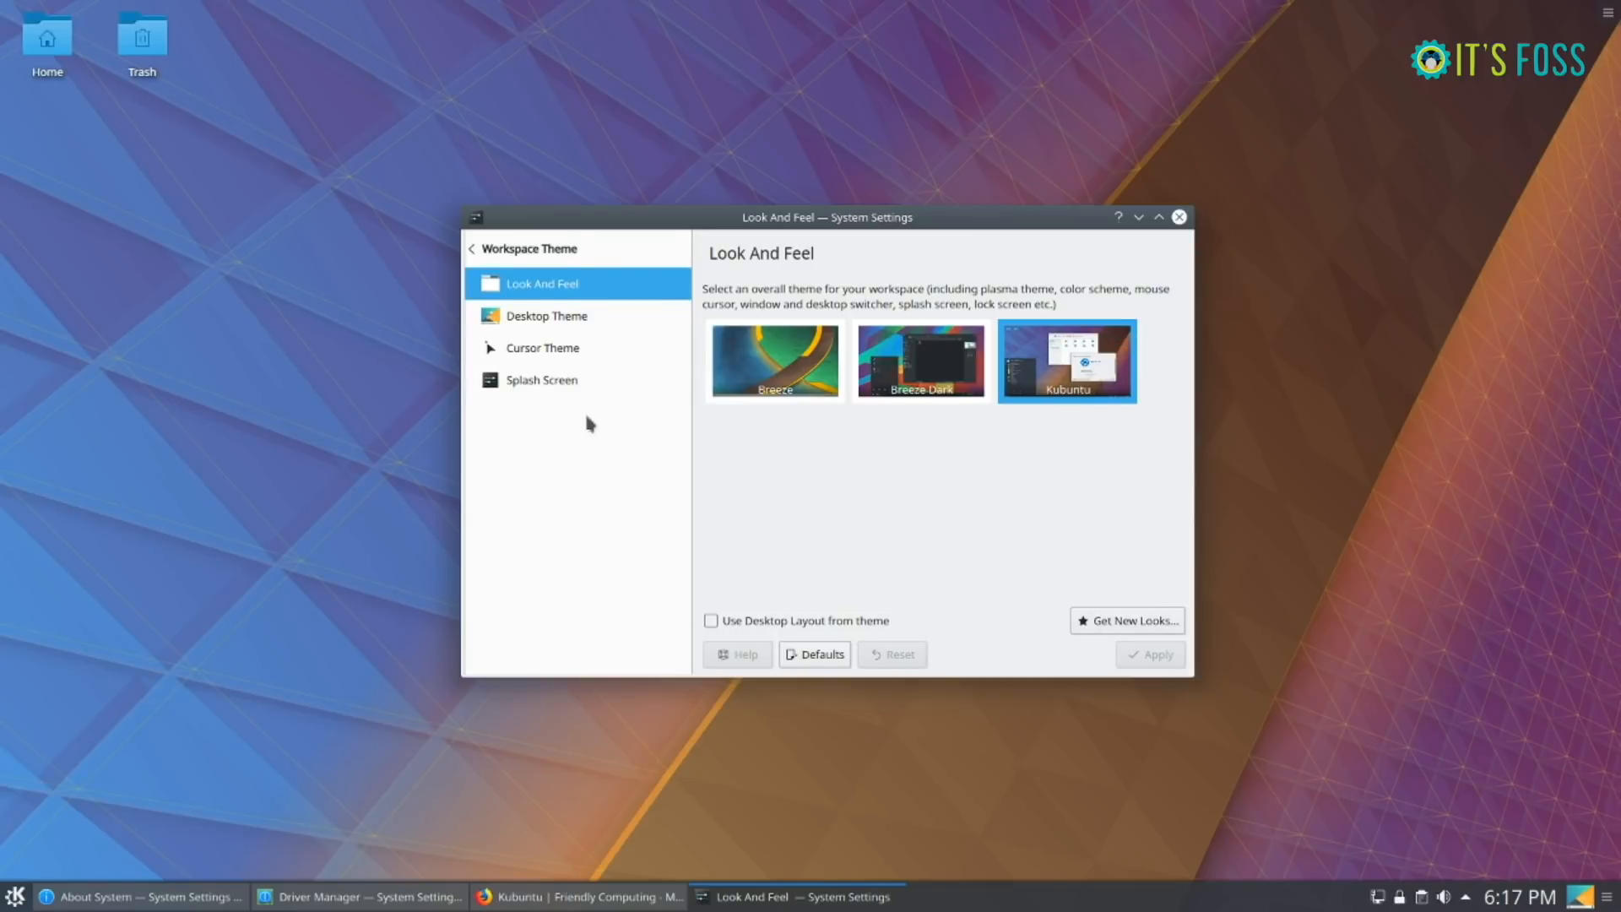
# - View the Desktop Theme options, then close System Settings back to the desktop
pyautogui.click(547, 316)
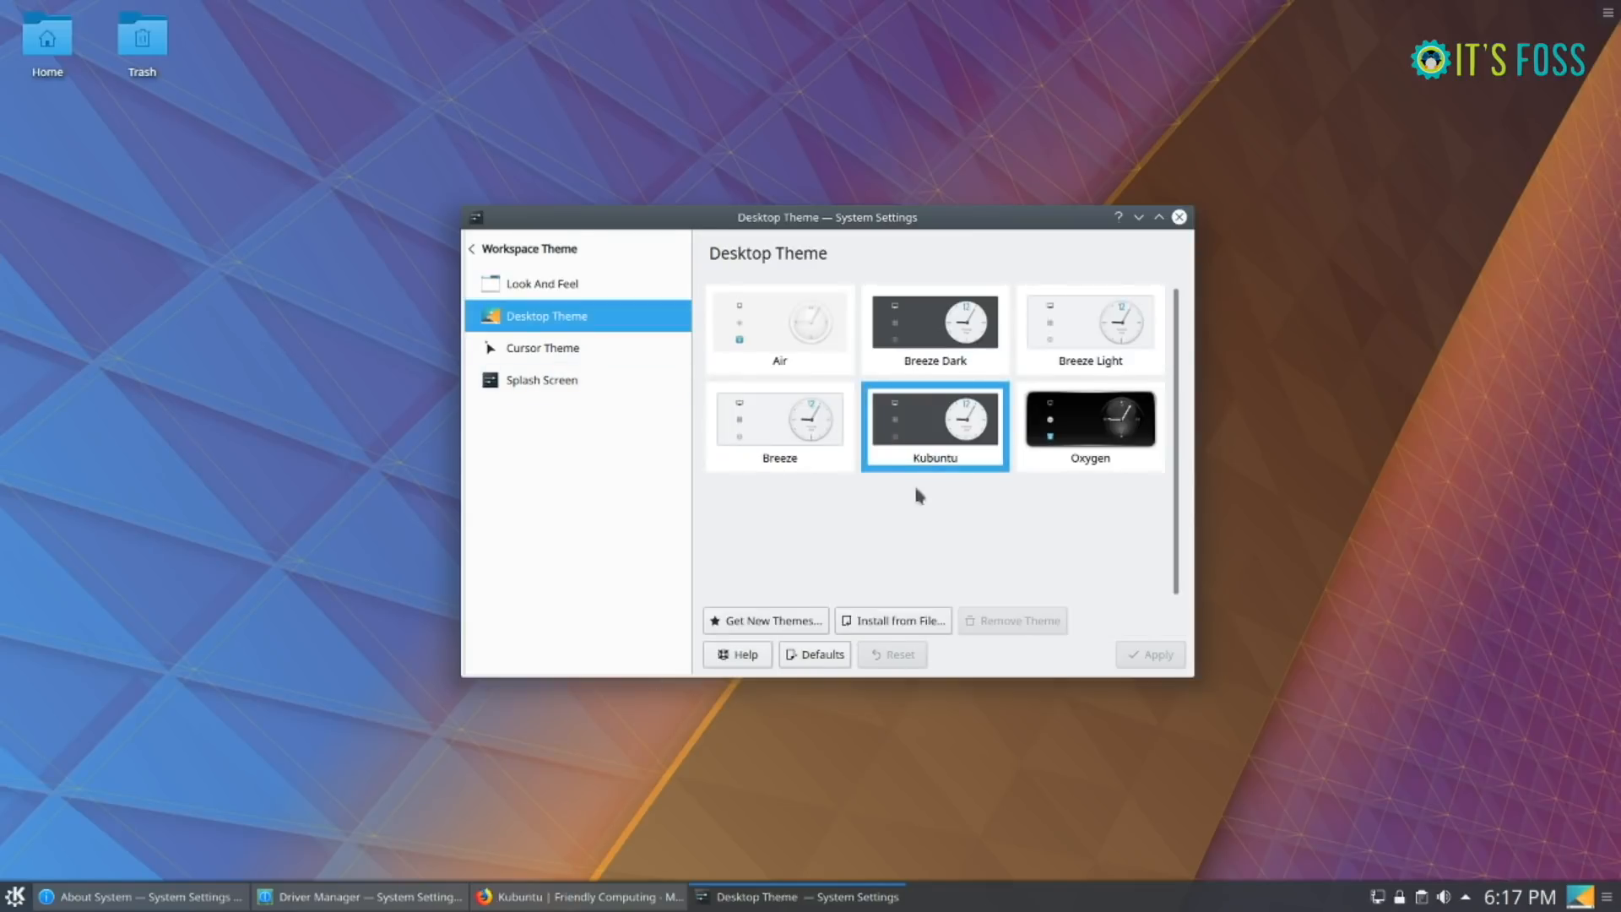
pyautogui.moveTo(804, 554)
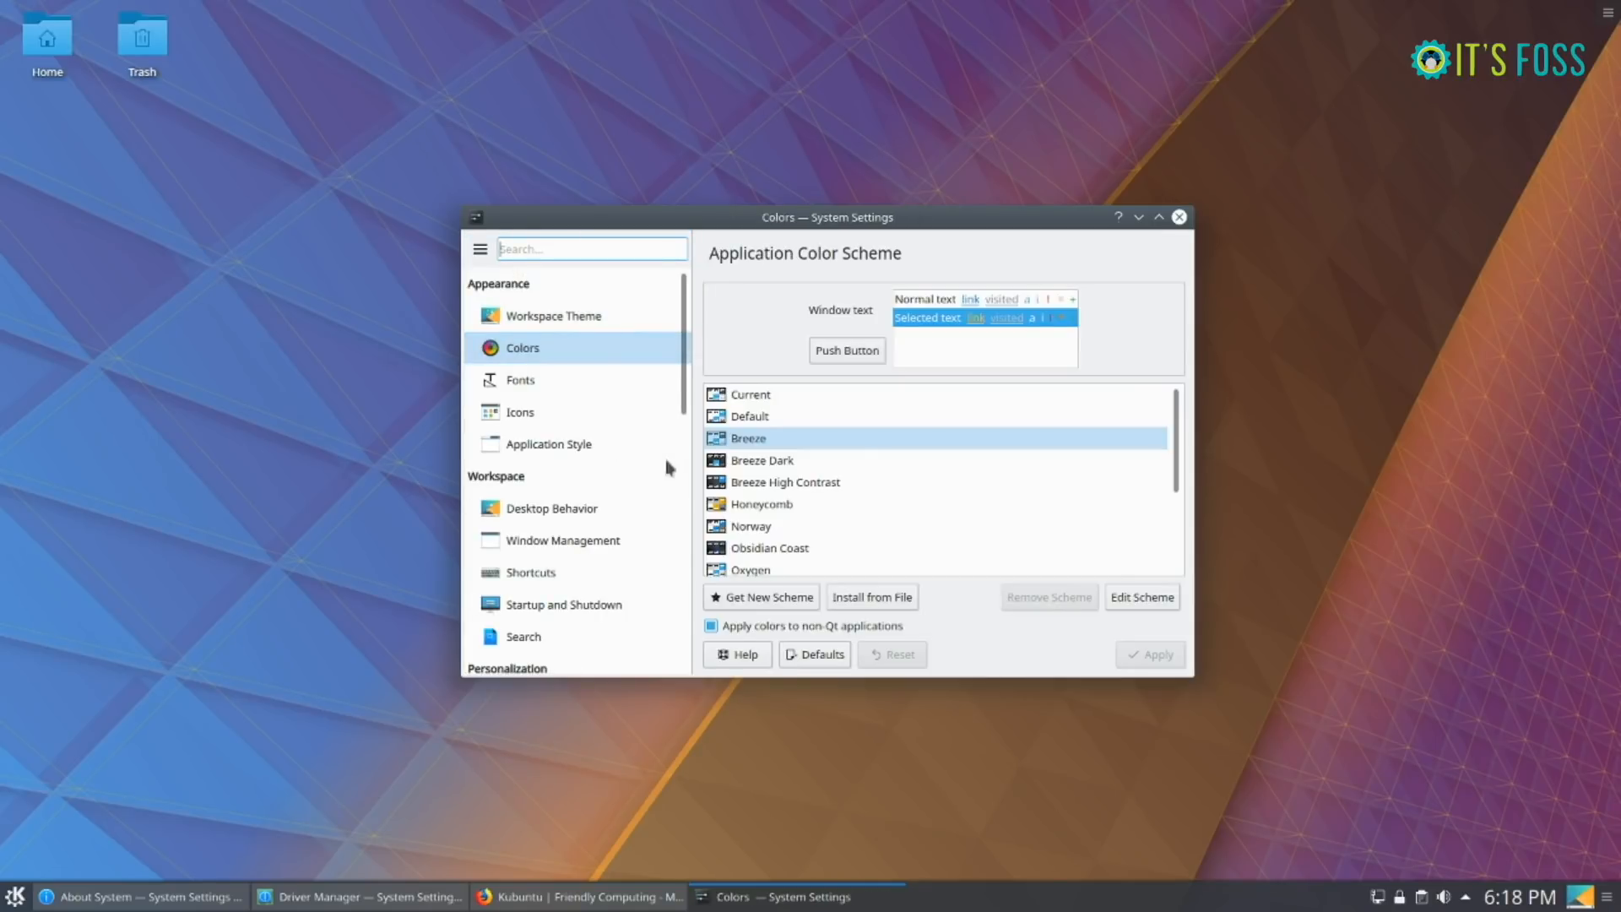
pyautogui.moveTo(551, 418)
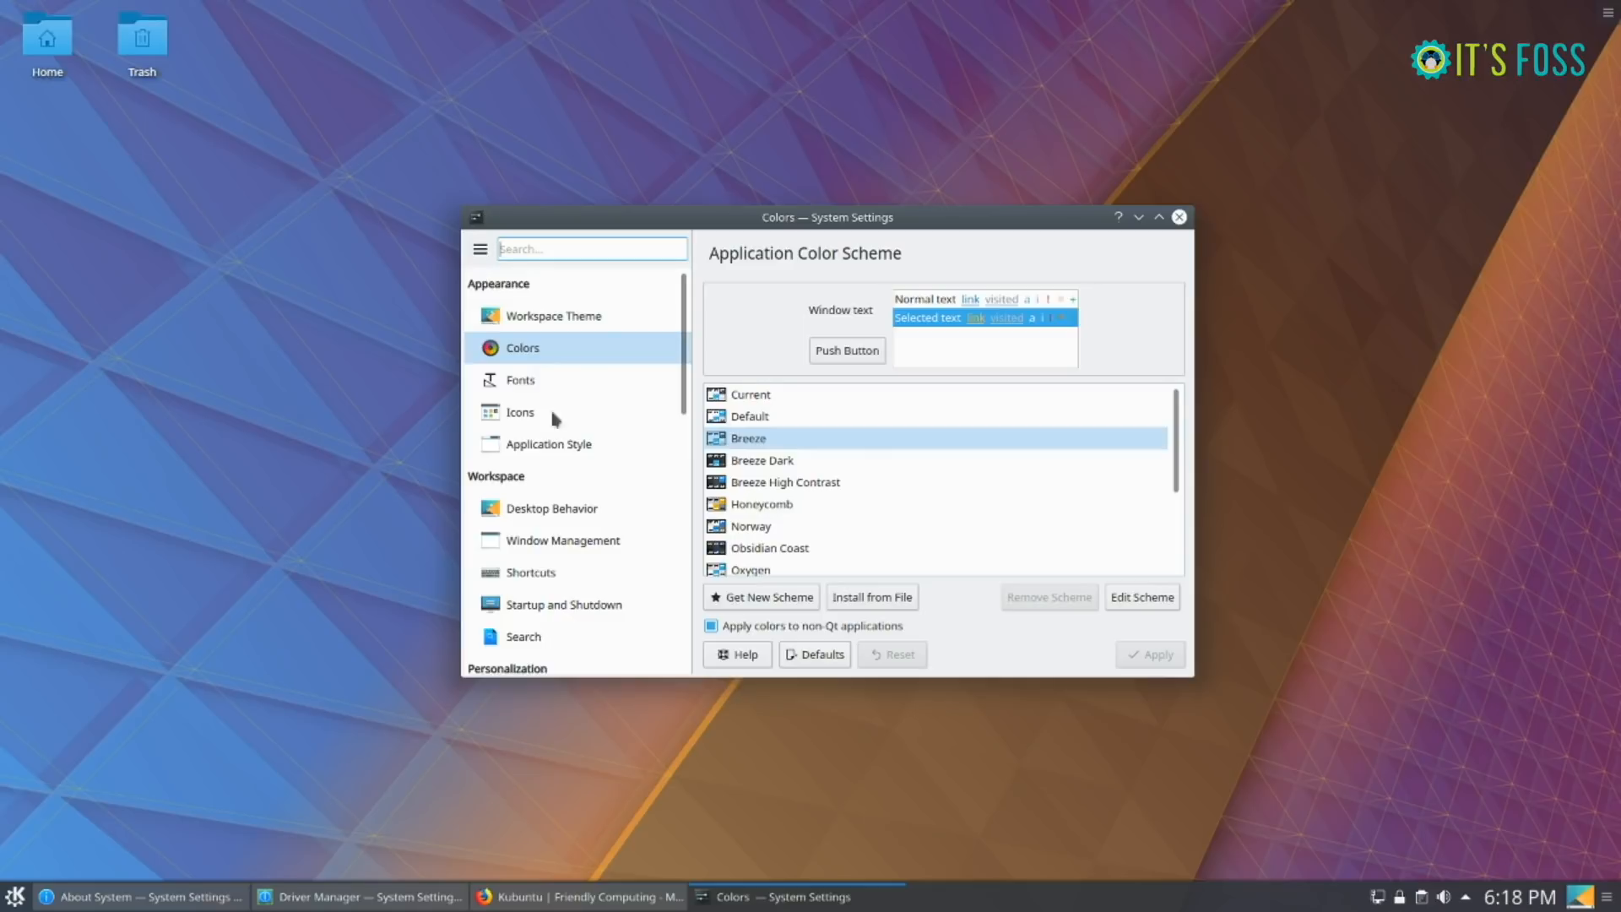
pyautogui.moveTo(1158, 275)
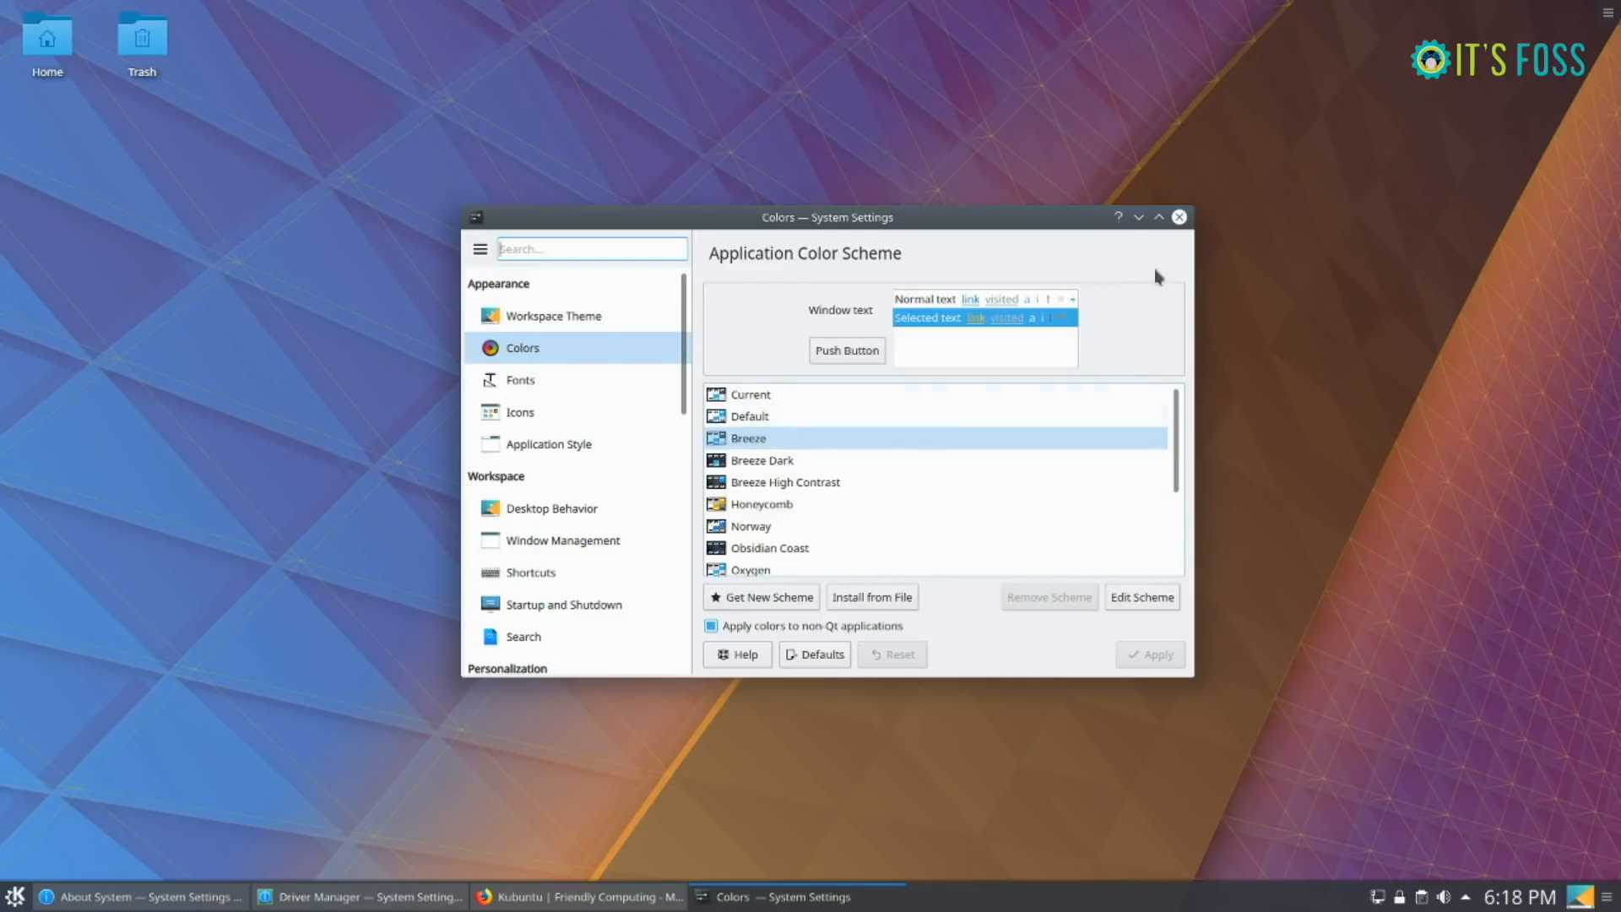
pyautogui.click(1177, 218)
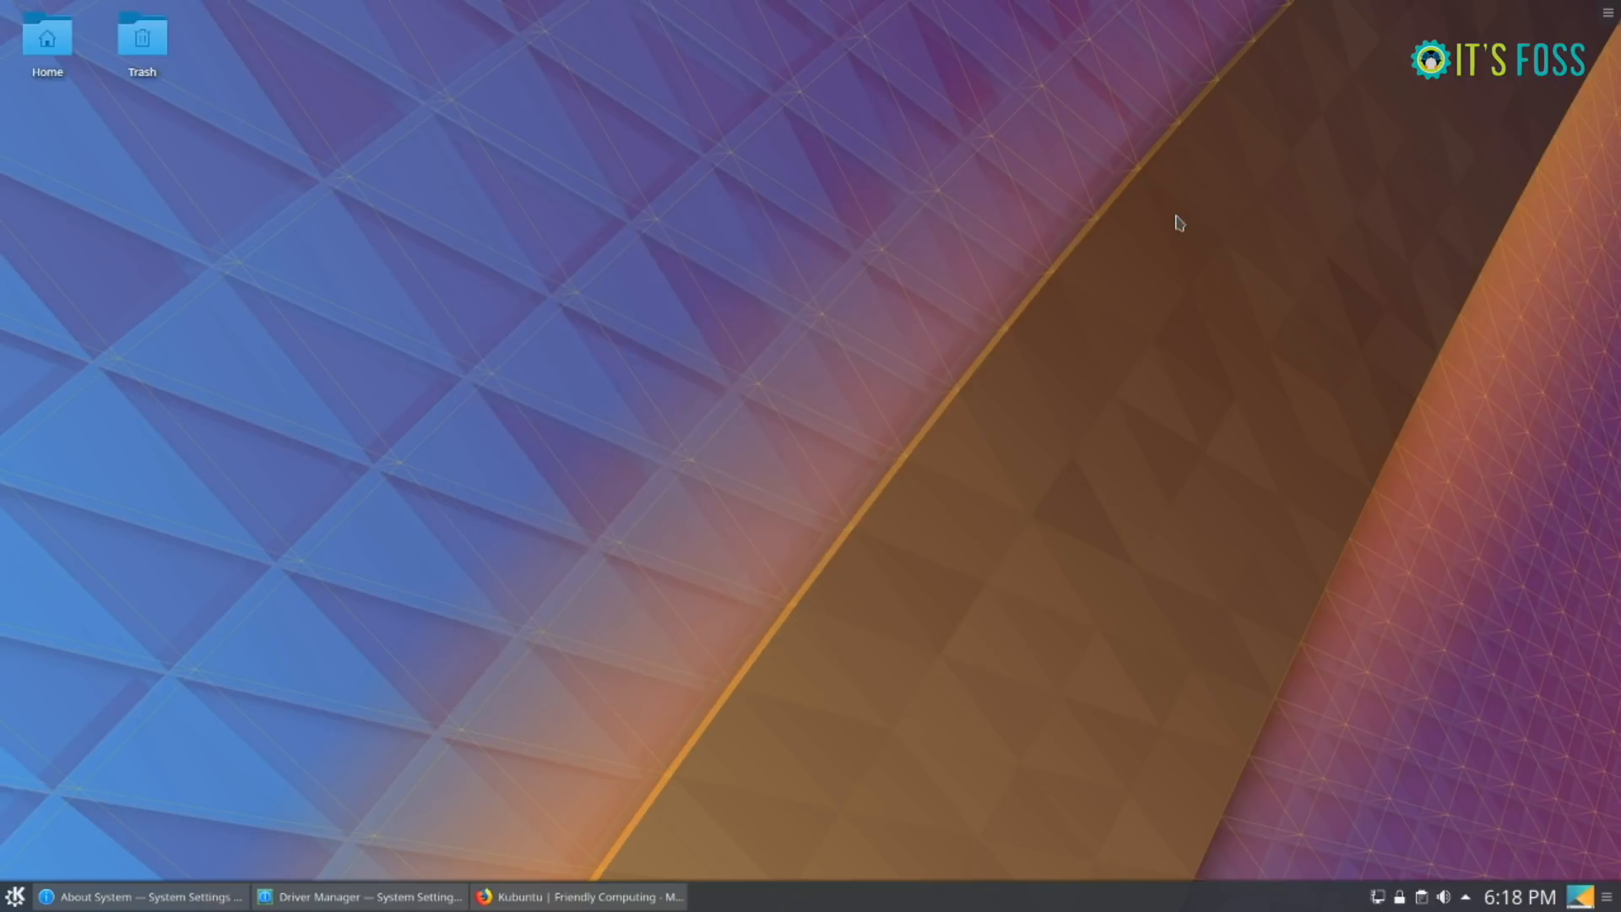
pyautogui.moveTo(653, 736)
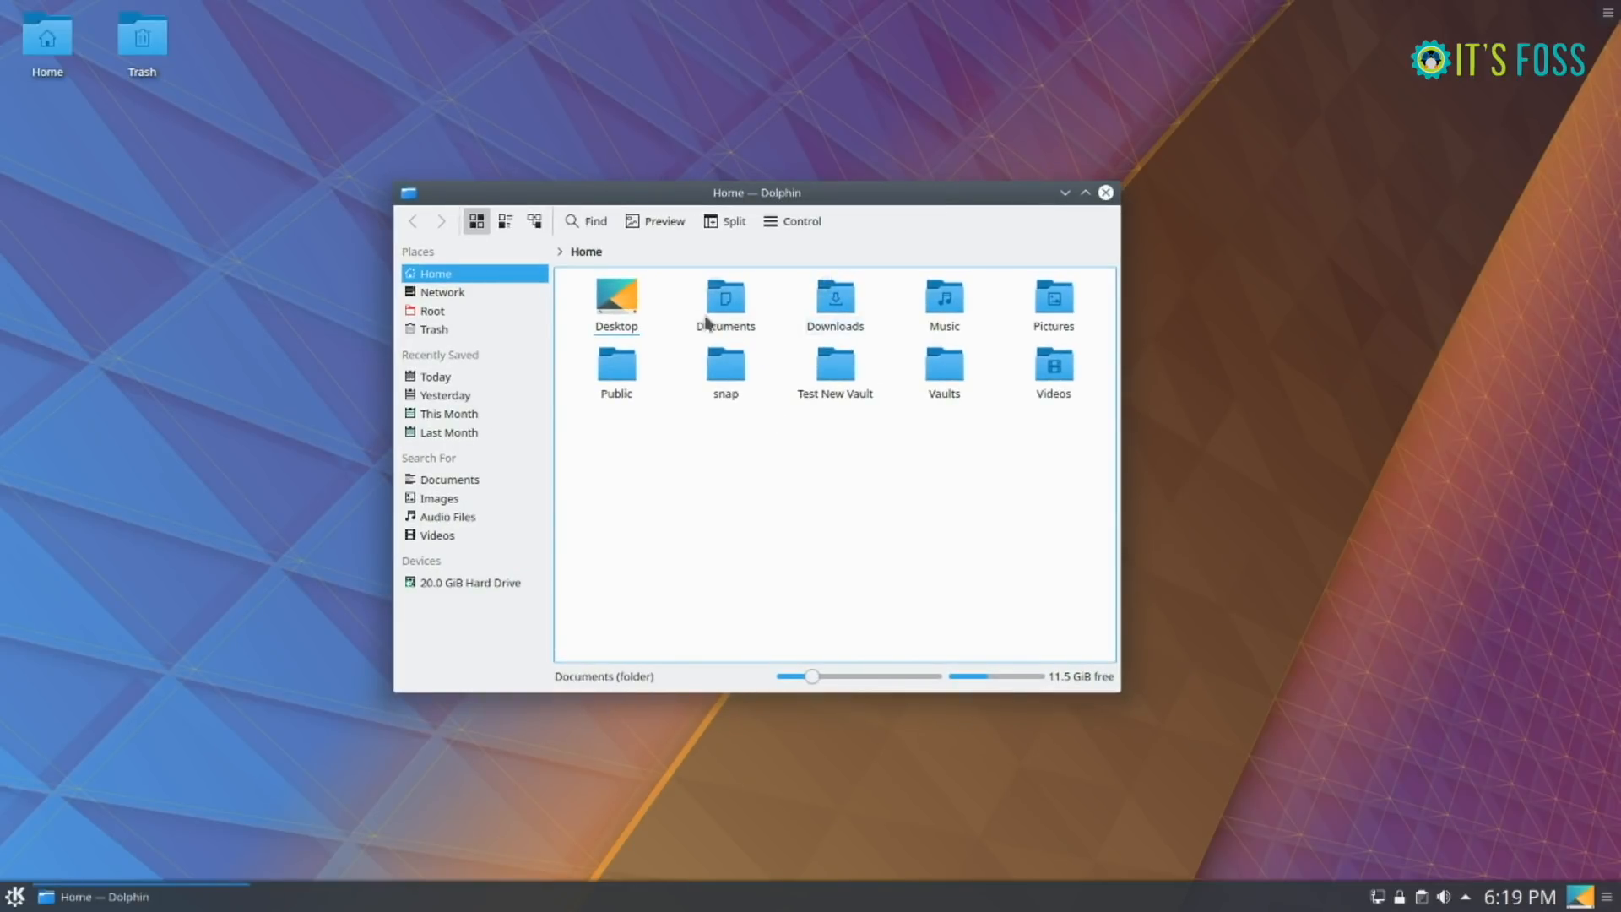
# - Browse into Documents and snap, return home each time, and hide hidden files again with Ctrl+H
pyautogui.doubleClick(725, 300)
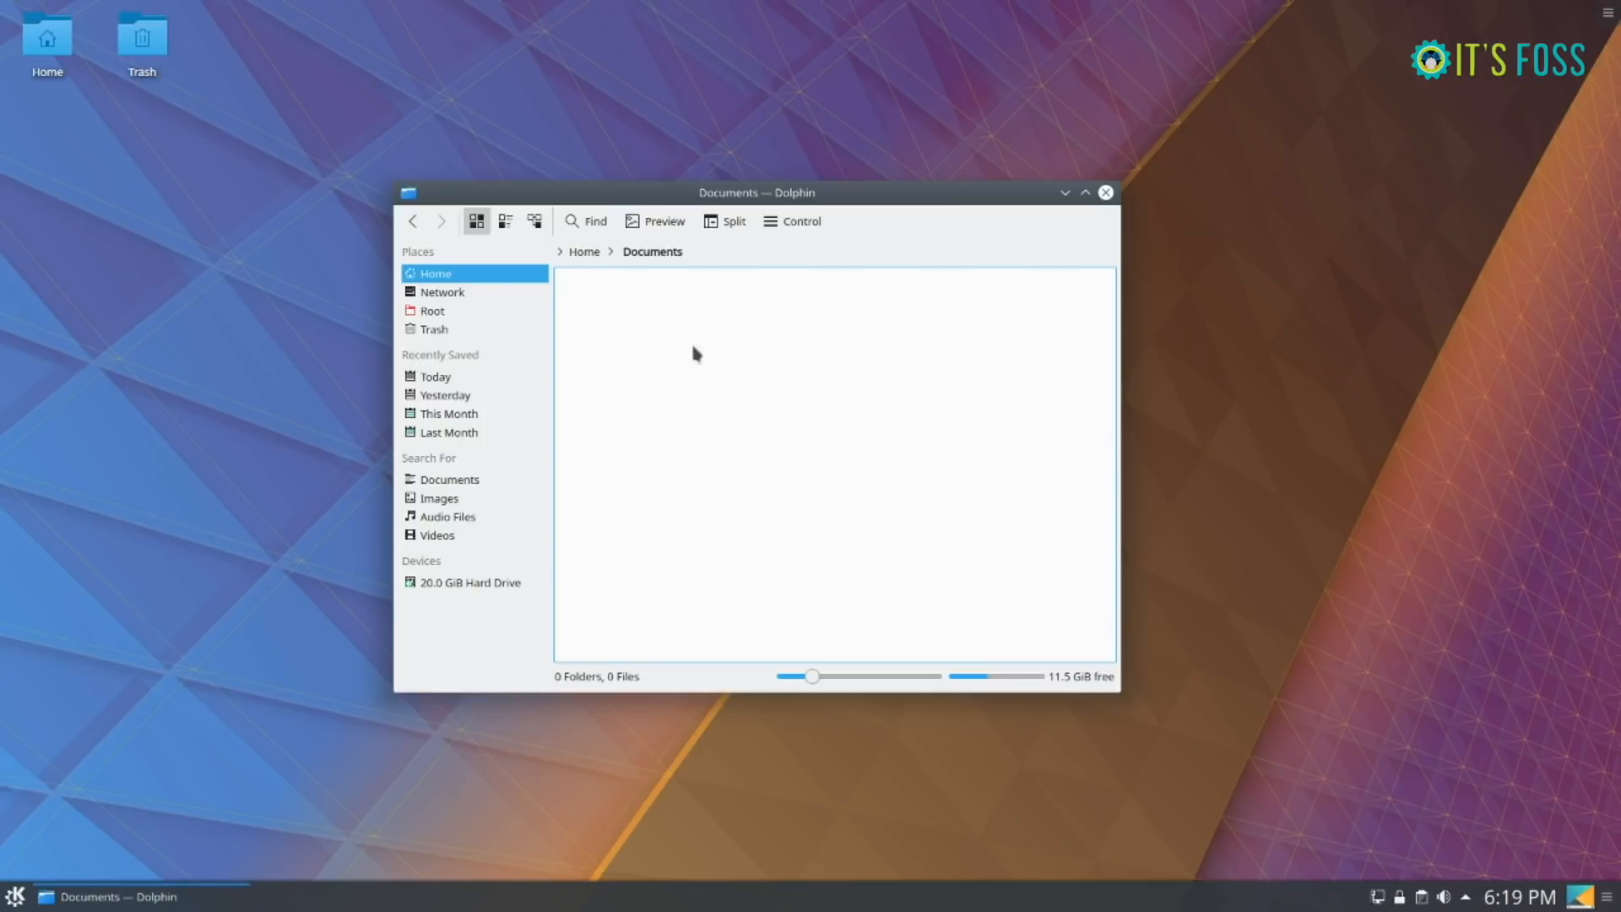
pyautogui.click(412, 222)
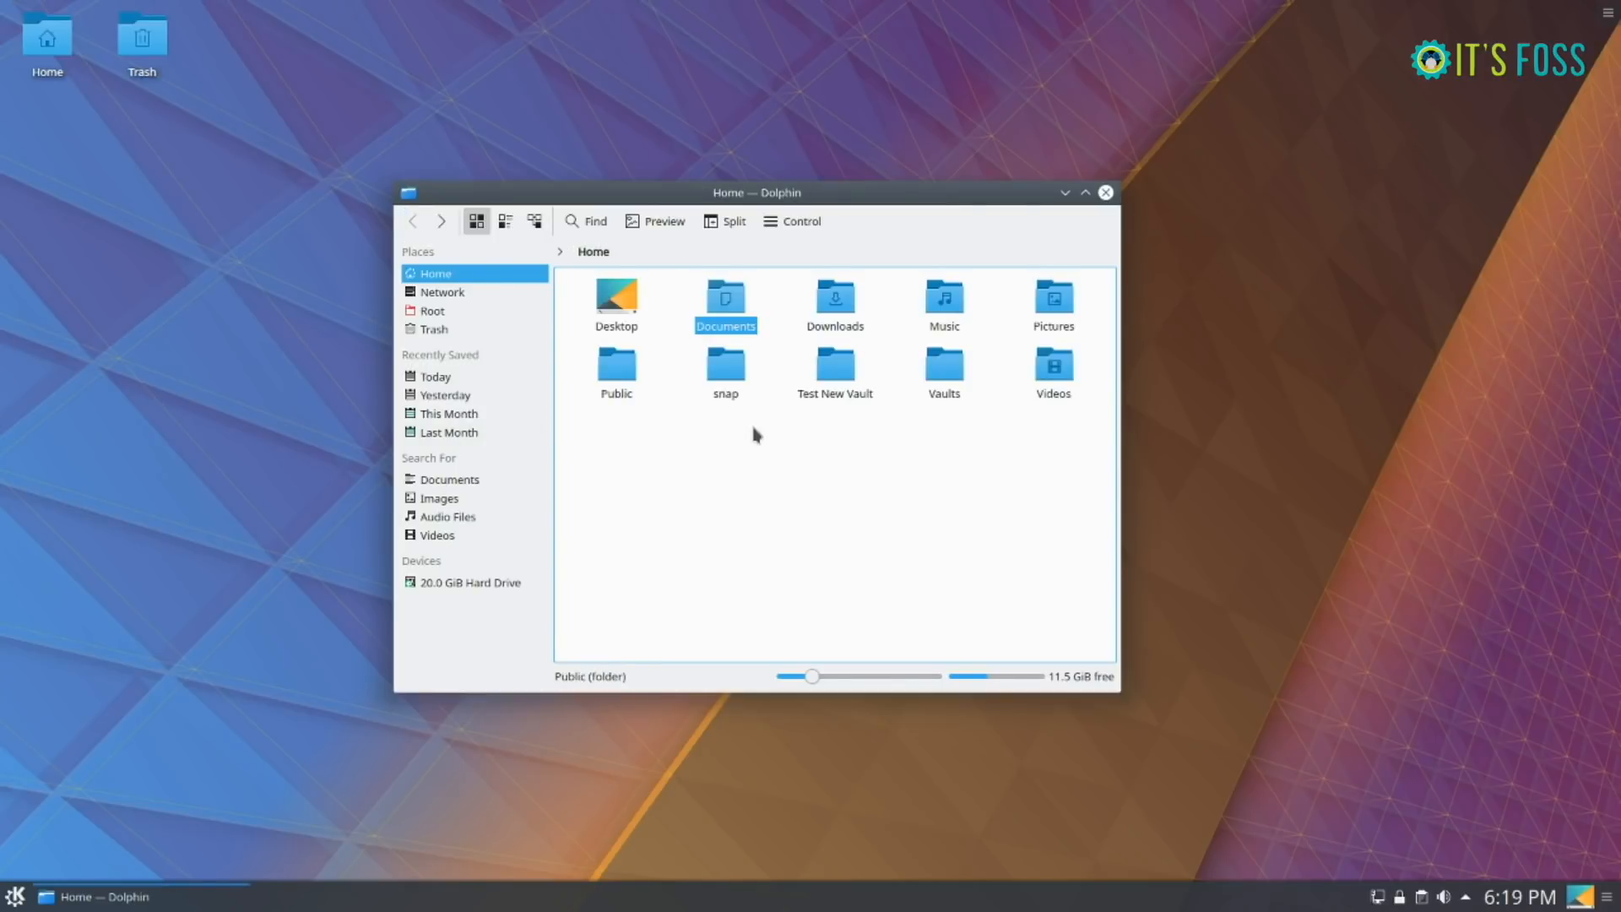
pyautogui.doubleClick(724, 365)
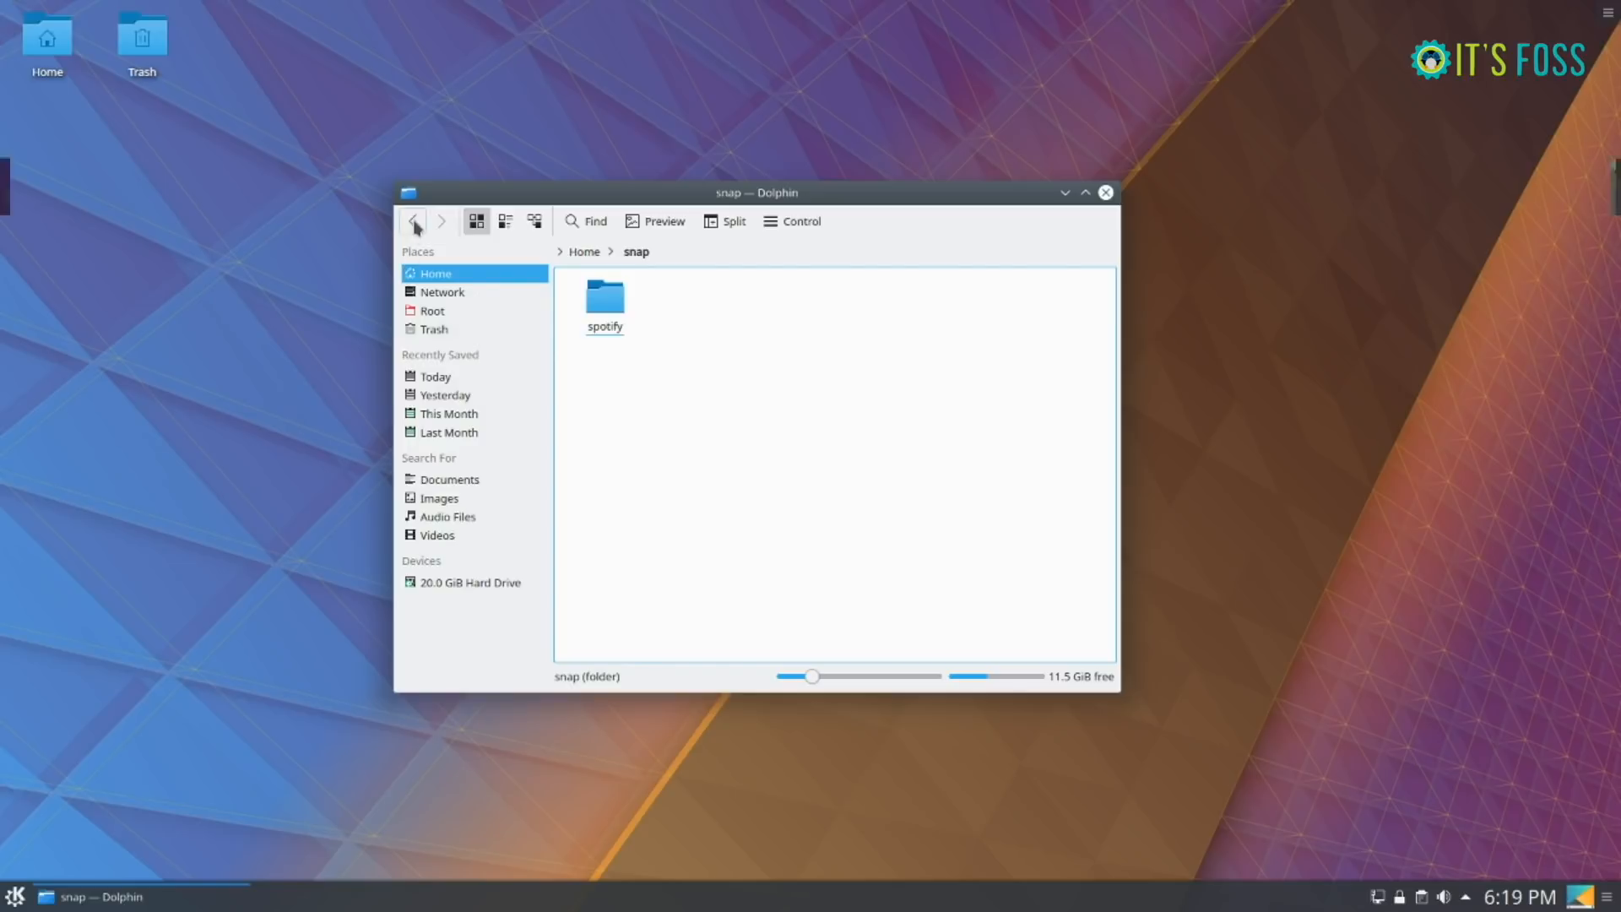
pyautogui.click(413, 220)
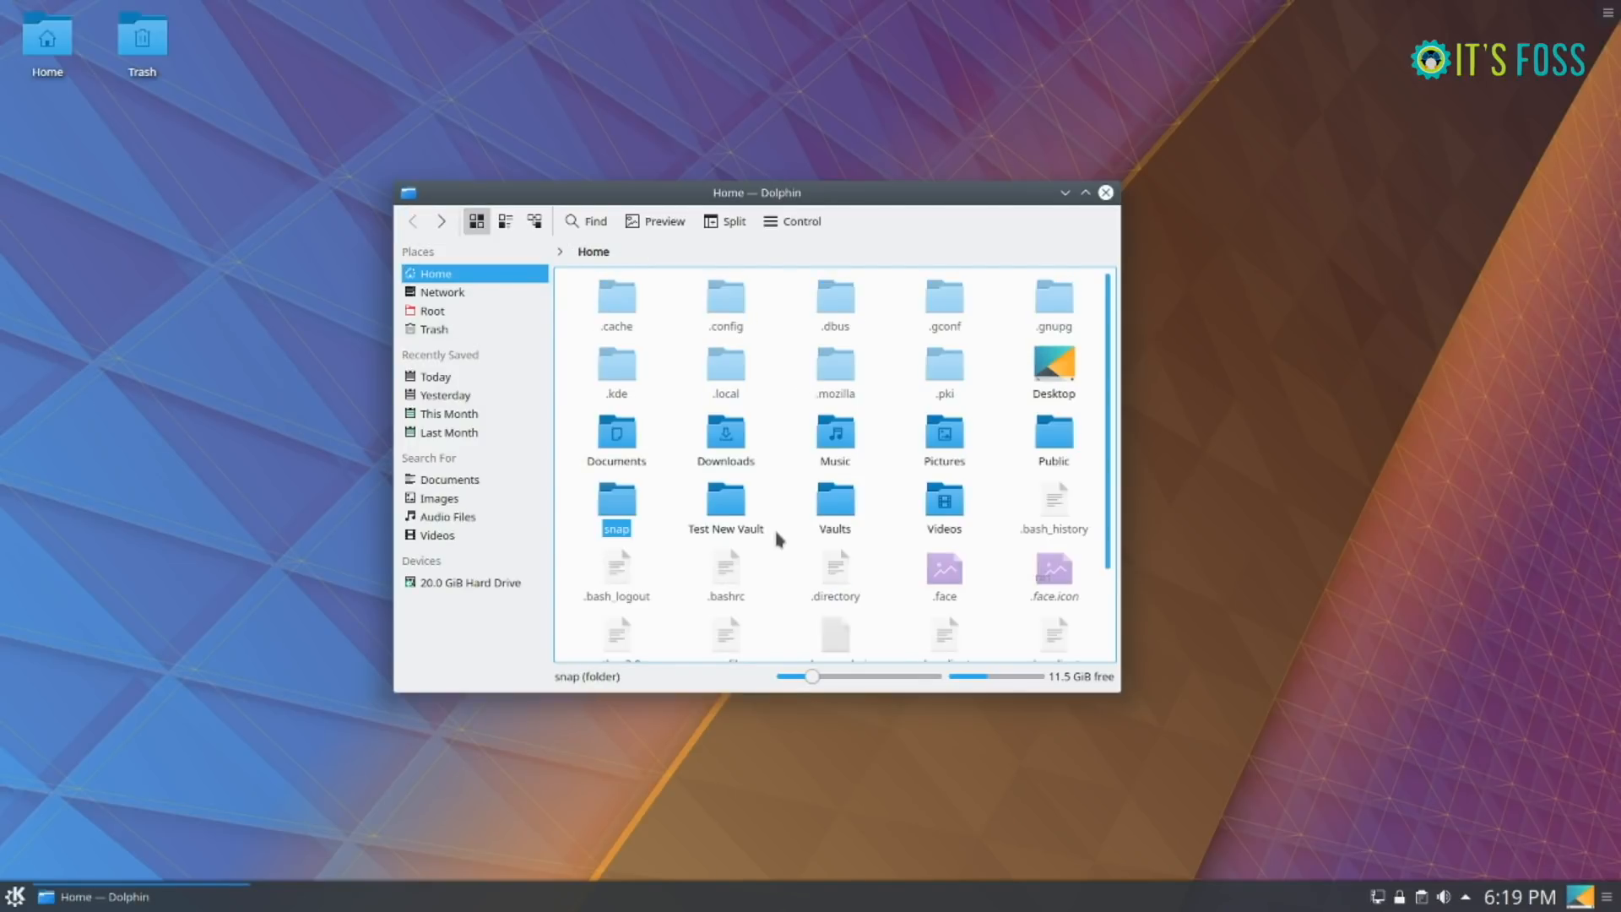
pyautogui.press('ctrl+h')
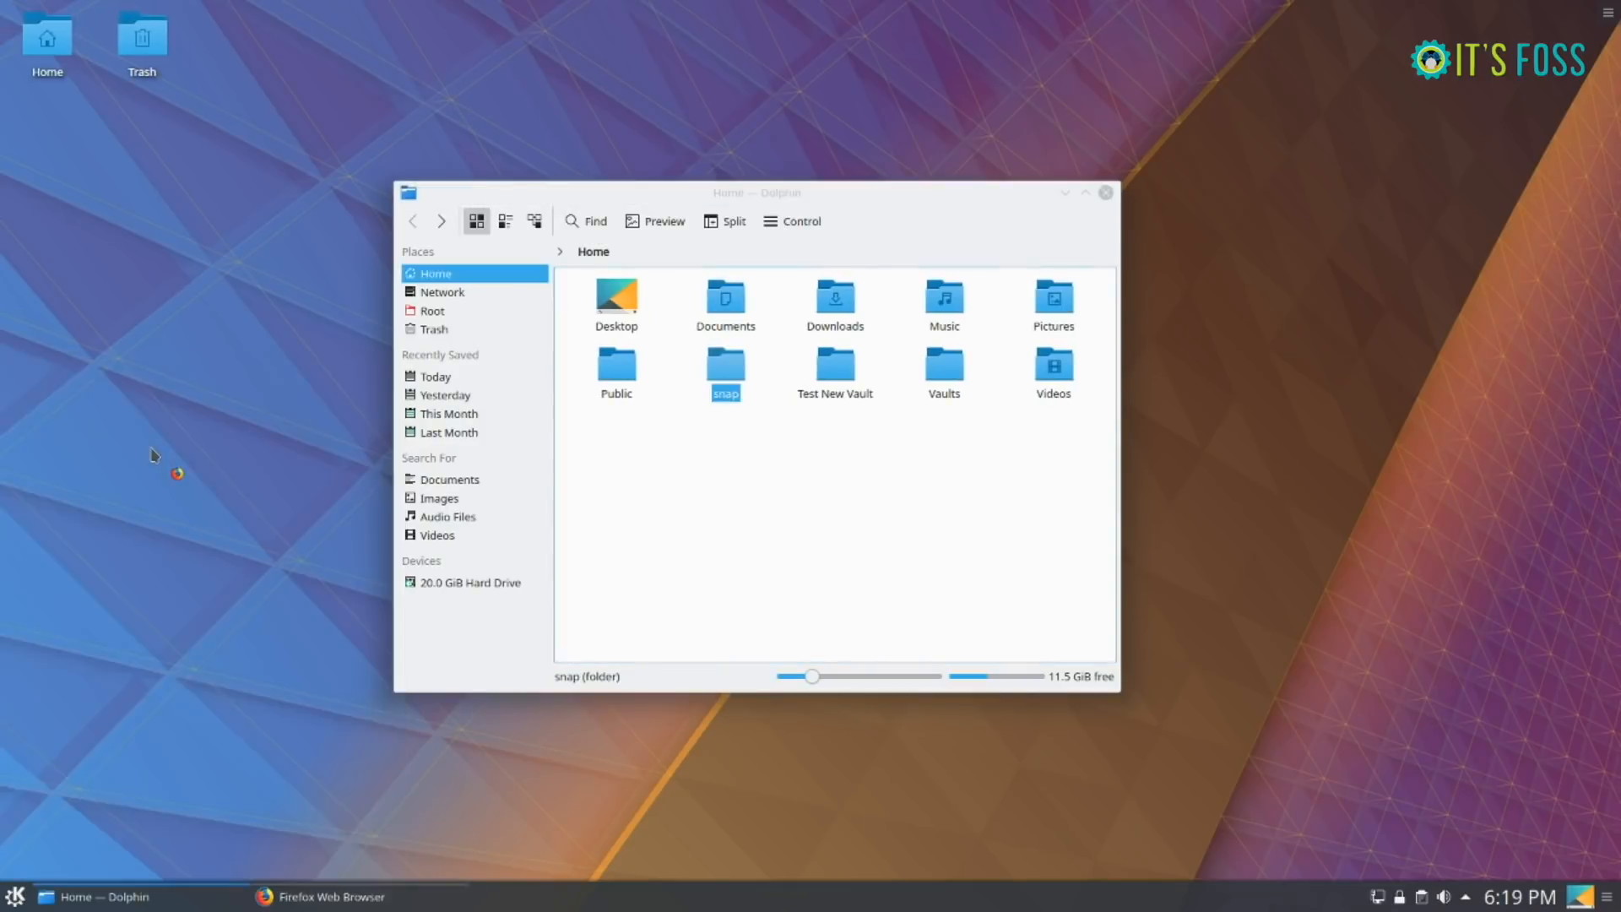
pyautogui.click(15, 897)
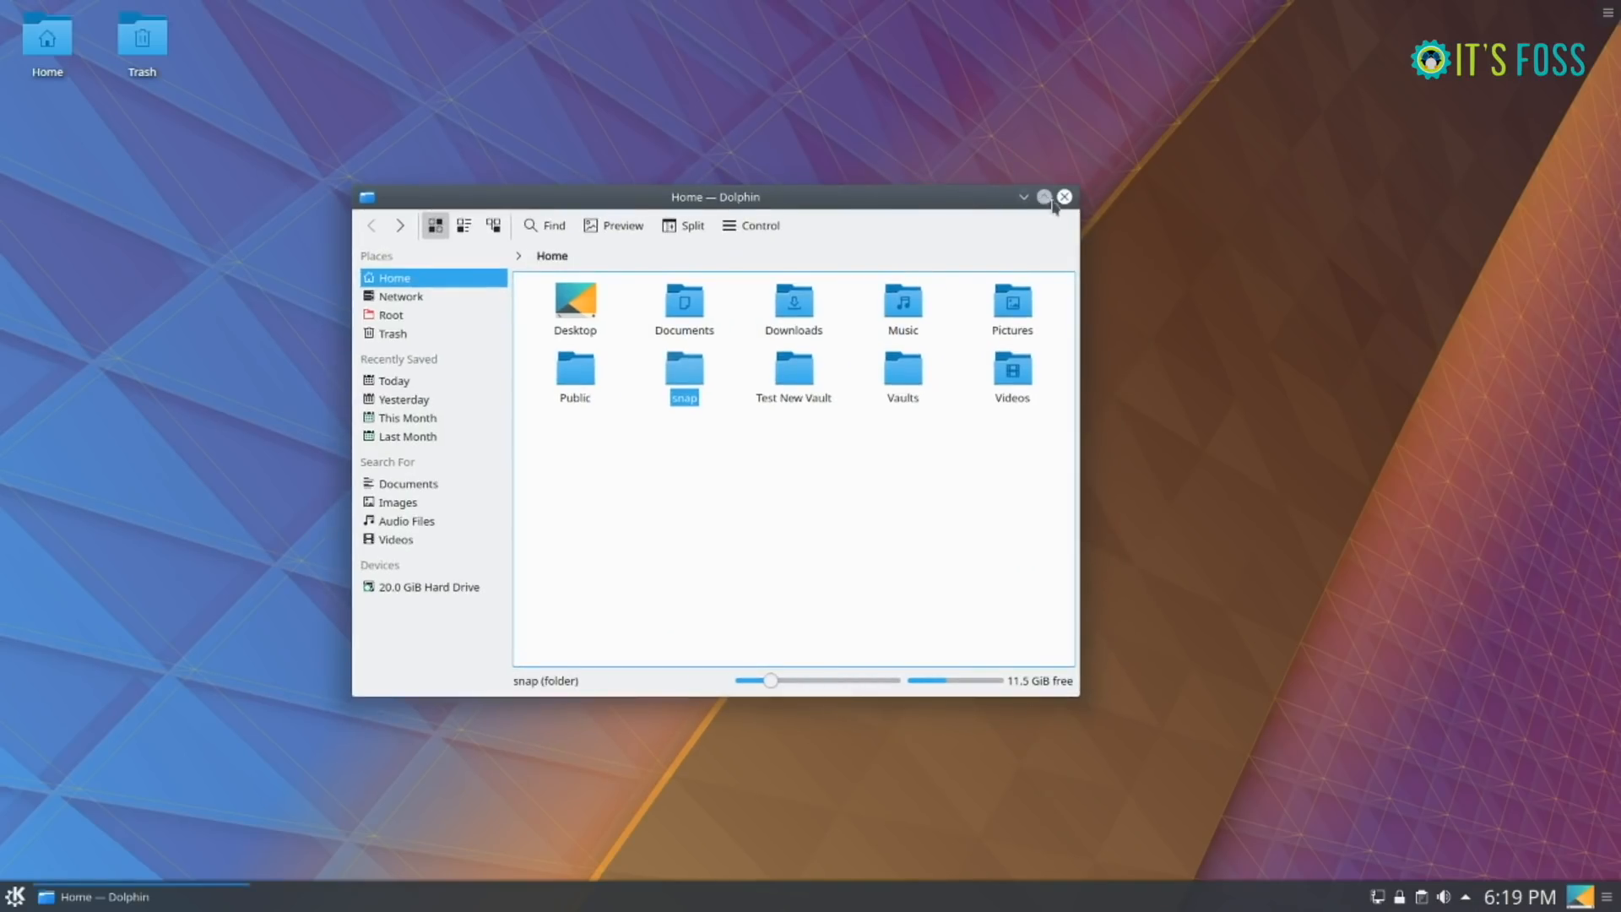
# - Launch System Settings from the application launcher to reach the Icon Theme page
pyautogui.click(16, 897)
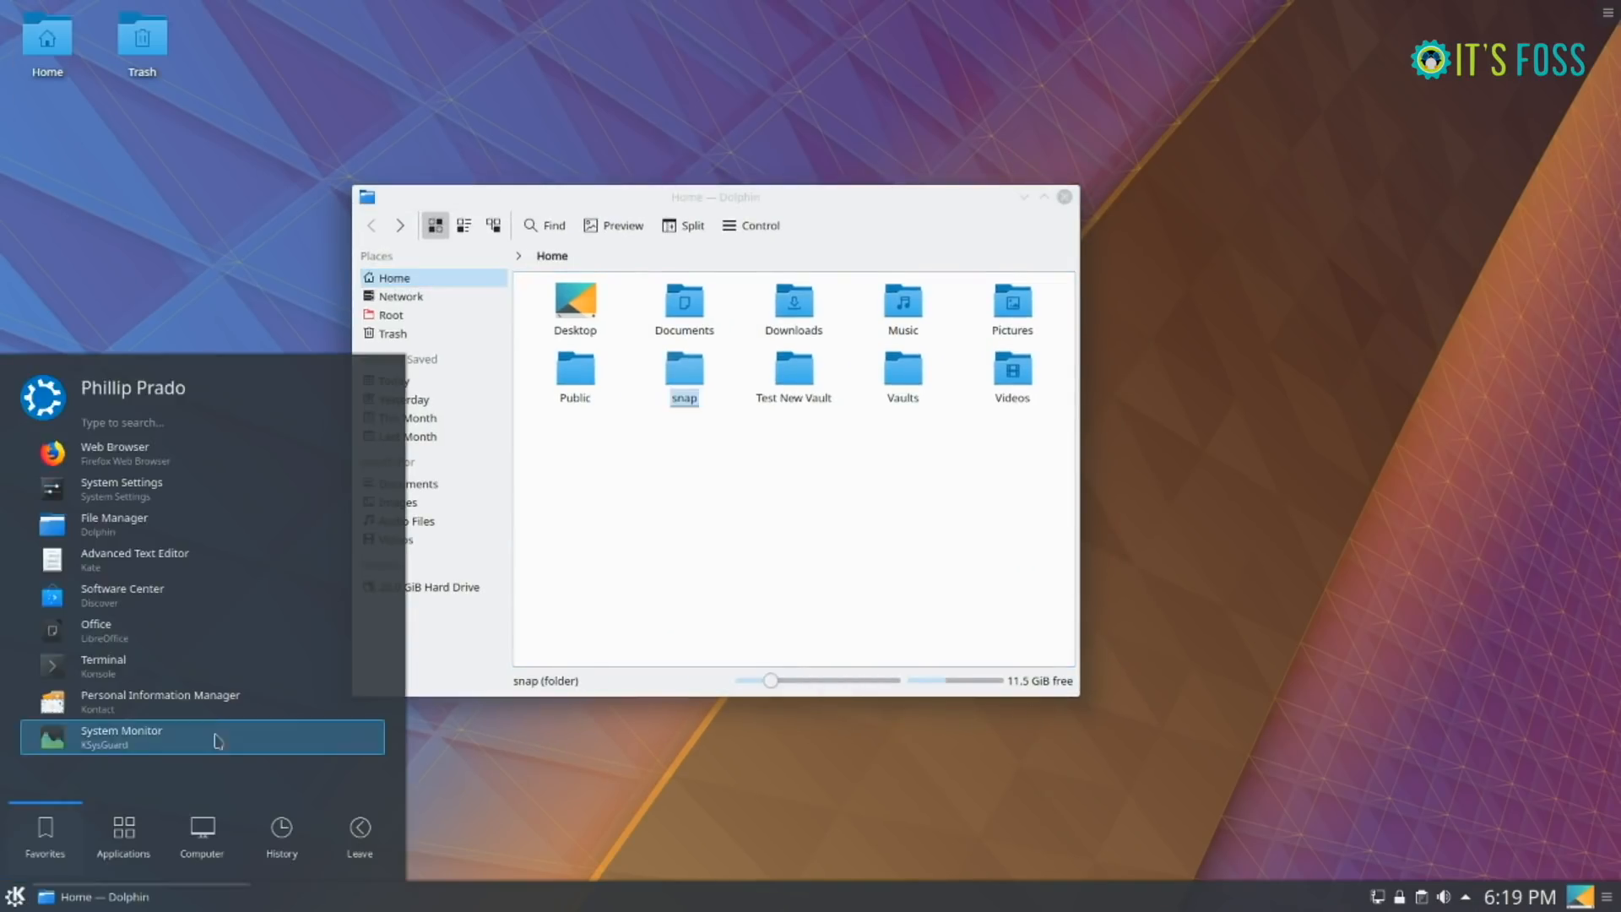
pyautogui.click(122, 481)
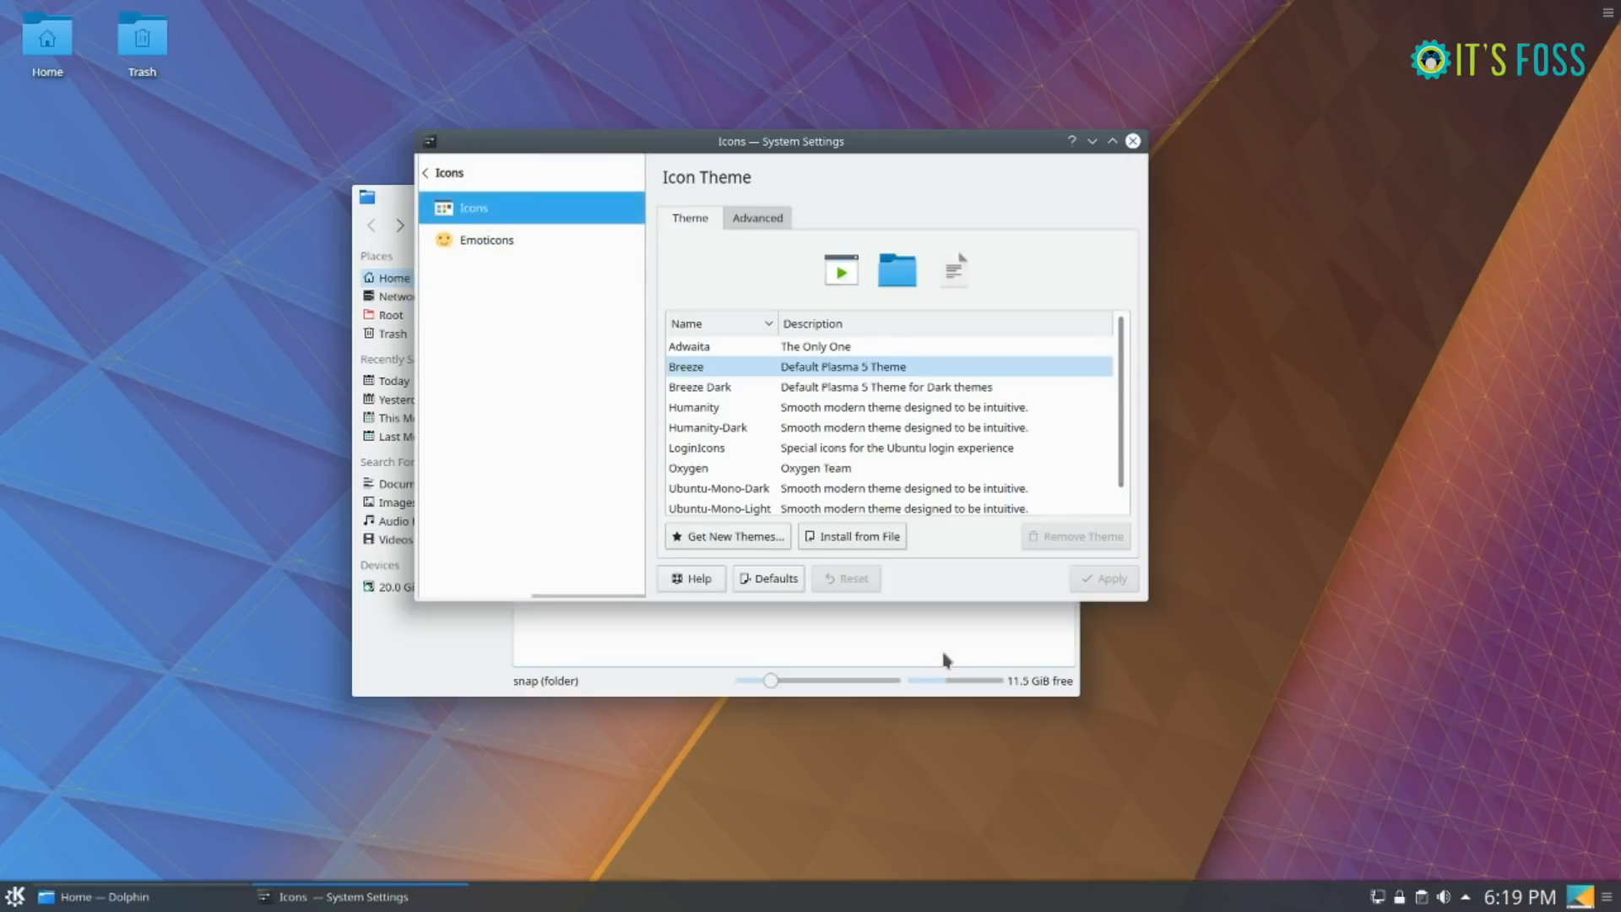
pyautogui.moveTo(1126, 131)
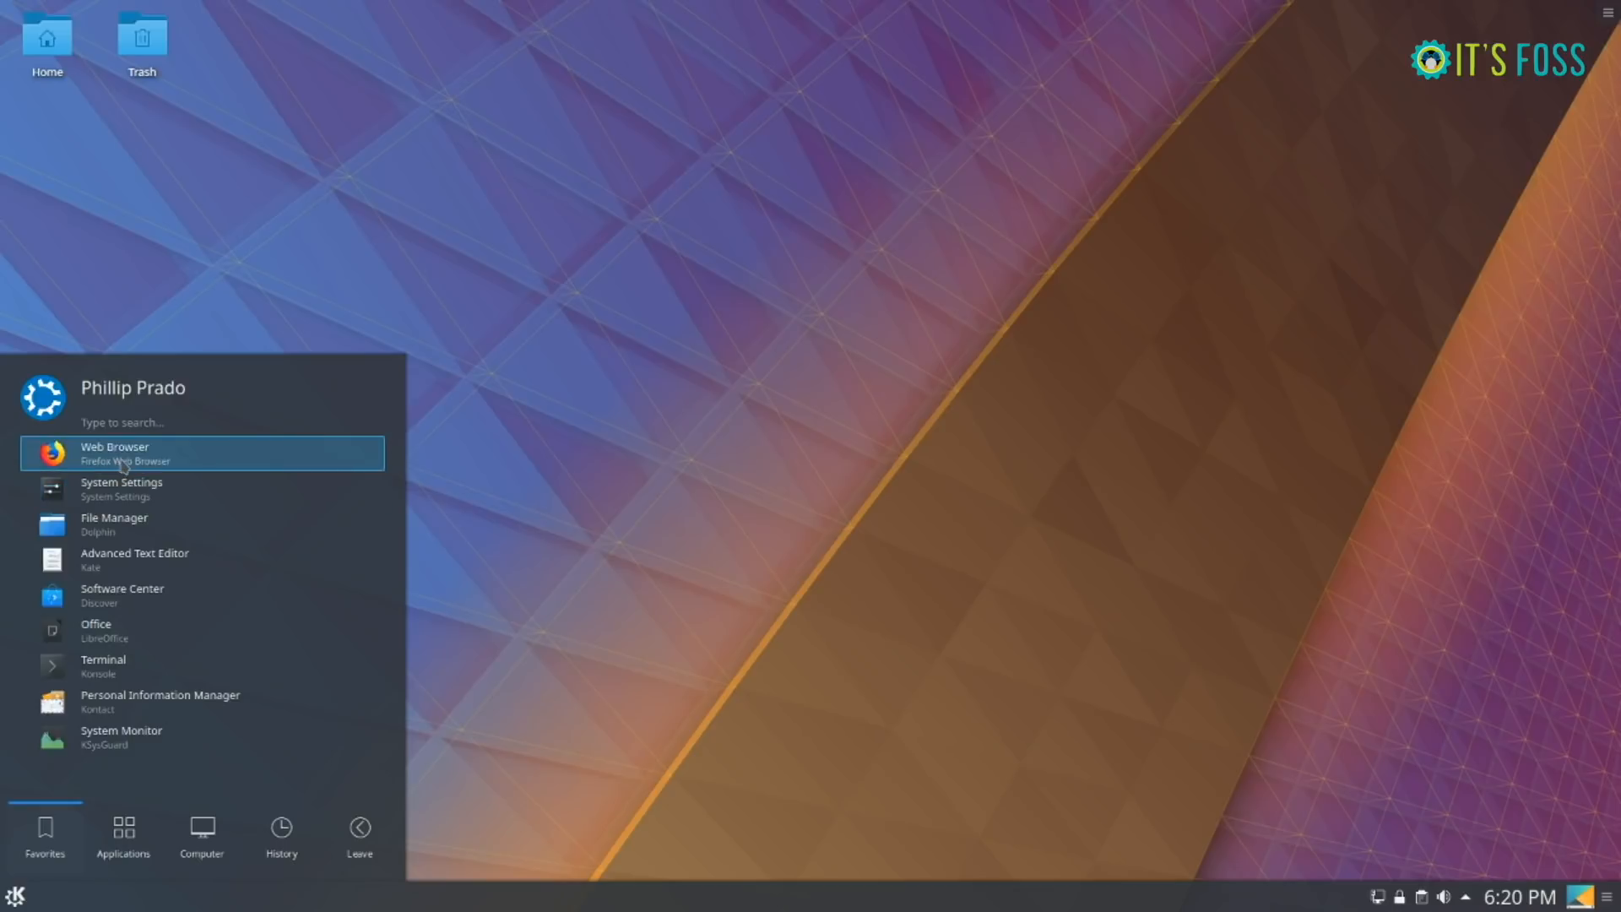
# - Browse the launcher's application categories, viewing Multimedia and returning to the category list
pyautogui.click(122, 836)
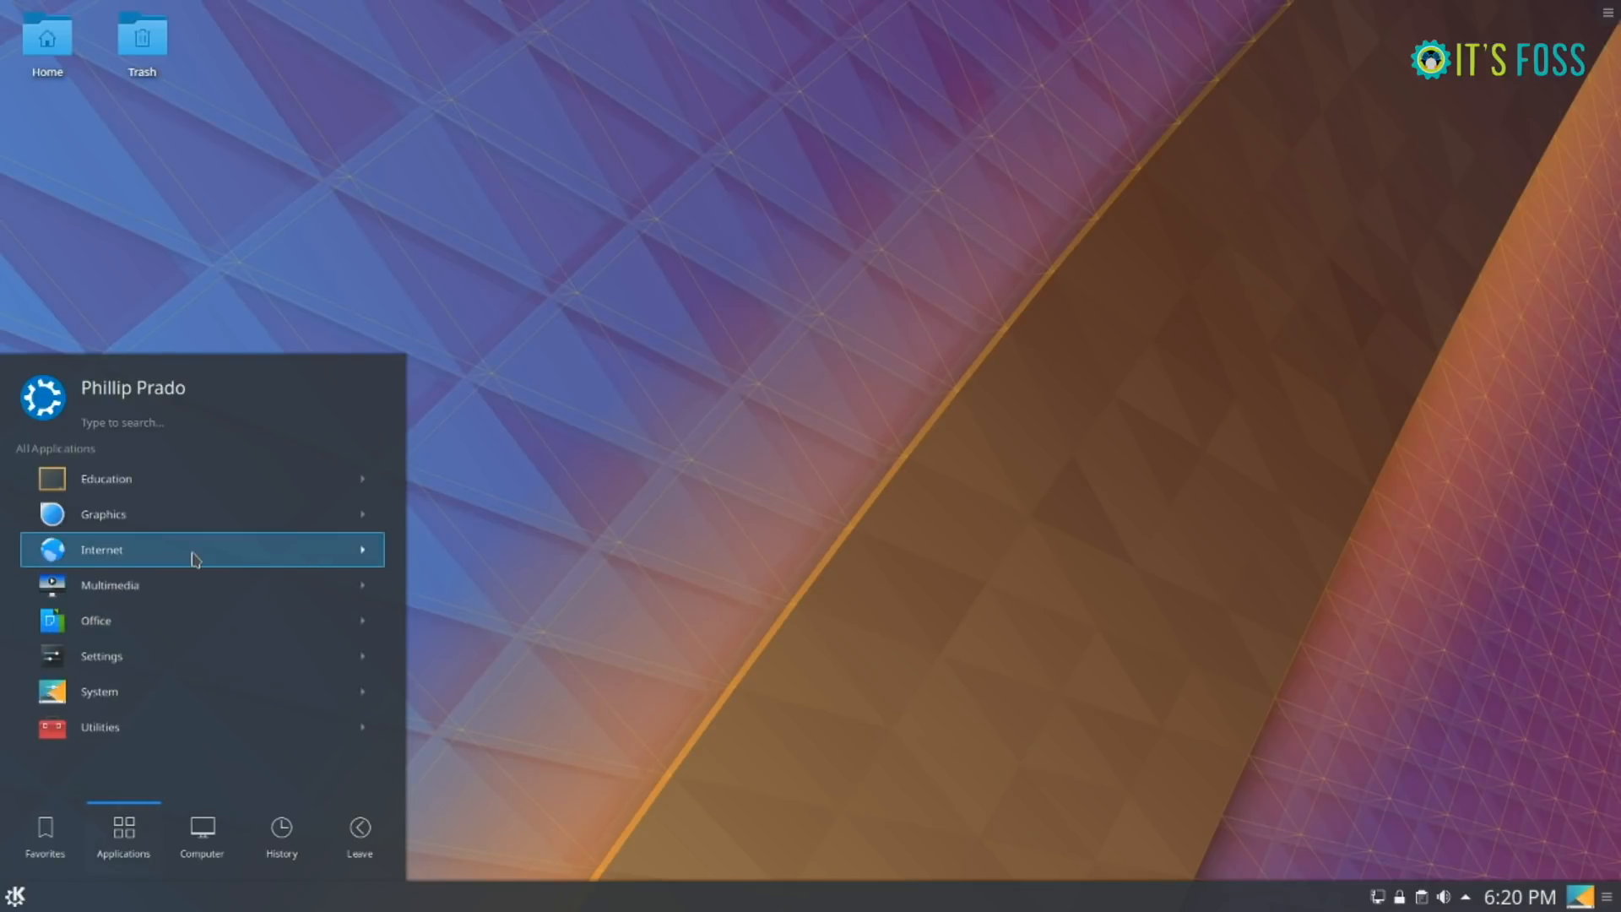
pyautogui.click(108, 584)
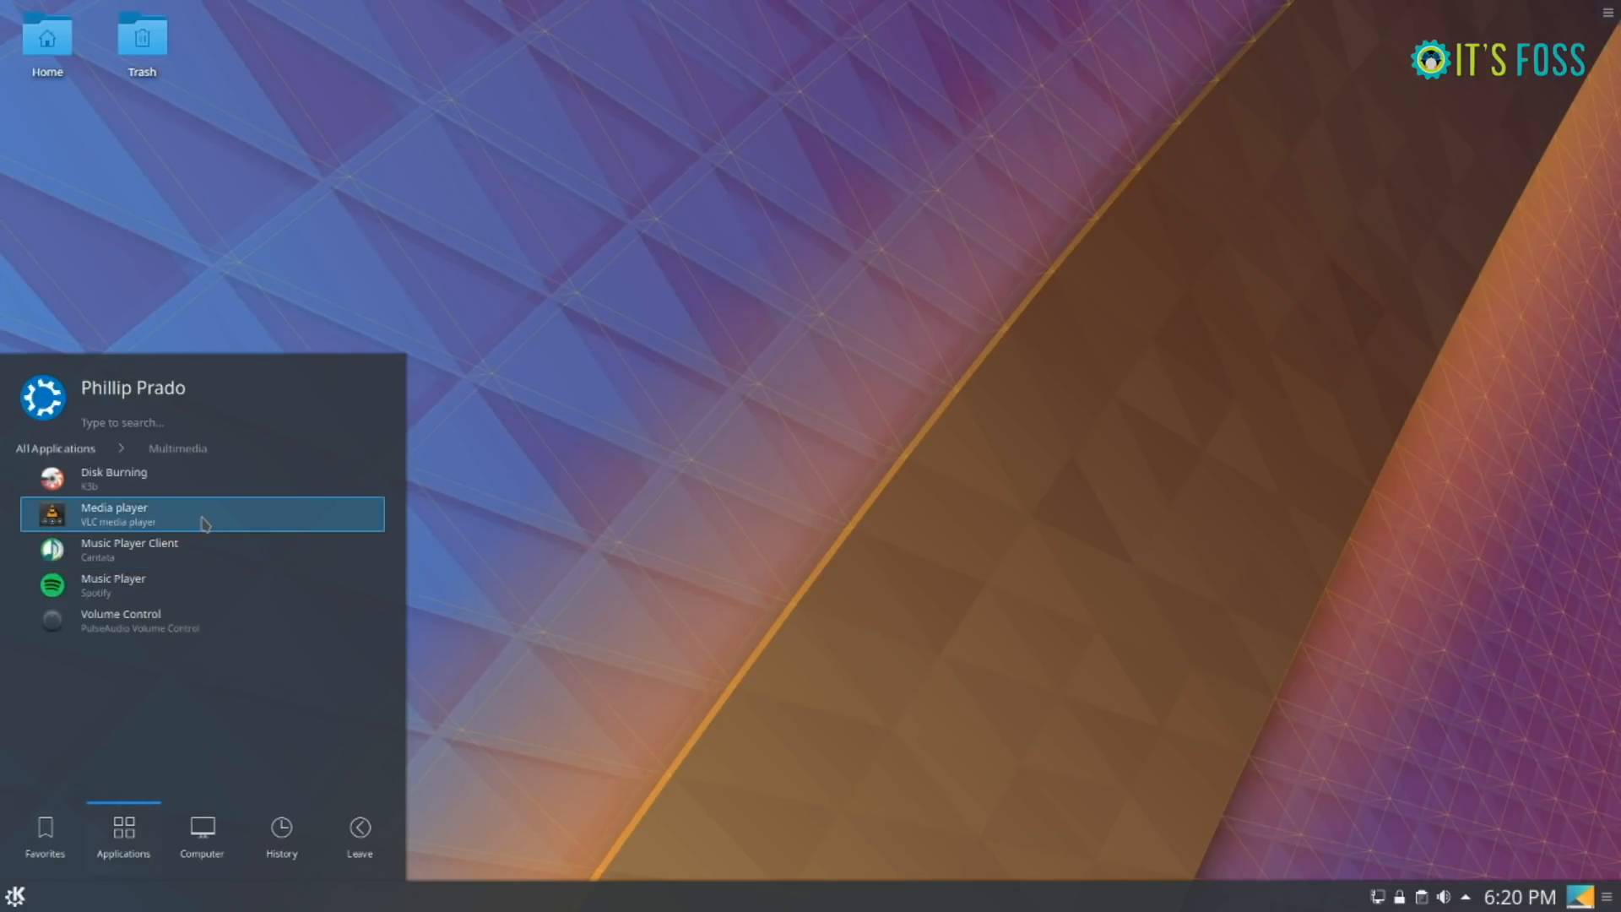
pyautogui.moveTo(190, 564)
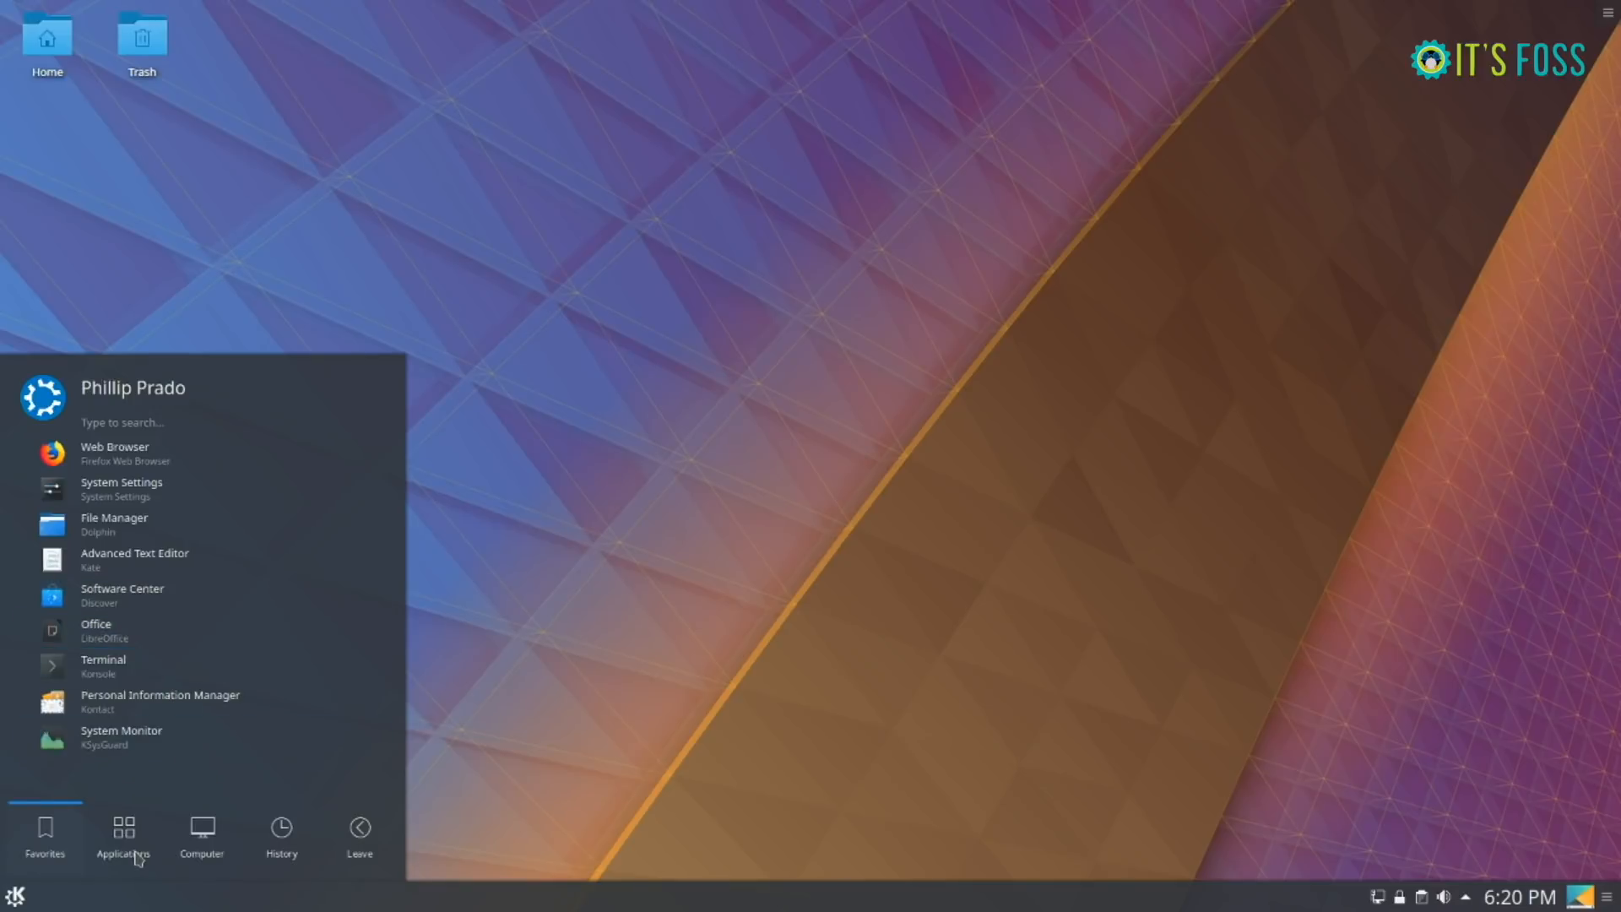
pyautogui.click(122, 833)
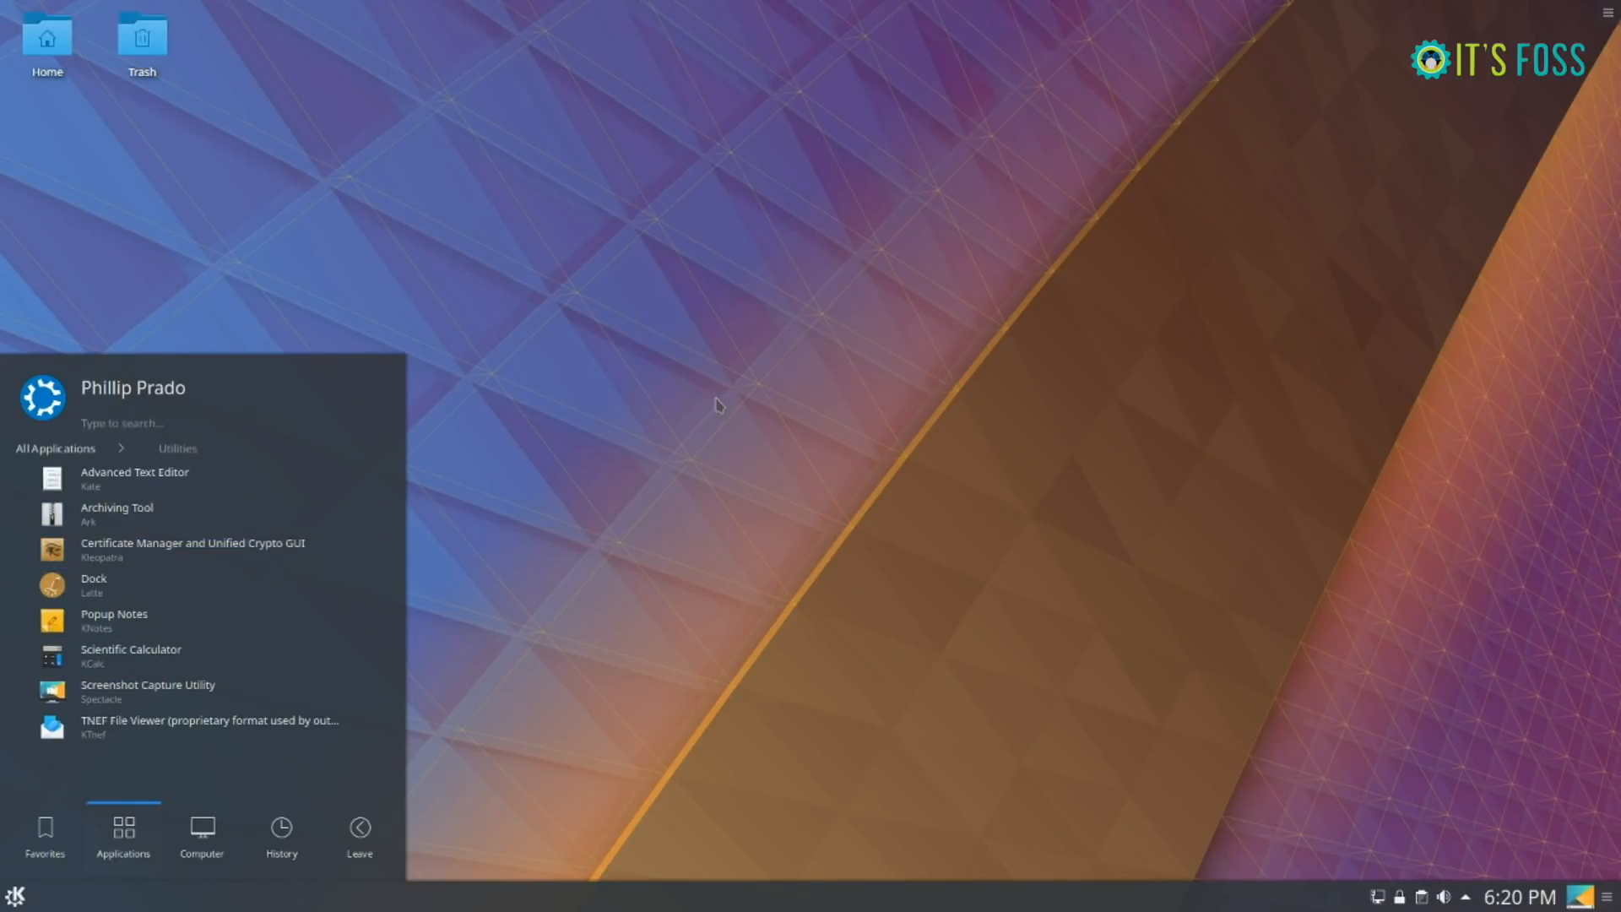
pyautogui.moveTo(243, 615)
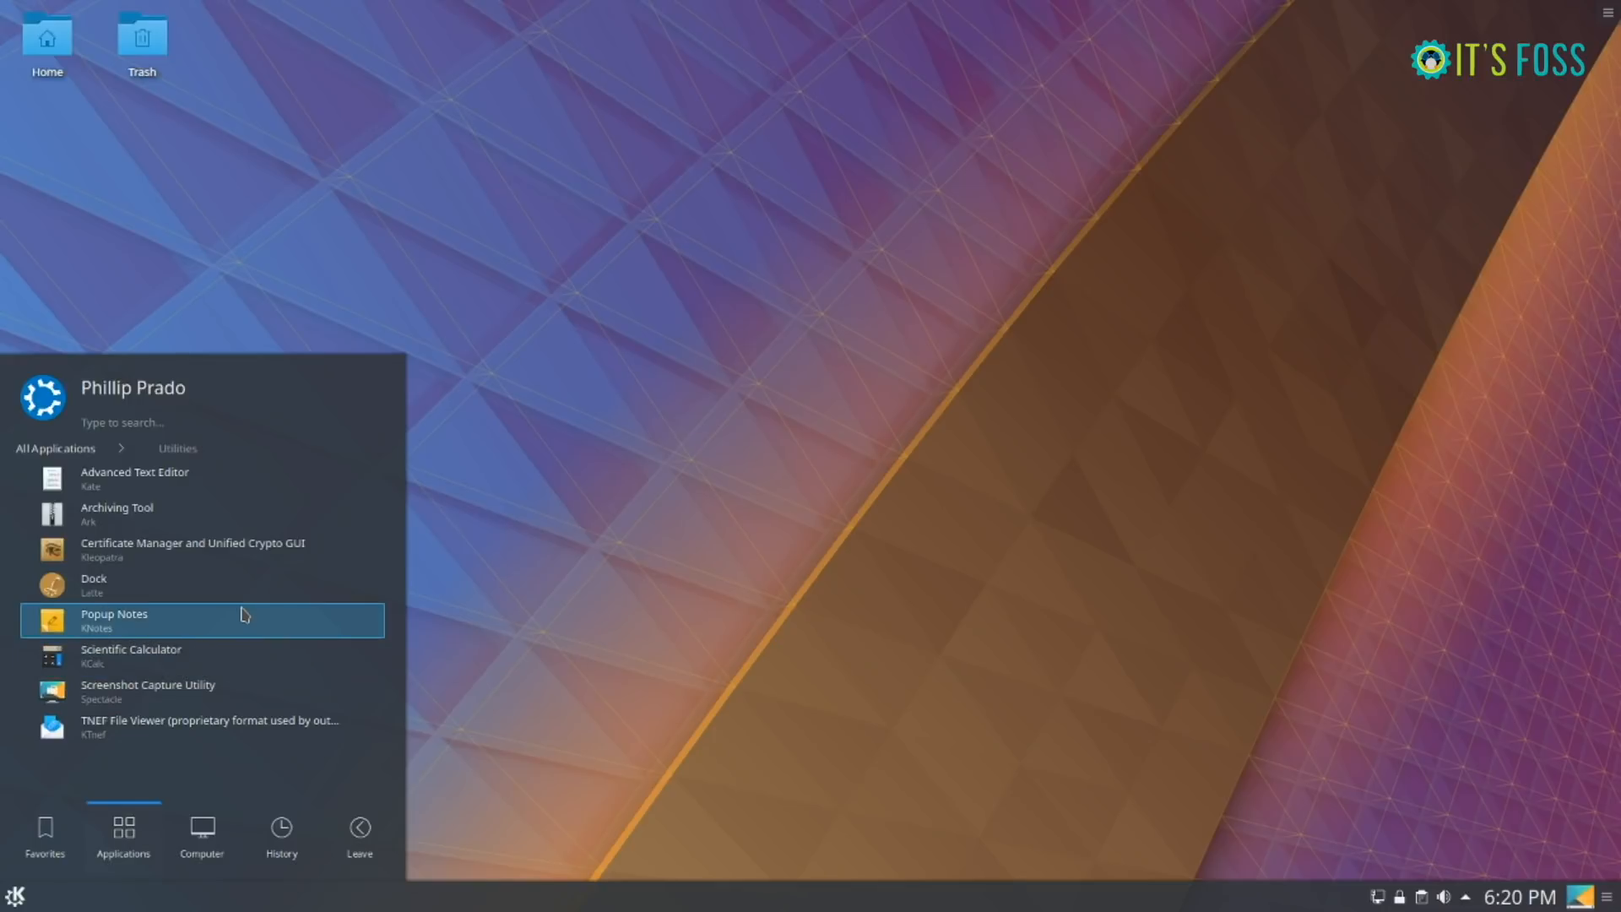
pyautogui.moveTo(857, 463)
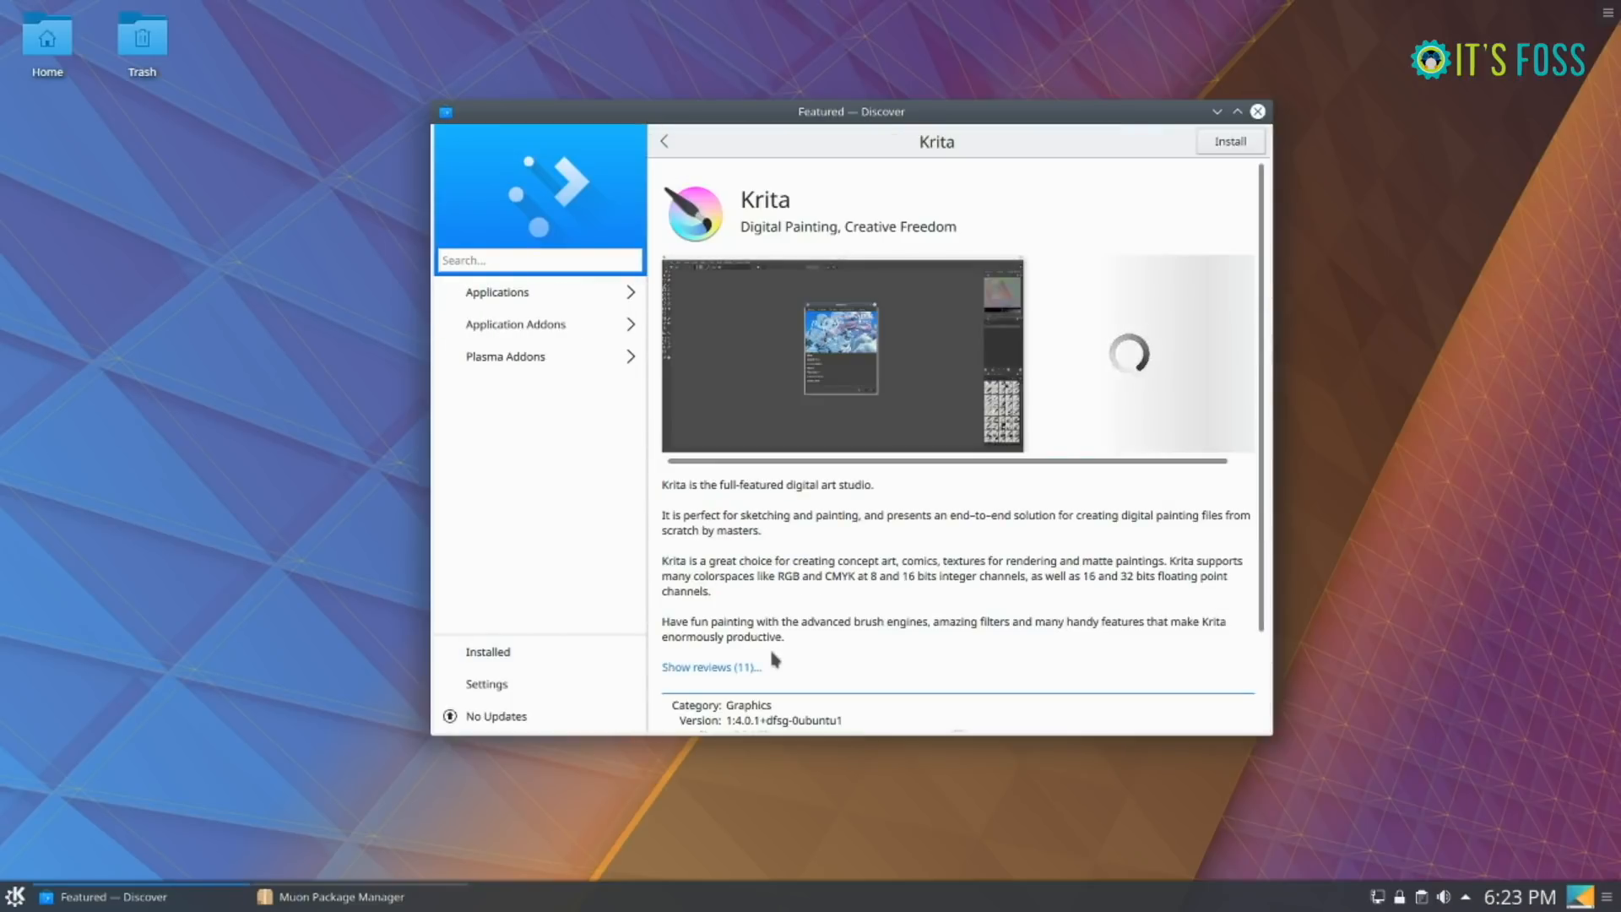
# - Switch to Muon and select the krita package to show its description
pyautogui.scroll(-3)
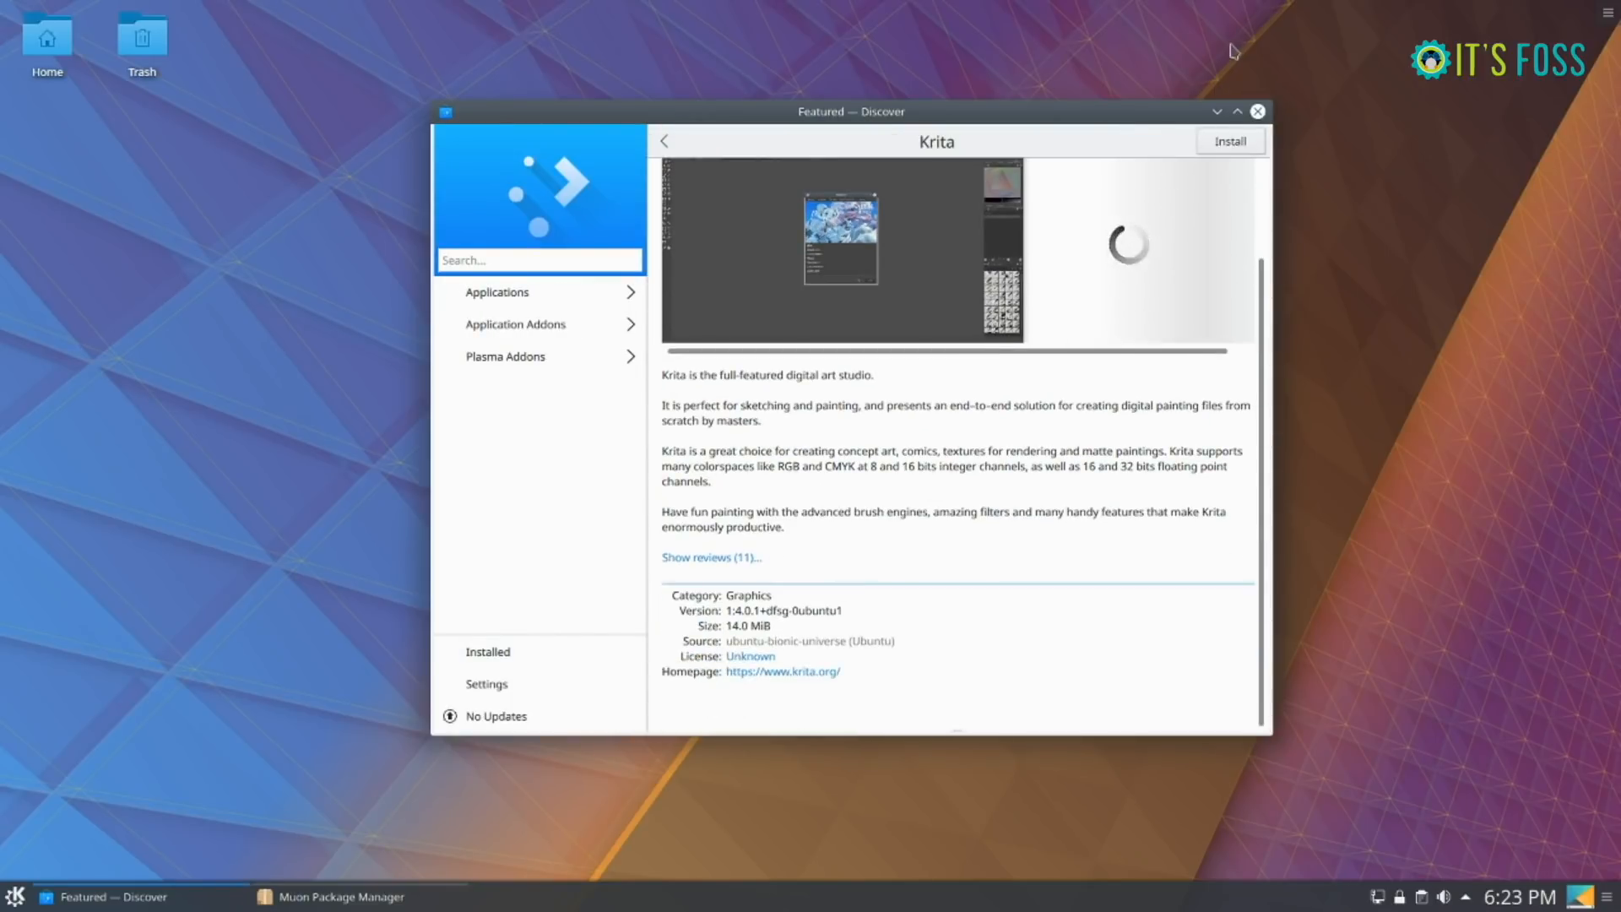
pyautogui.click(342, 897)
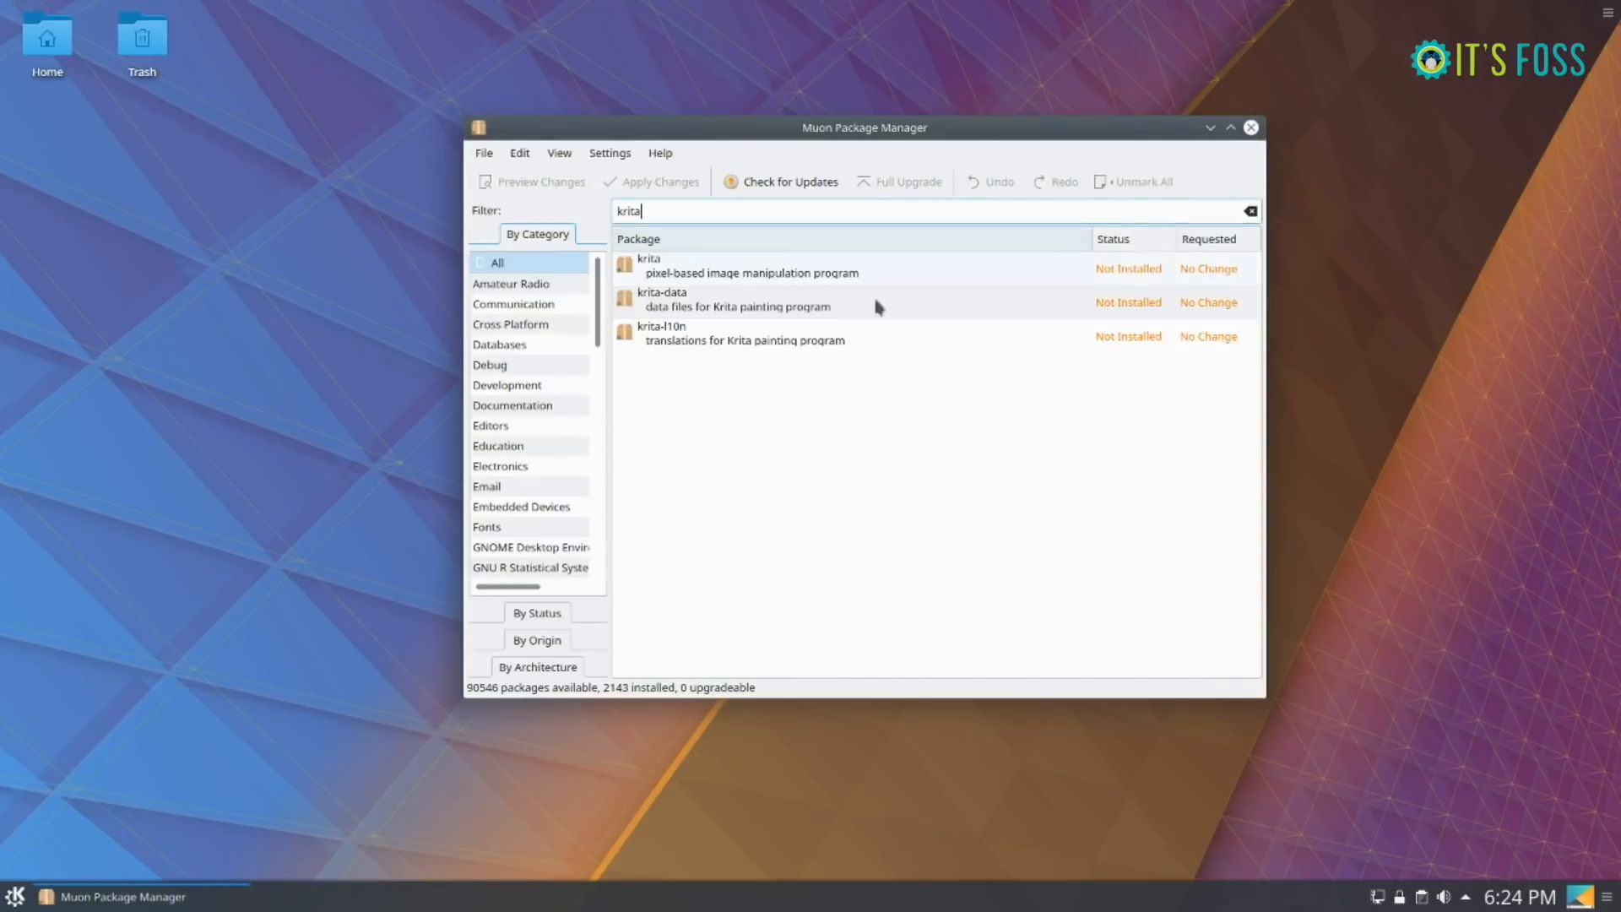
pyautogui.click(753, 265)
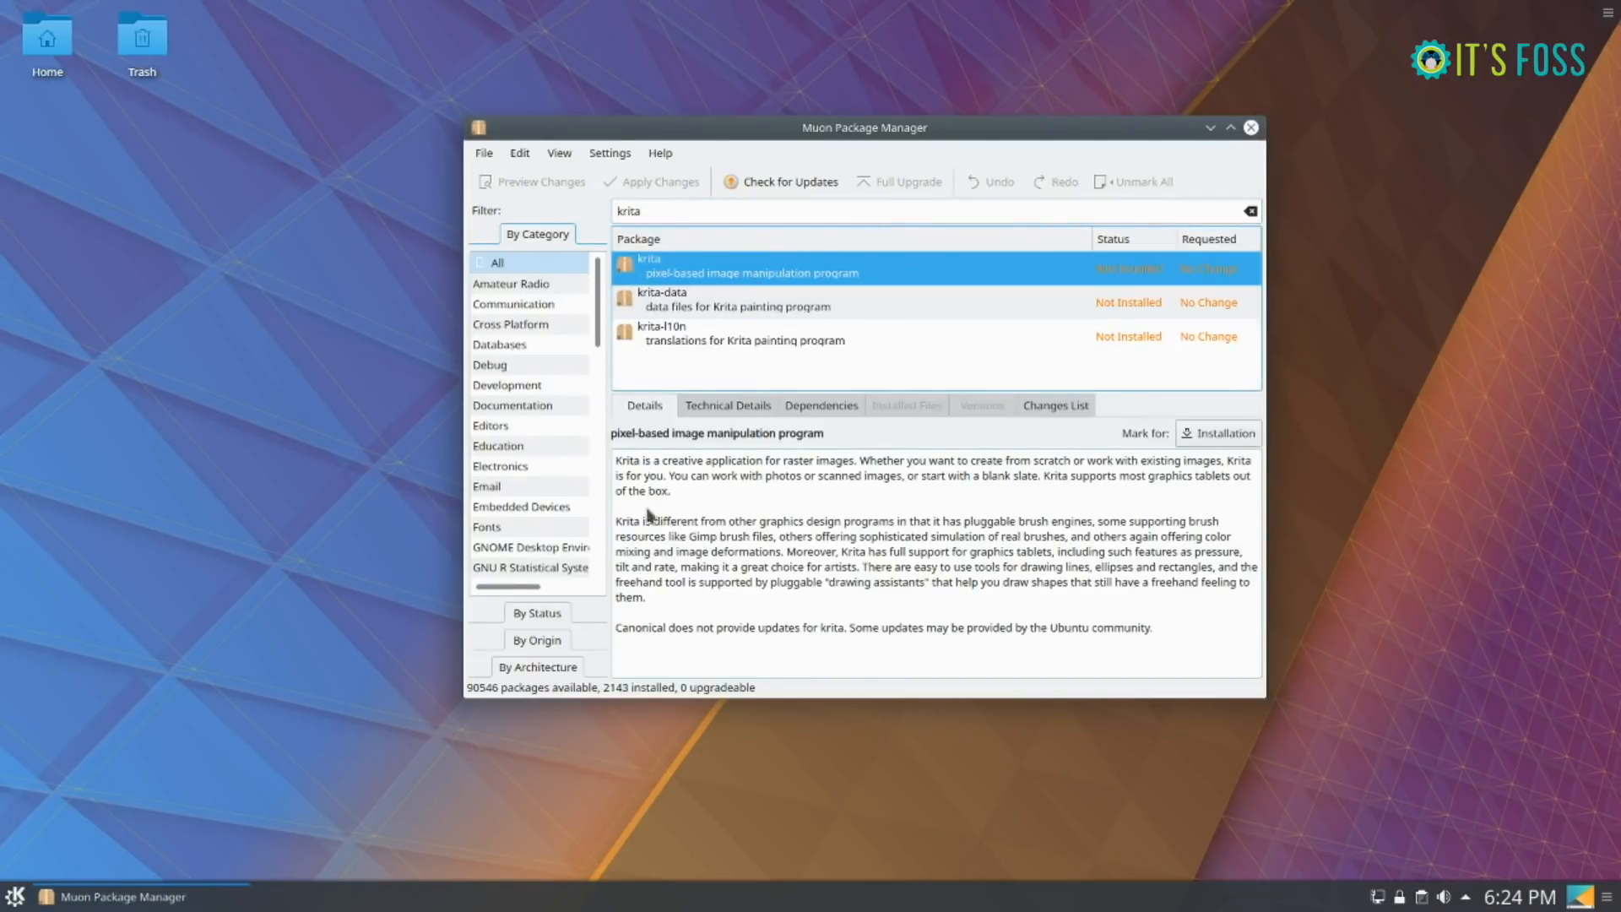
pyautogui.moveTo(1122, 140)
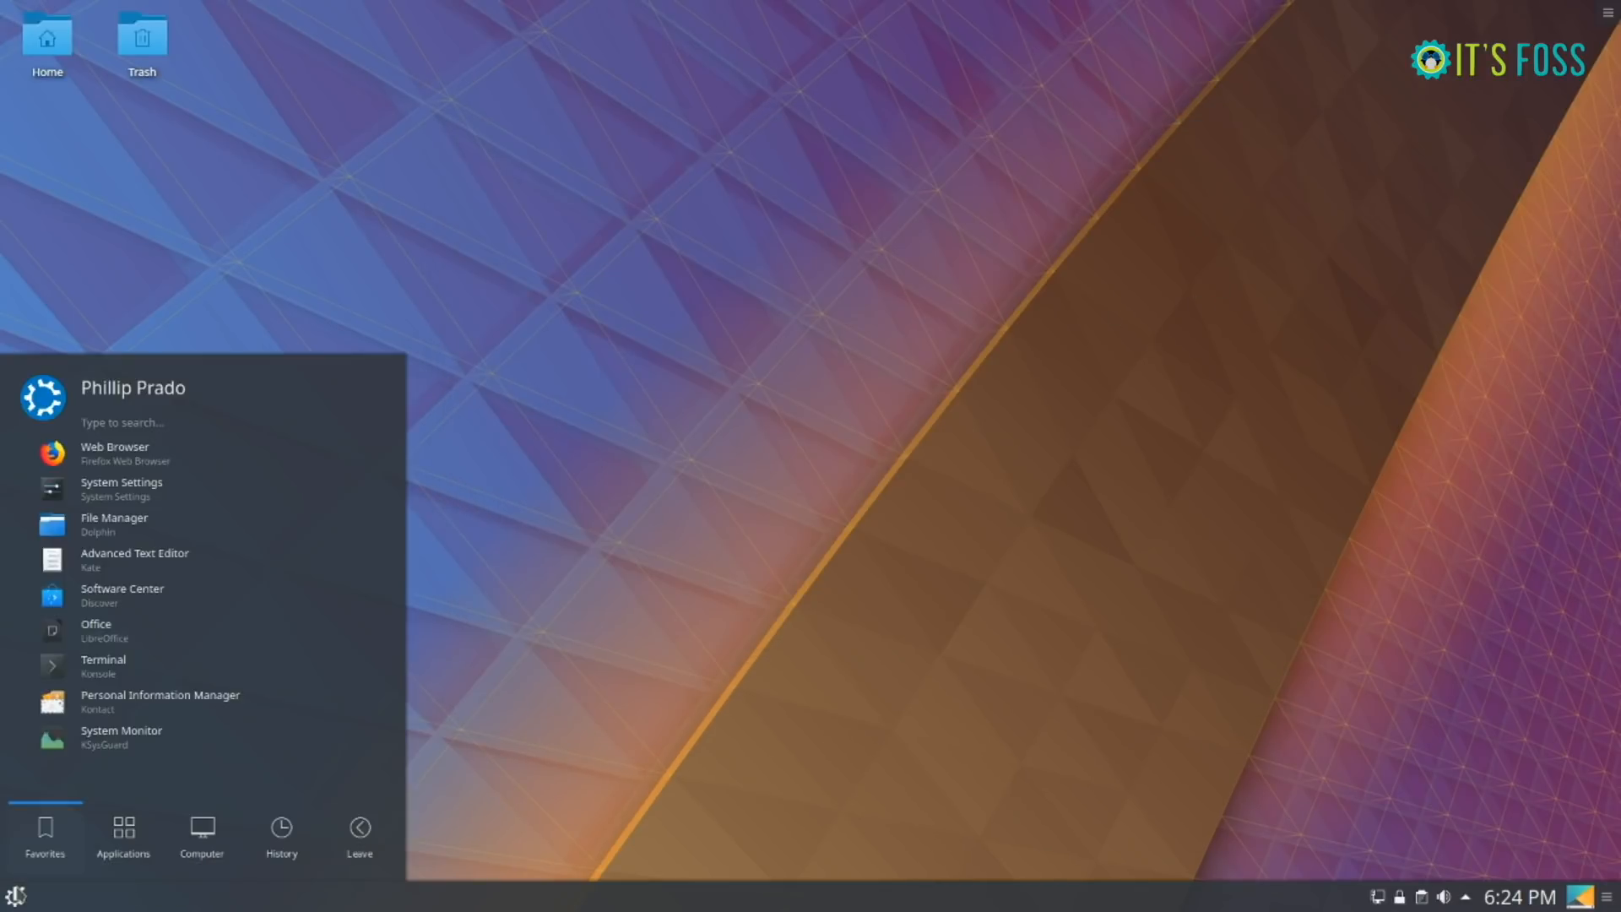
# - Search KRunner for 'krita' and choose the Get Krita result to reach its Discover page
pyautogui.click(15, 895)
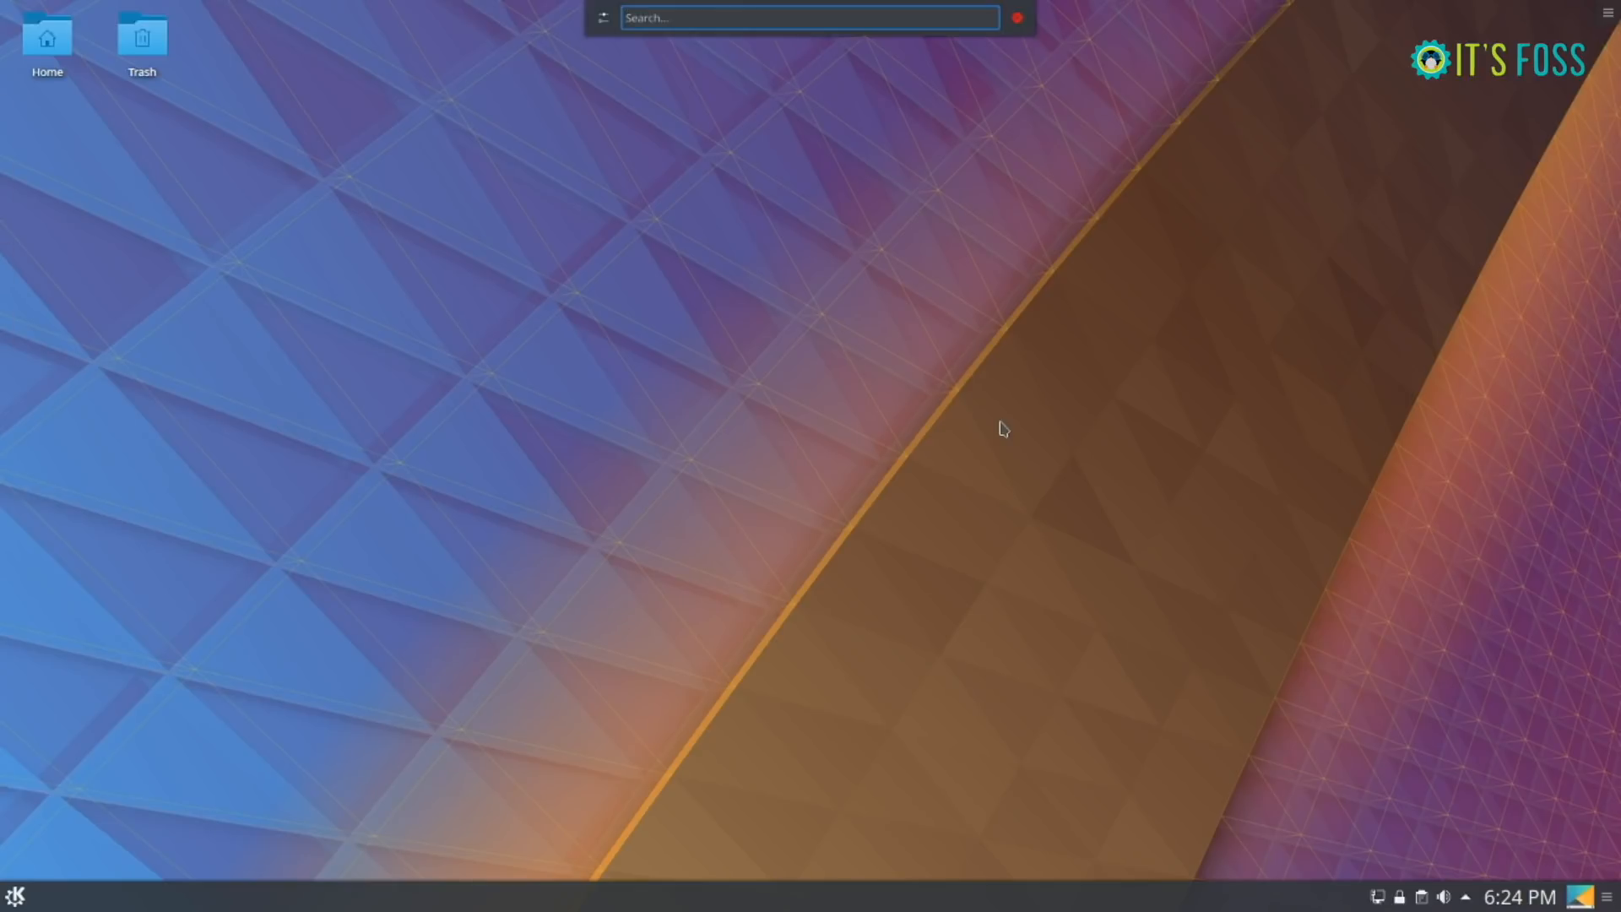
pyautogui.write('krita')
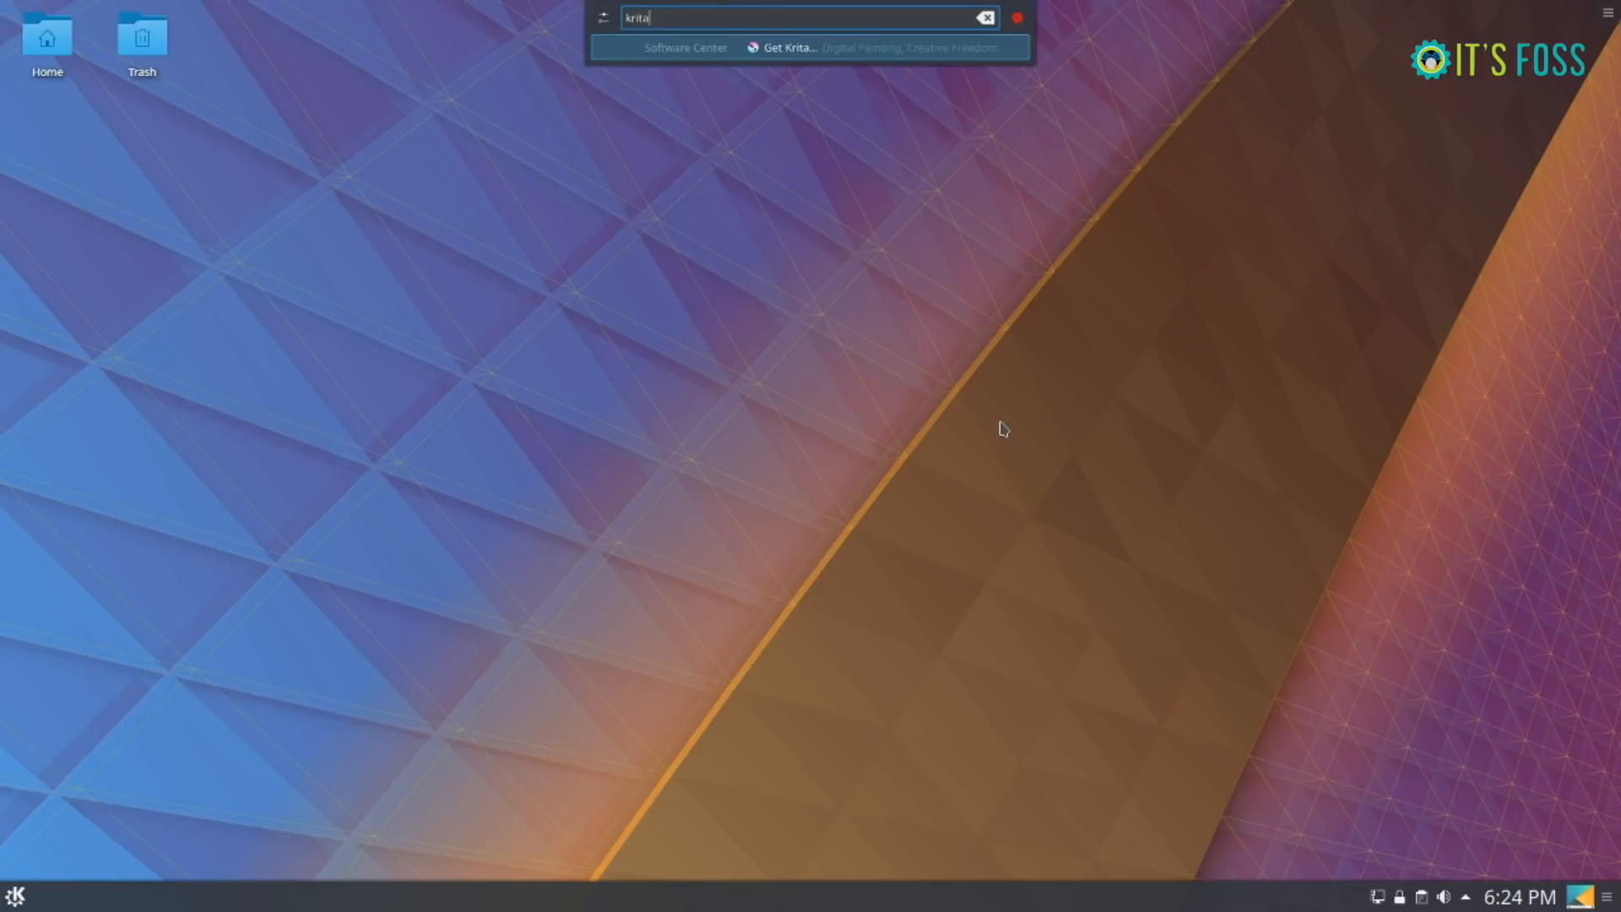
pyautogui.click(788, 48)
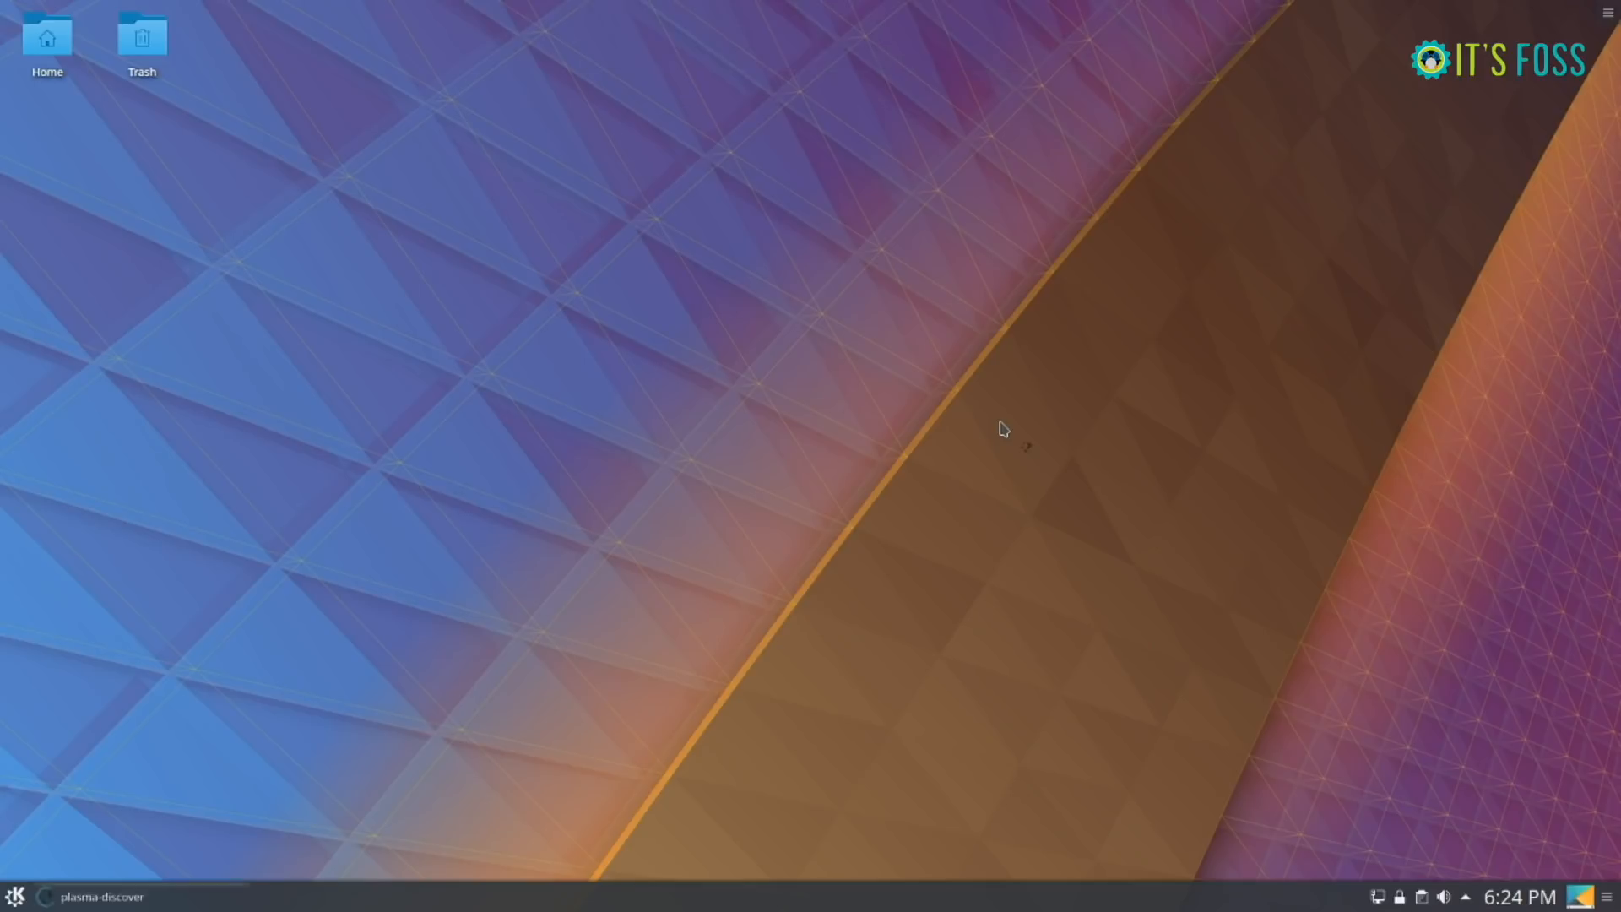
# - Start installing Krita from Discover, reaching the password prompt
pyautogui.click(99, 897)
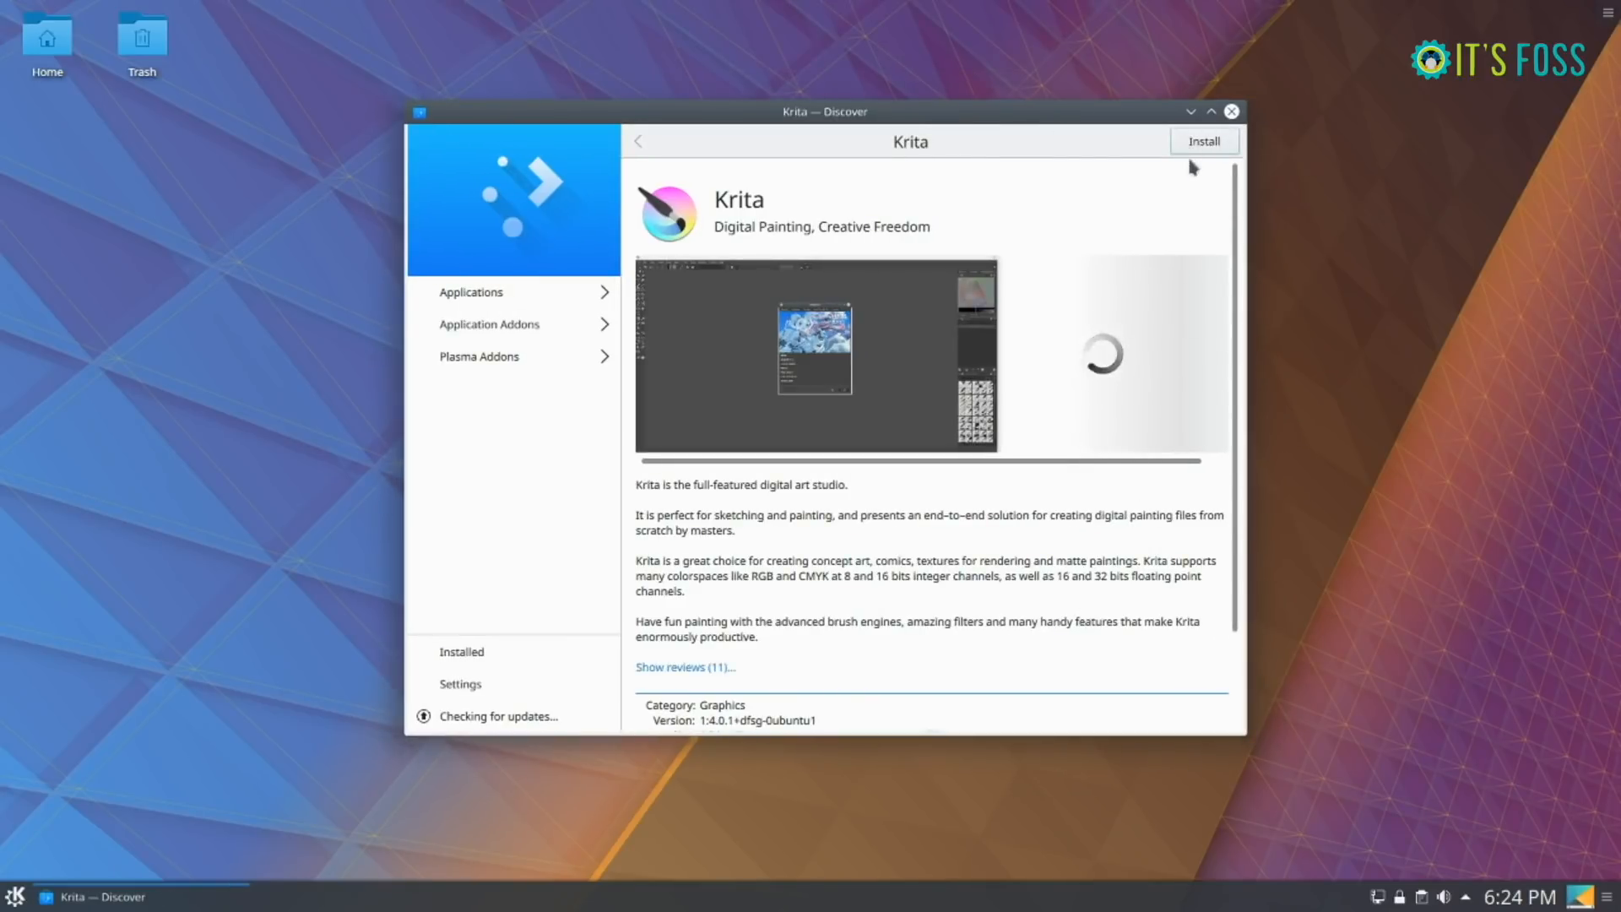
pyautogui.click(1204, 140)
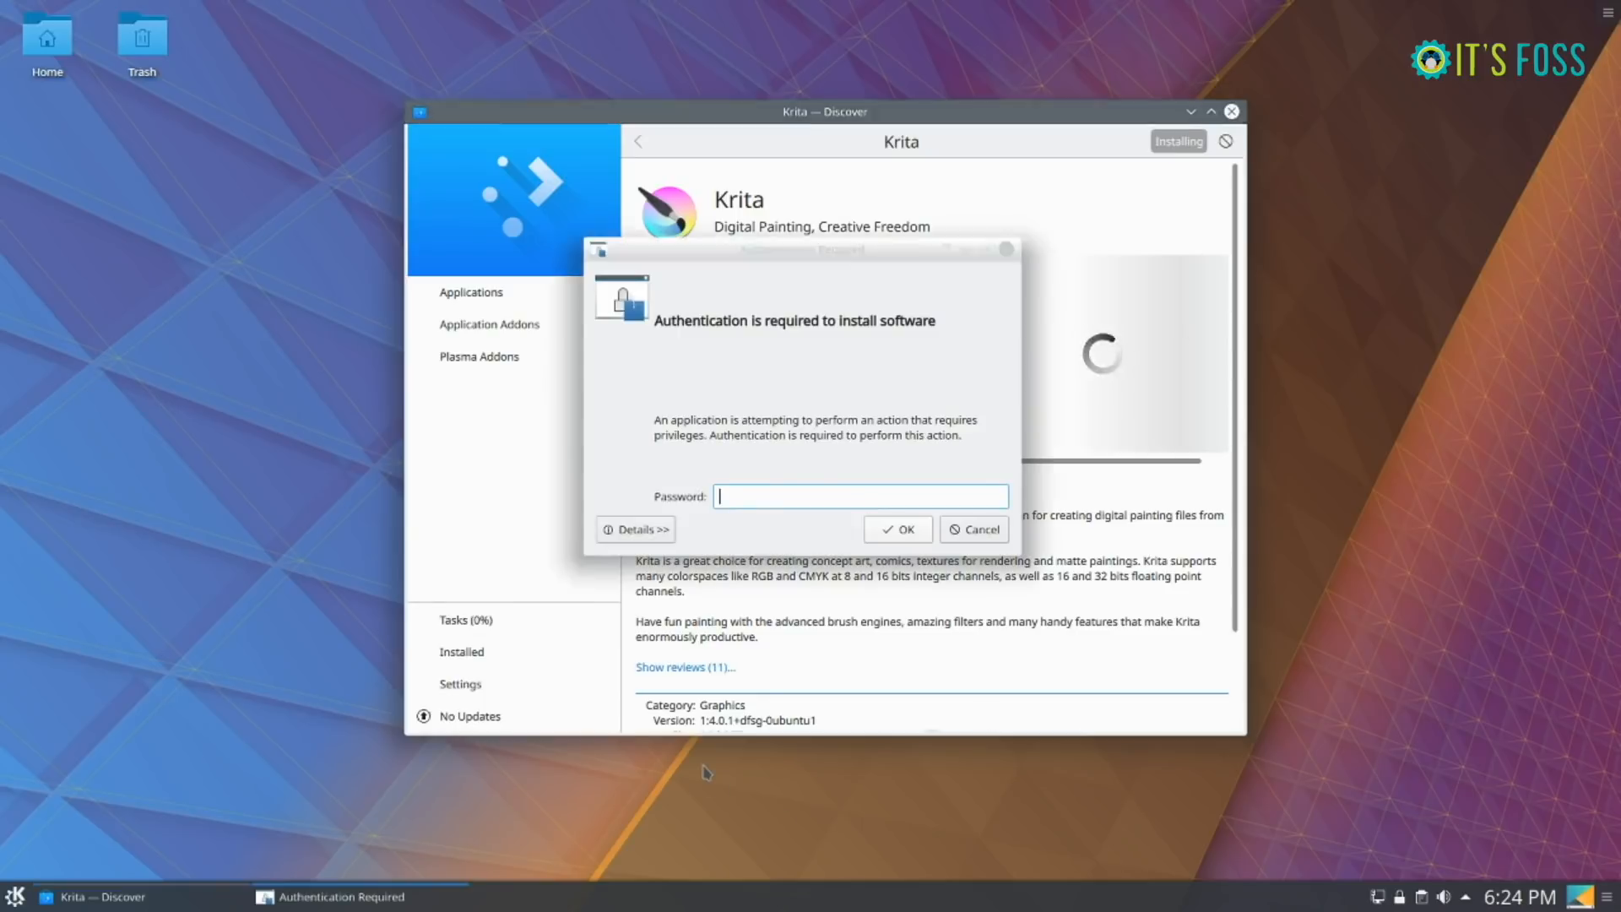
pyautogui.click(972, 528)
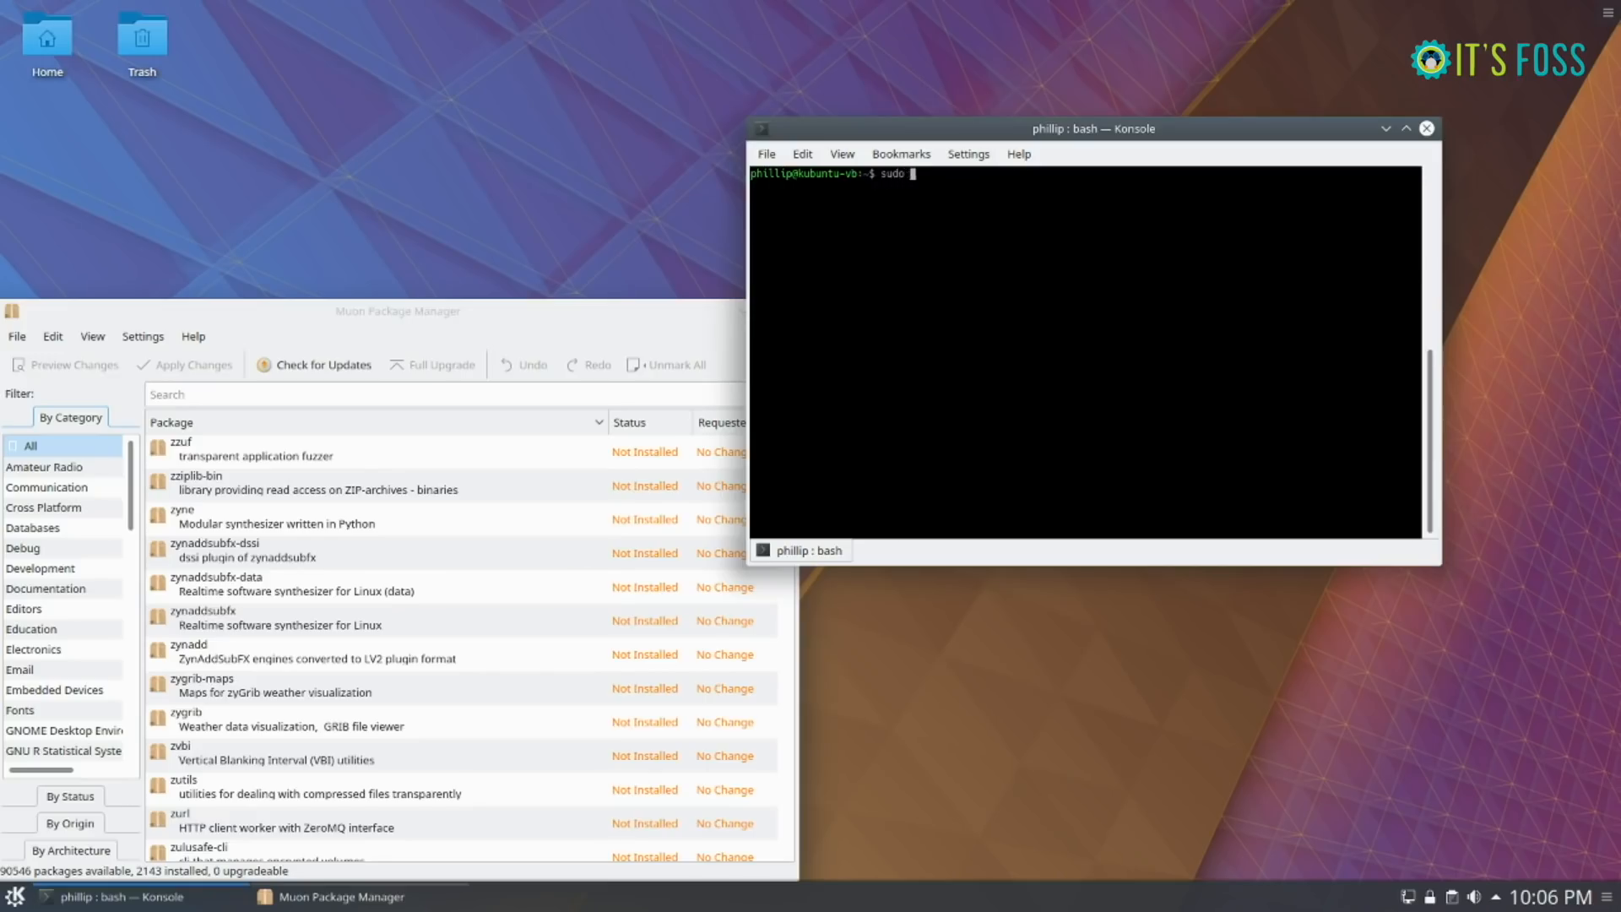
# - Run 'sudo snap install spotify' in Konsole, then exit to close the terminal
pyautogui.write('snap install')
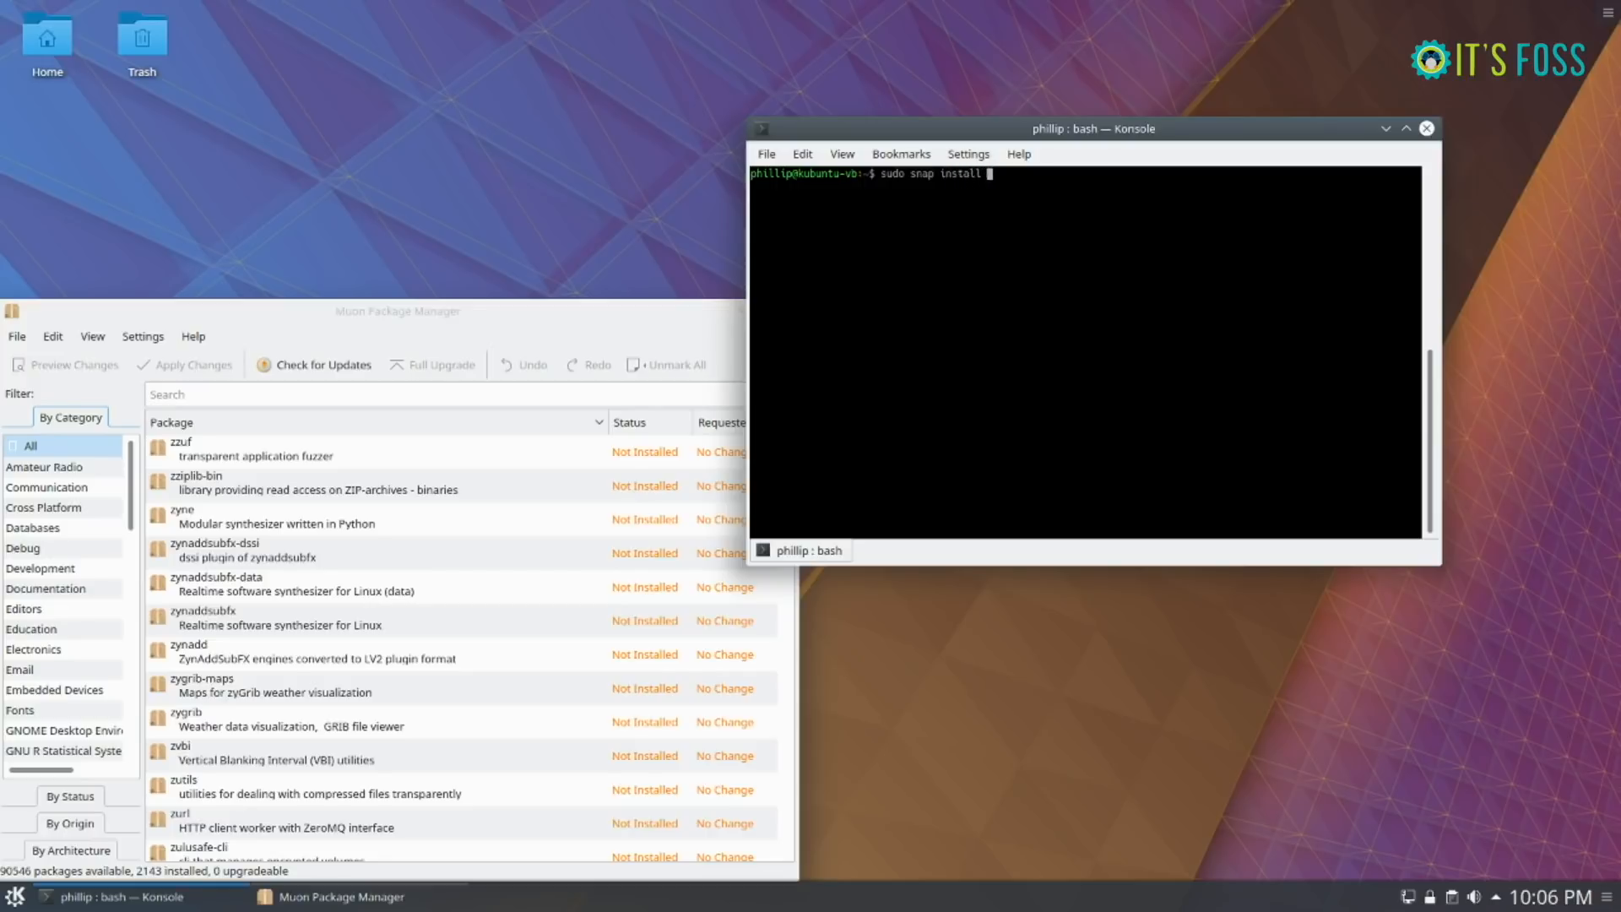
pyautogui.write('spotify')
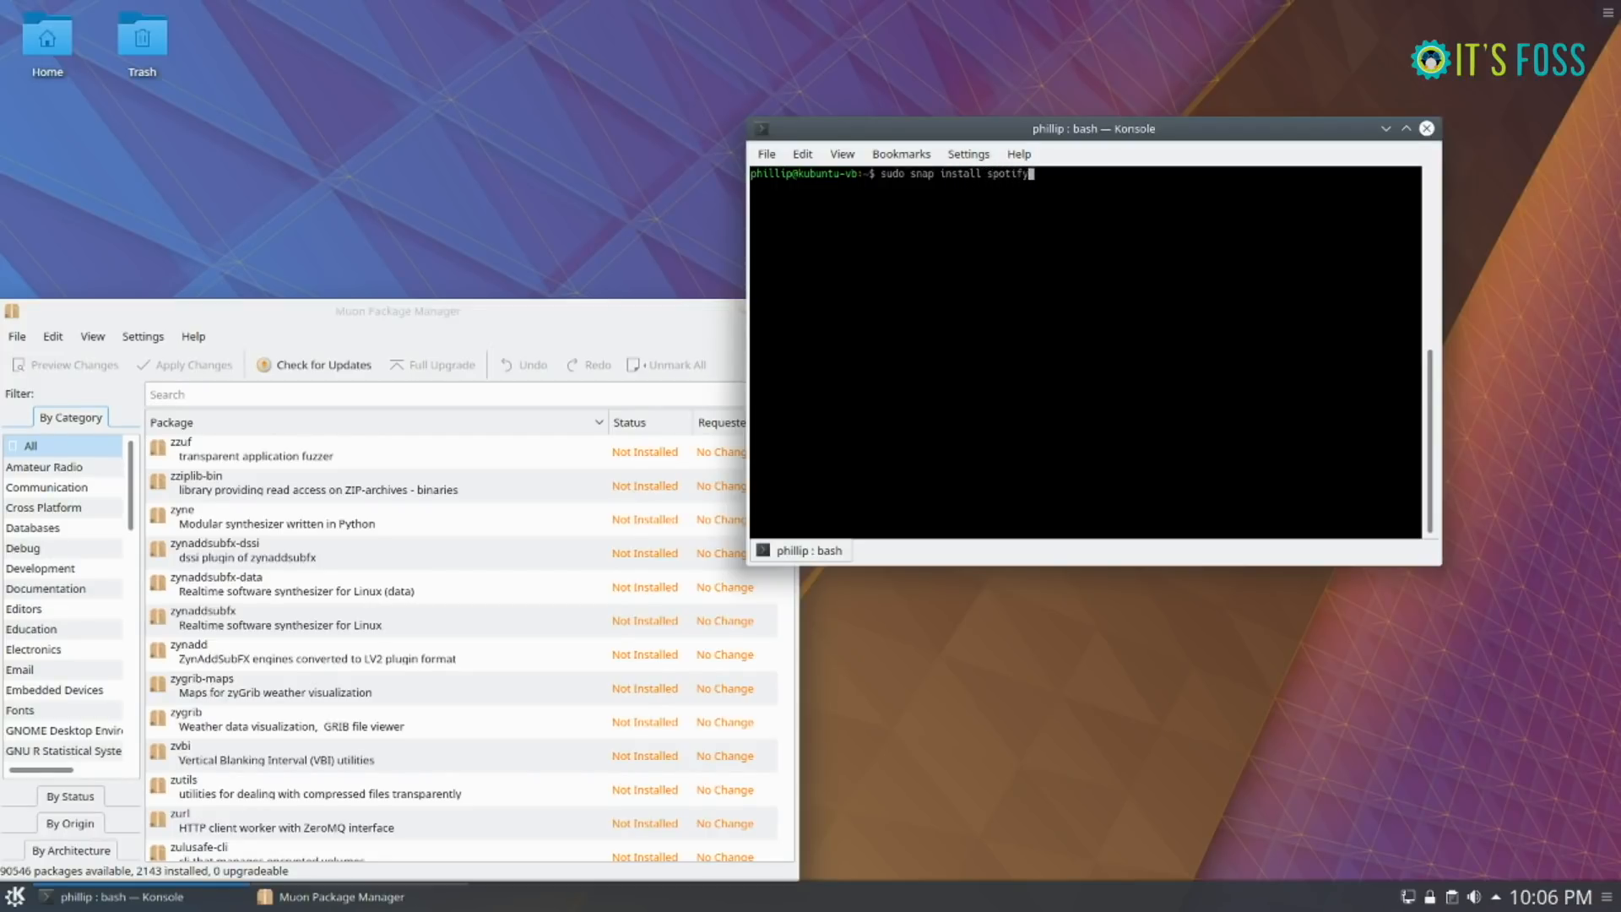
pyautogui.press('Return')
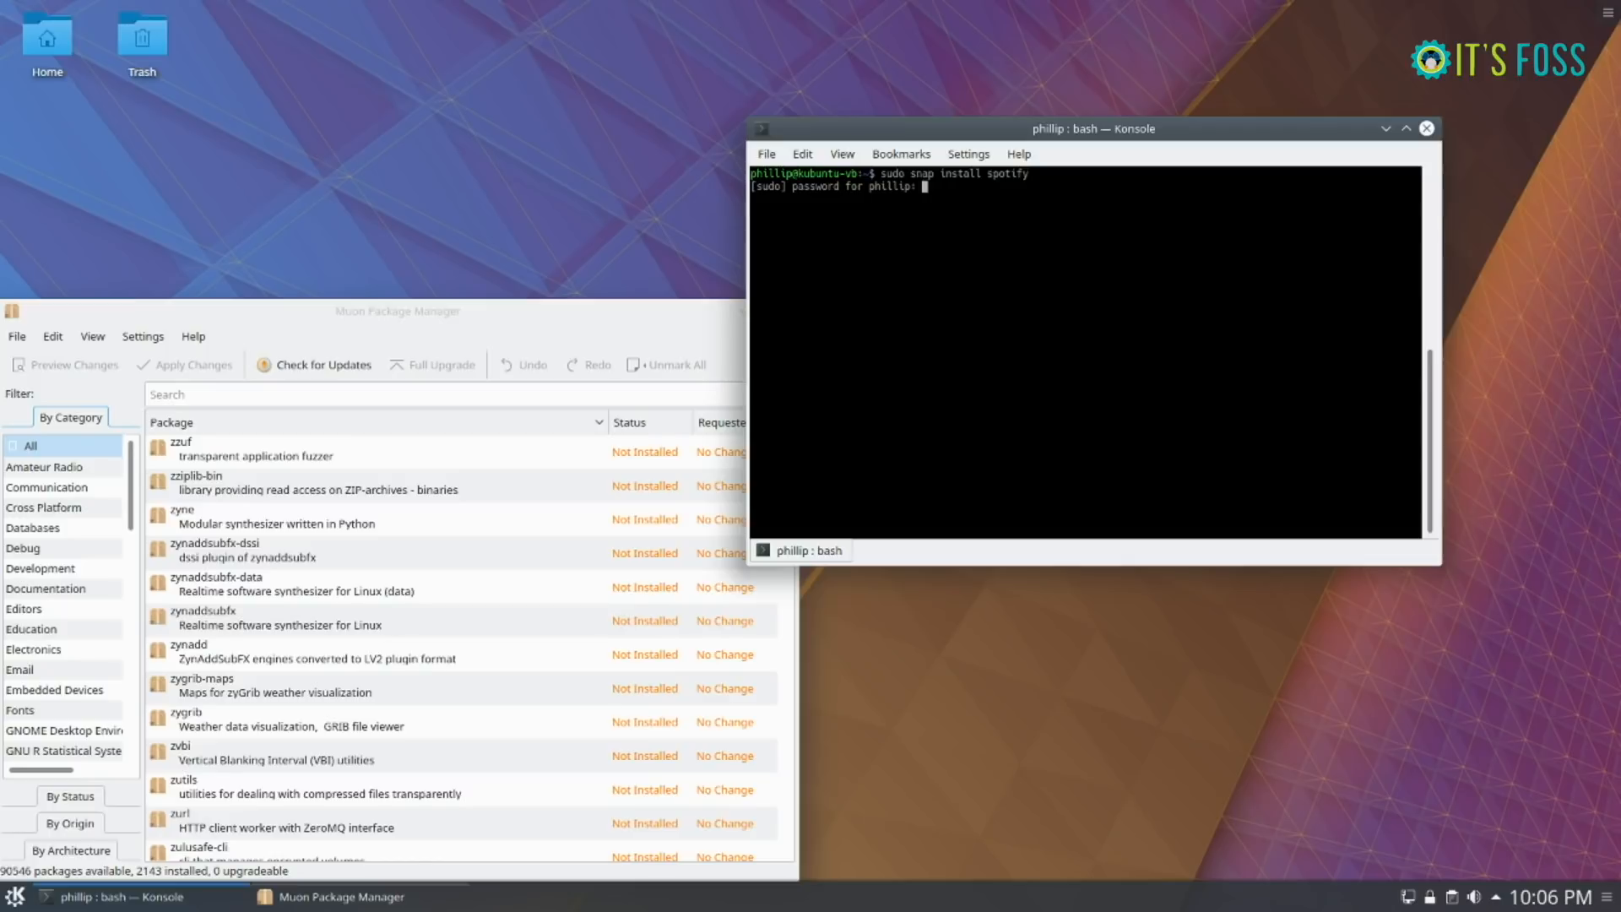
pyautogui.write('exit')
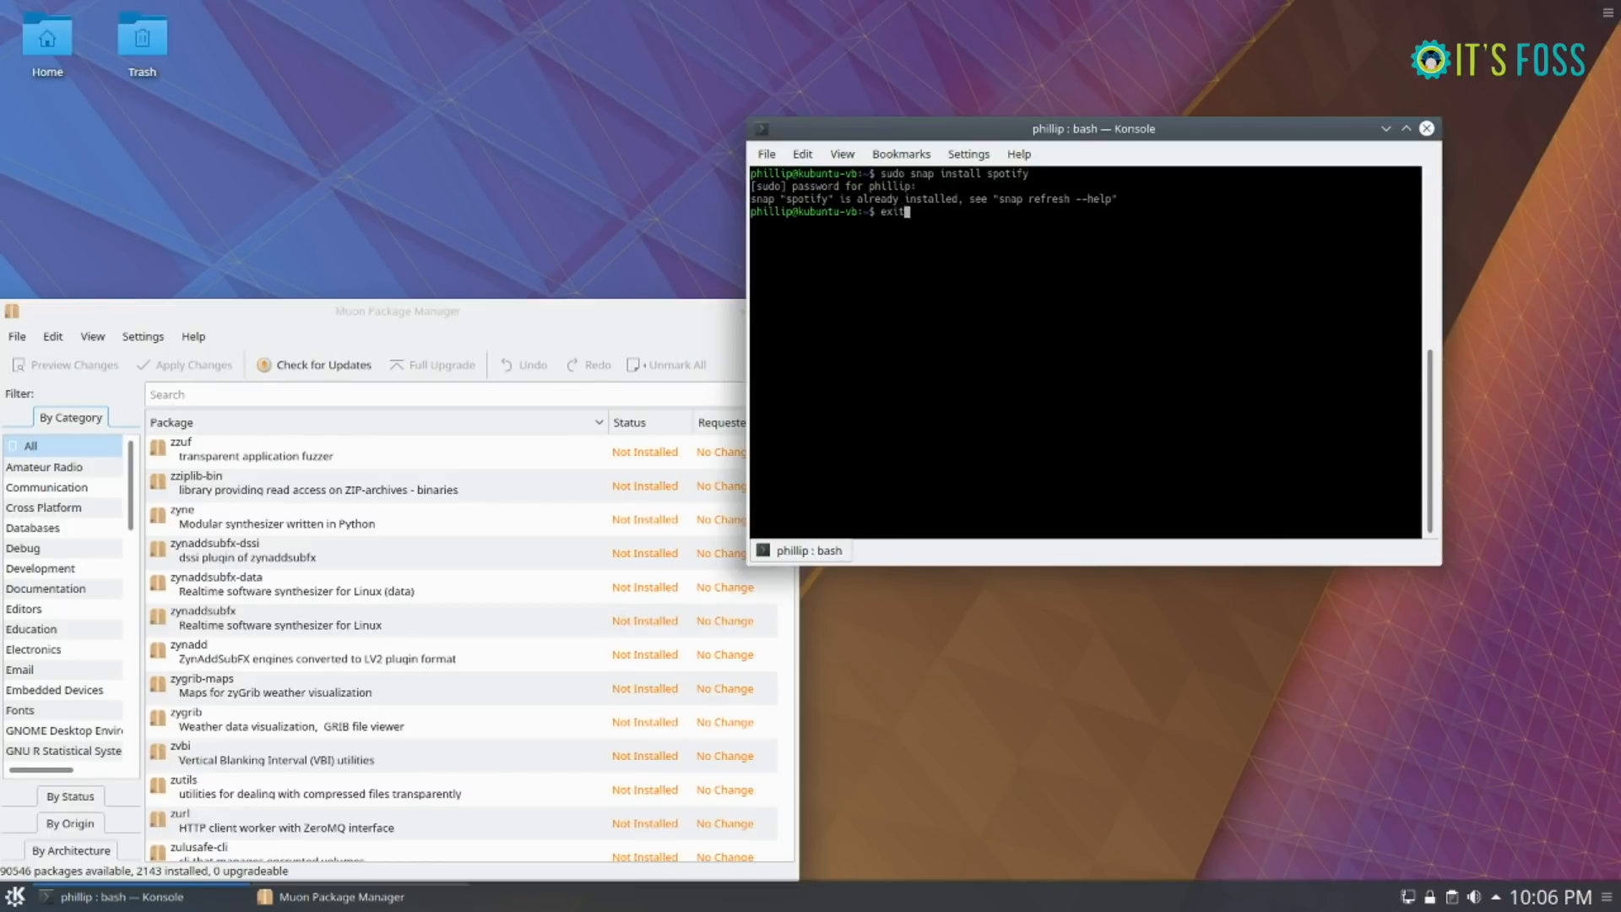
pyautogui.press('Return')
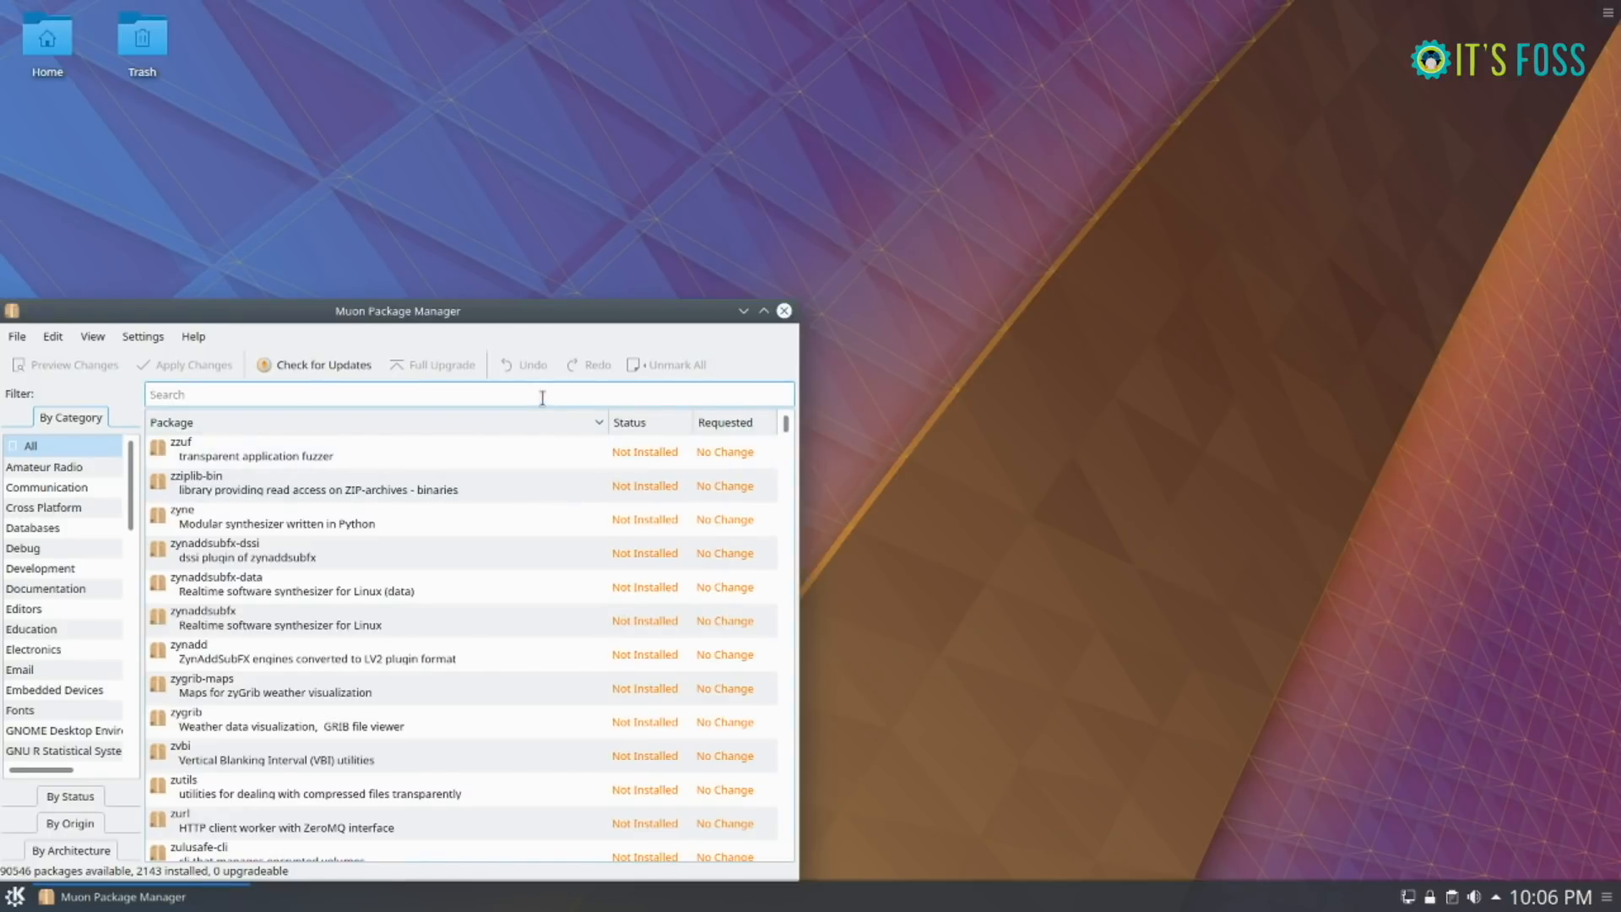
# - Search Muon for 'pl' and select the plasma-discover-snap-backend package, shown as installed
pyautogui.write('plasma-discover-snap')
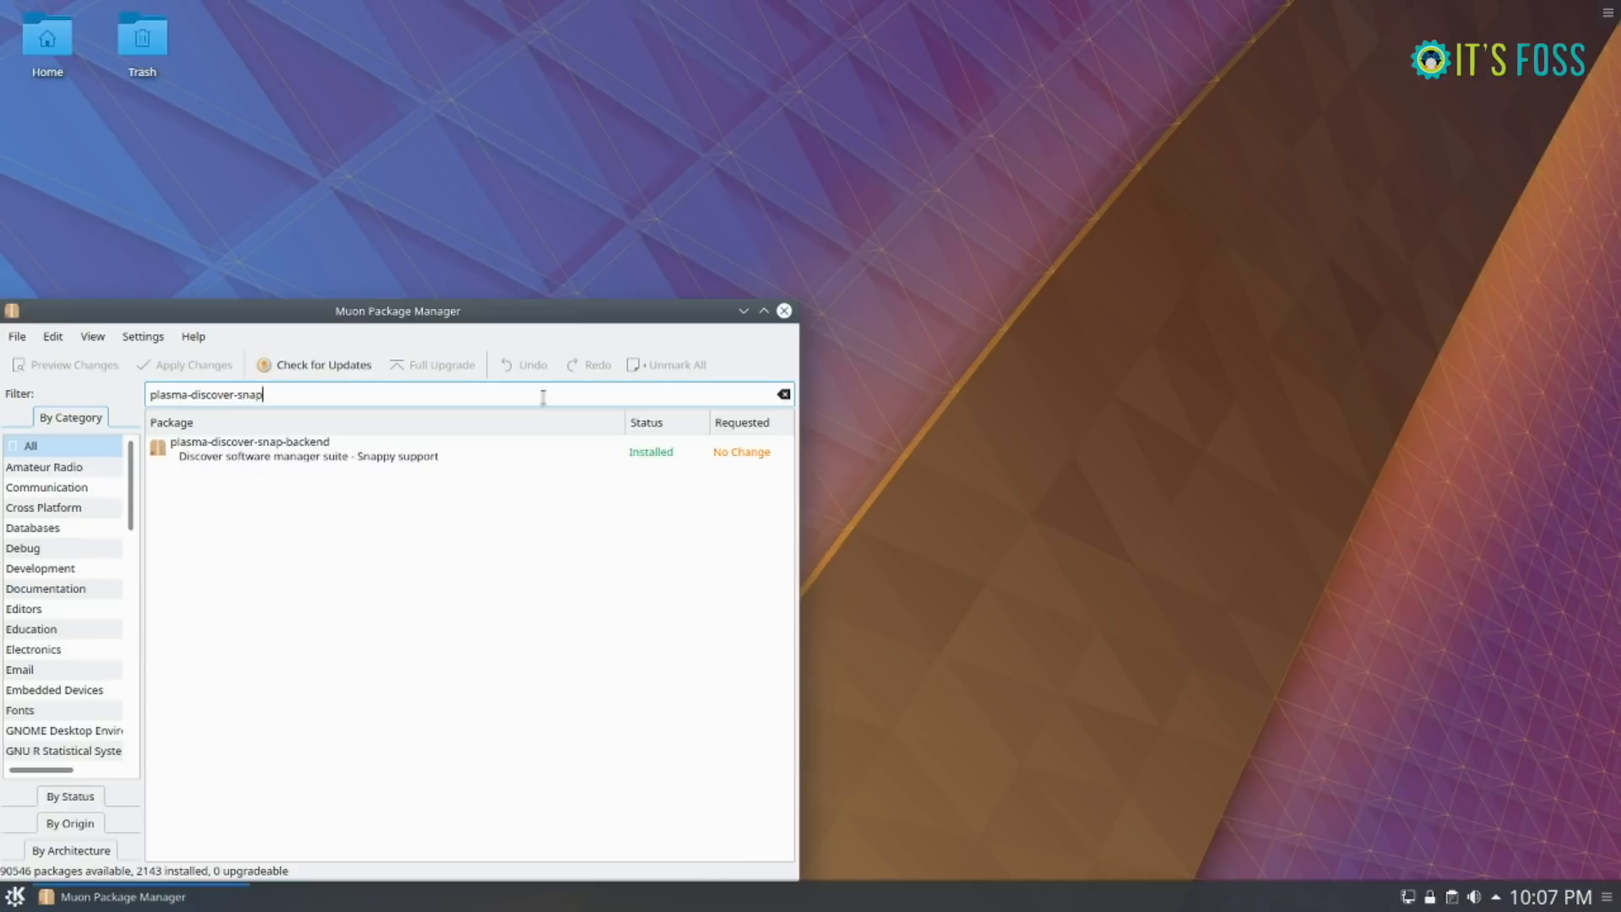
pyautogui.click(311, 452)
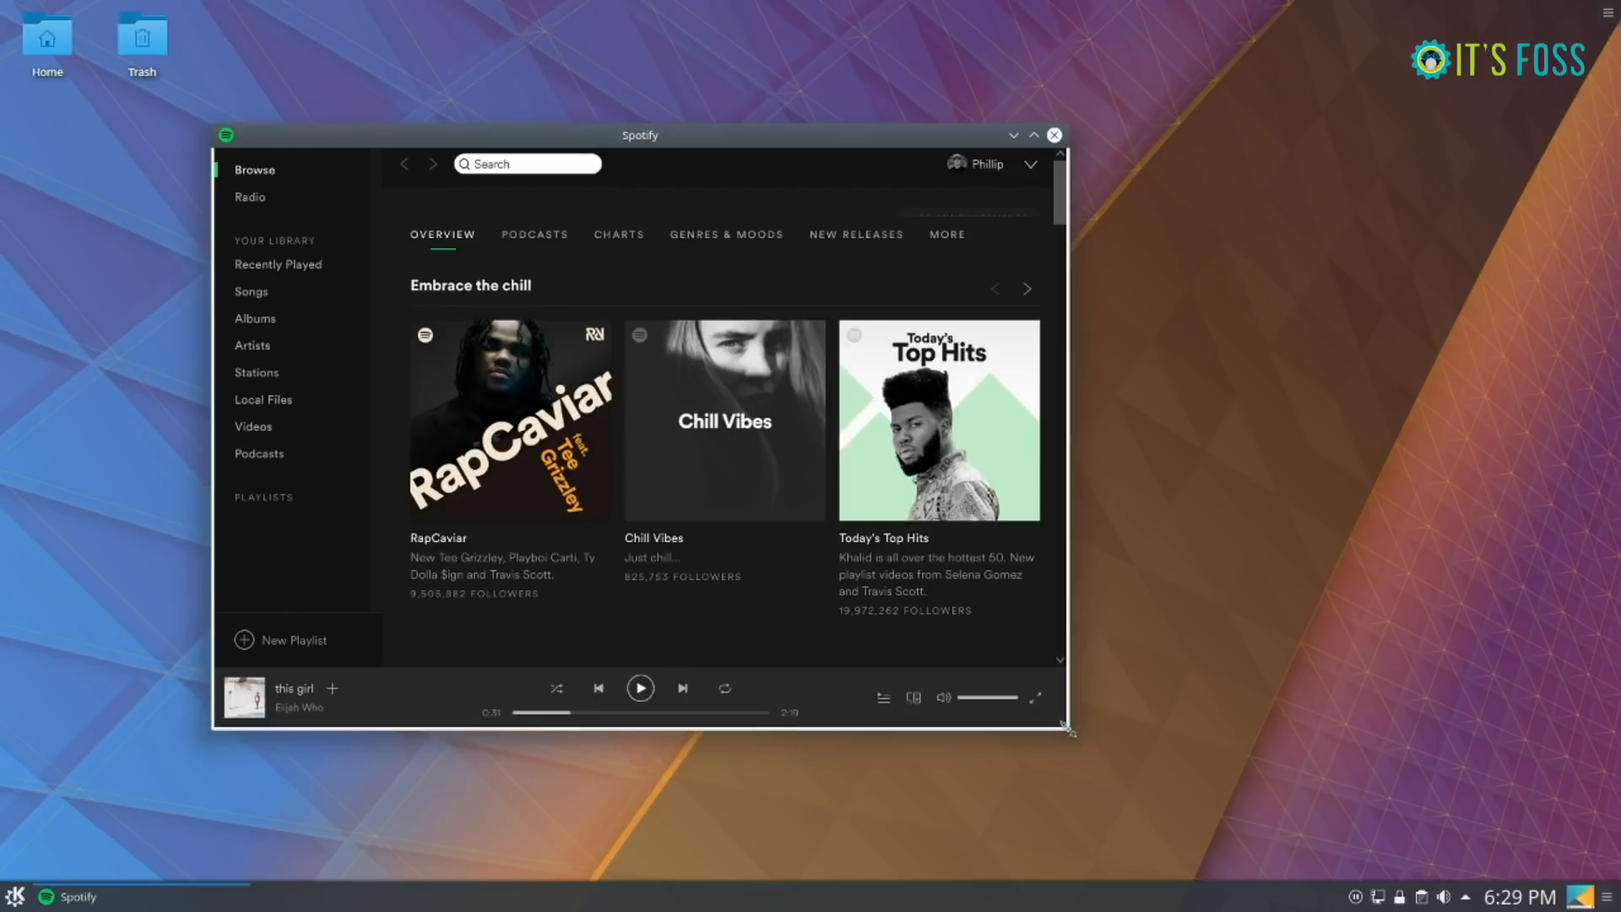
# - Enlarge the Spotify window to reveal the friend activity panel, then close Spotify
pyautogui.moveTo(1069, 729); pyautogui.dragTo(1363, 795)
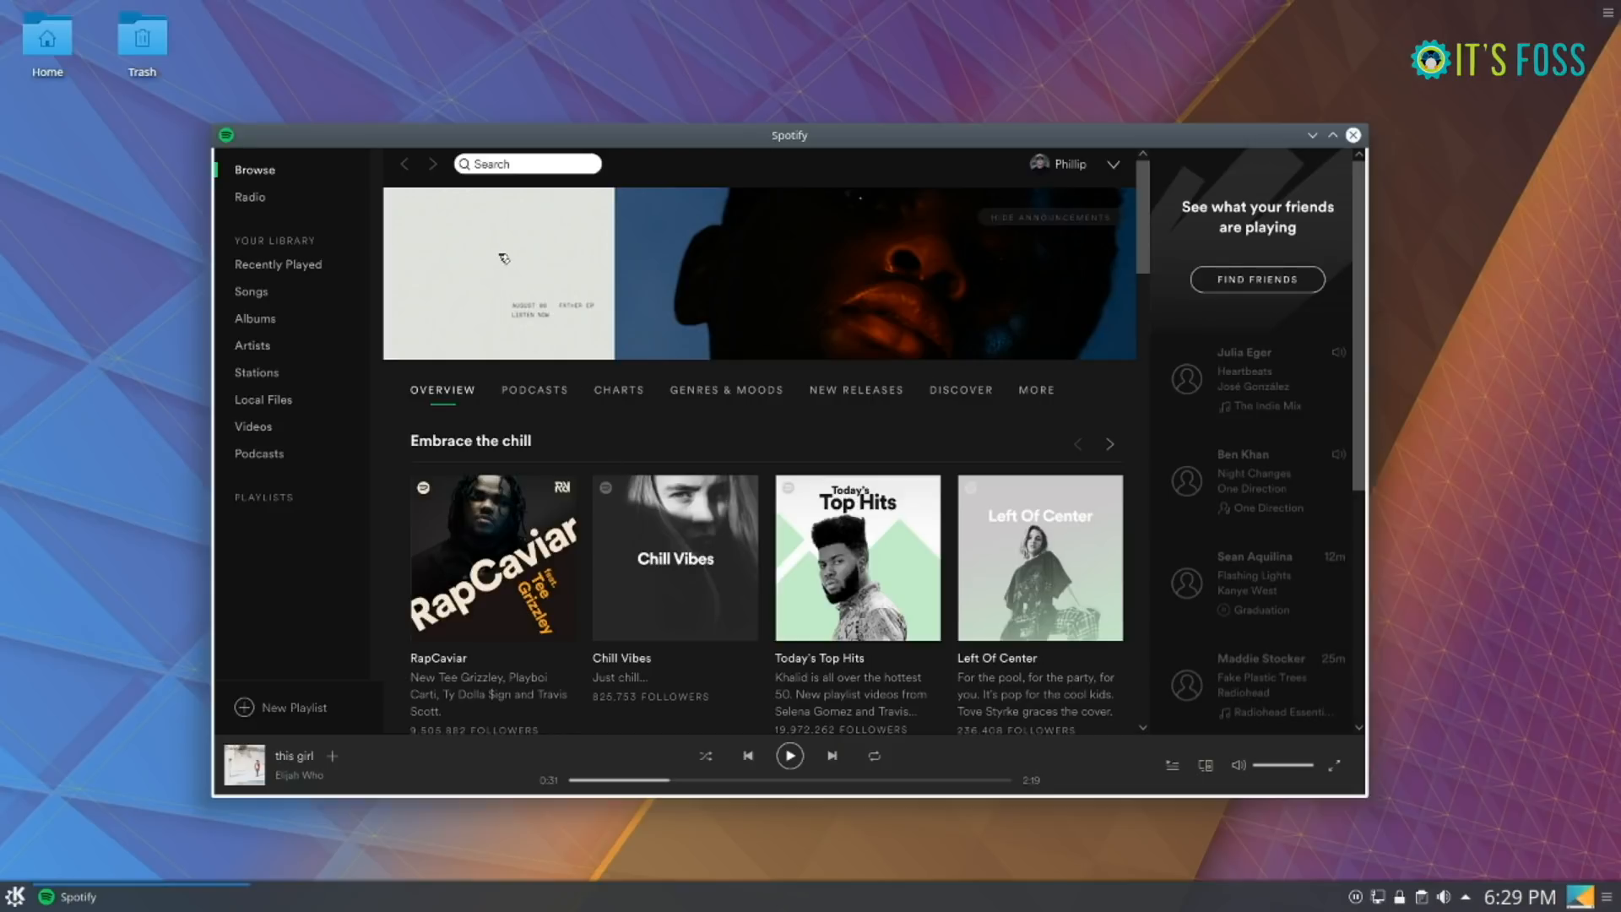
pyautogui.click(142, 35)
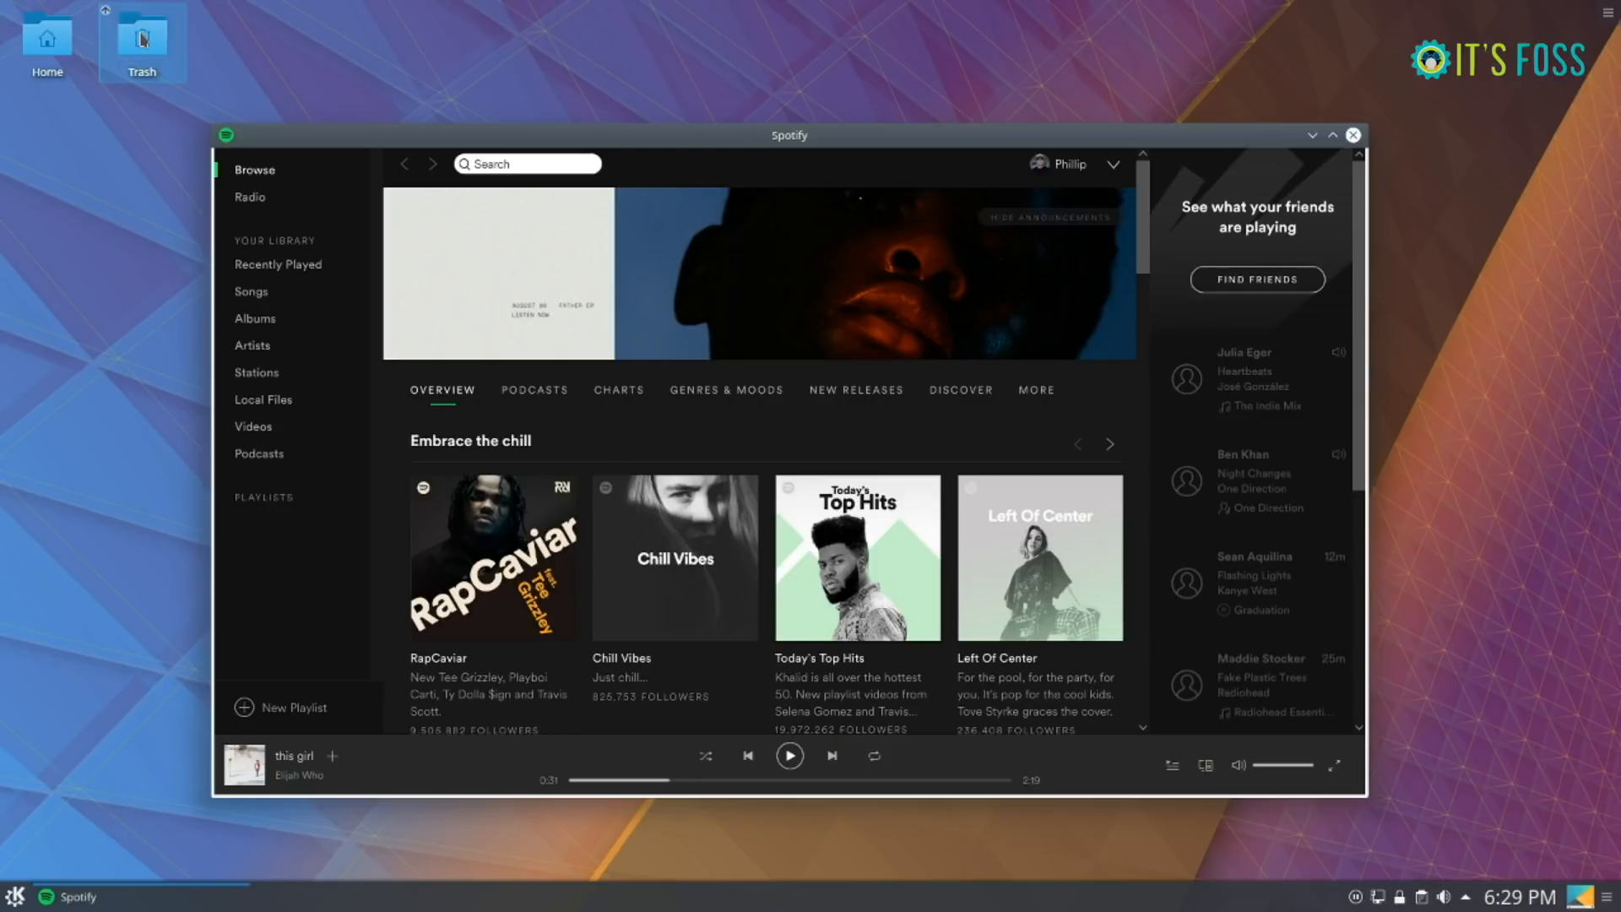
pyautogui.moveTo(262, 260)
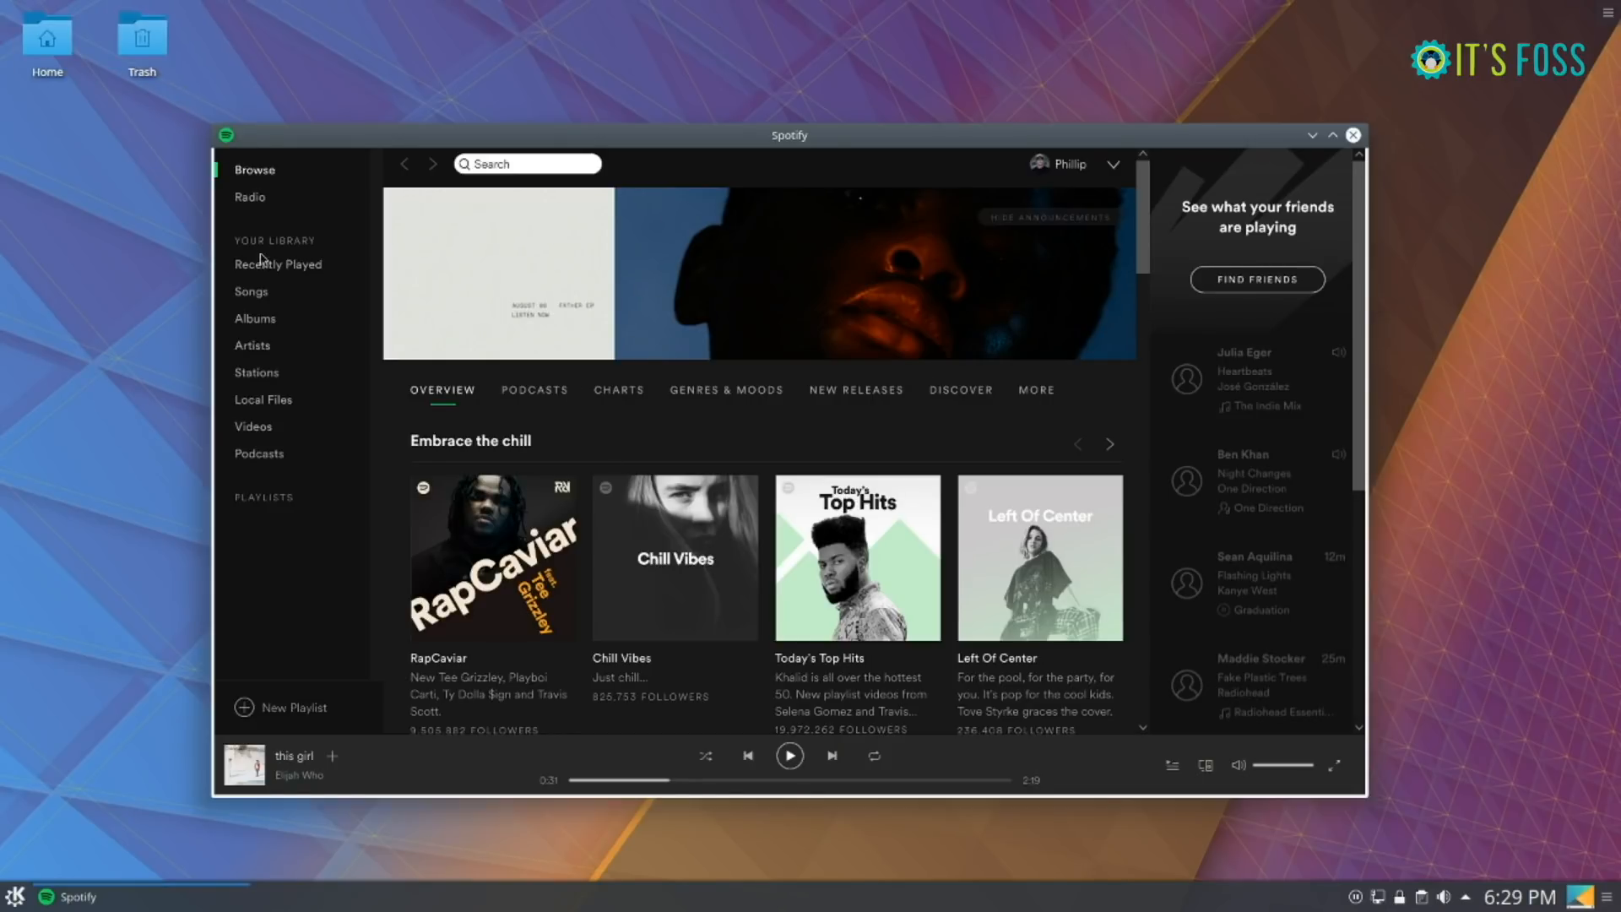
pyautogui.moveTo(434, 228)
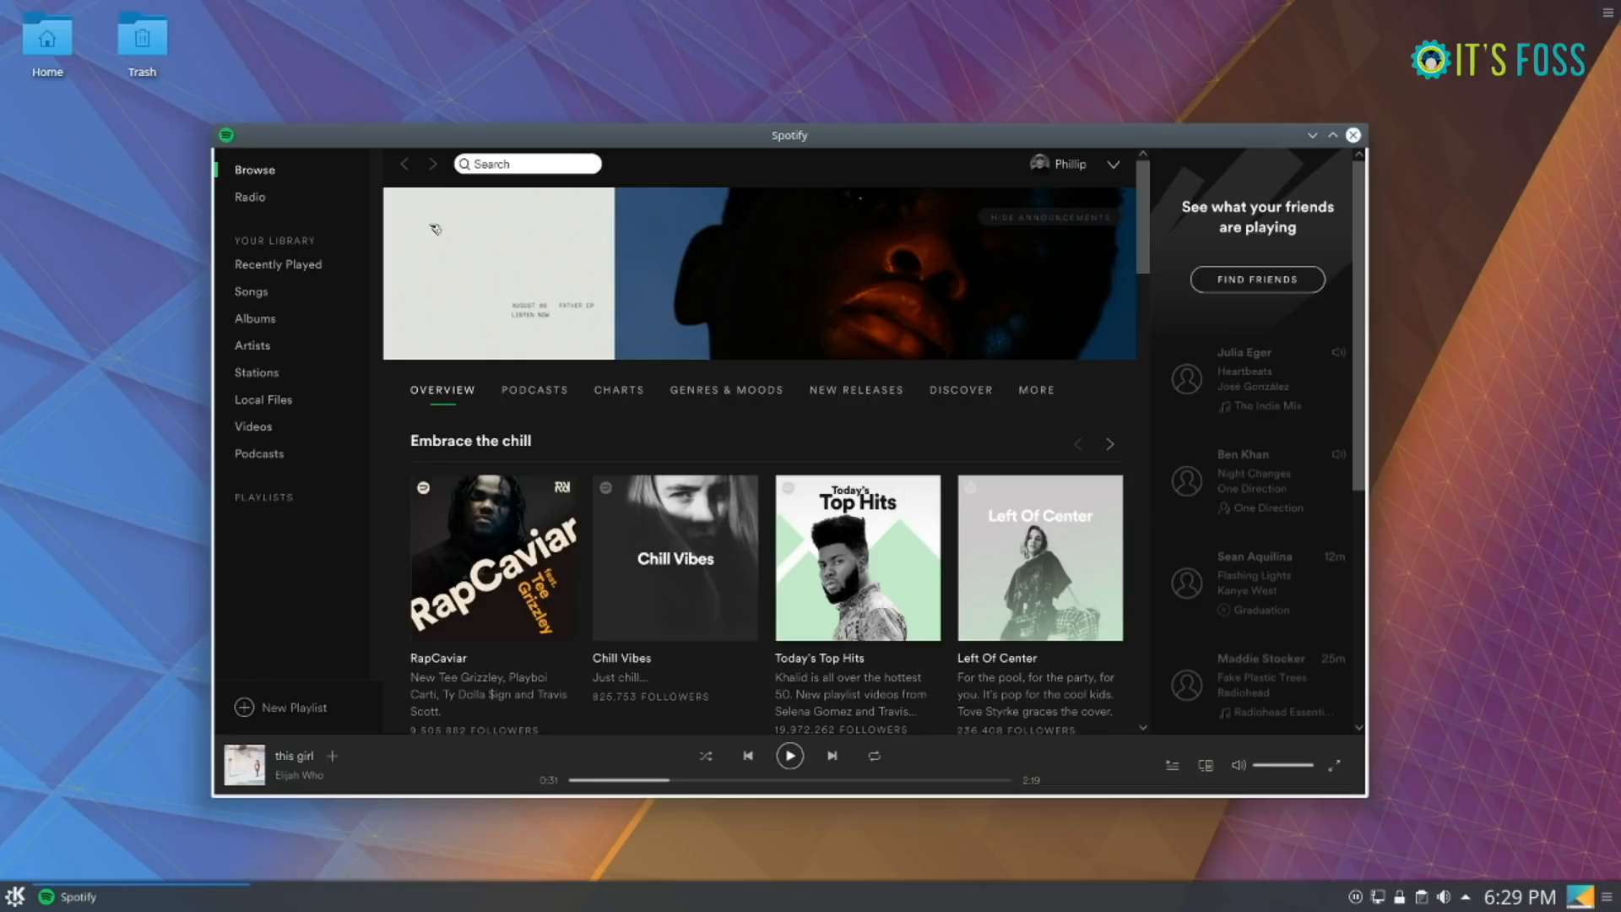
pyautogui.moveTo(446, 154)
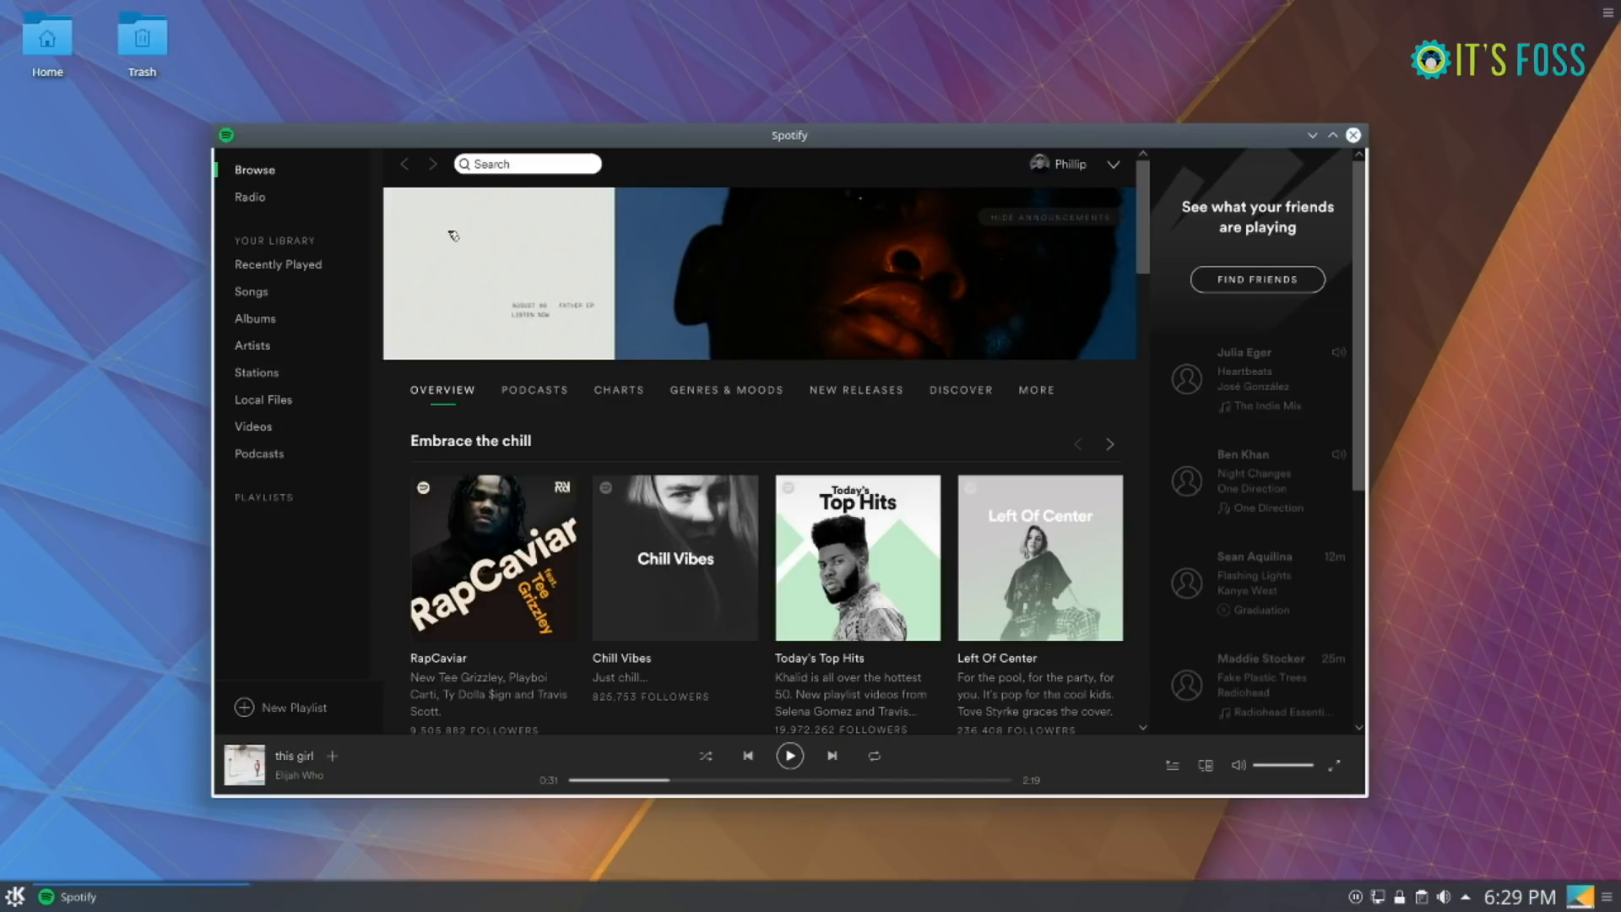
pyautogui.moveTo(1301, 106)
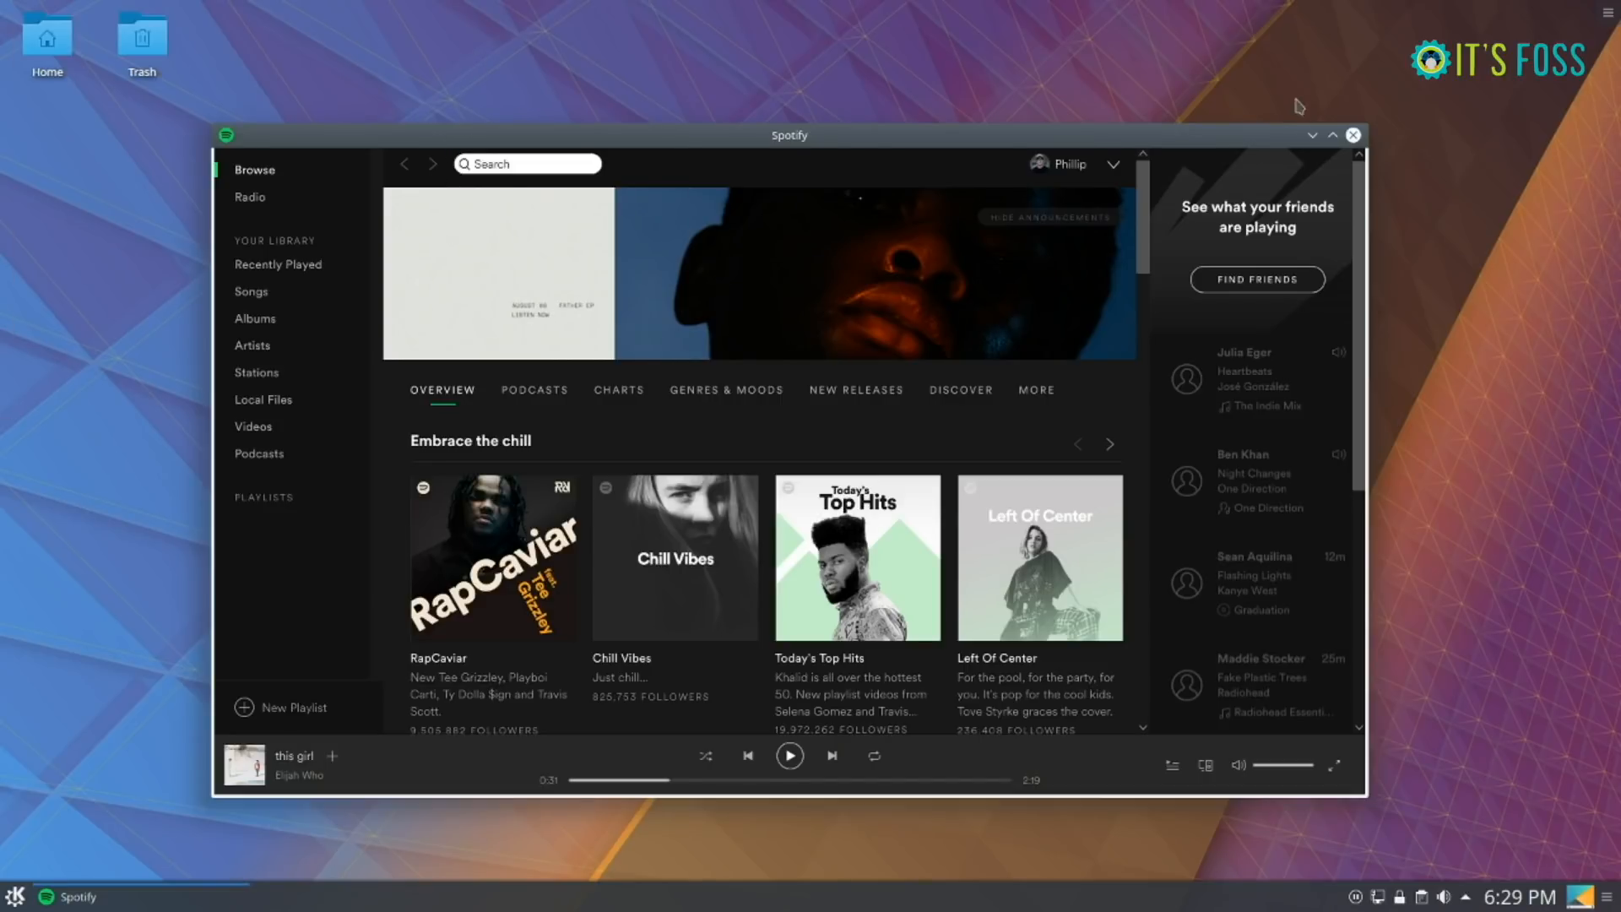
pyautogui.click(1313, 135)
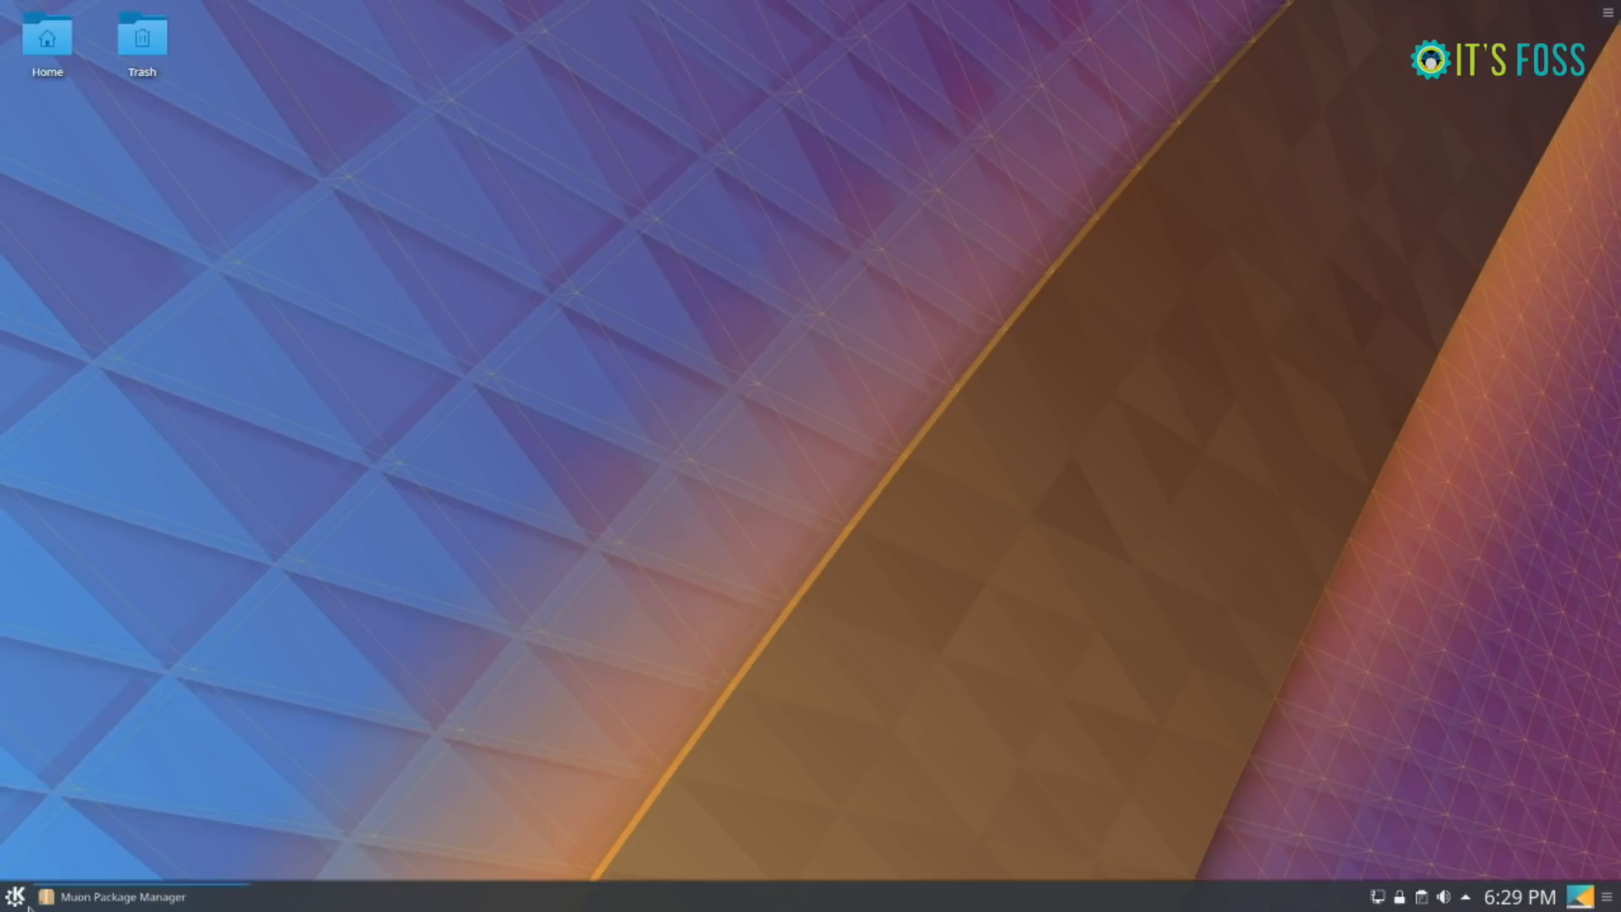
# - Filter Muon for 'plasm', mark plasma-workspace-wayland for installation and cancel the extra-packages dialog
pyautogui.click(113, 897)
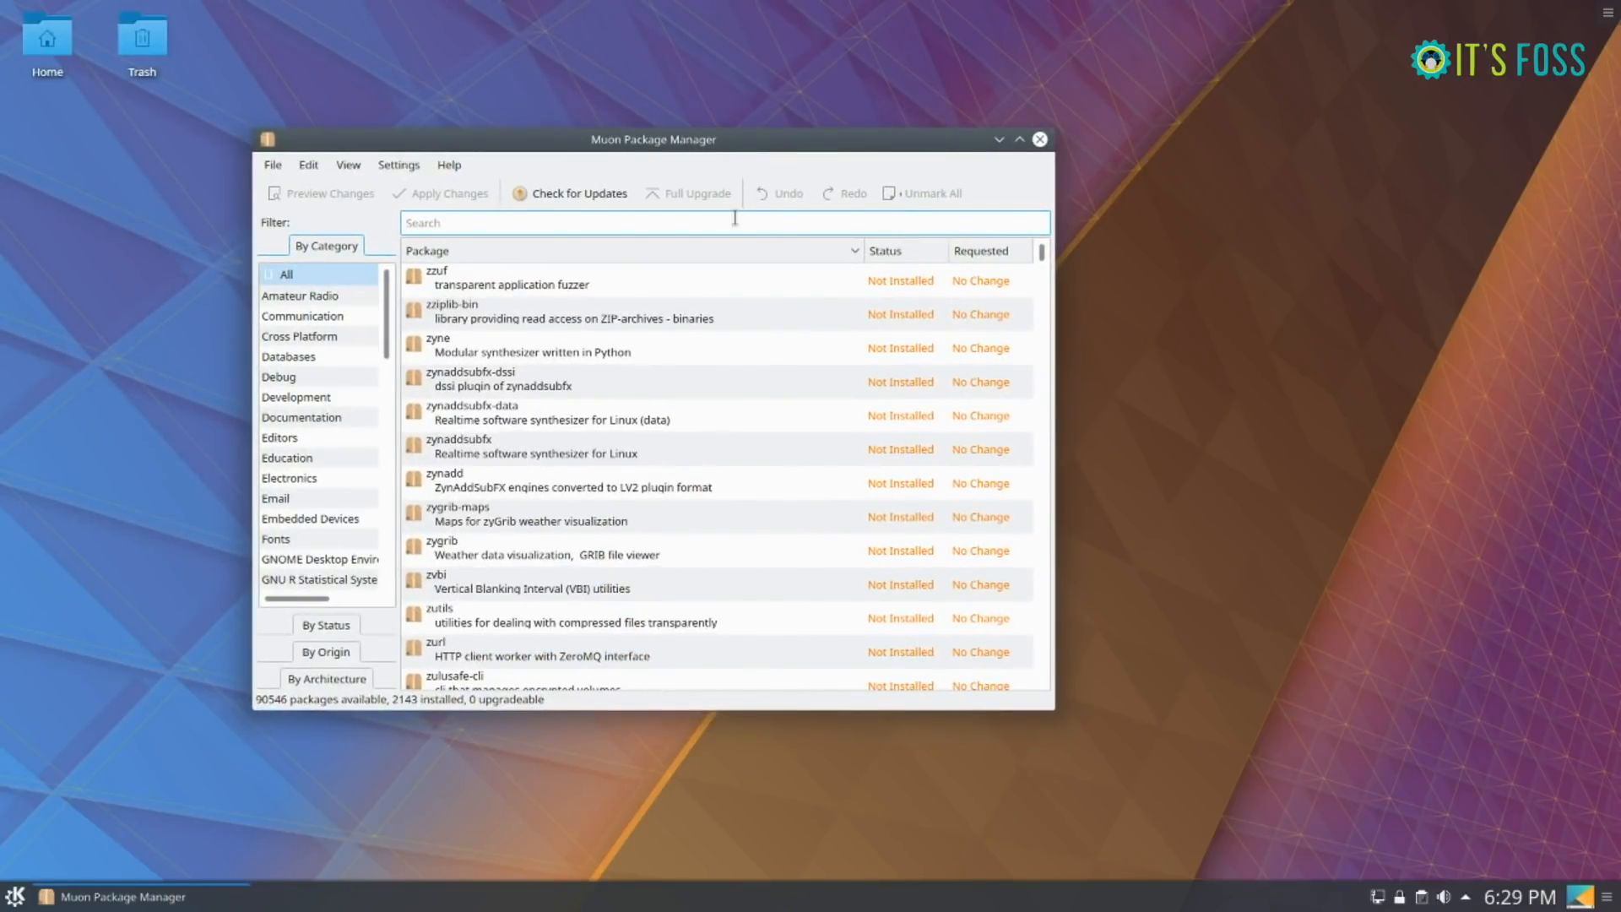
pyautogui.write('plasma-workspace-wa')
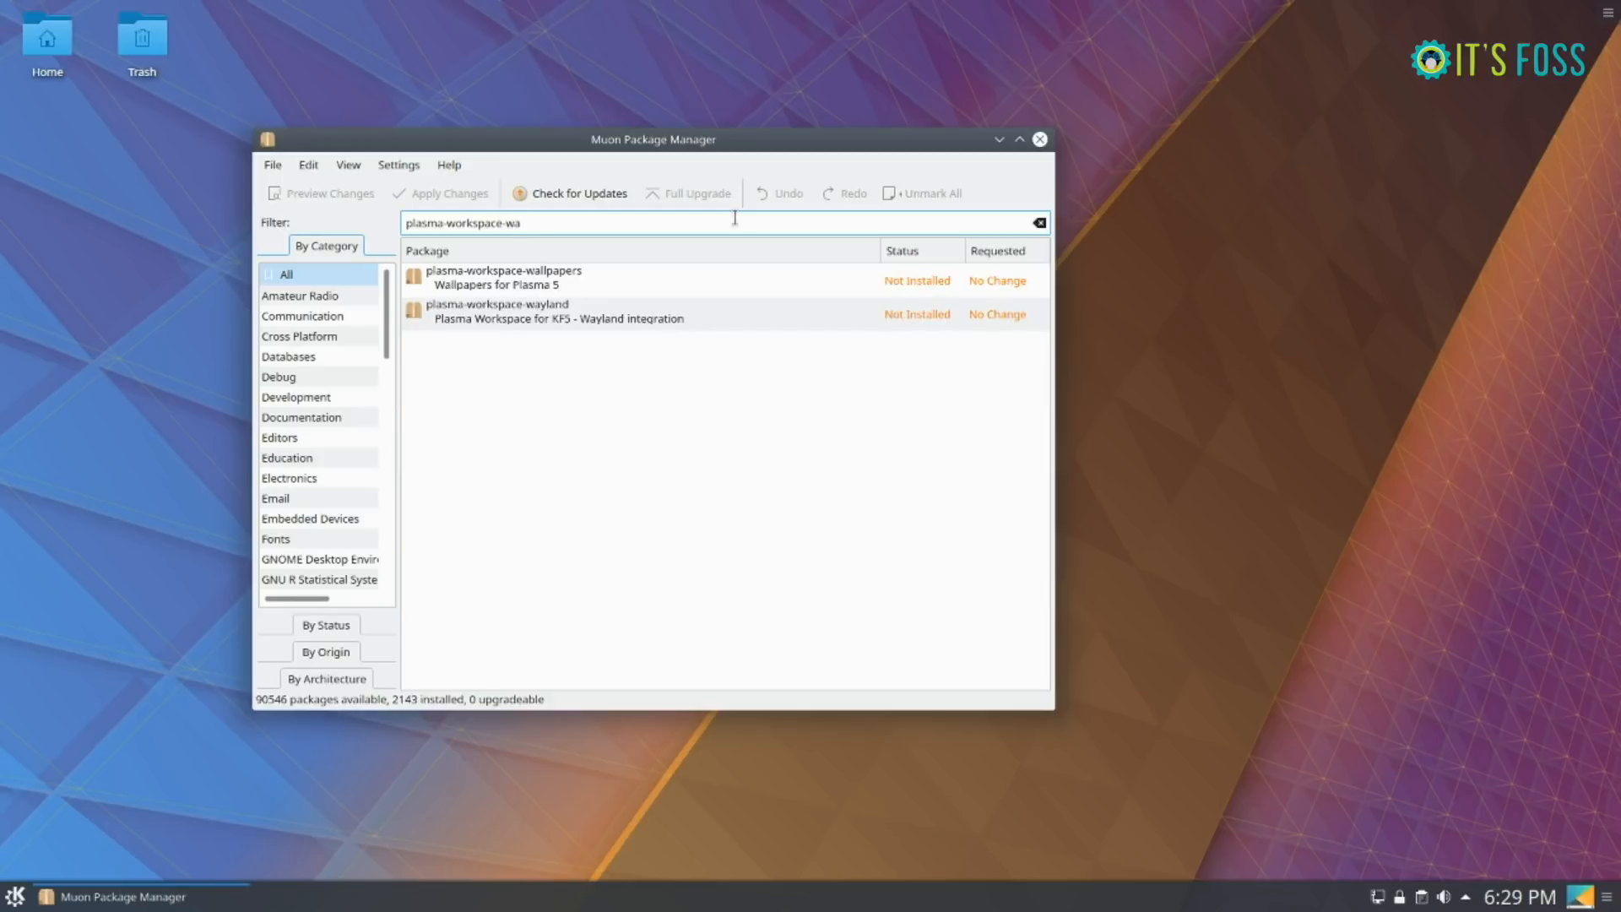
pyautogui.click(559, 311)
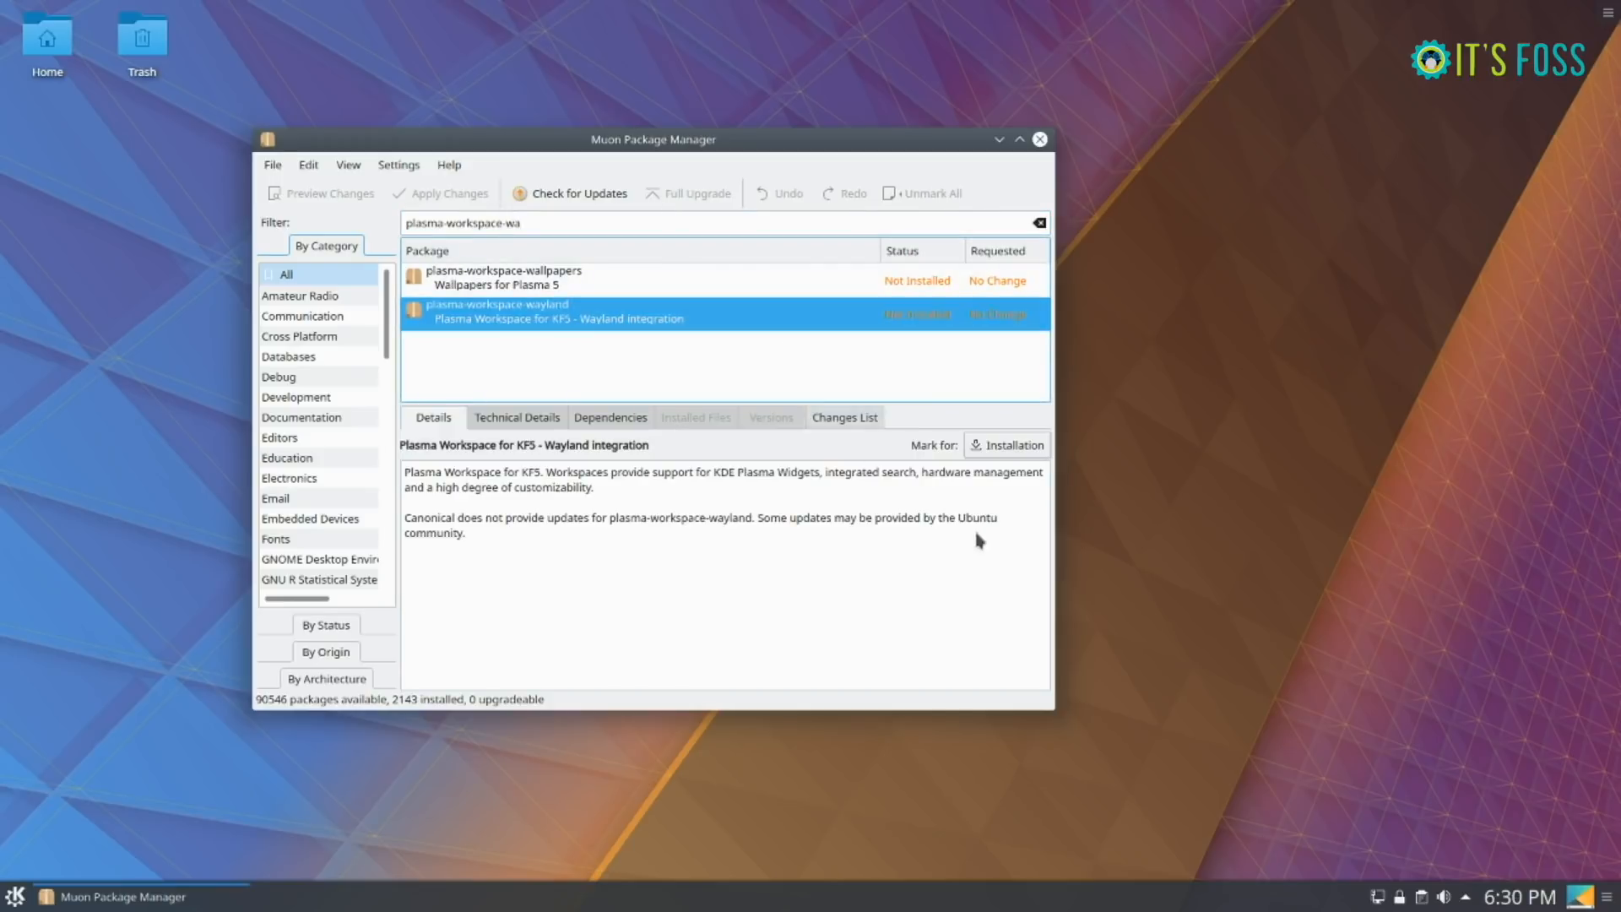
pyautogui.click(1012, 444)
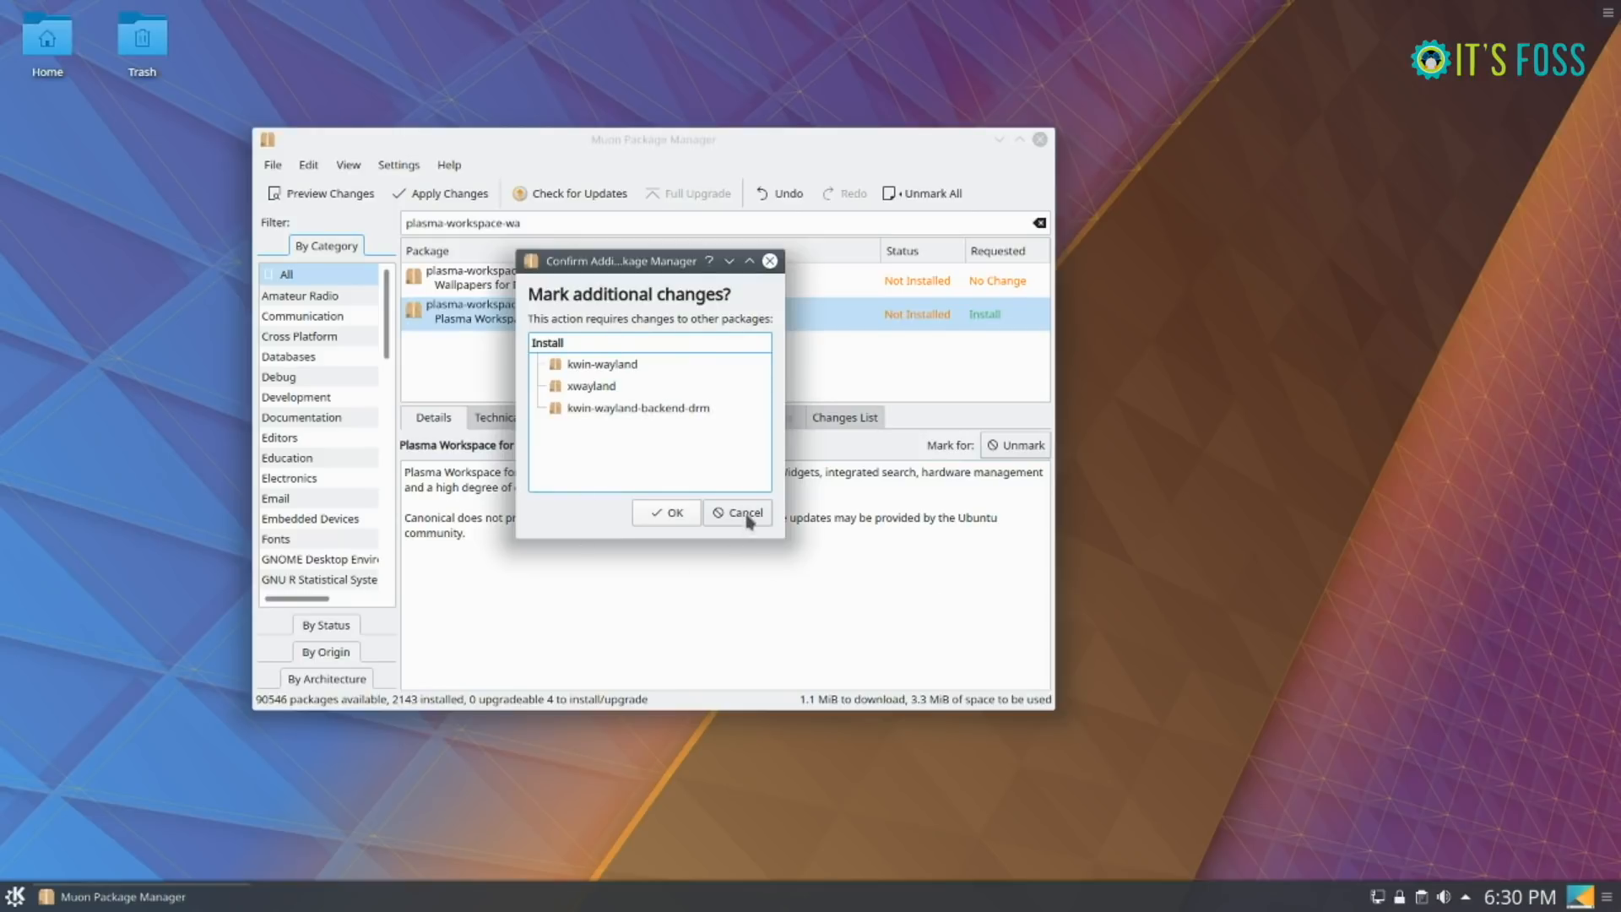
pyautogui.click(738, 513)
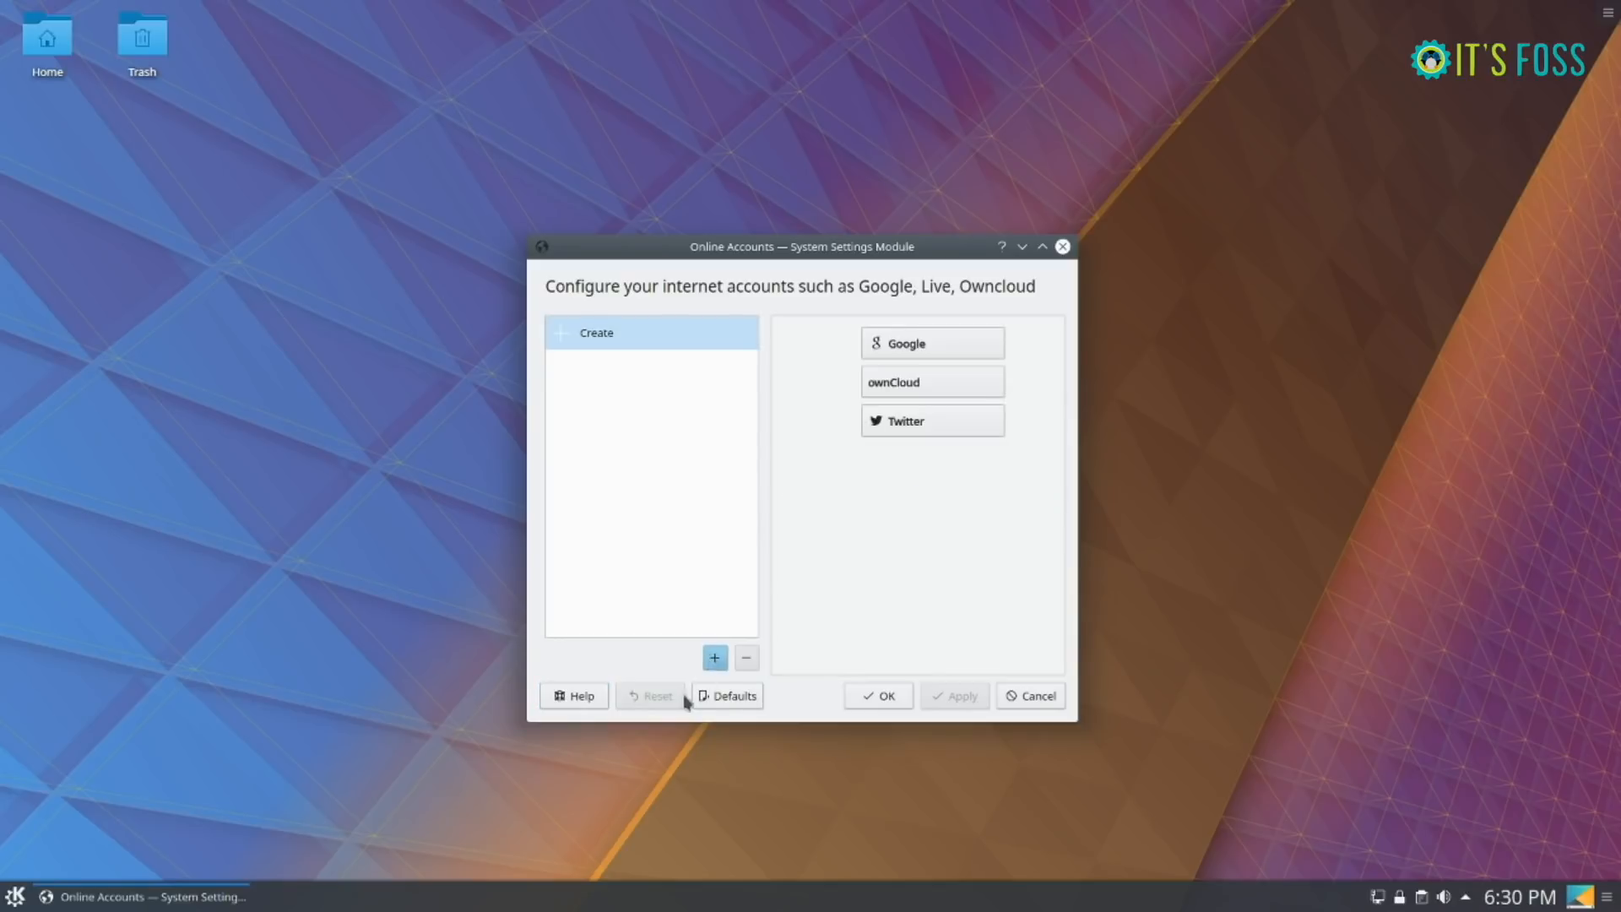
# - Start adding a Google account in Online Accounts, reach the sign-in page and close it
pyautogui.click(714, 657)
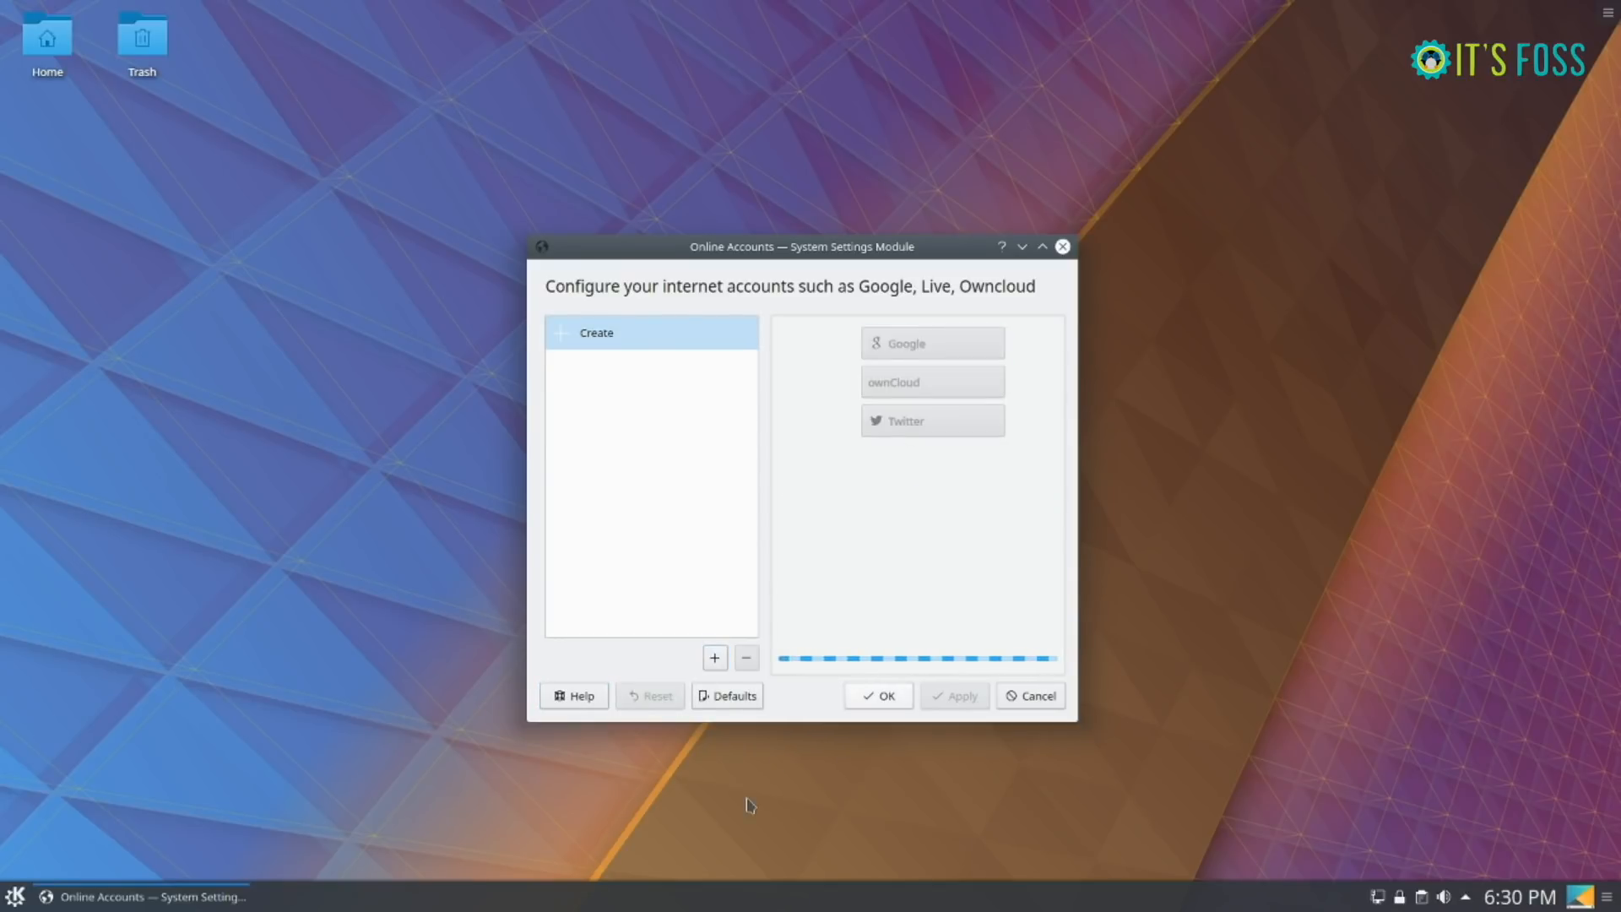
pyautogui.moveTo(801, 628)
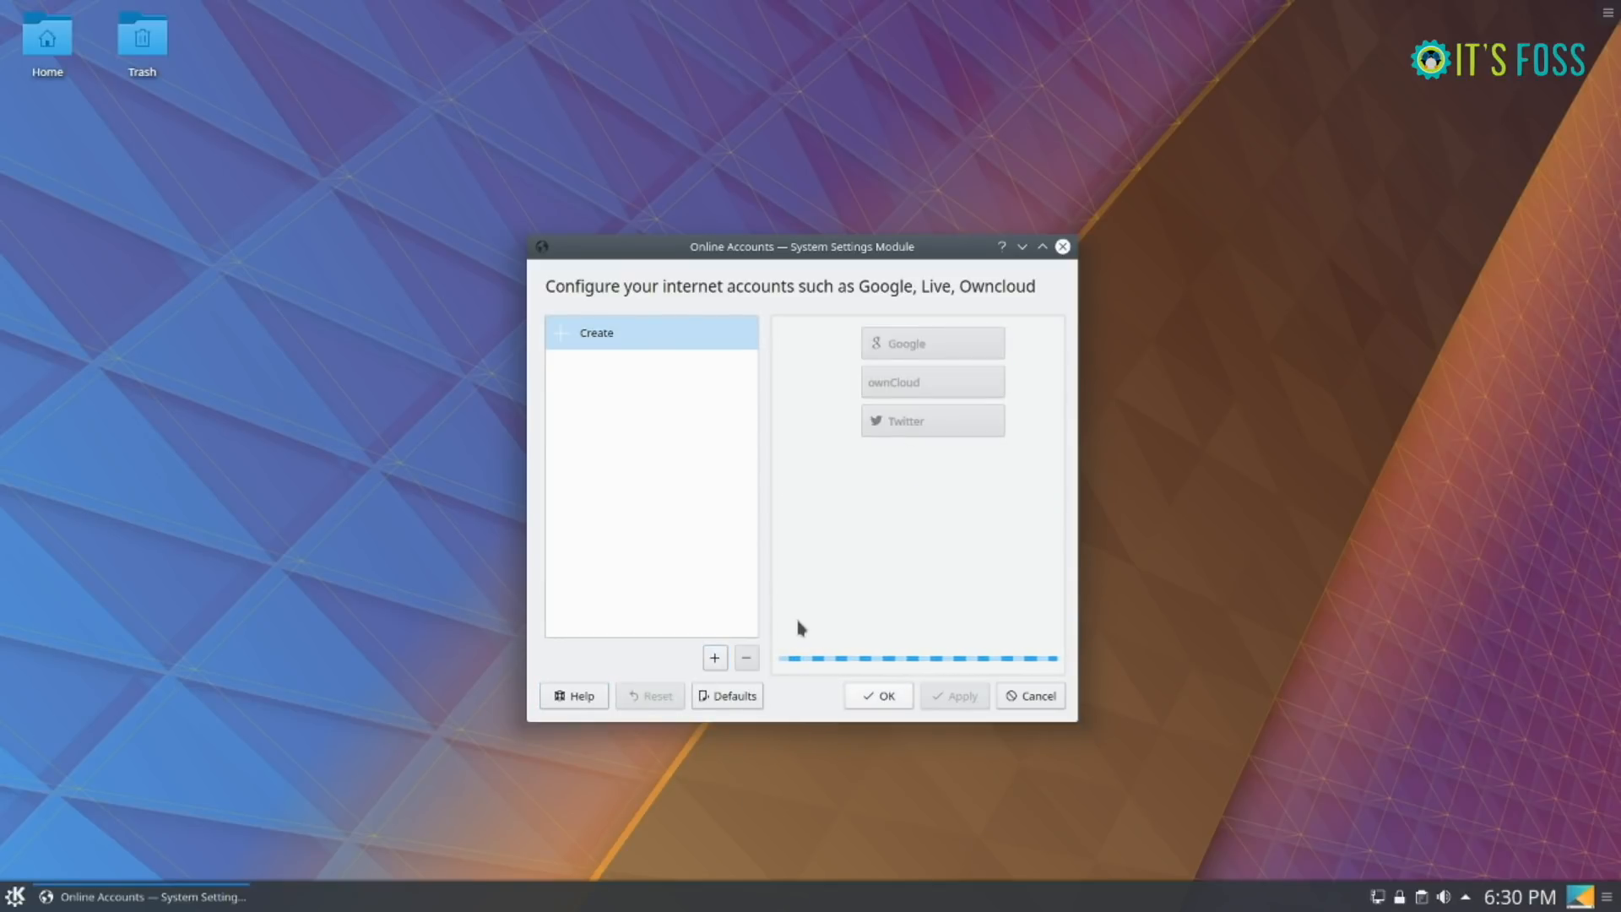
pyautogui.click(930, 343)
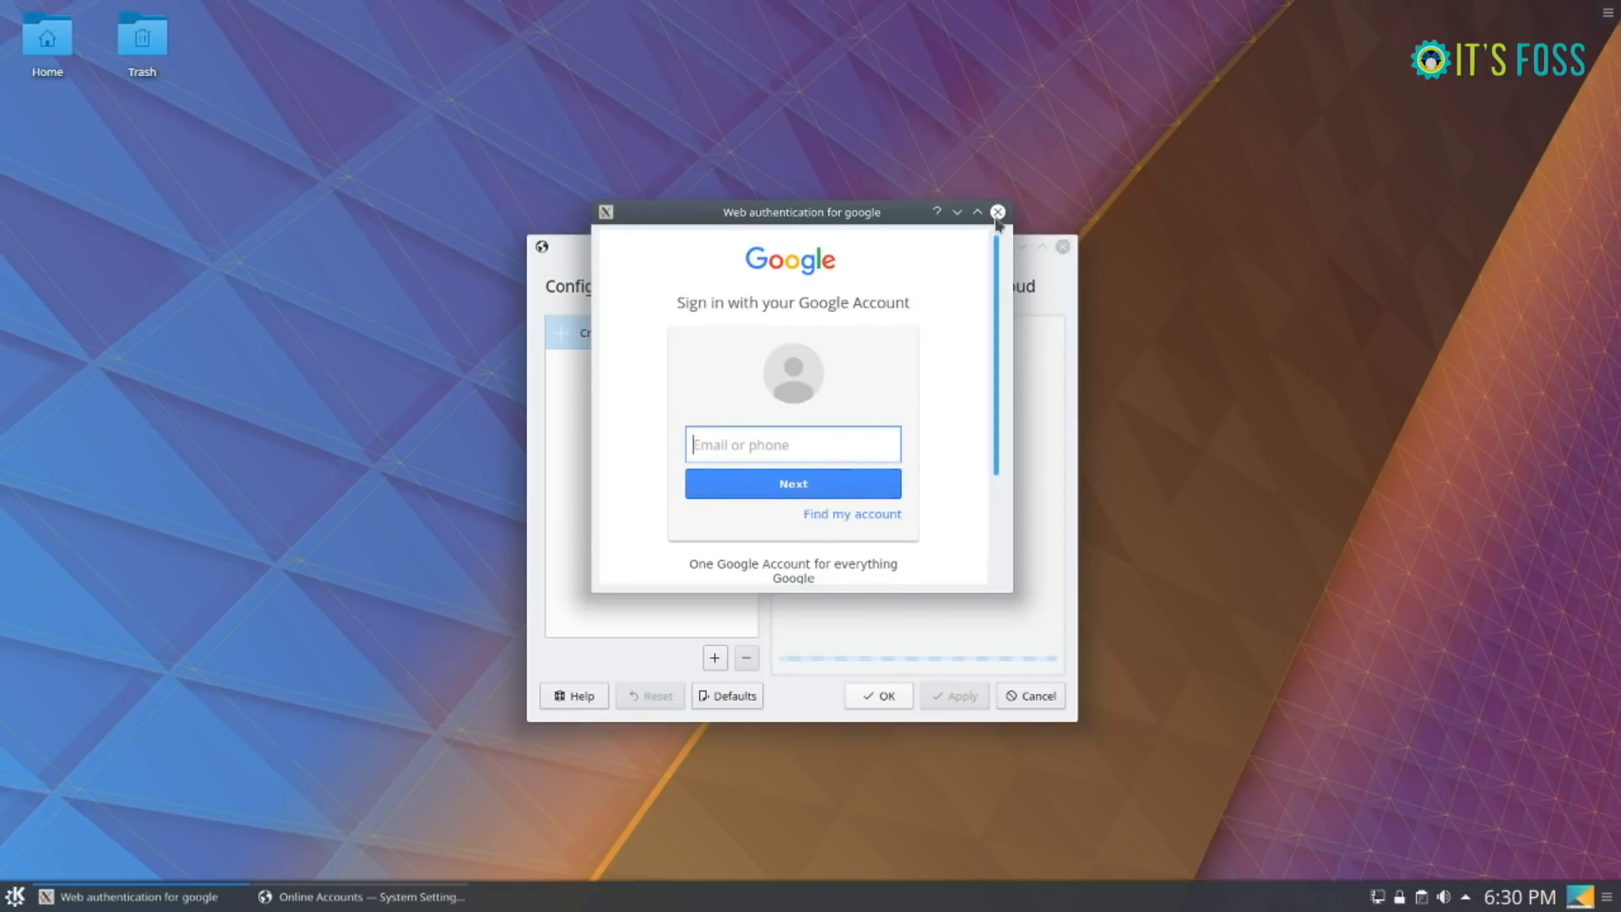
pyautogui.click(997, 212)
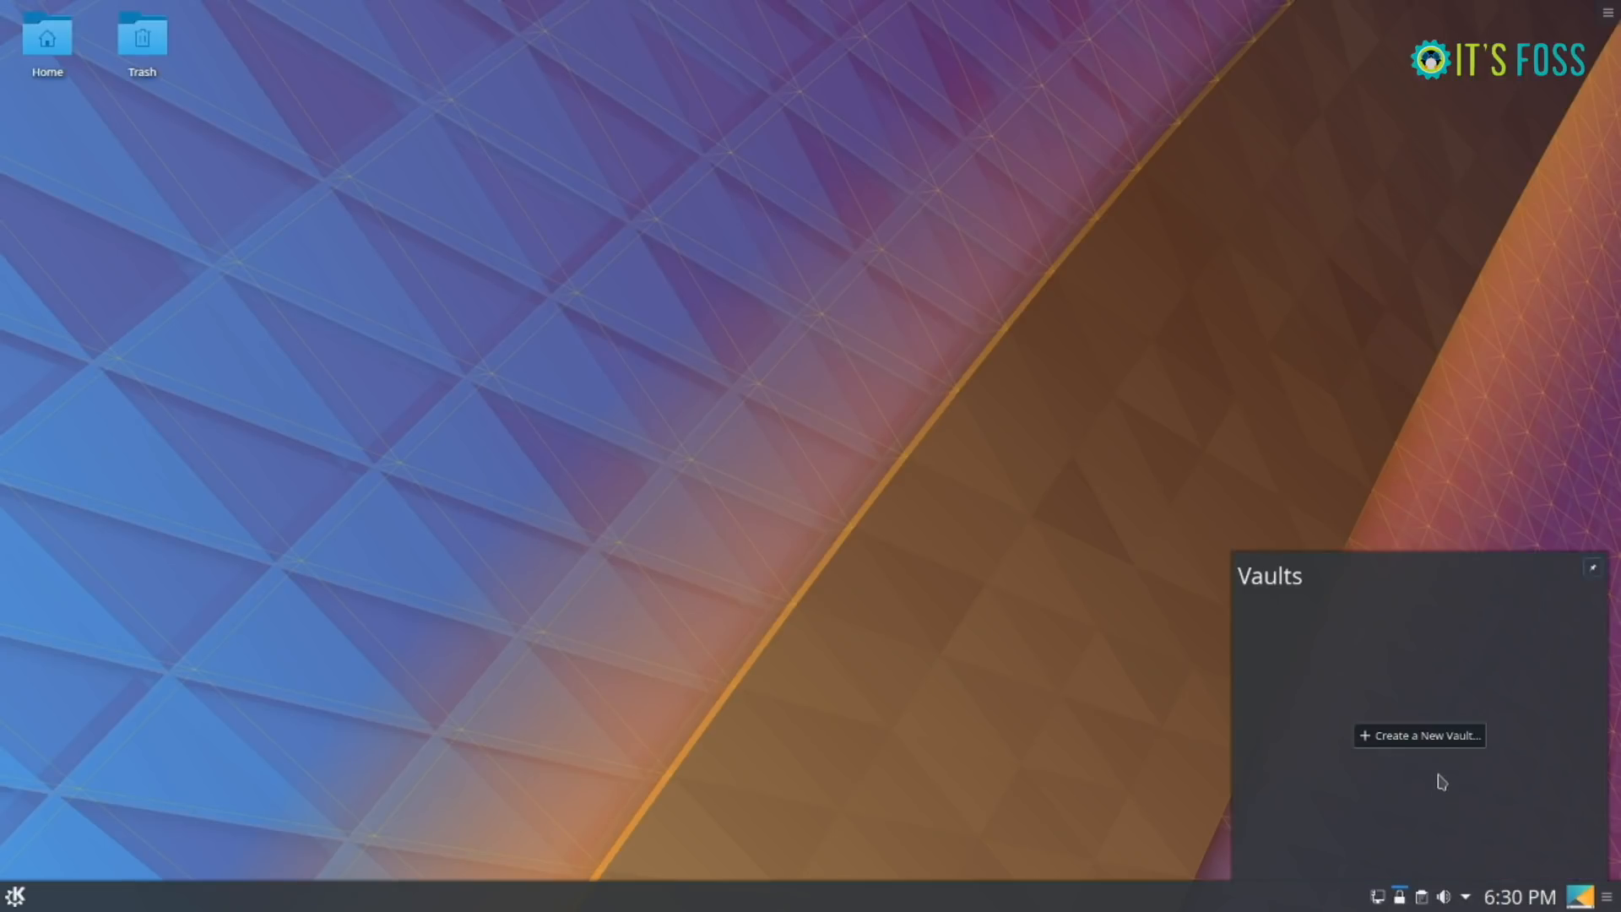
# - Create a CryFS vault named Test with a password, default locations and default cypher
pyautogui.click(1419, 735)
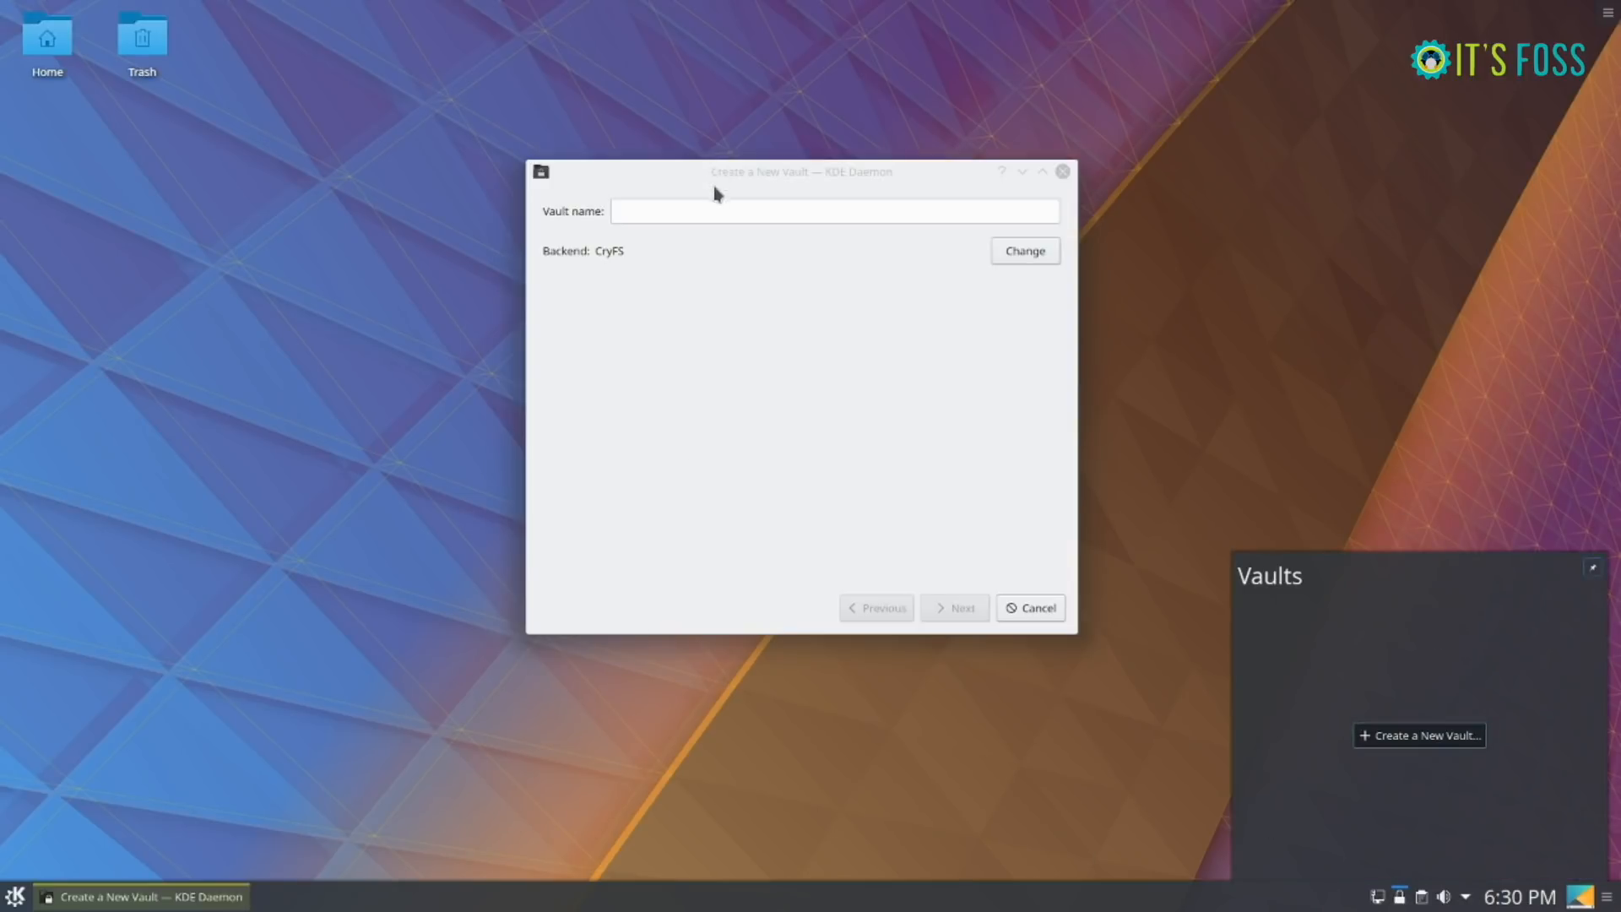
pyautogui.write('Test')
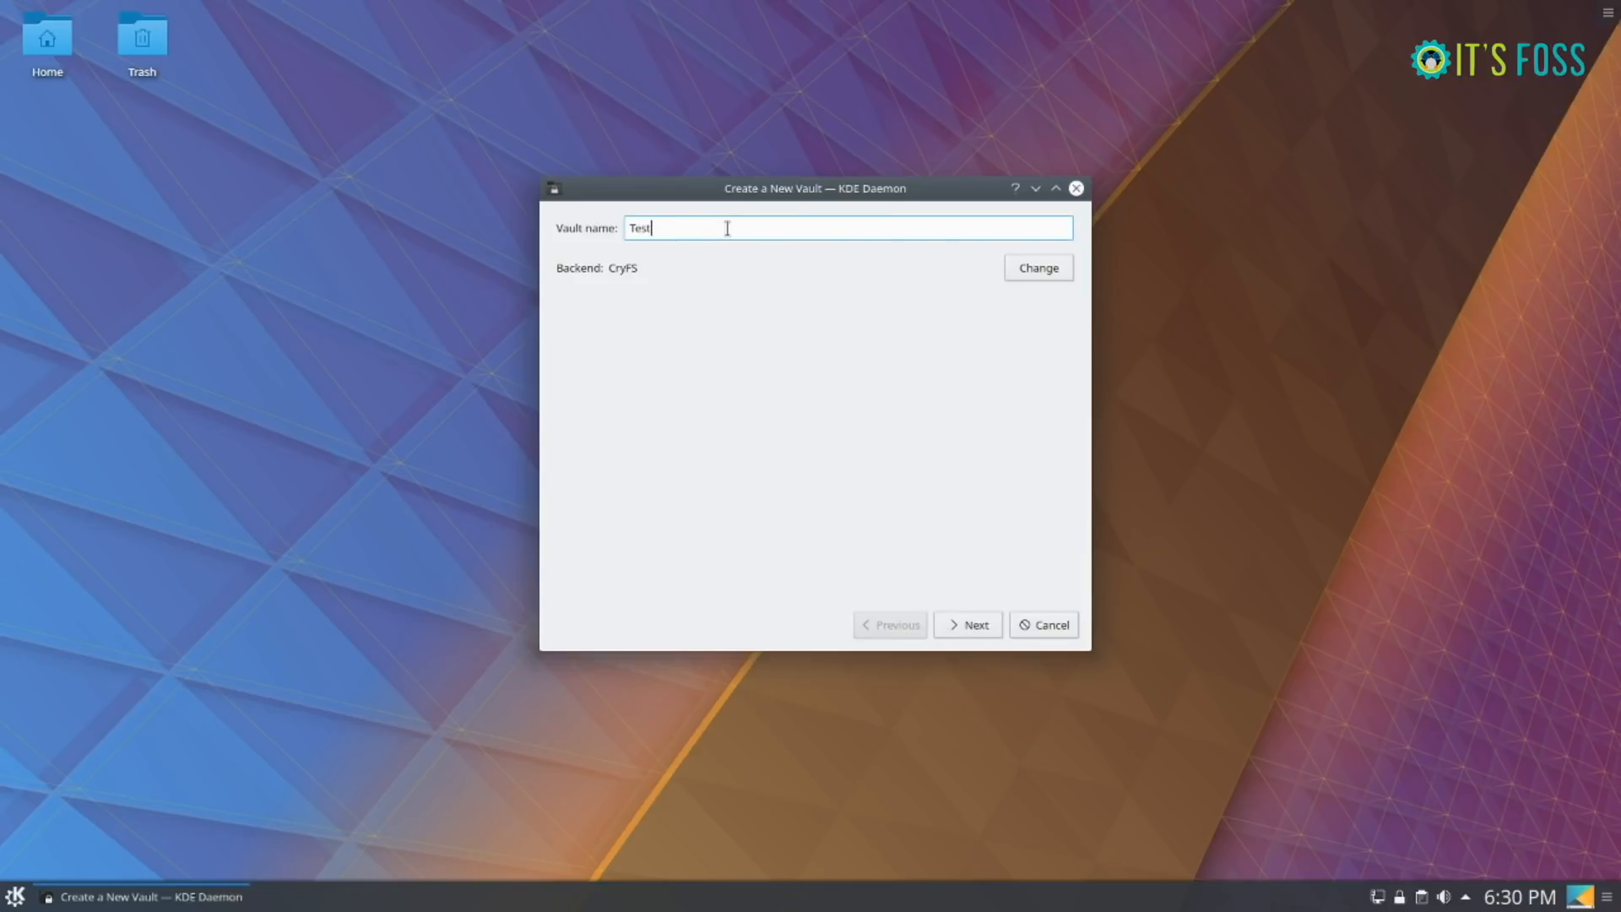
pyautogui.click(966, 624)
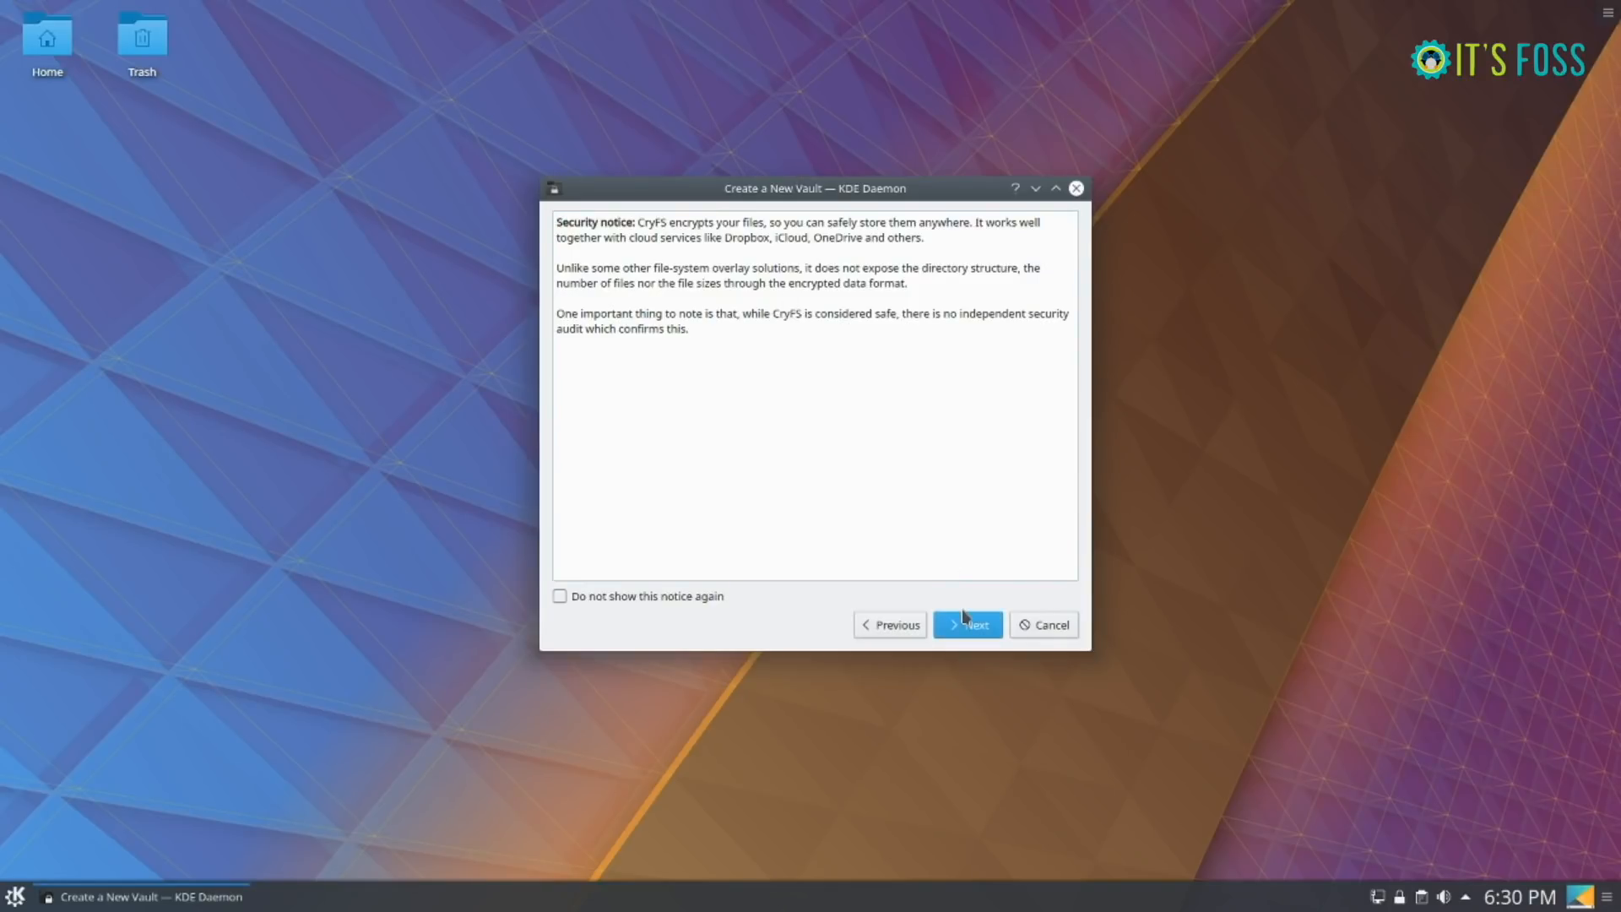
pyautogui.click(967, 625)
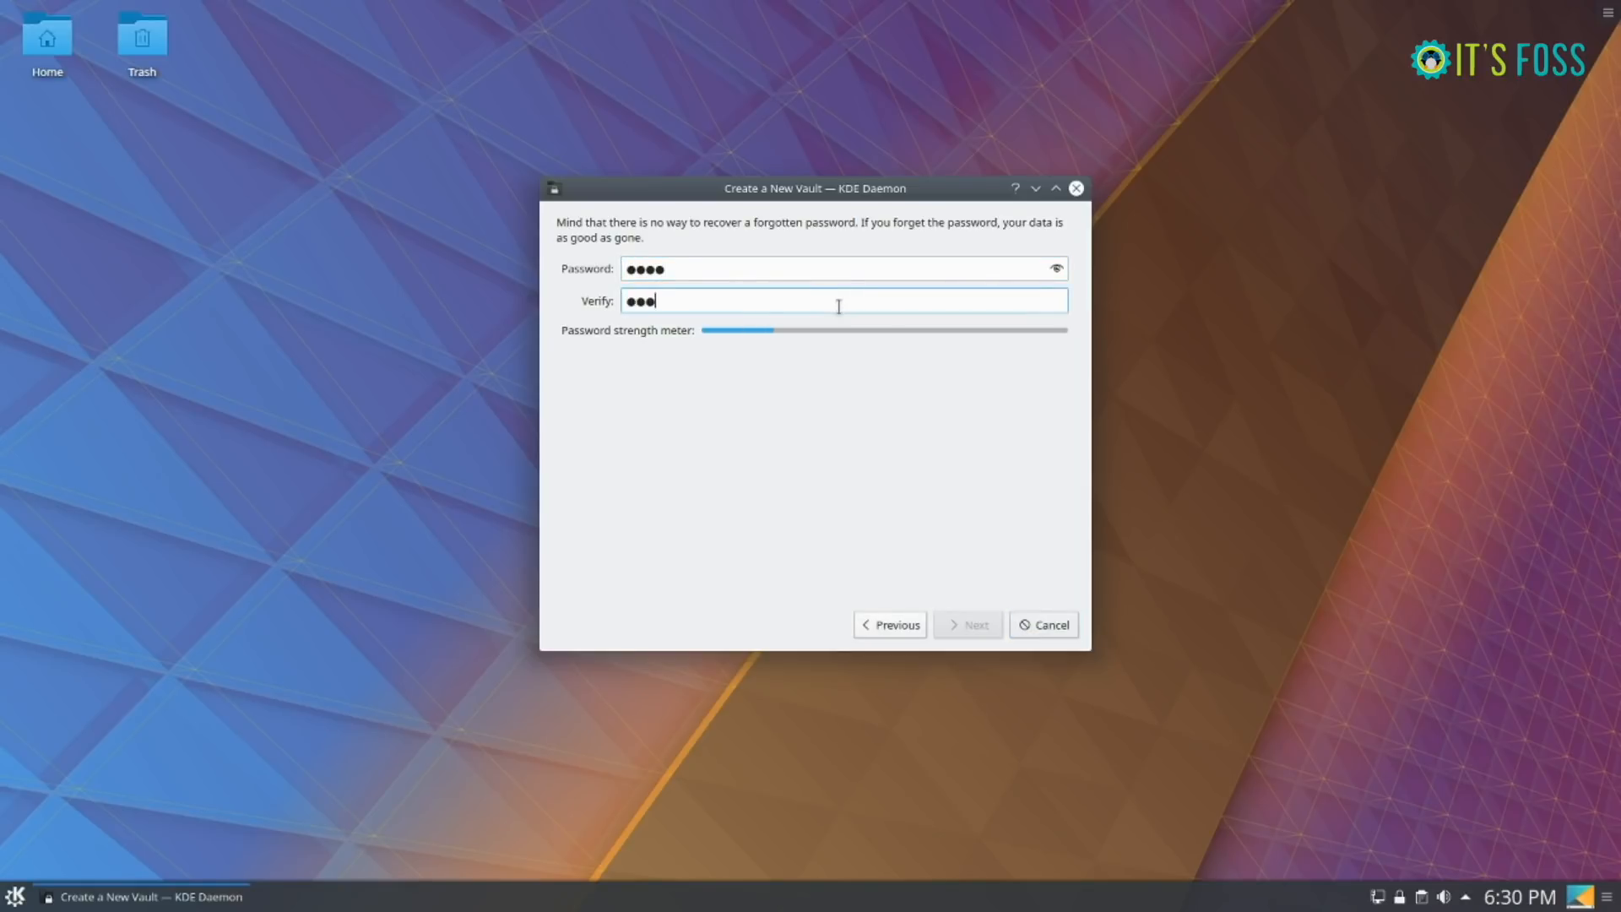
pyautogui.click(966, 625)
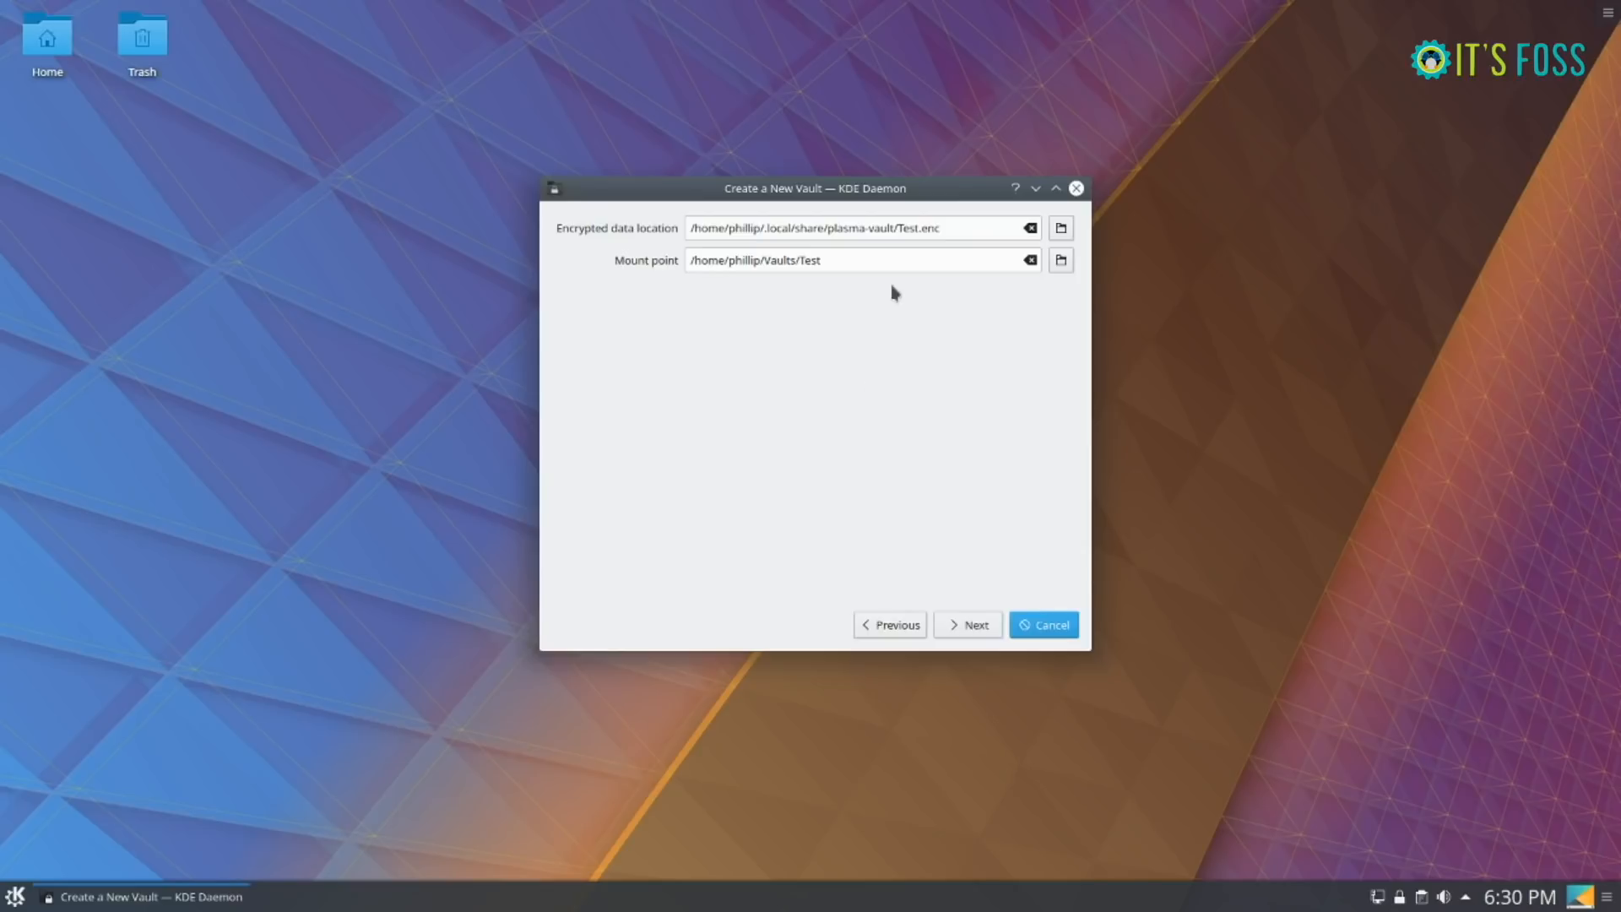
pyautogui.moveTo(721, 385)
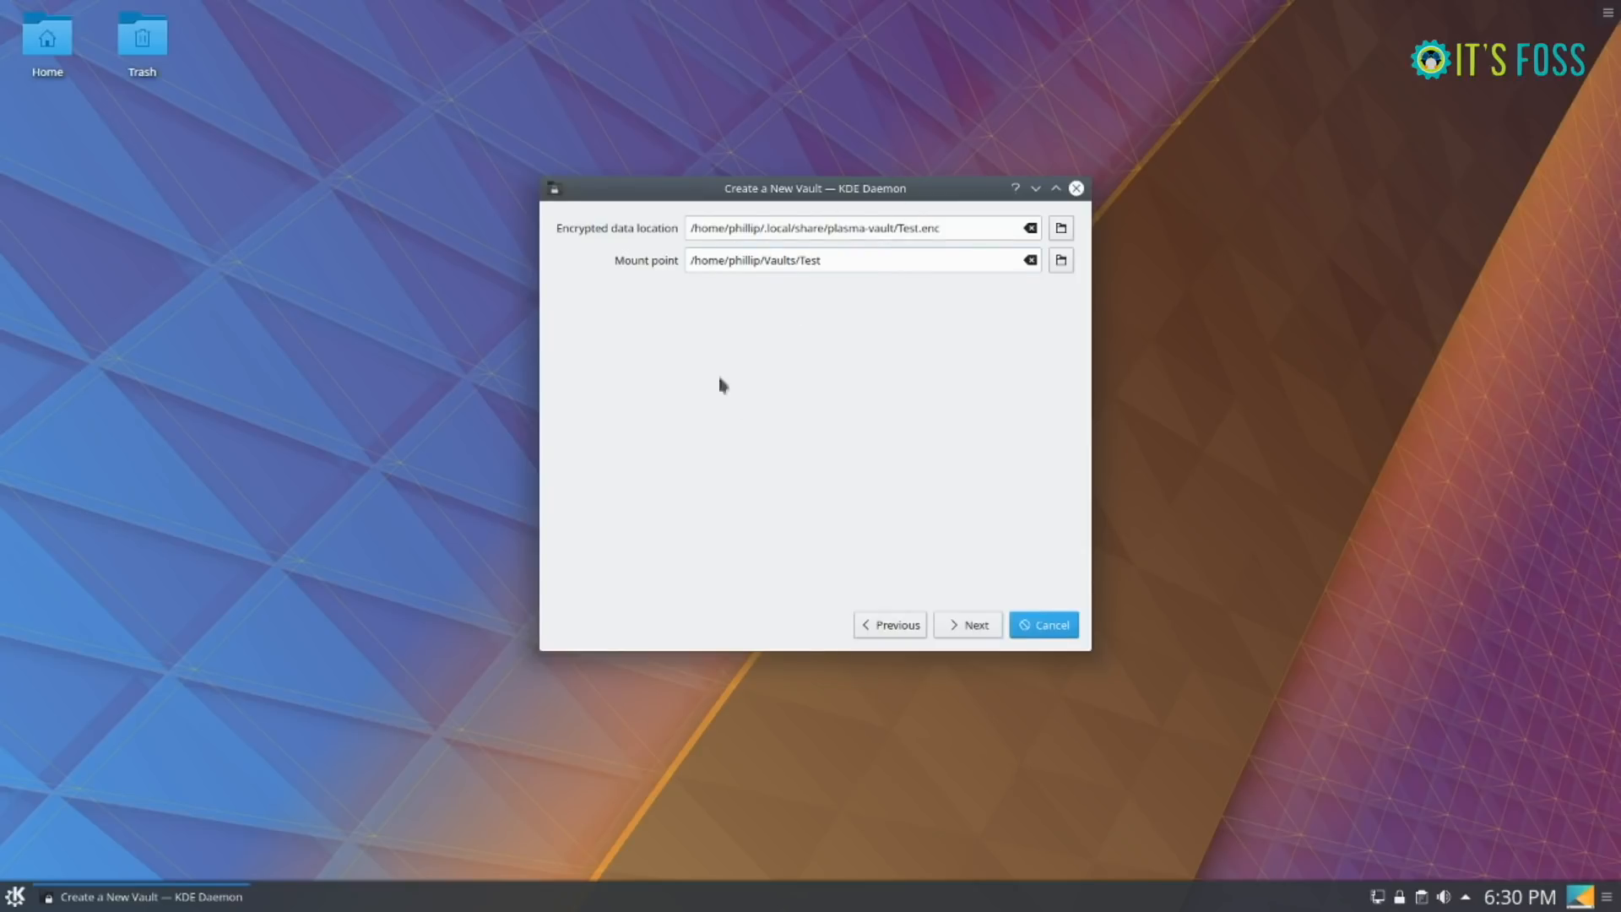
pyautogui.click(966, 625)
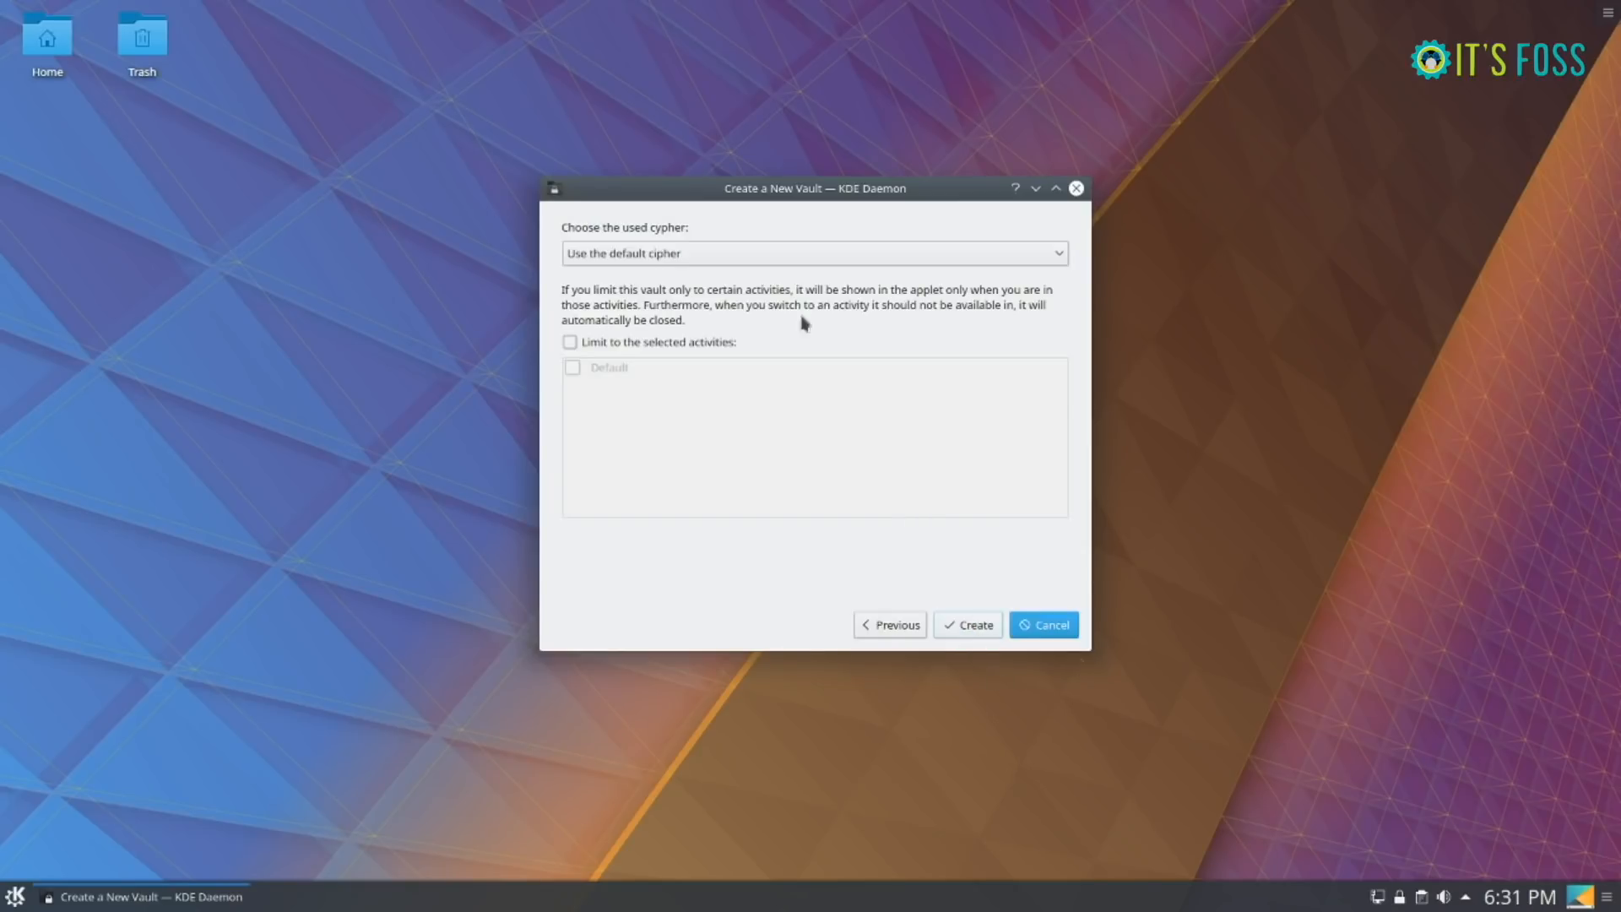
pyautogui.moveTo(953, 623)
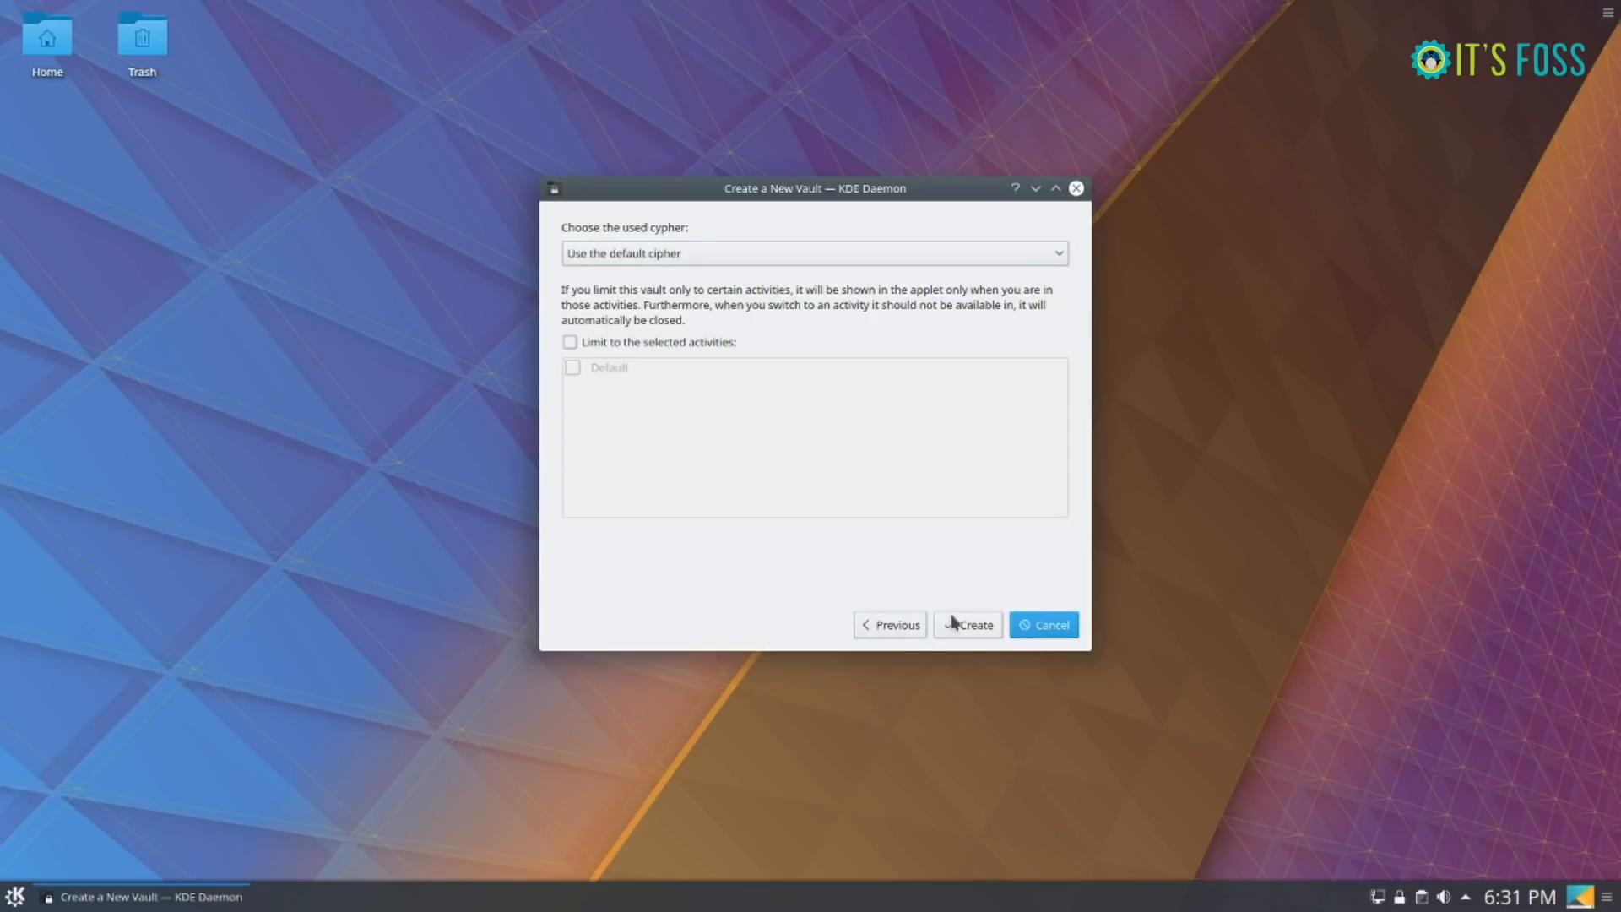
pyautogui.click(973, 624)
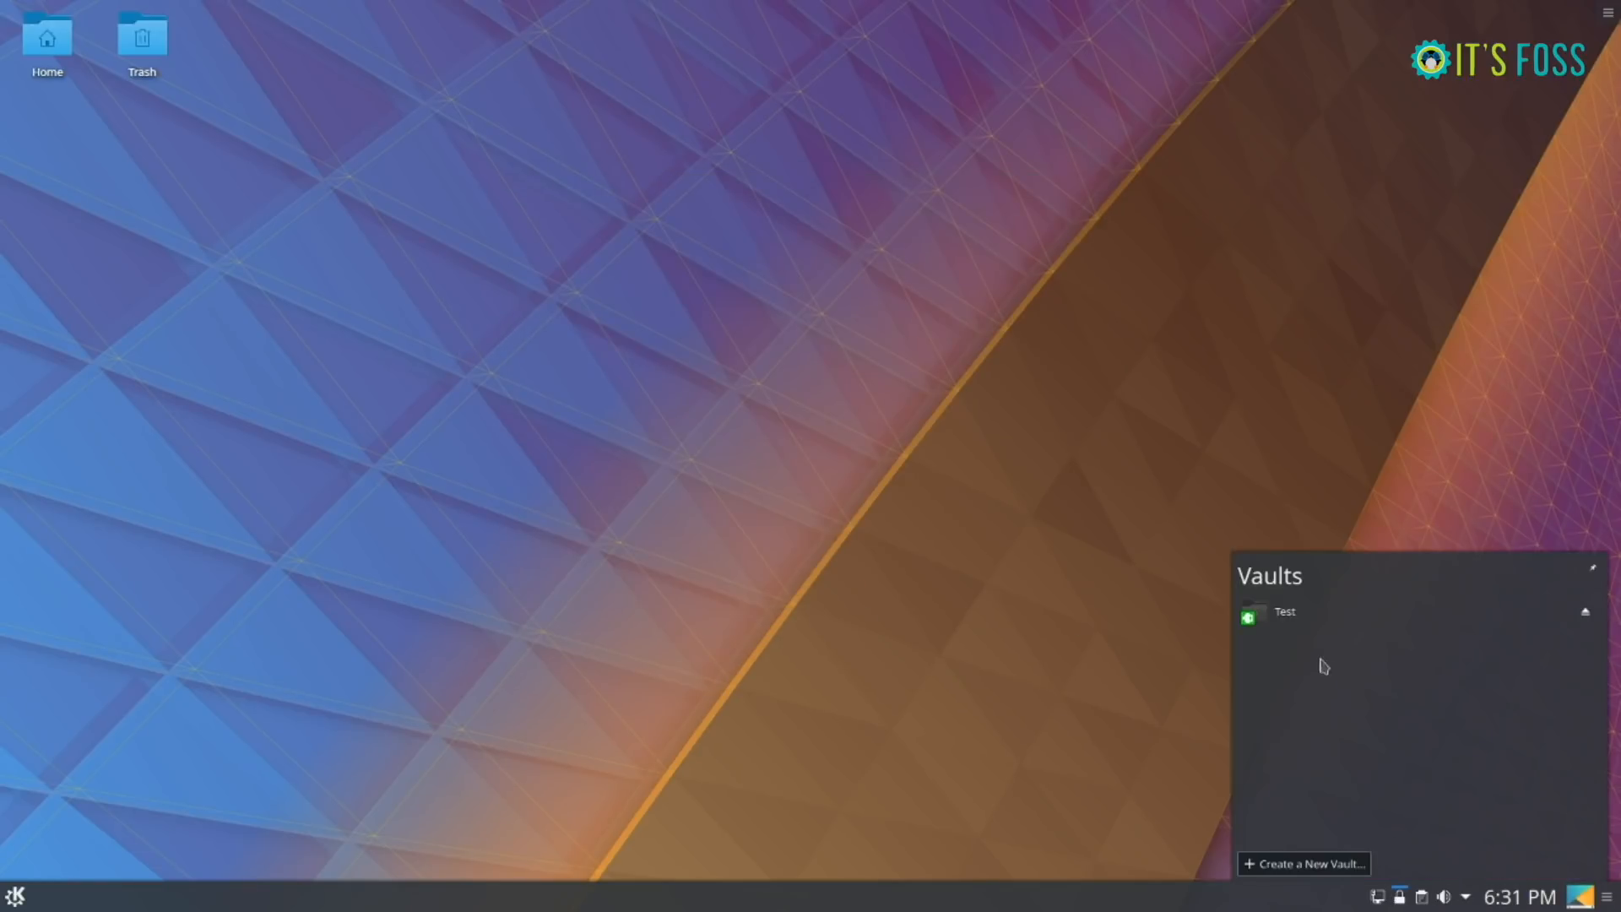
pyautogui.moveTo(1204, 648)
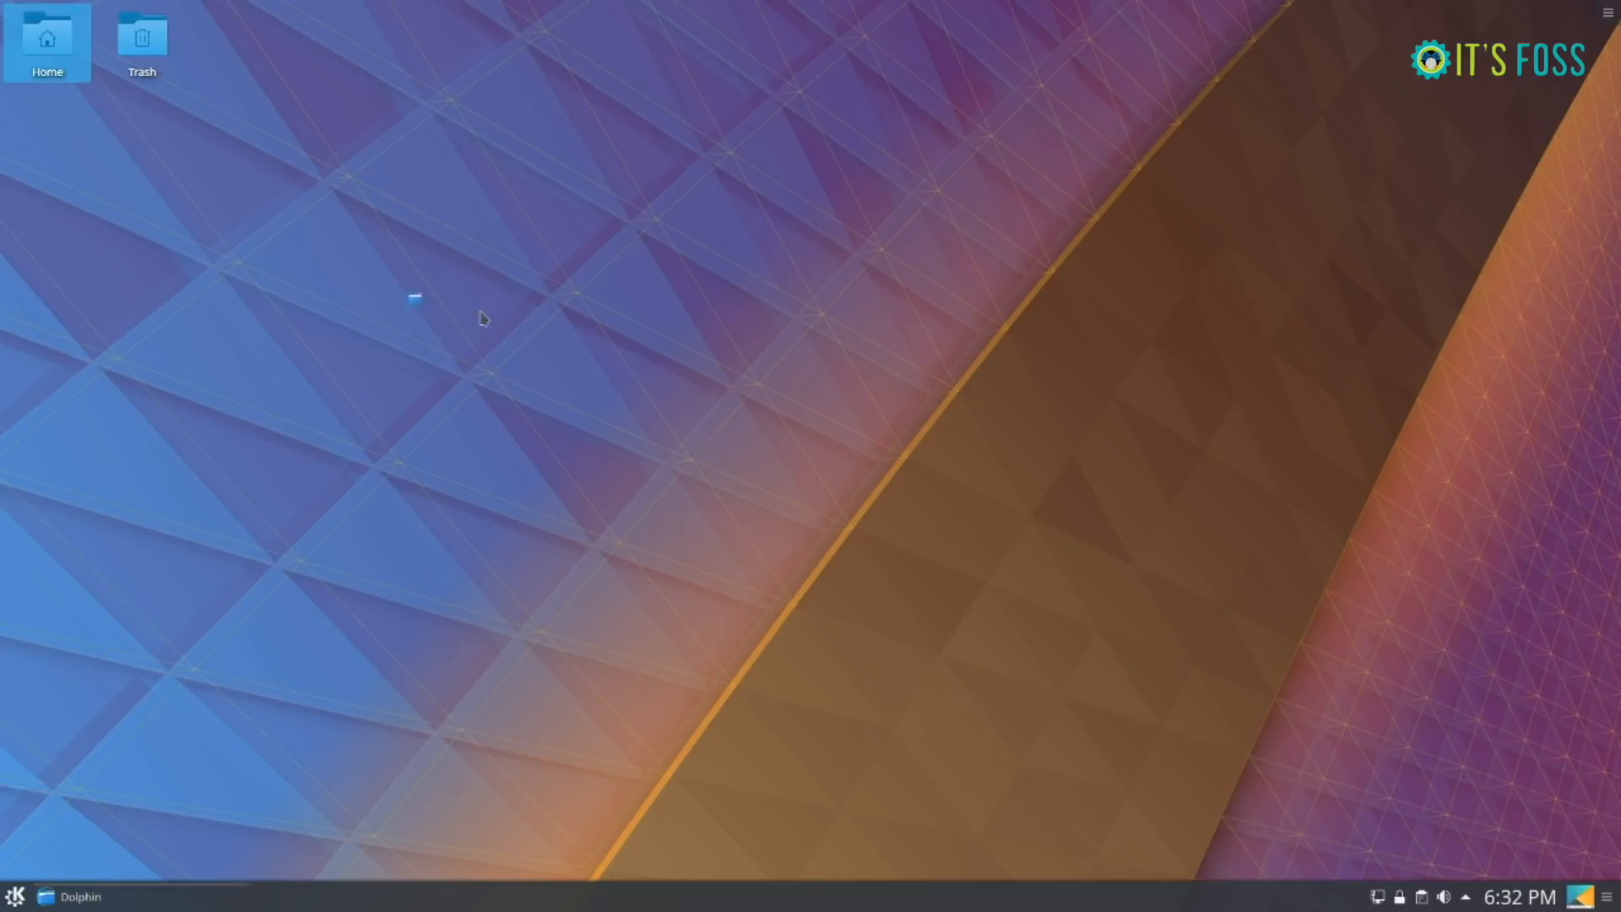
# - Open the Test vault from the Vaults tray widget to get its unlock password prompt
pyautogui.click(79, 897)
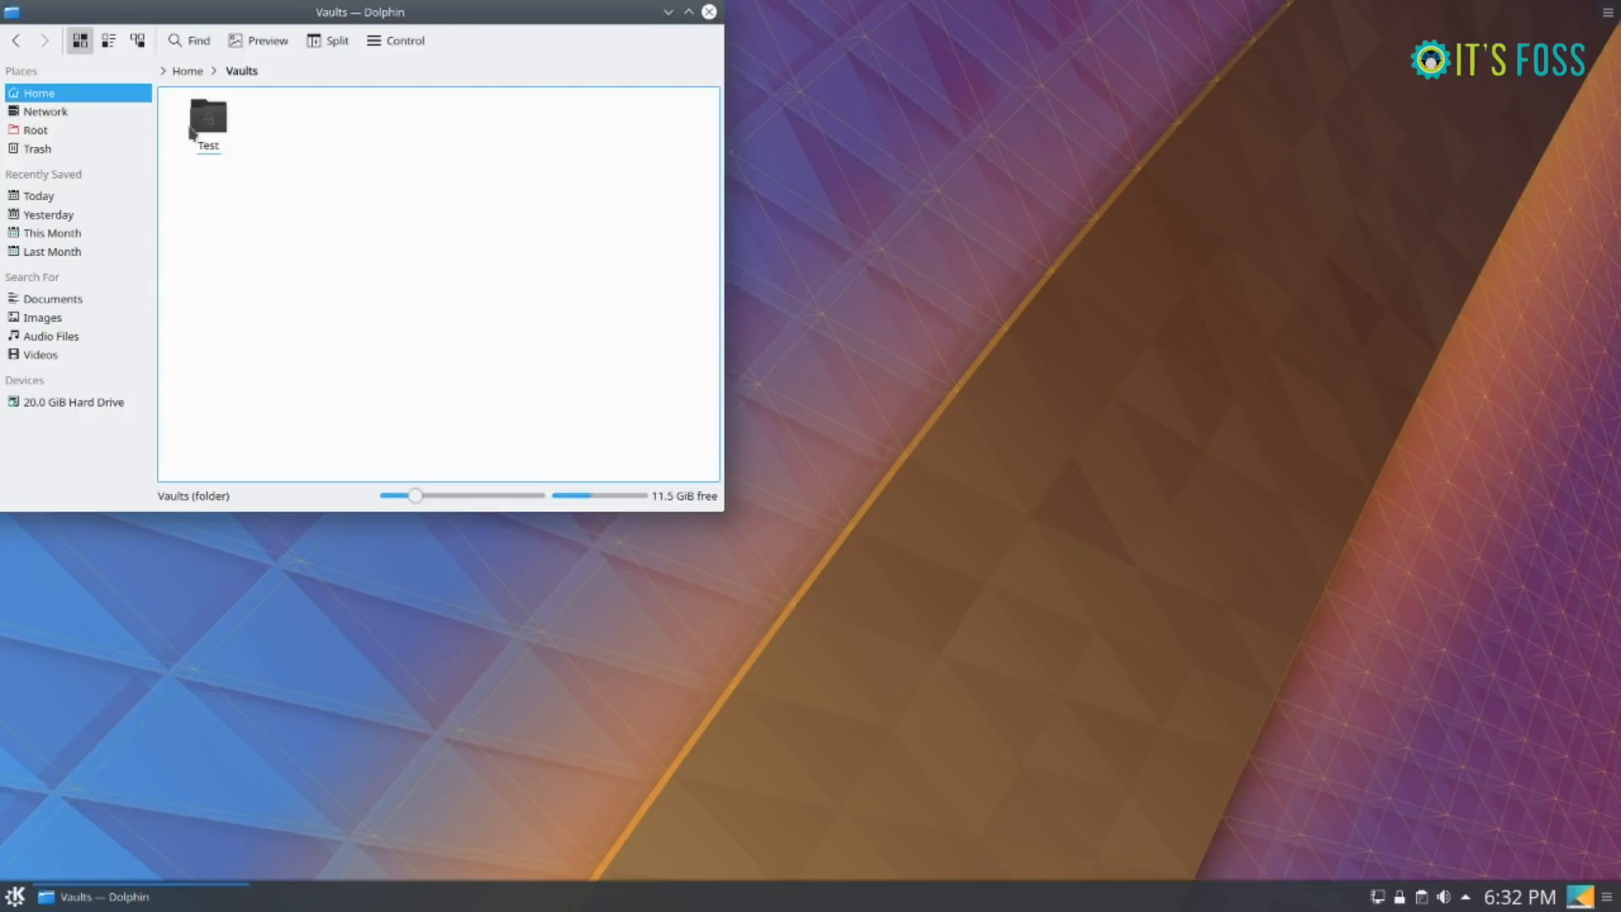
pyautogui.click(1398, 897)
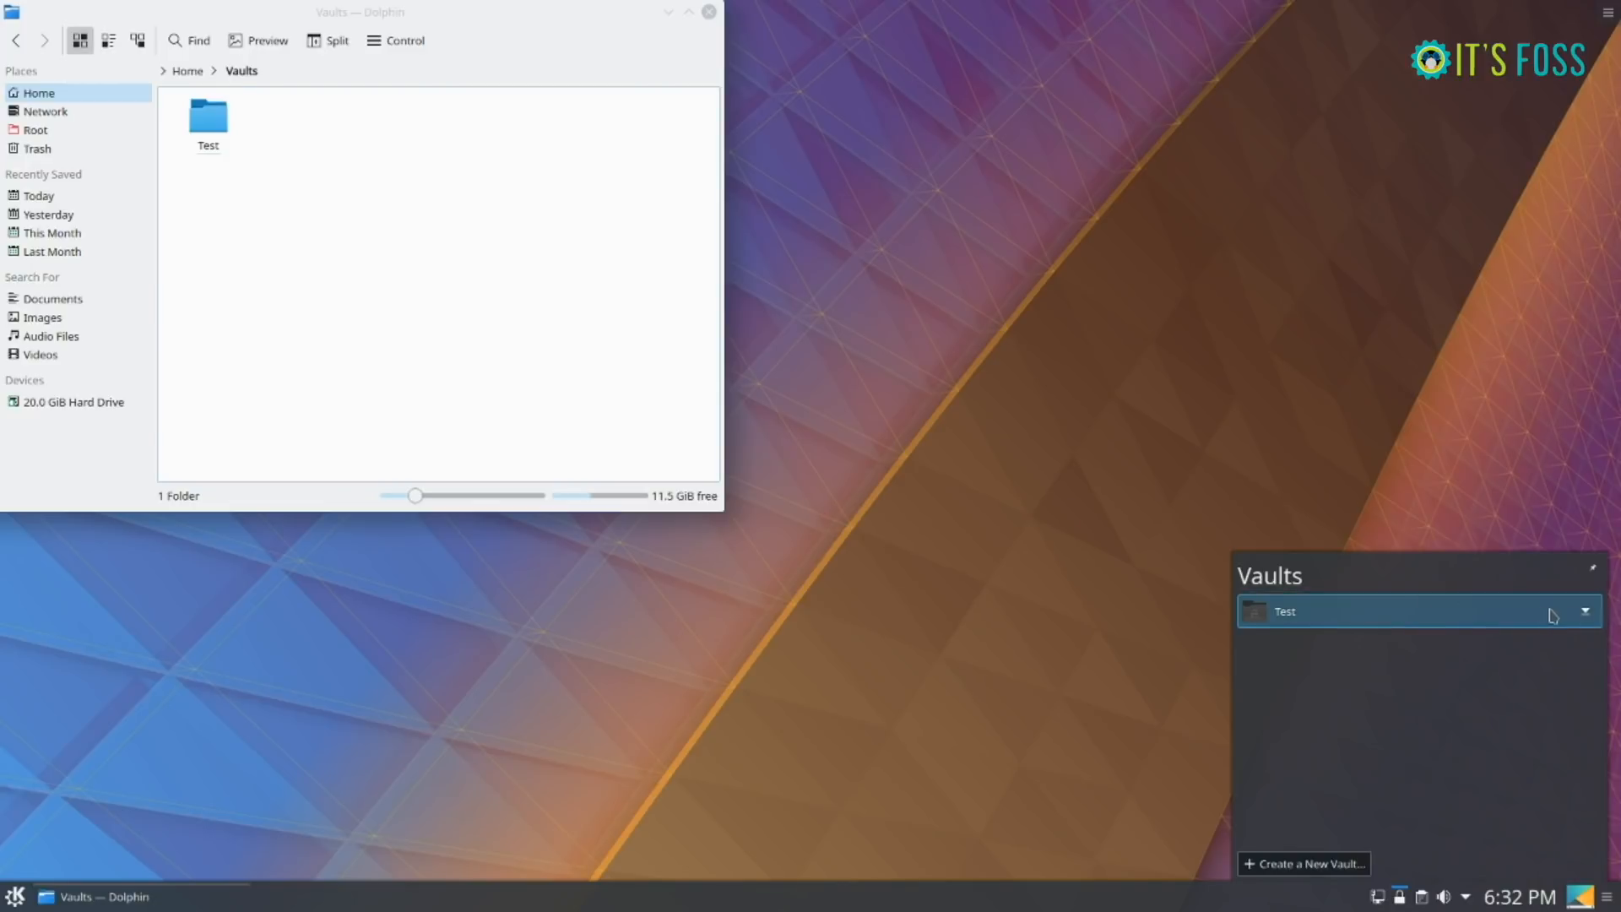
pyautogui.click(1284, 612)
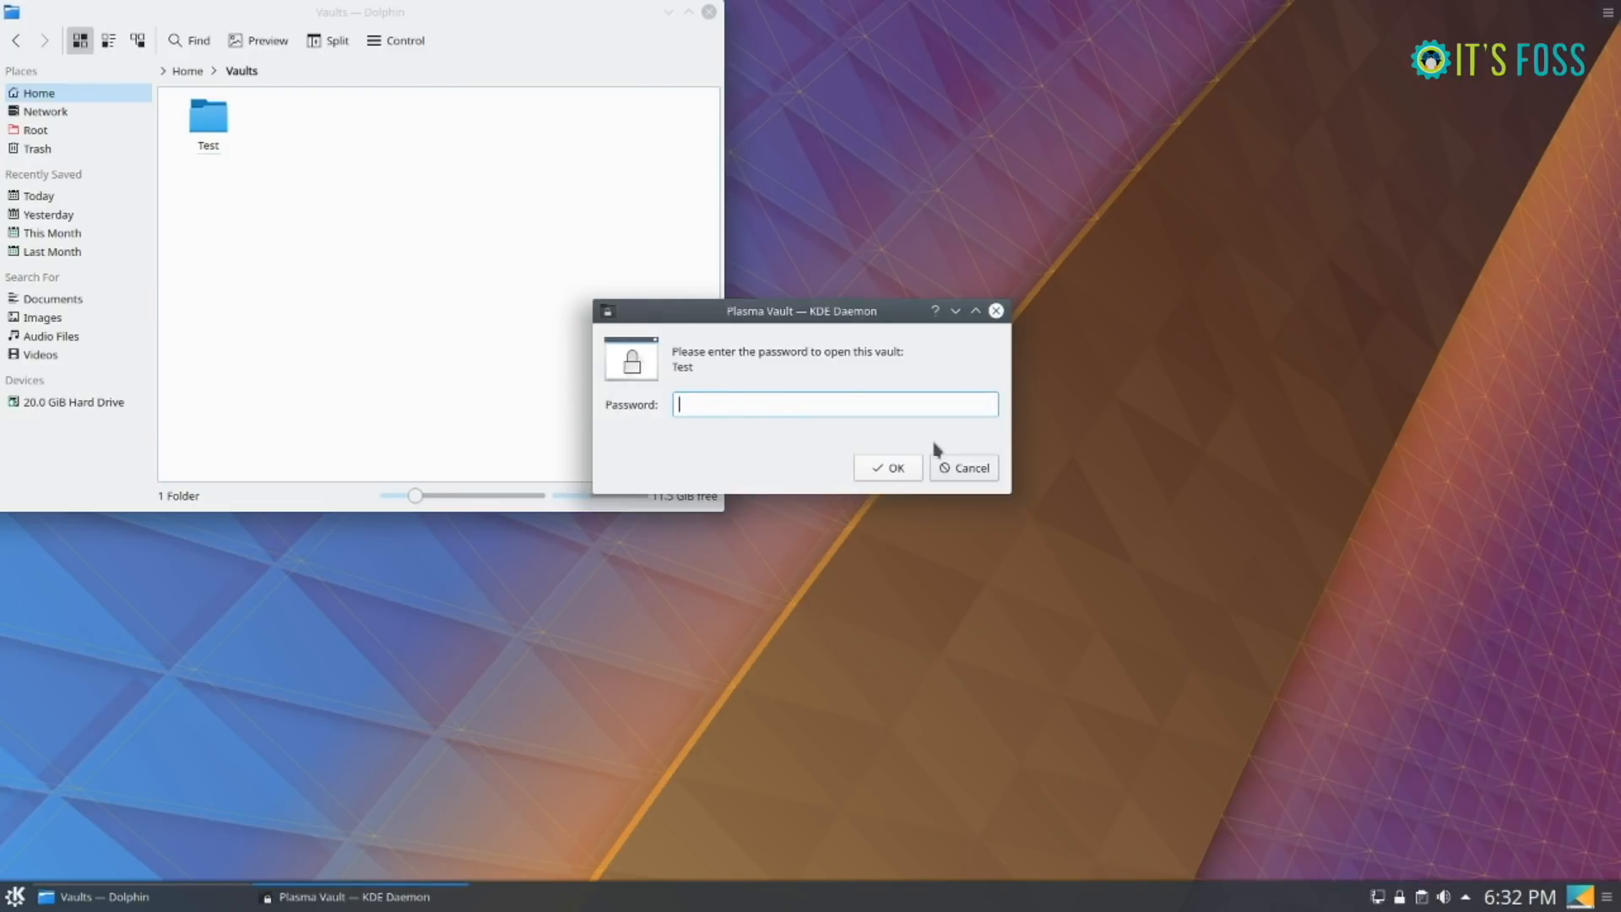
pyautogui.click(962, 468)
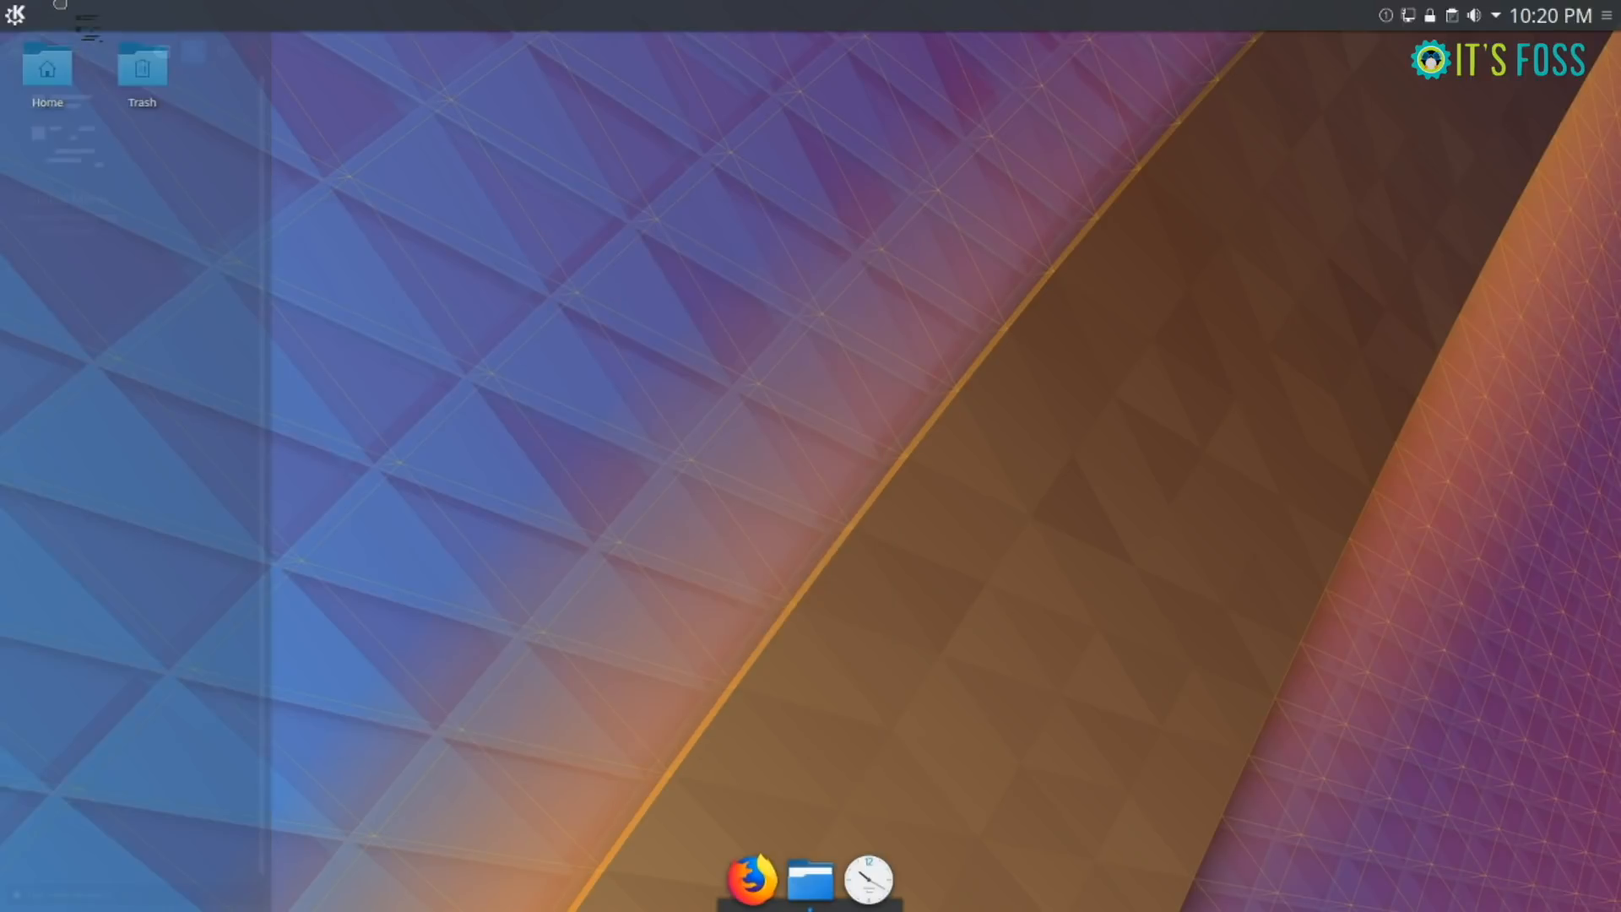
# - Launch Dolphin and focus it so File, Edit, View, Go appear in the top-panel global menu
pyautogui.write('global')
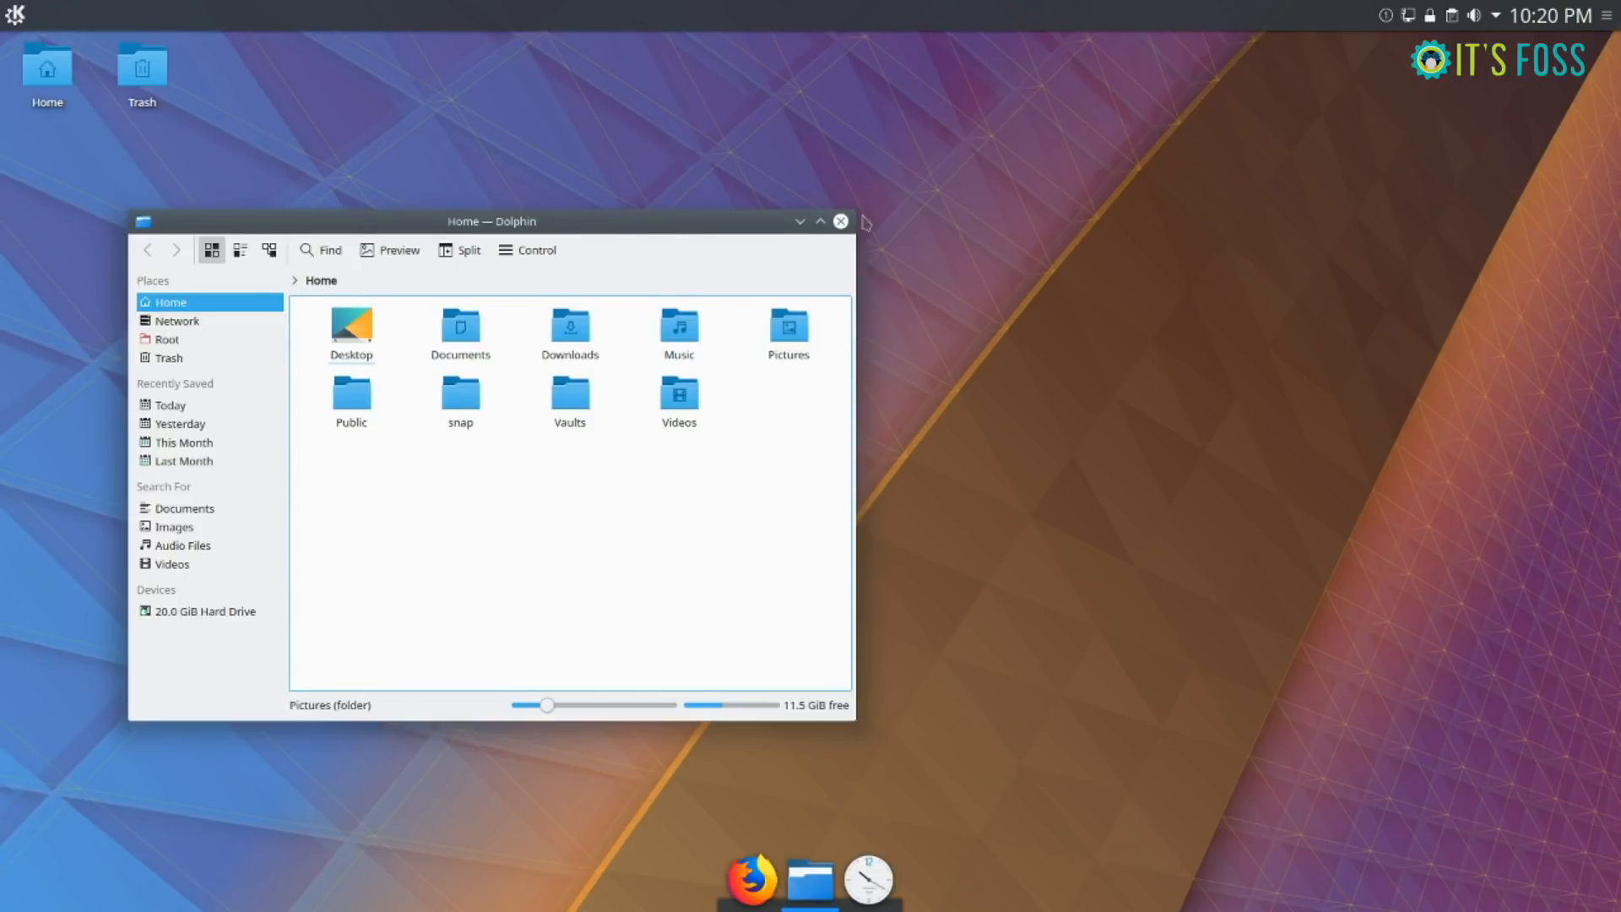
pyautogui.click(839, 221)
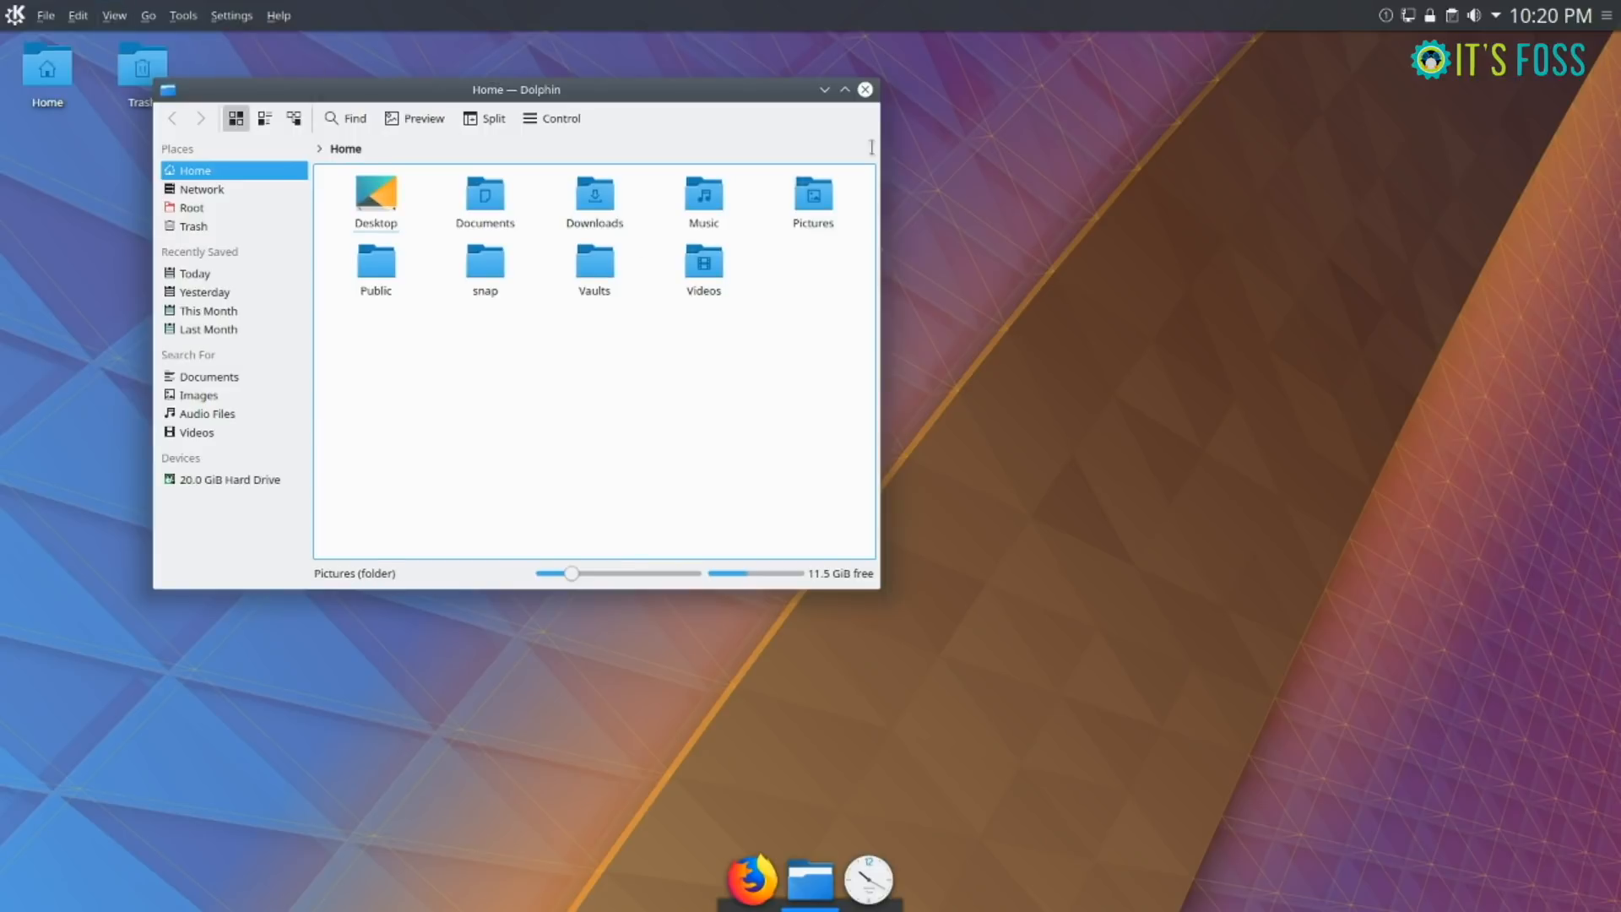
pyautogui.click(1498, 15)
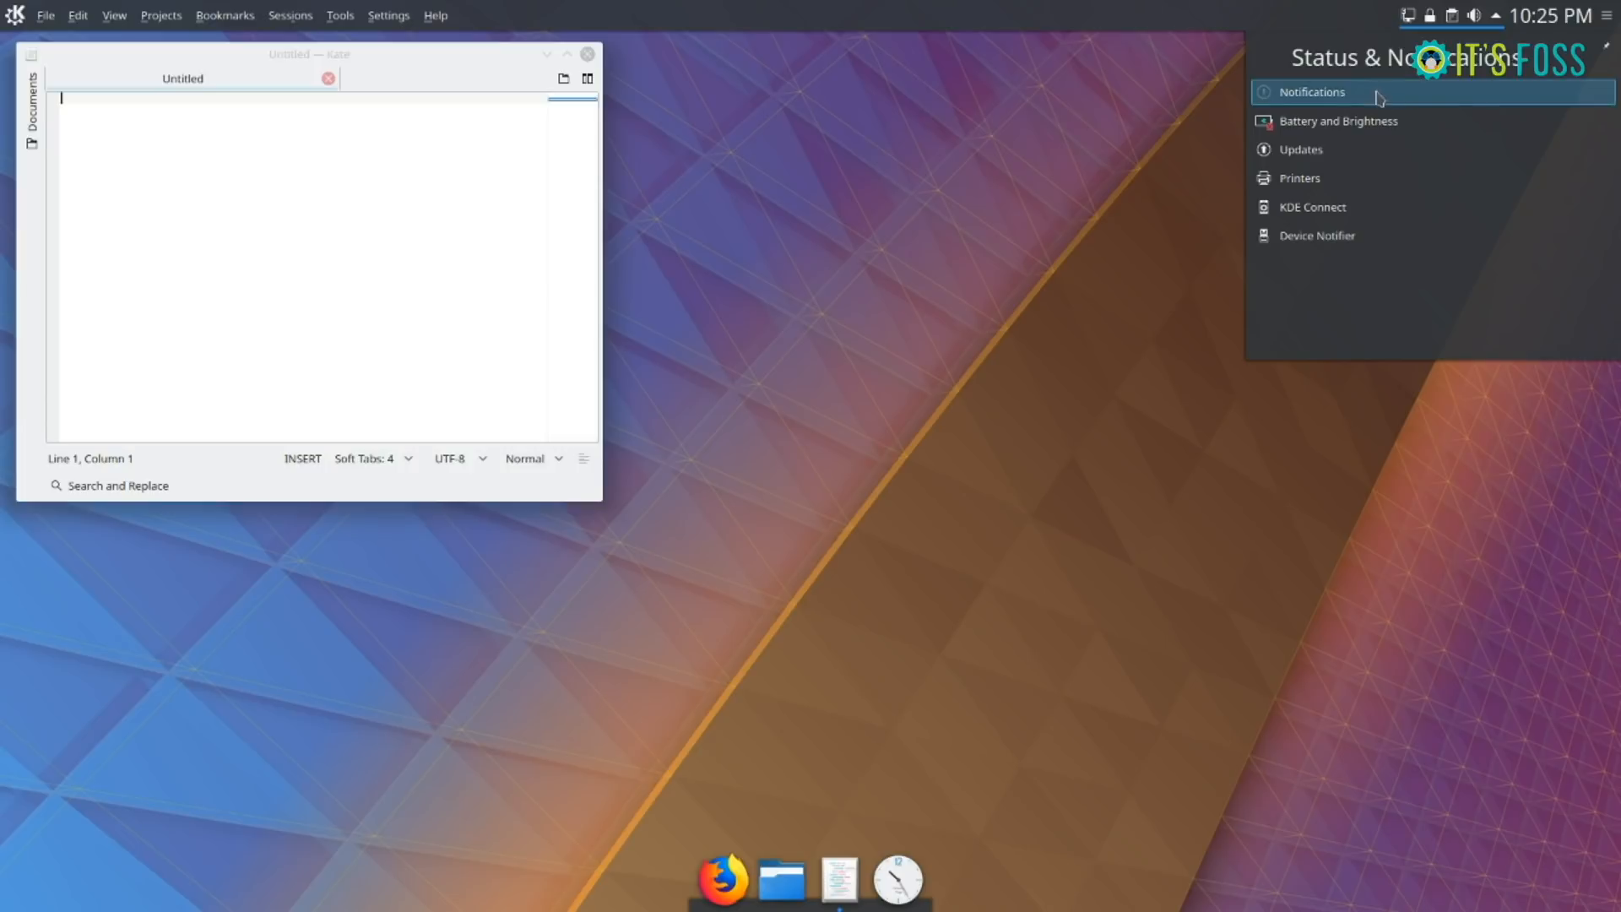
# - Copy the Every Kingdom notification text from history into Kate, then discard Kate's changes on close
pyautogui.click(1310, 91)
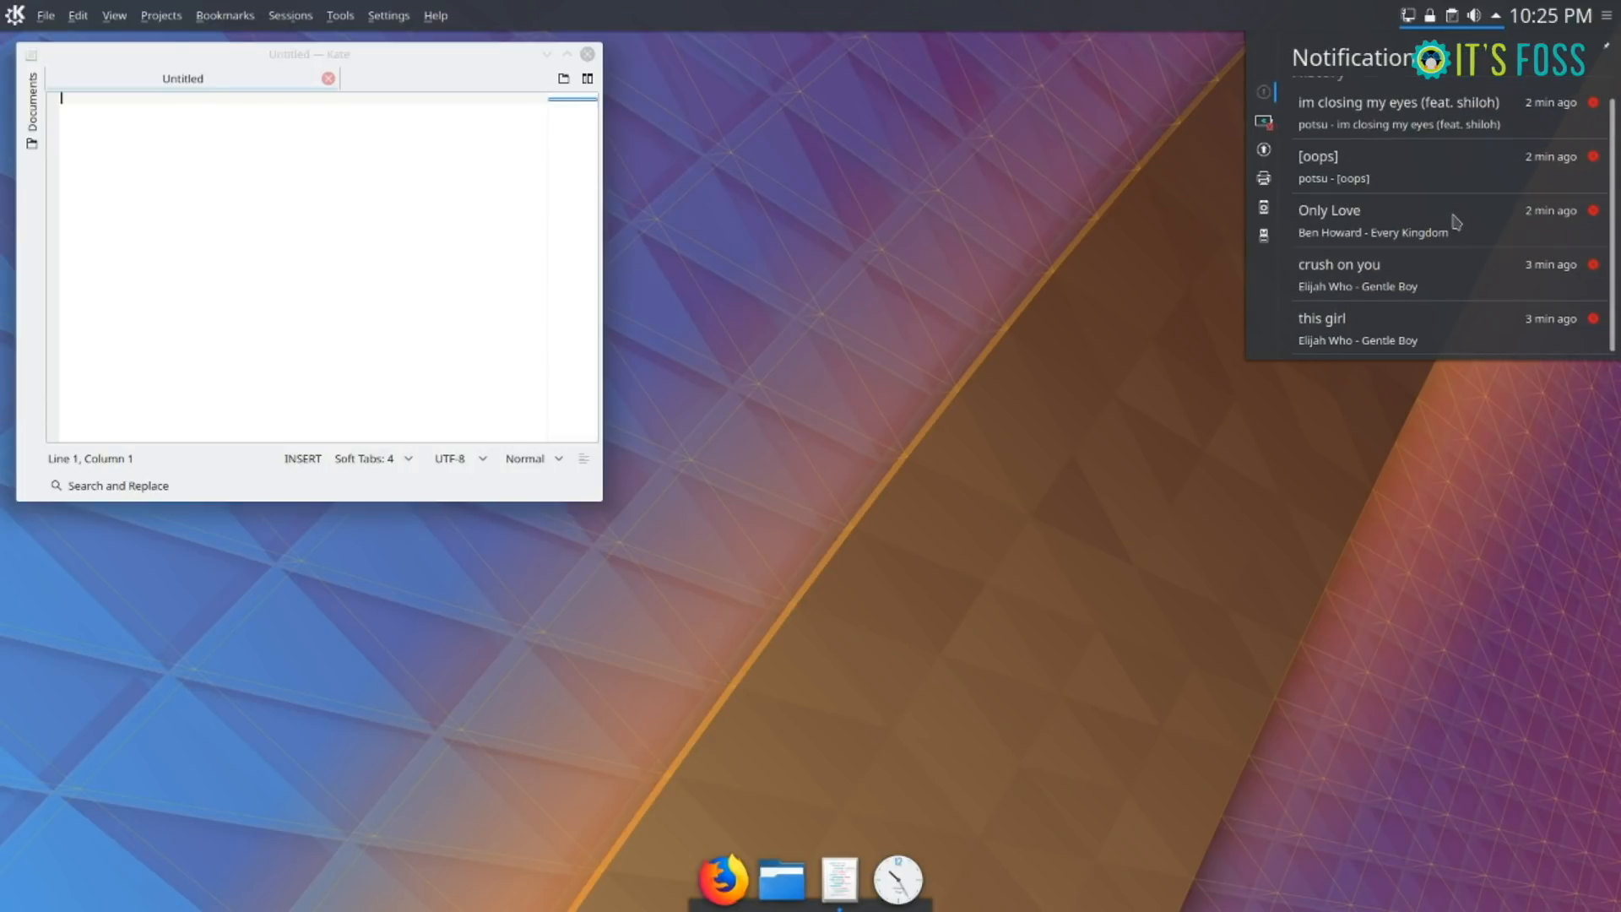
pyautogui.moveTo(1016, 247)
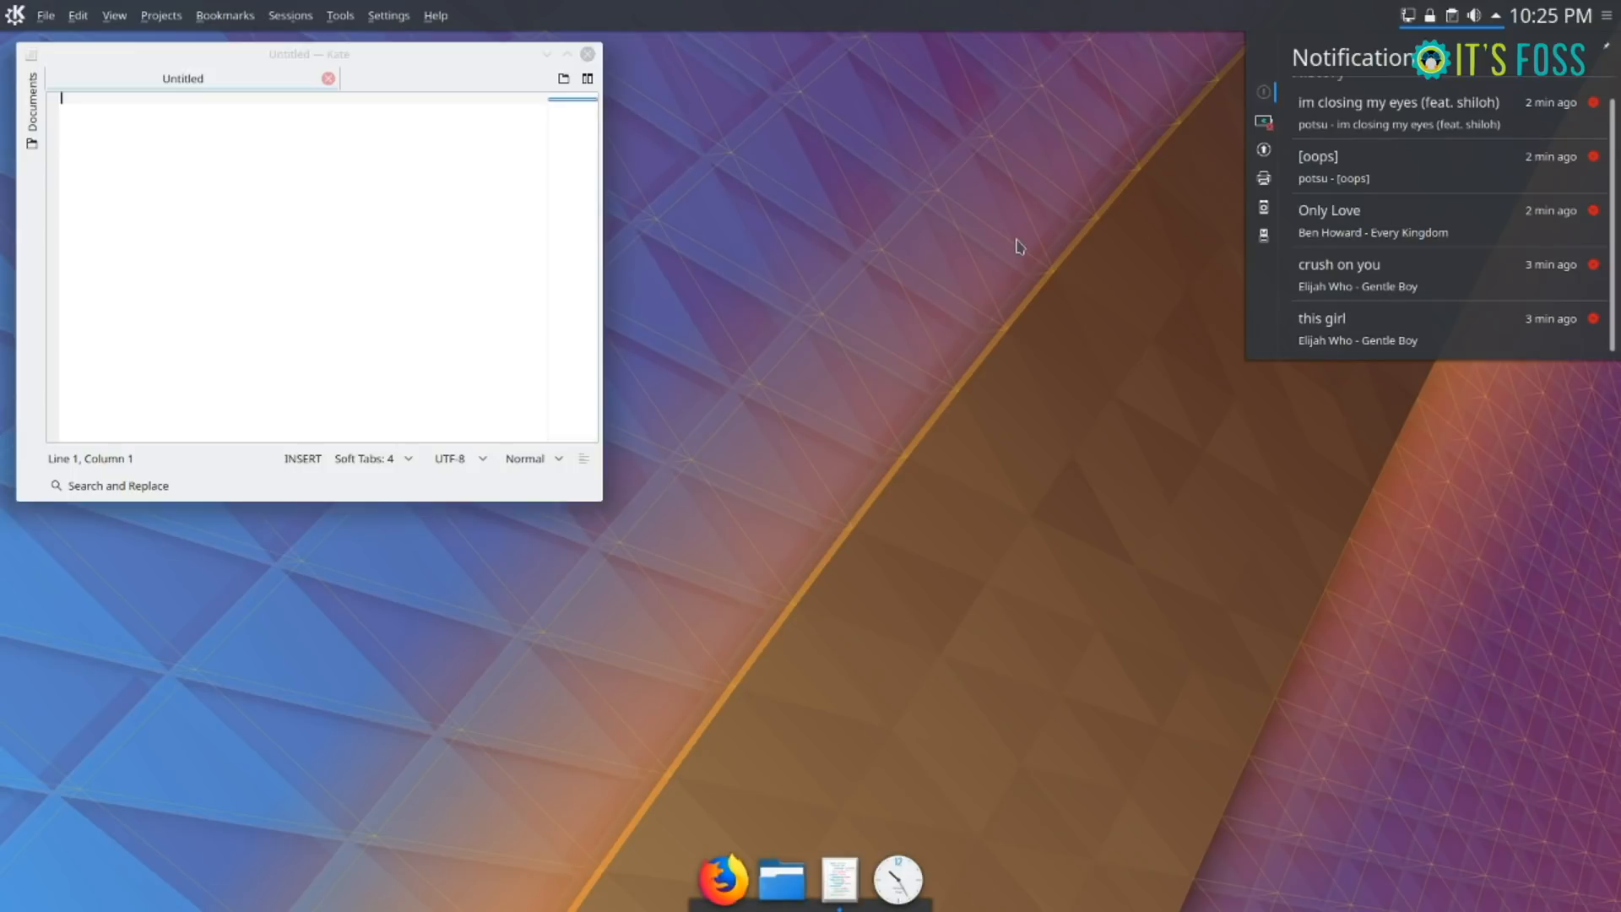
pyautogui.click(1263, 91)
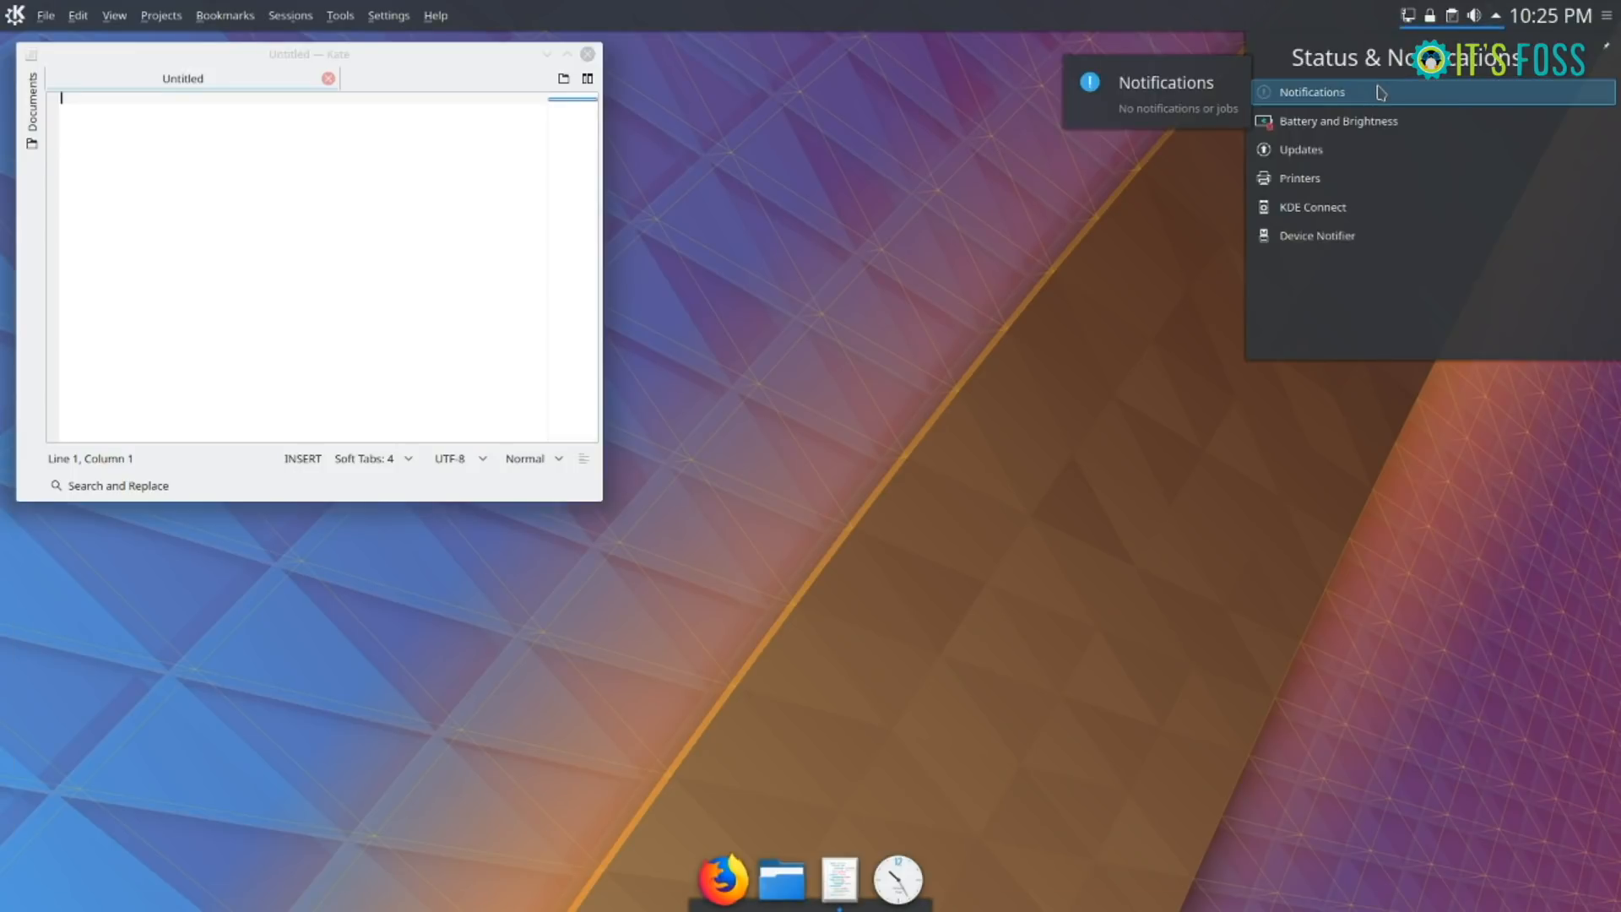
pyautogui.click(1310, 91)
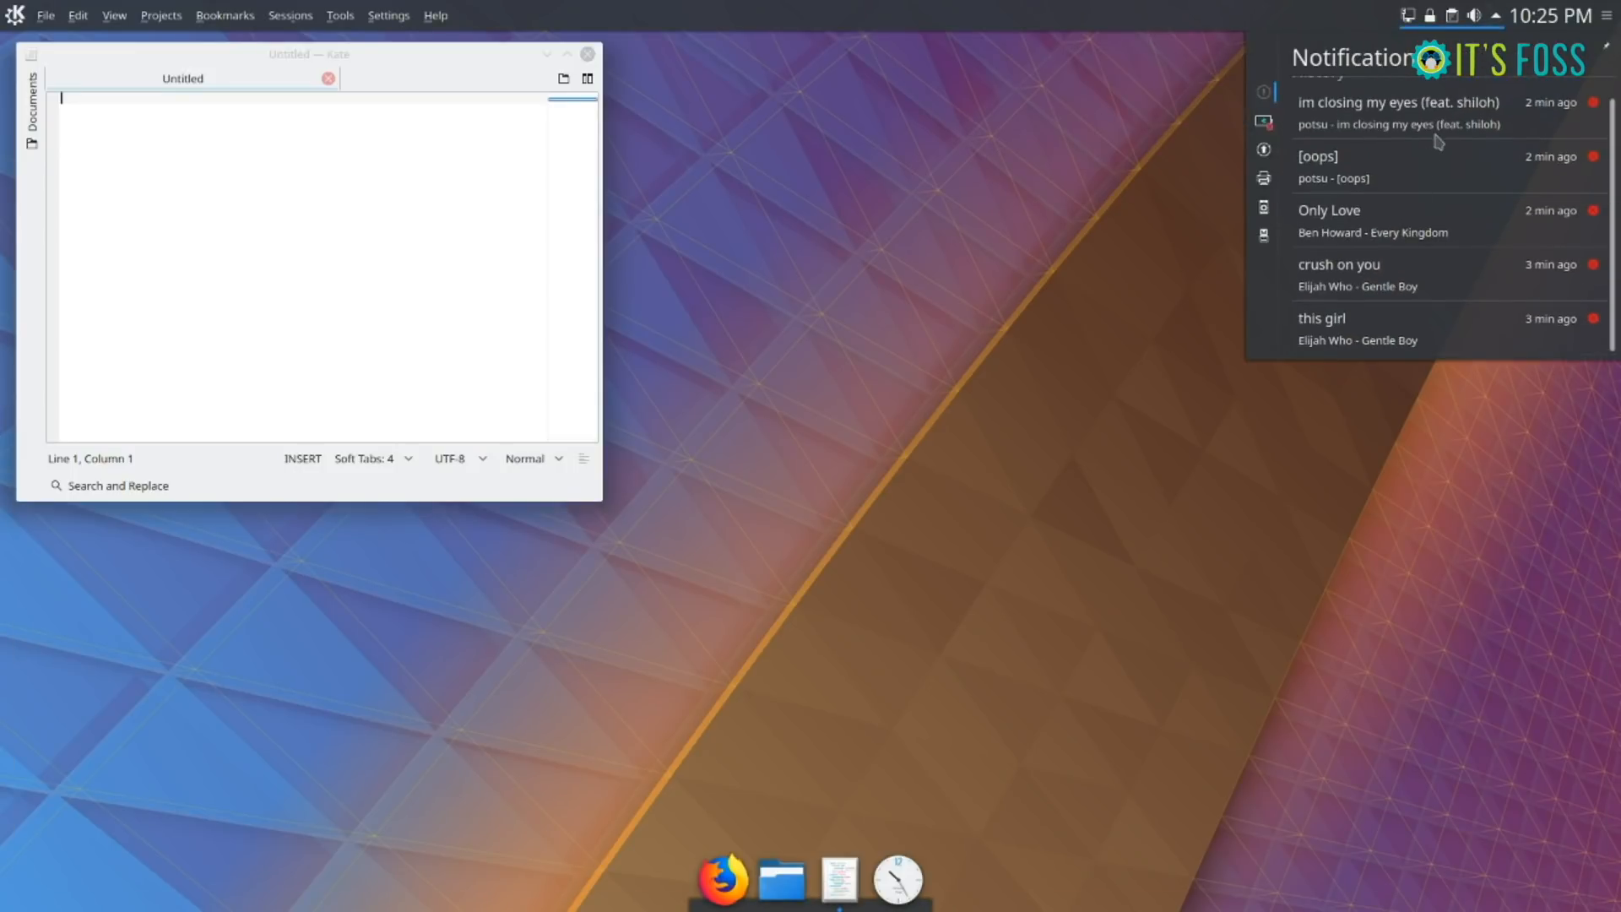
pyautogui.moveTo(1447, 233)
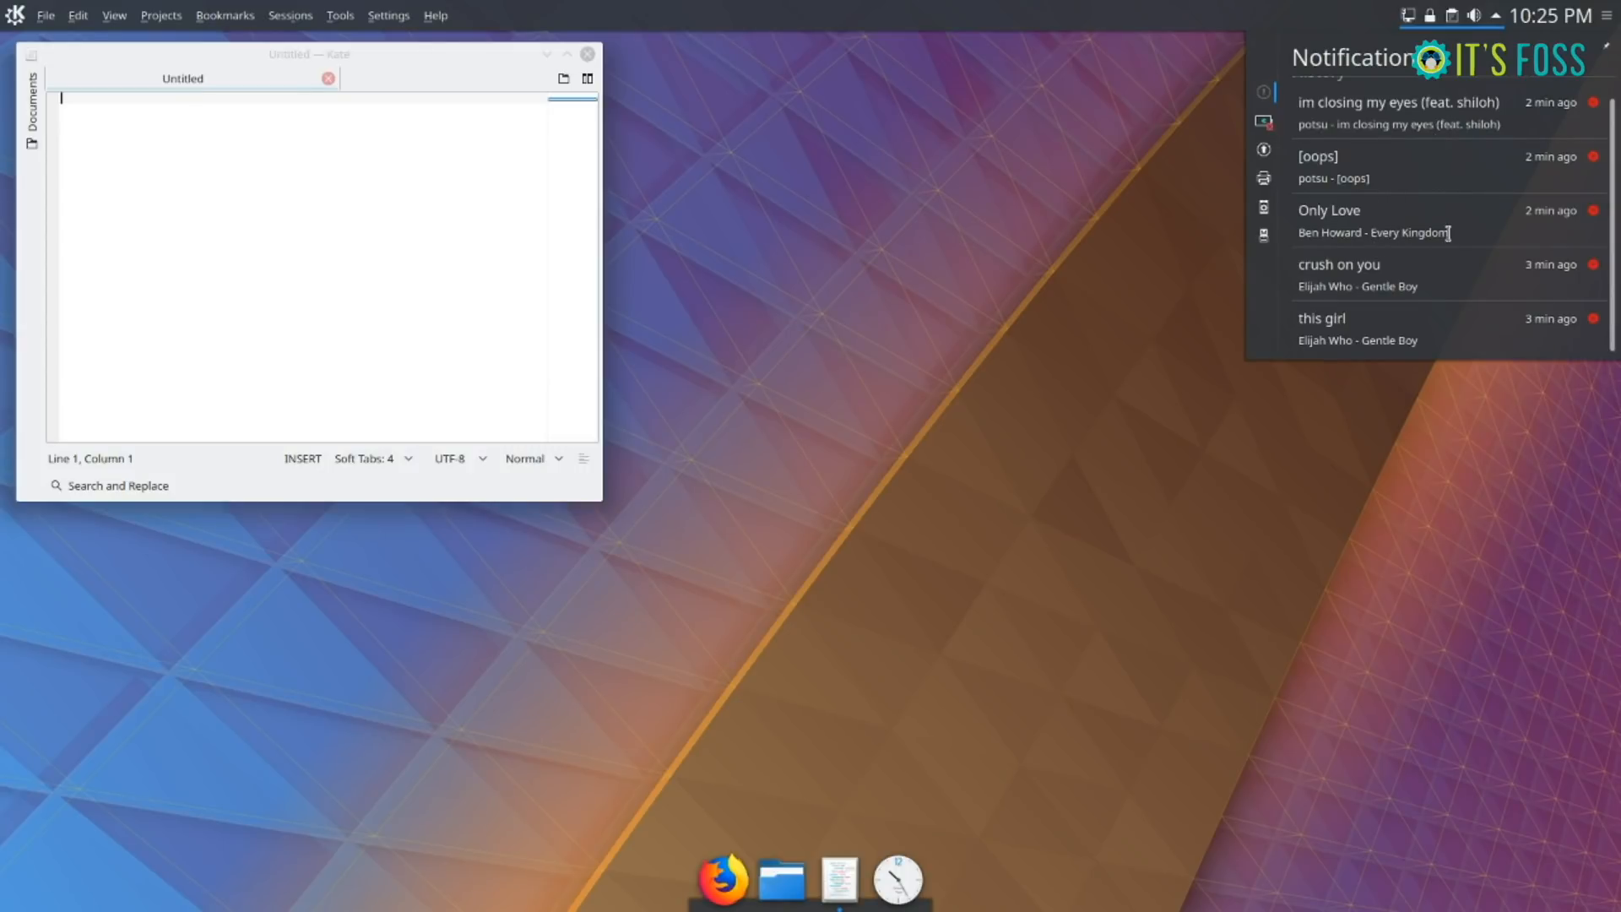
pyautogui.rightClick(1375, 233)
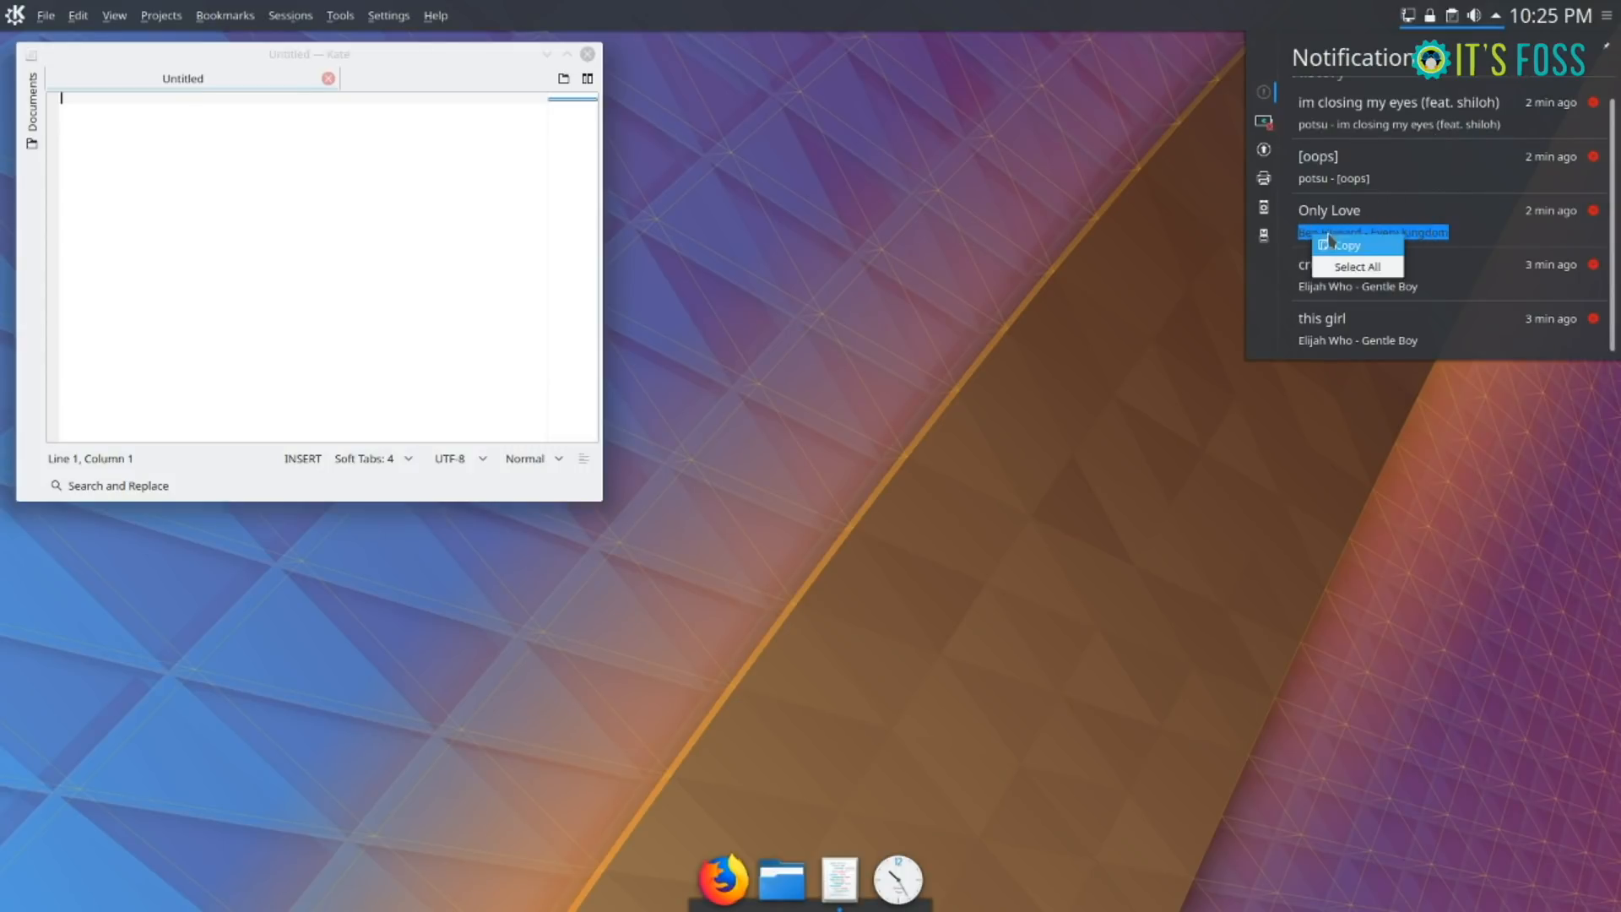
pyautogui.rightClick(311, 259)
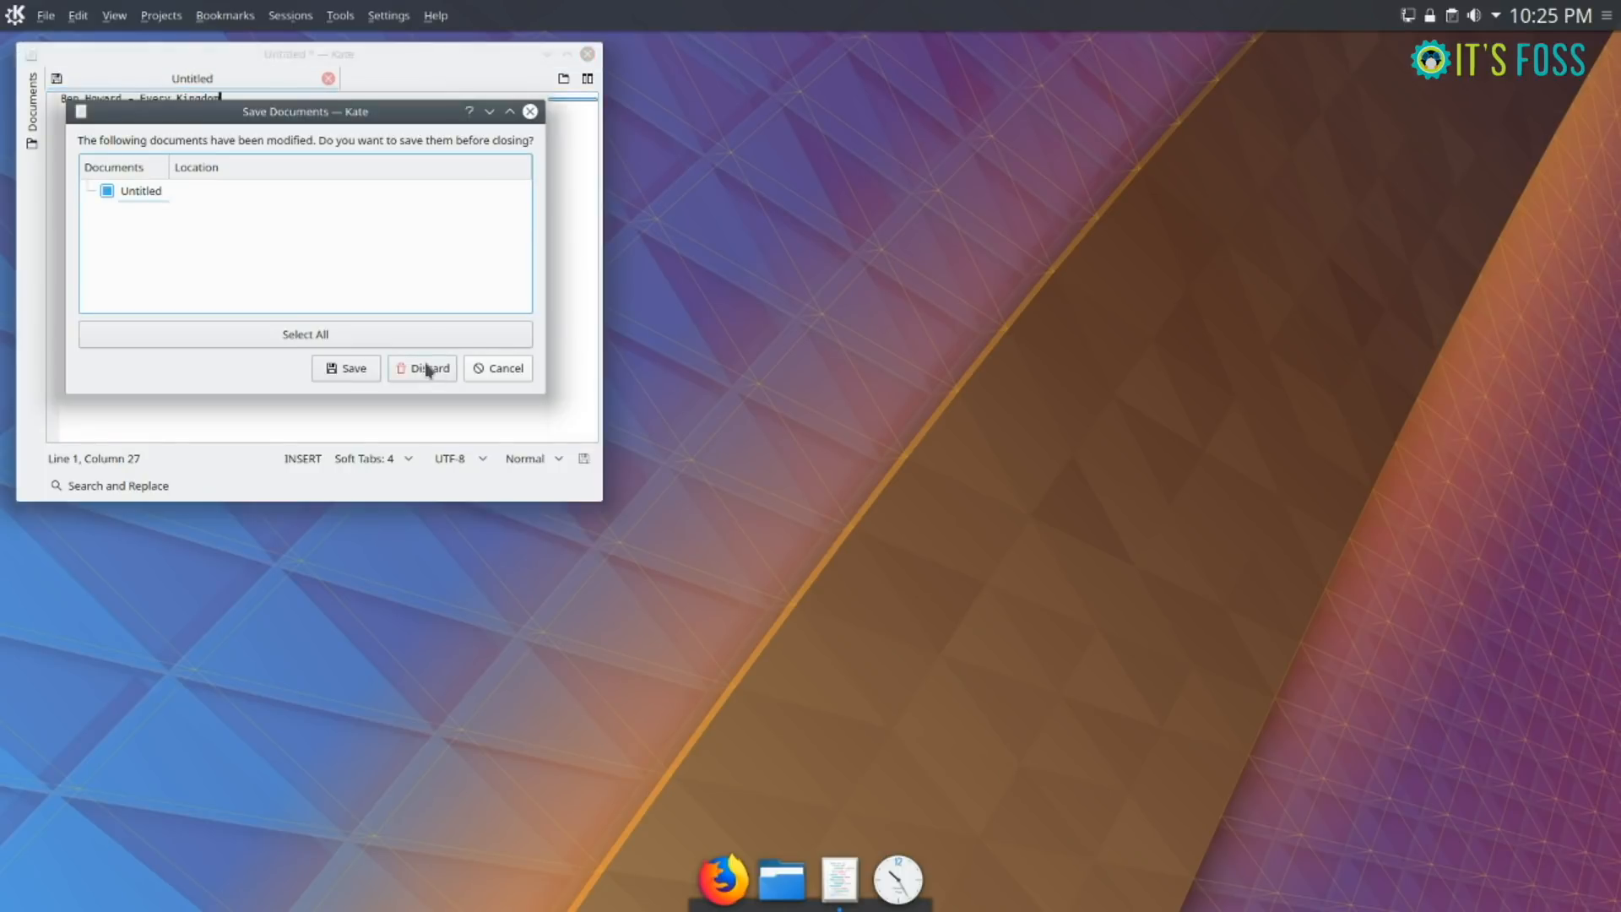
pyautogui.click(429, 368)
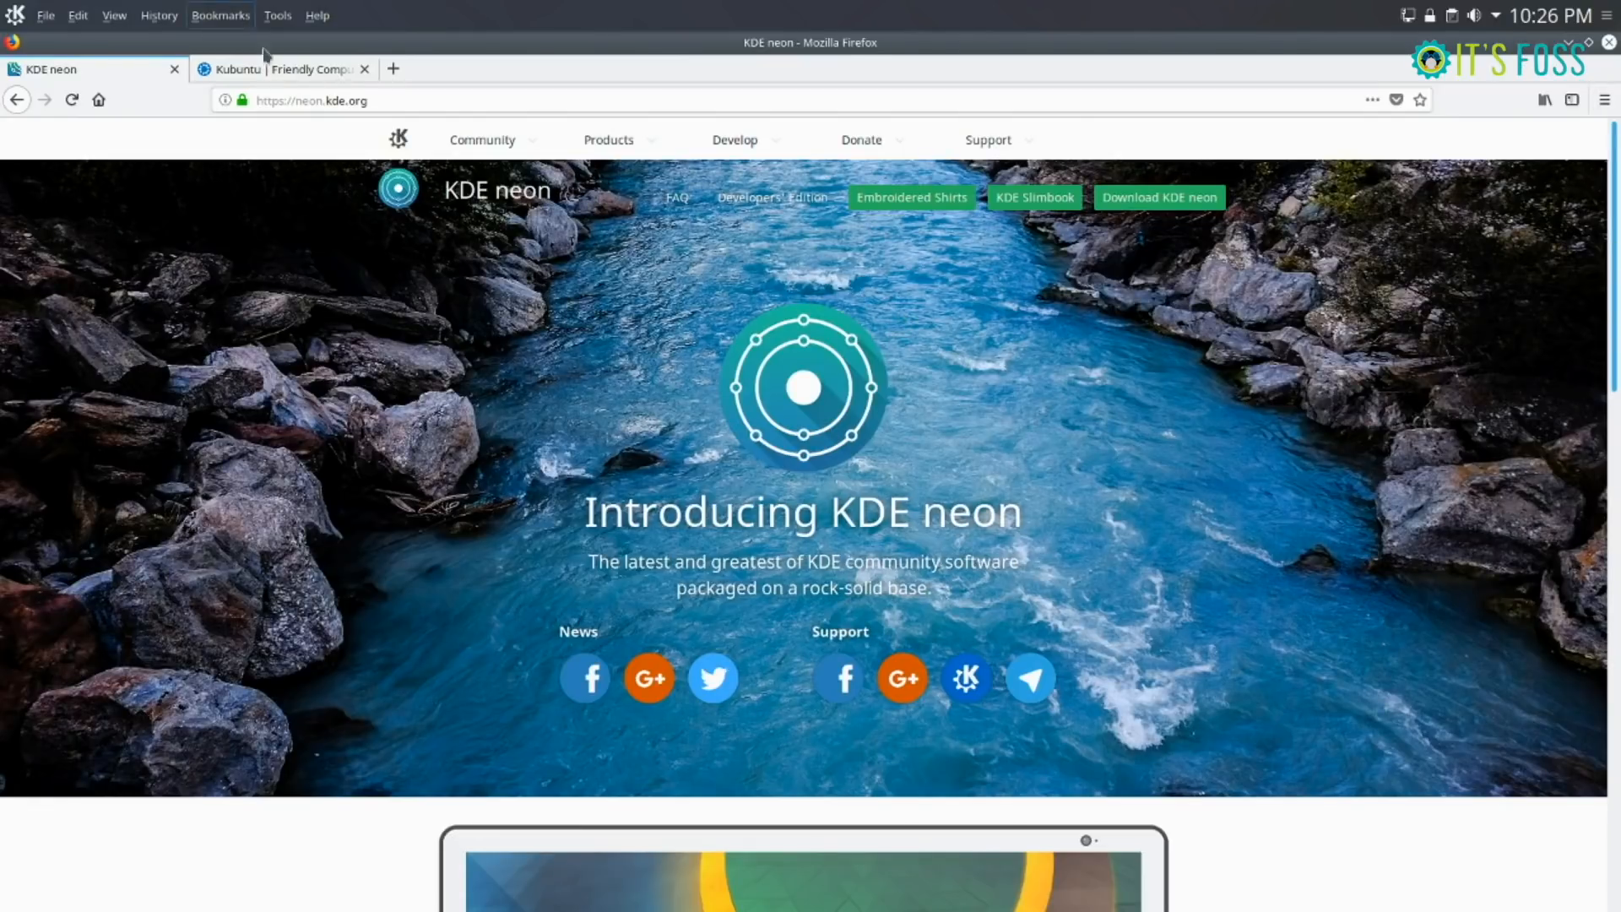
# - Switch Firefox to the neon.kde.org tab alongside the open Kubuntu tab
pyautogui.click(279, 68)
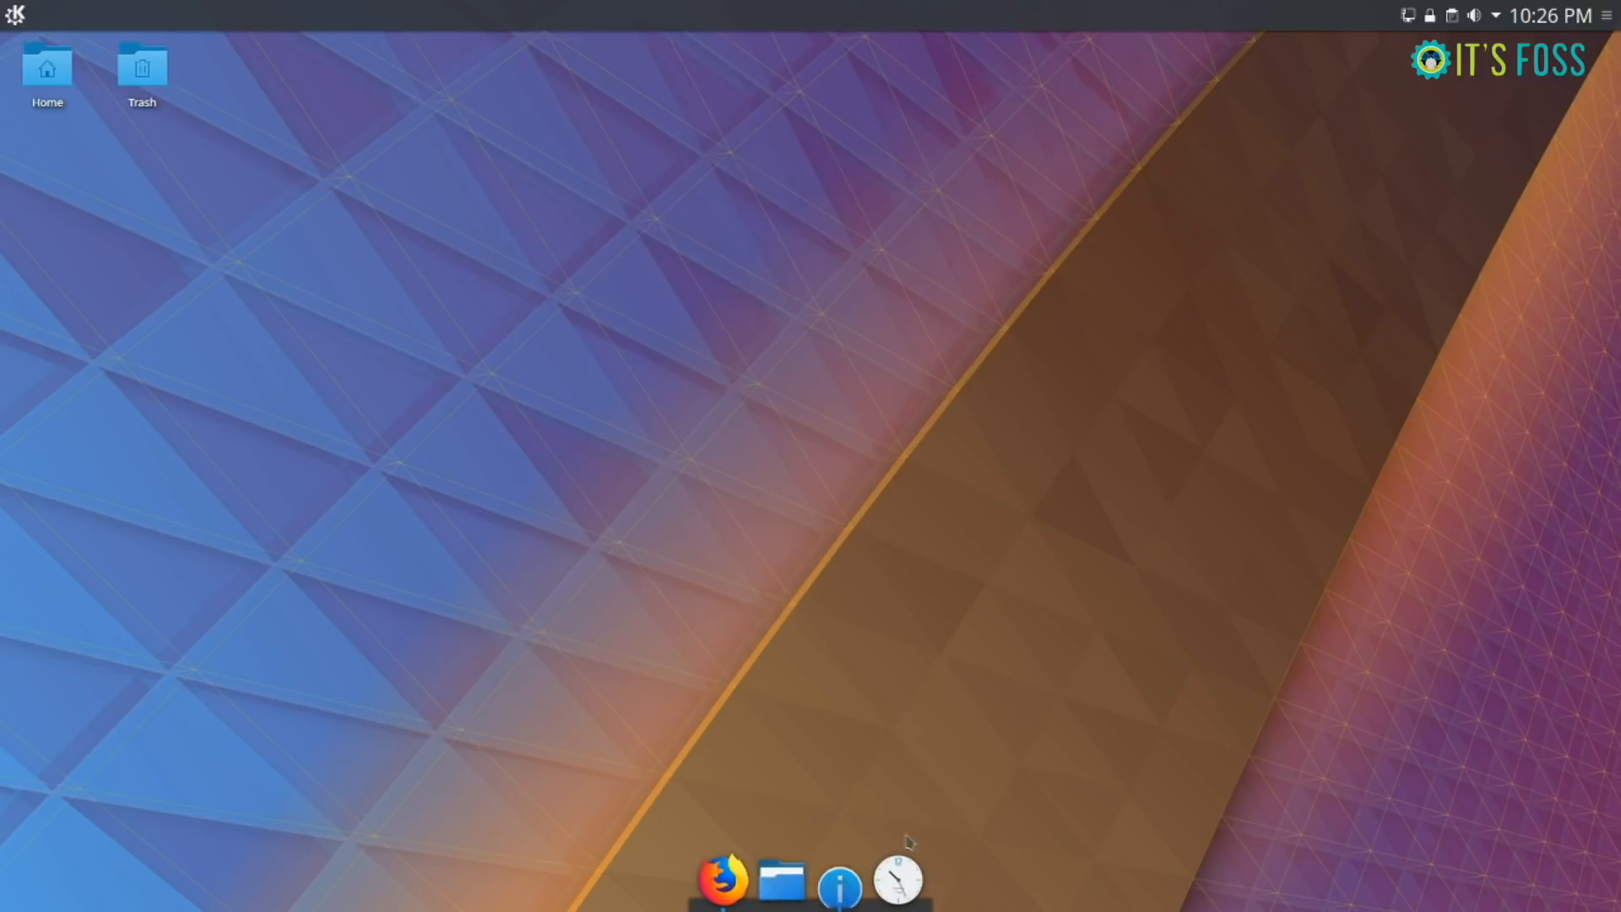
pyautogui.click(13, 13)
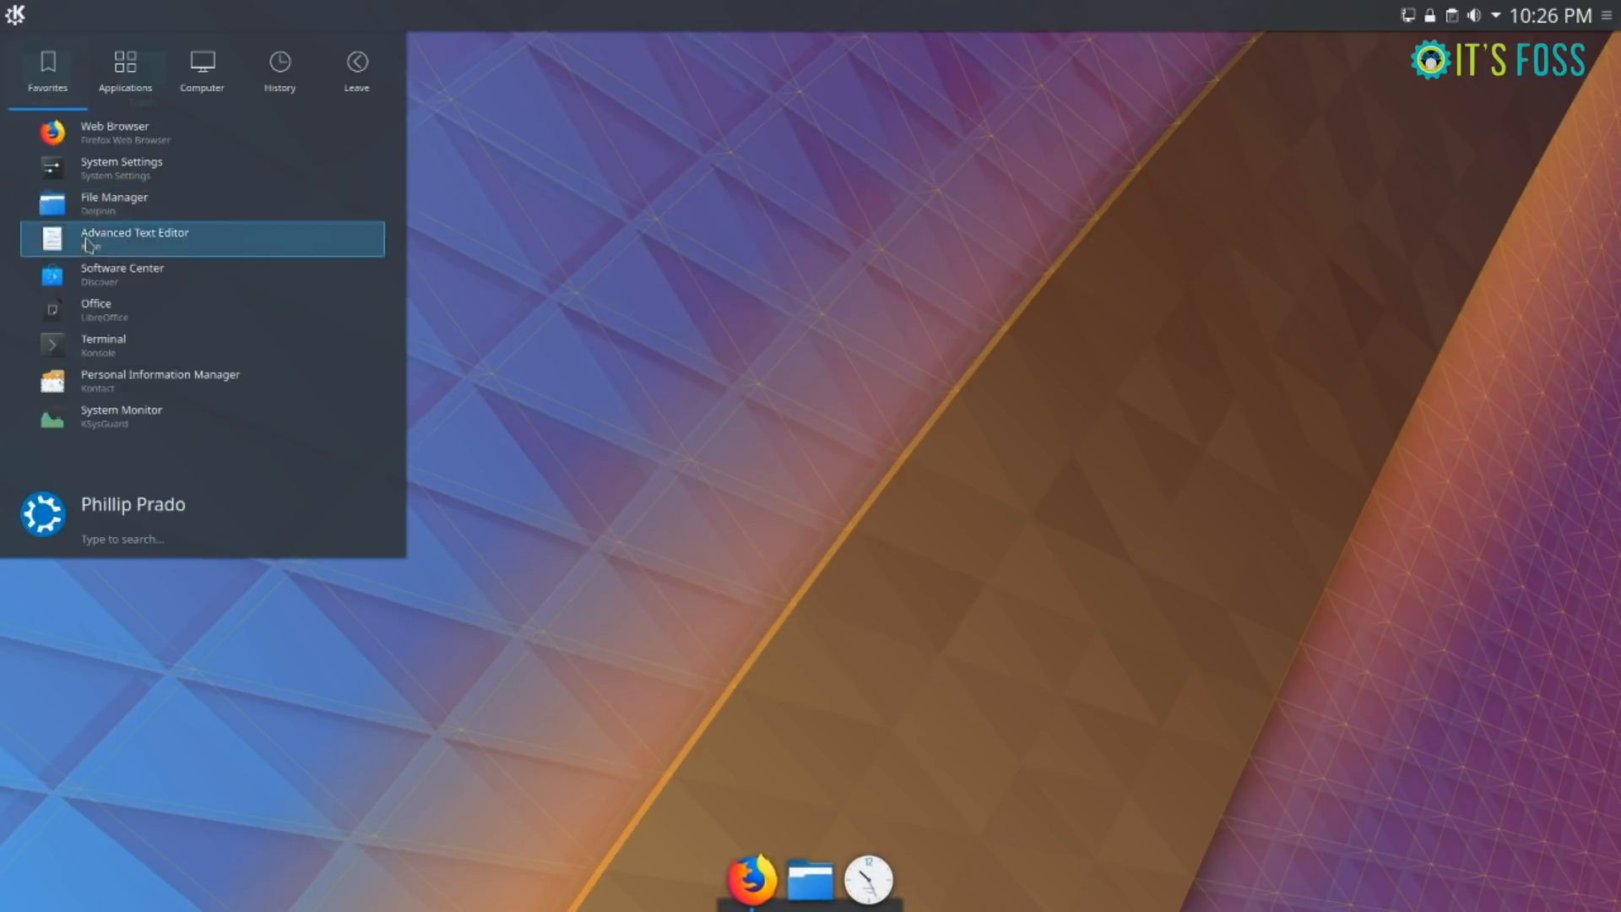
pyautogui.click(122, 167)
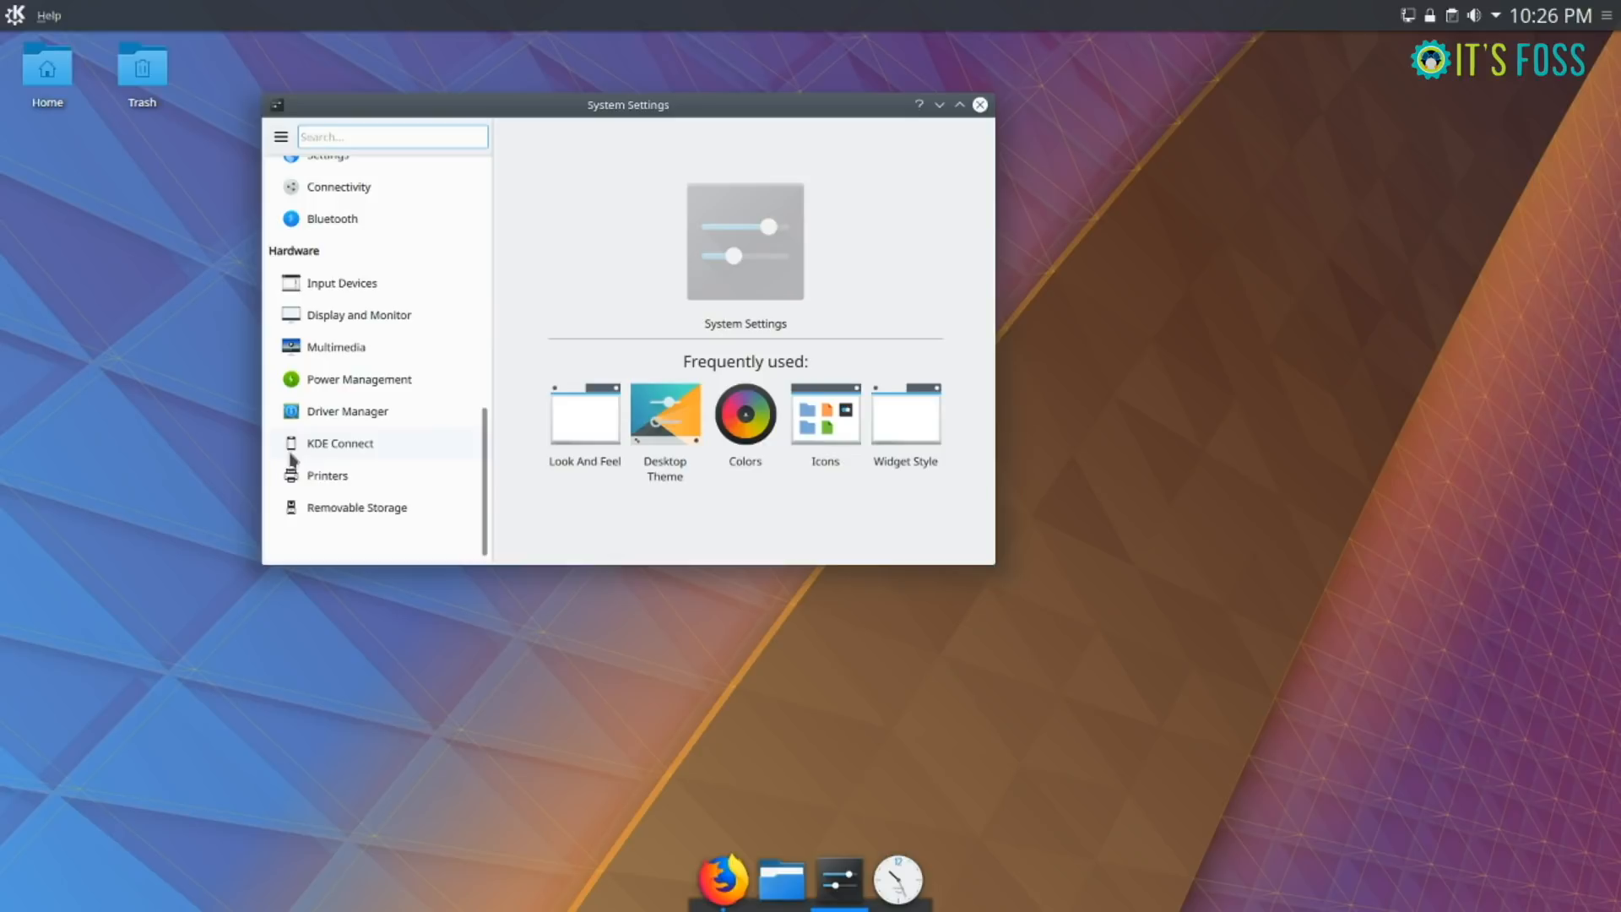
pyautogui.click(977, 105)
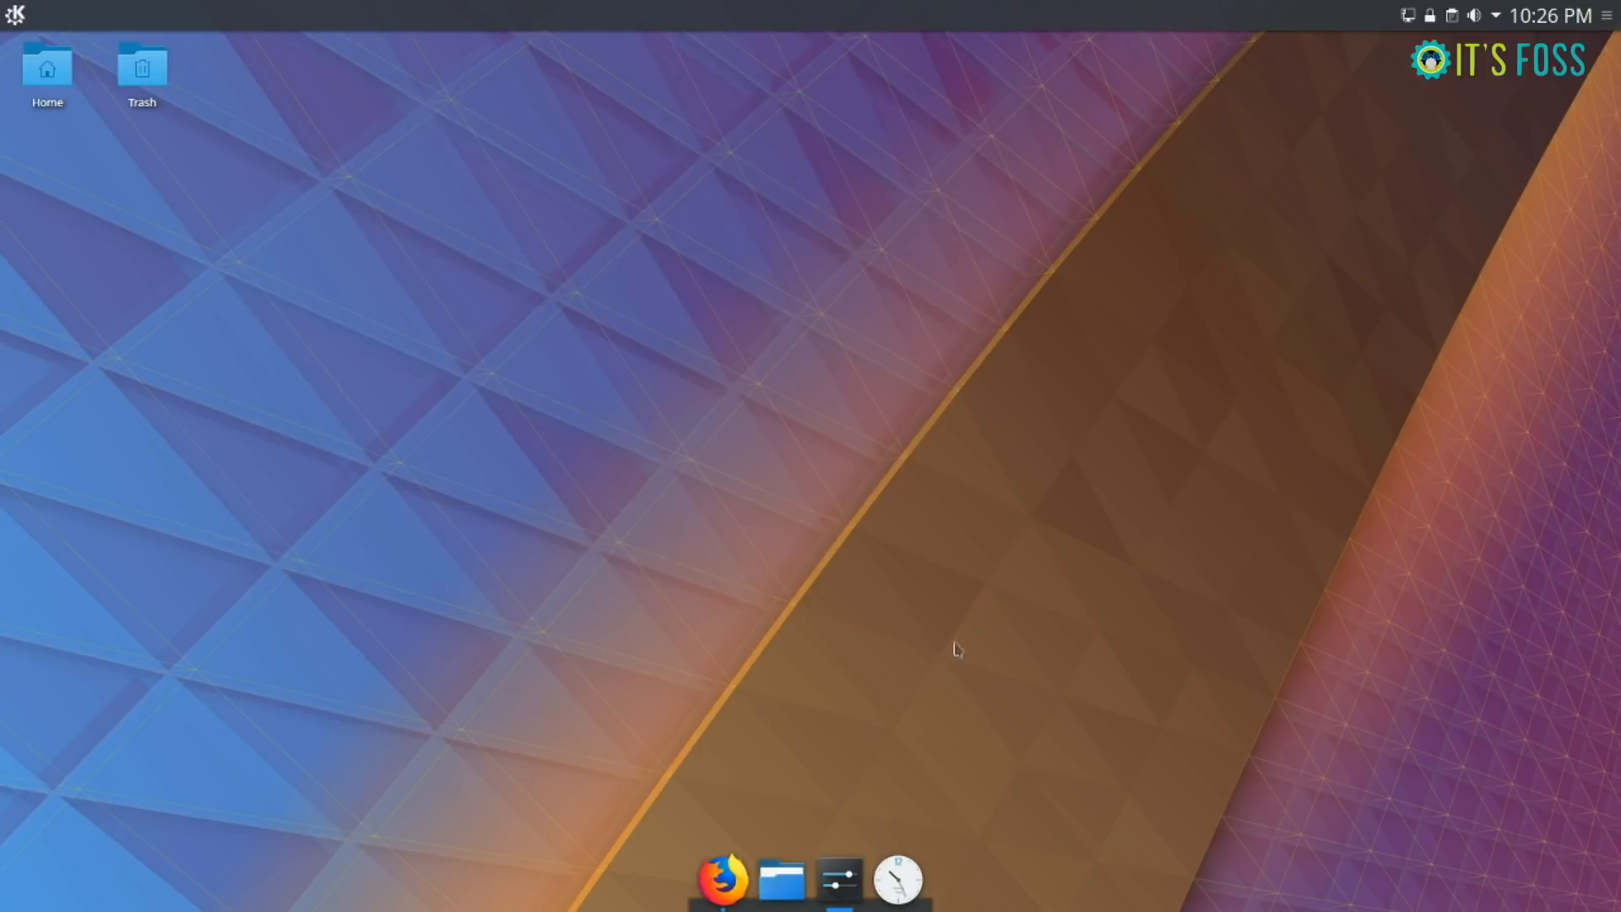
pyautogui.click(721, 878)
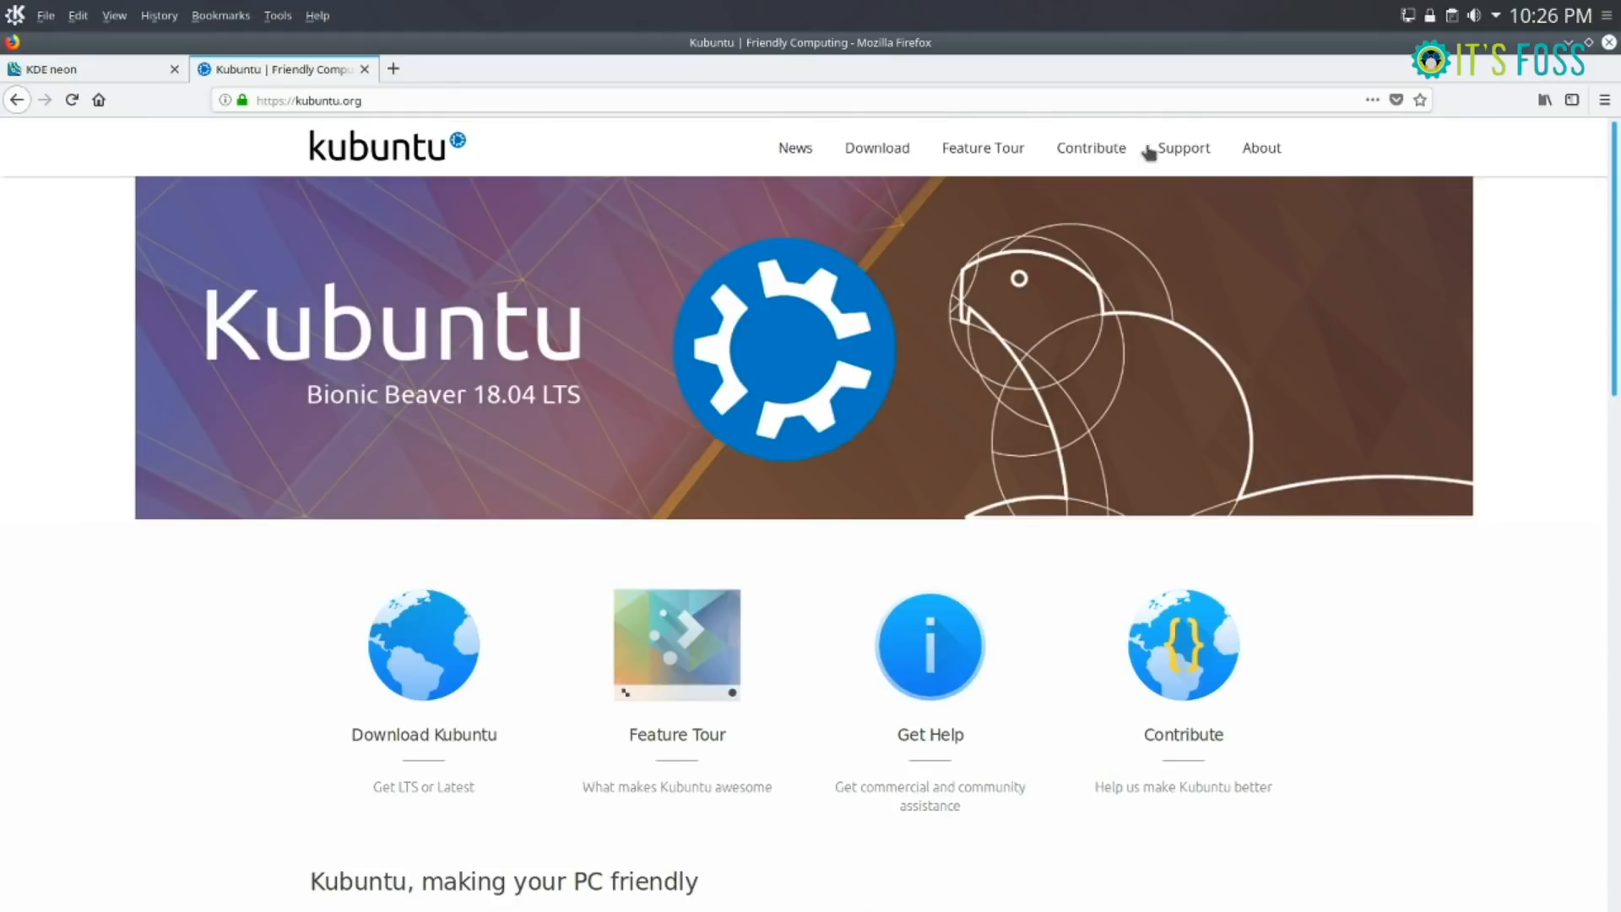
# - View the Kubuntu About Us page, then close Firefox confirming to close both tabs
pyautogui.click(1260, 148)
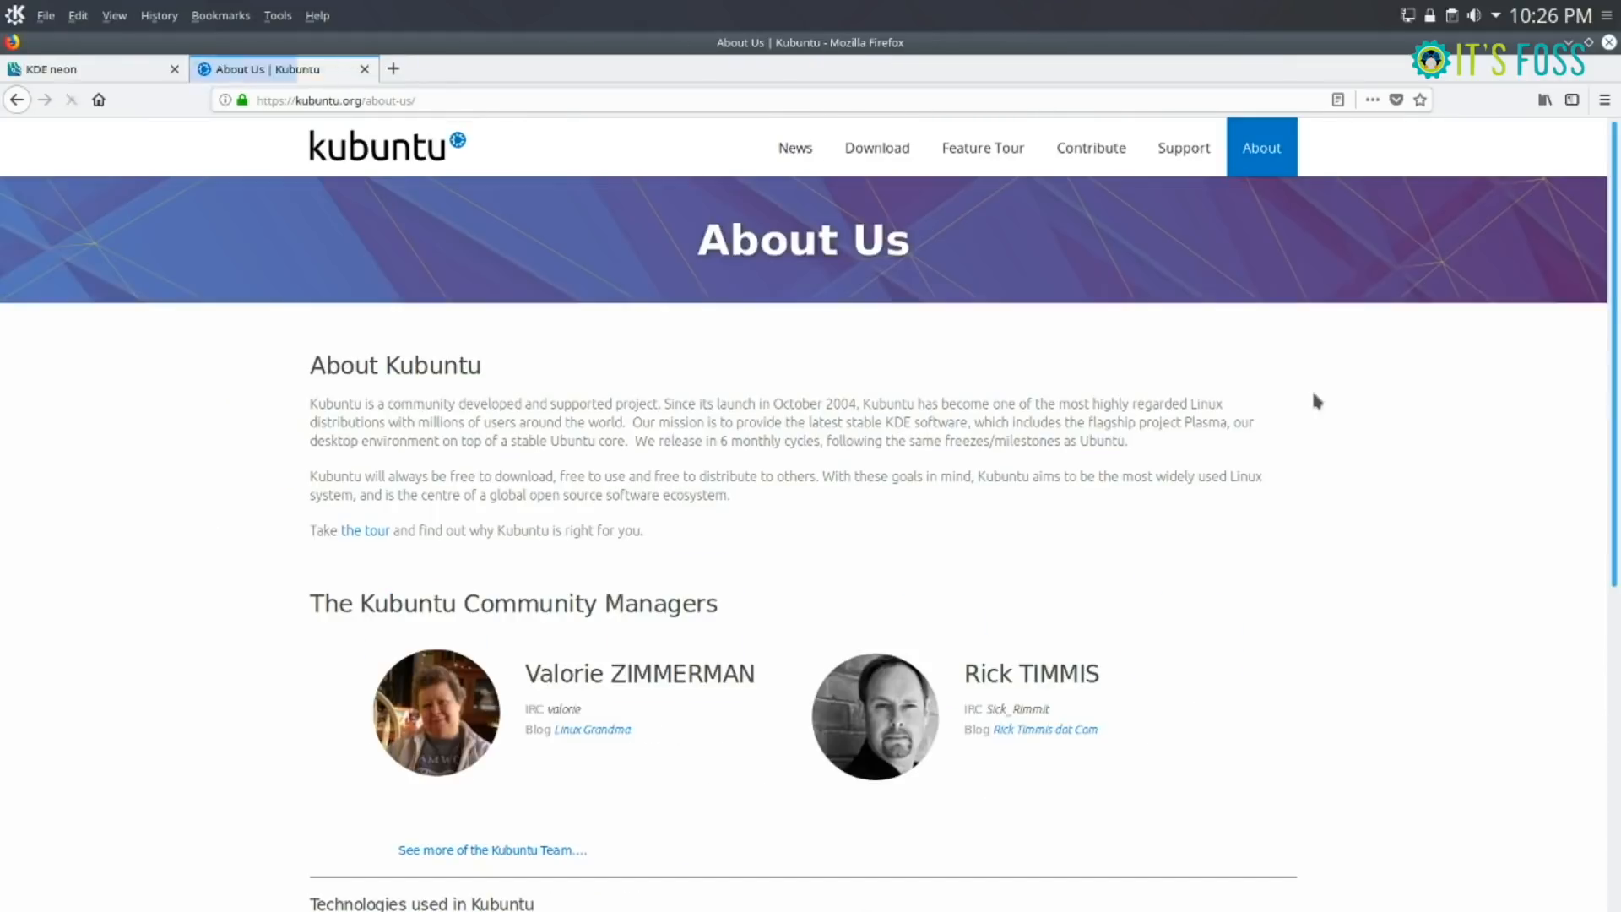
pyautogui.scroll(-3)
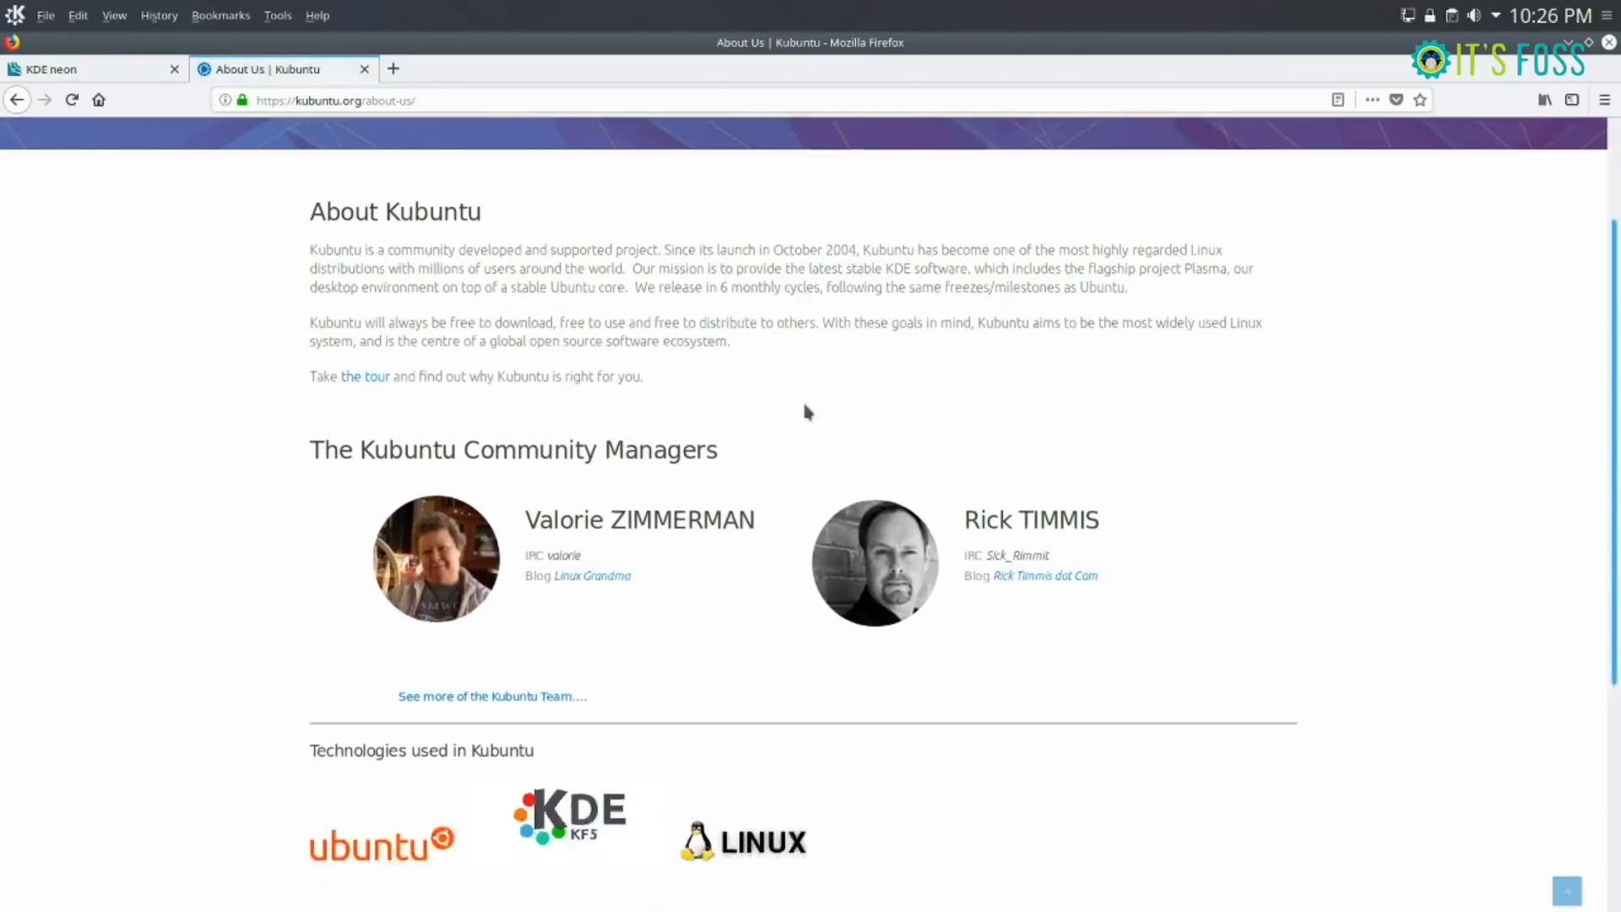
pyautogui.scroll(3)
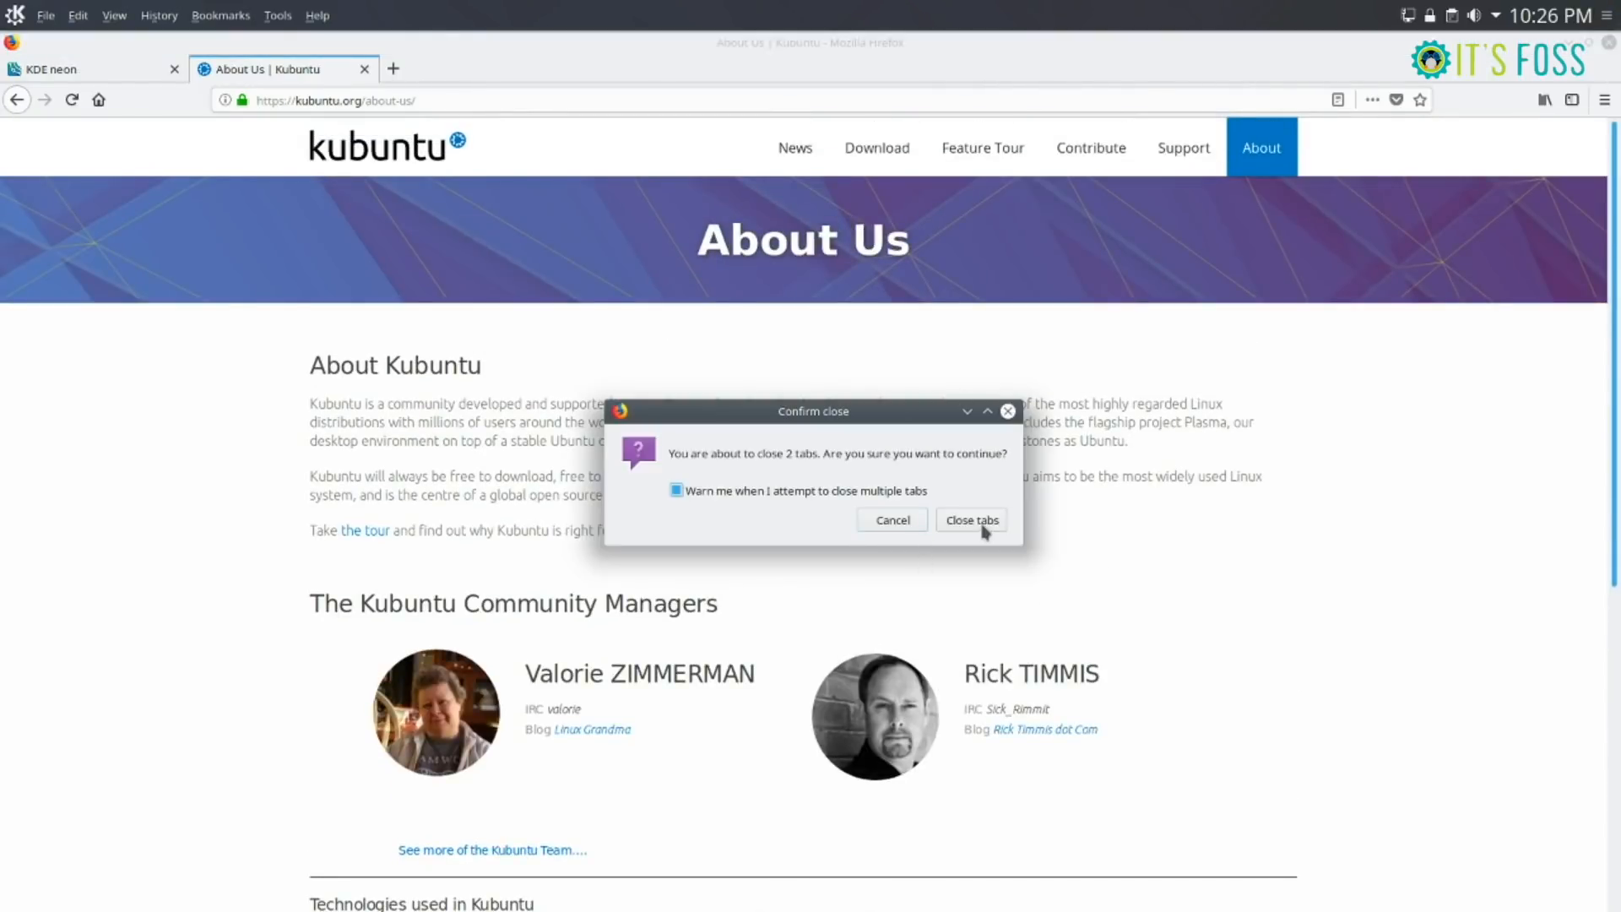
pyautogui.click(969, 520)
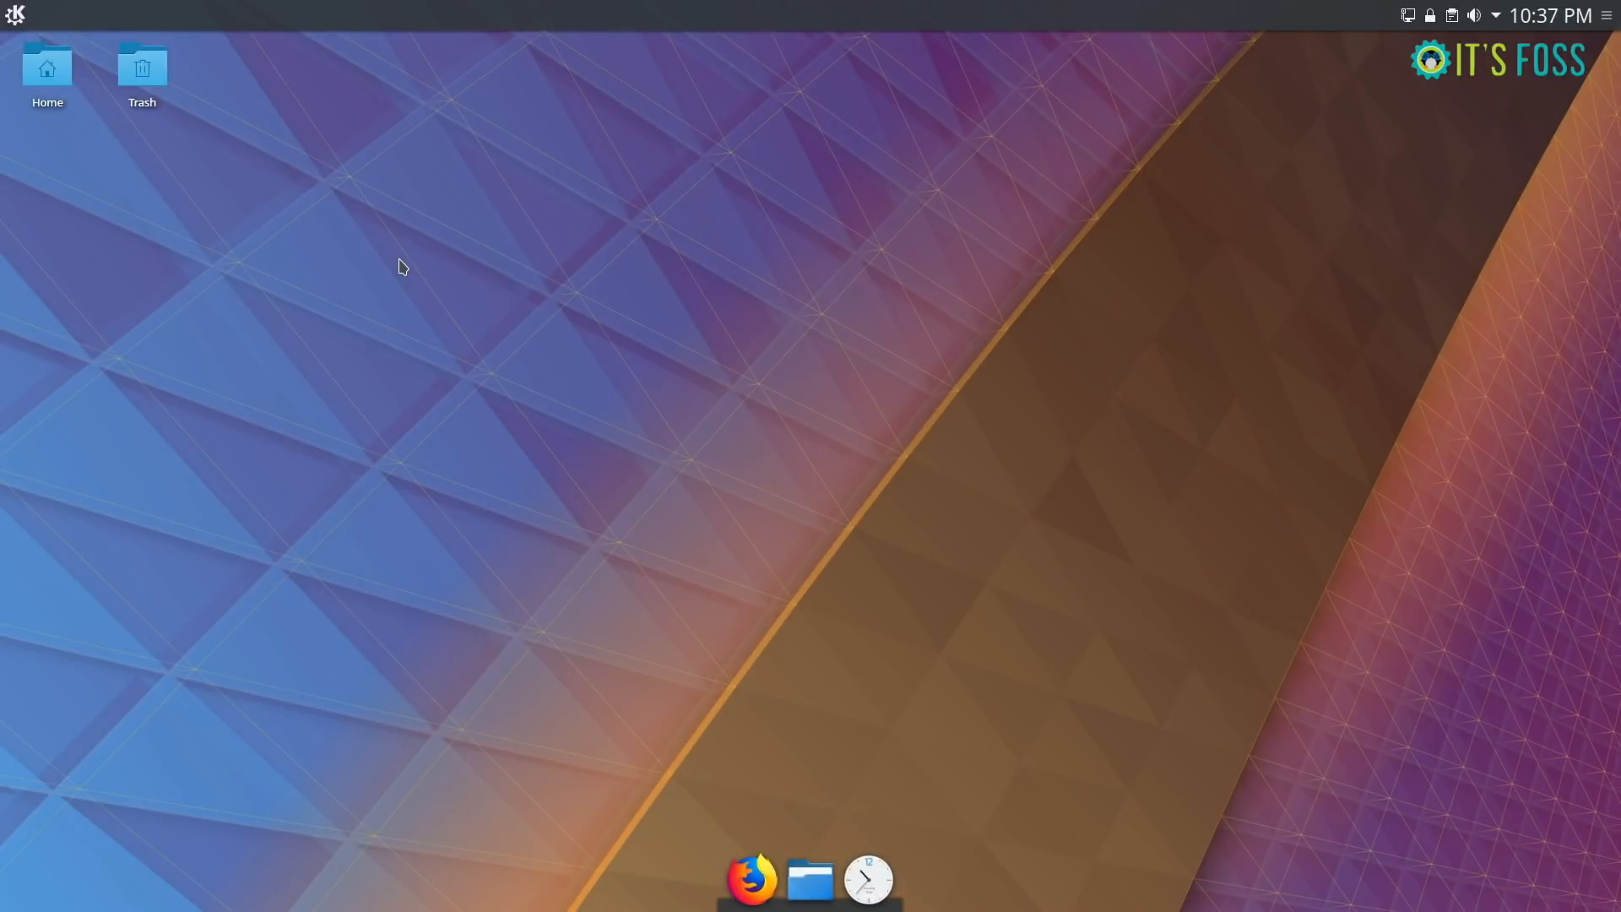